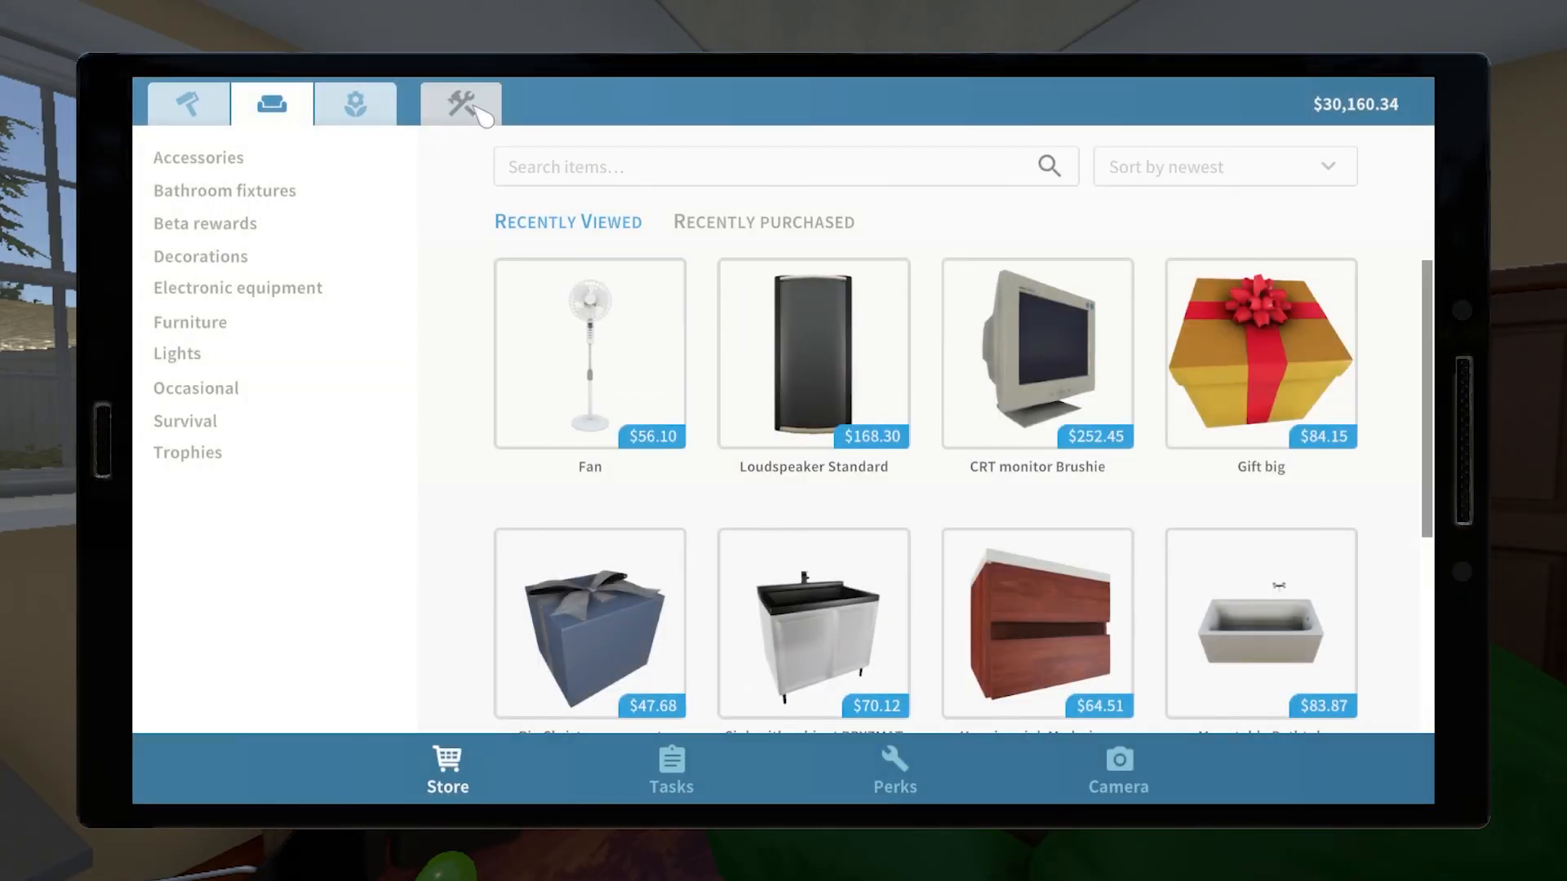
Filter the store's Workshop Interior Design items to the Decorations, then Accessories category
left_click(461, 104)
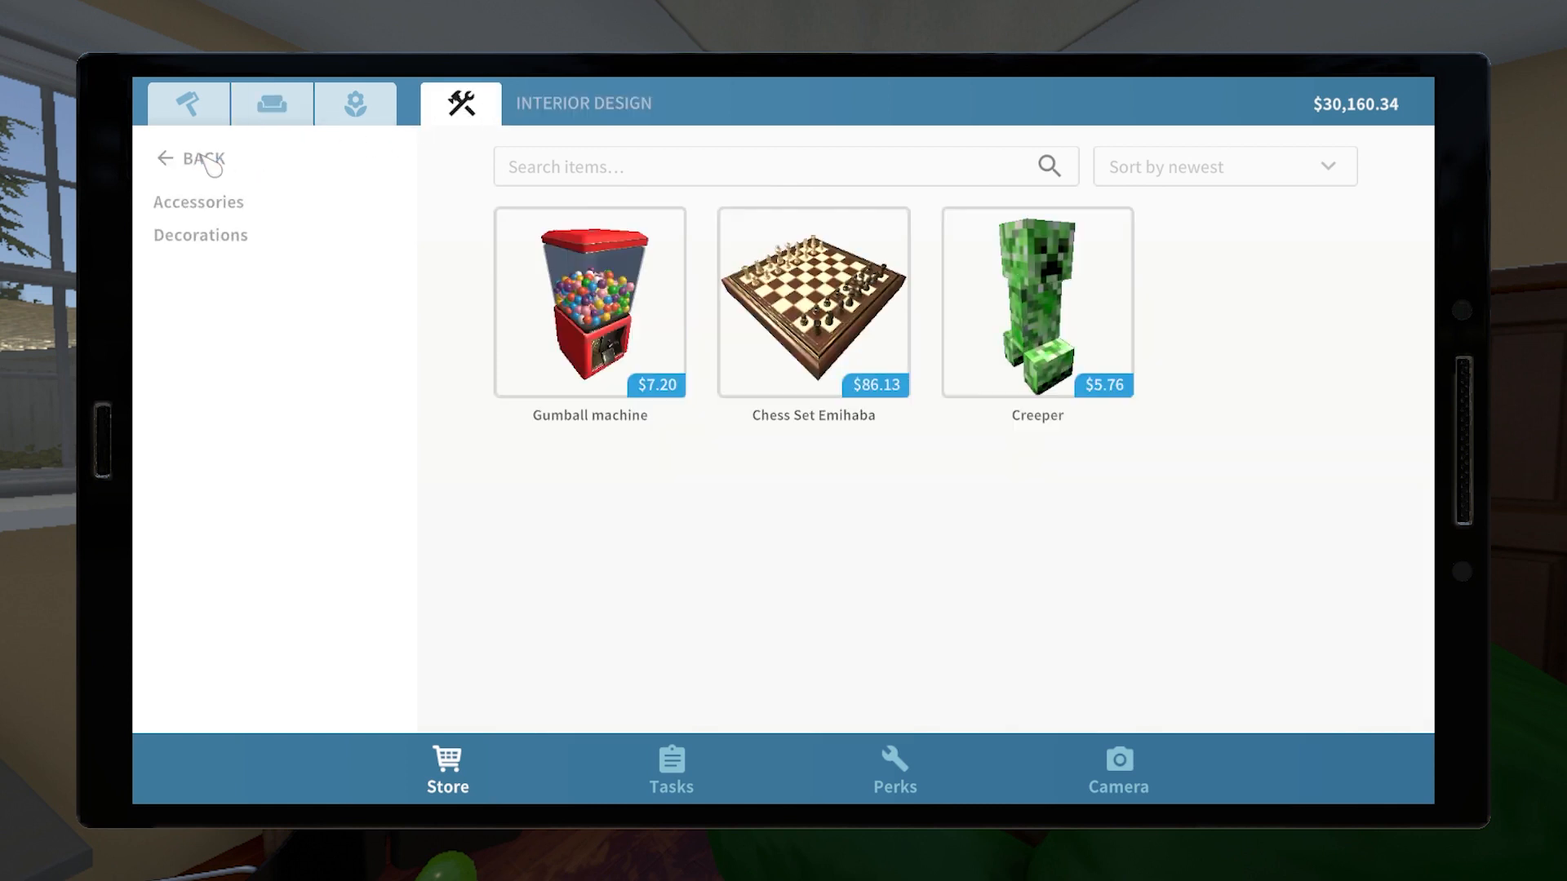
mouse_move(460, 189)
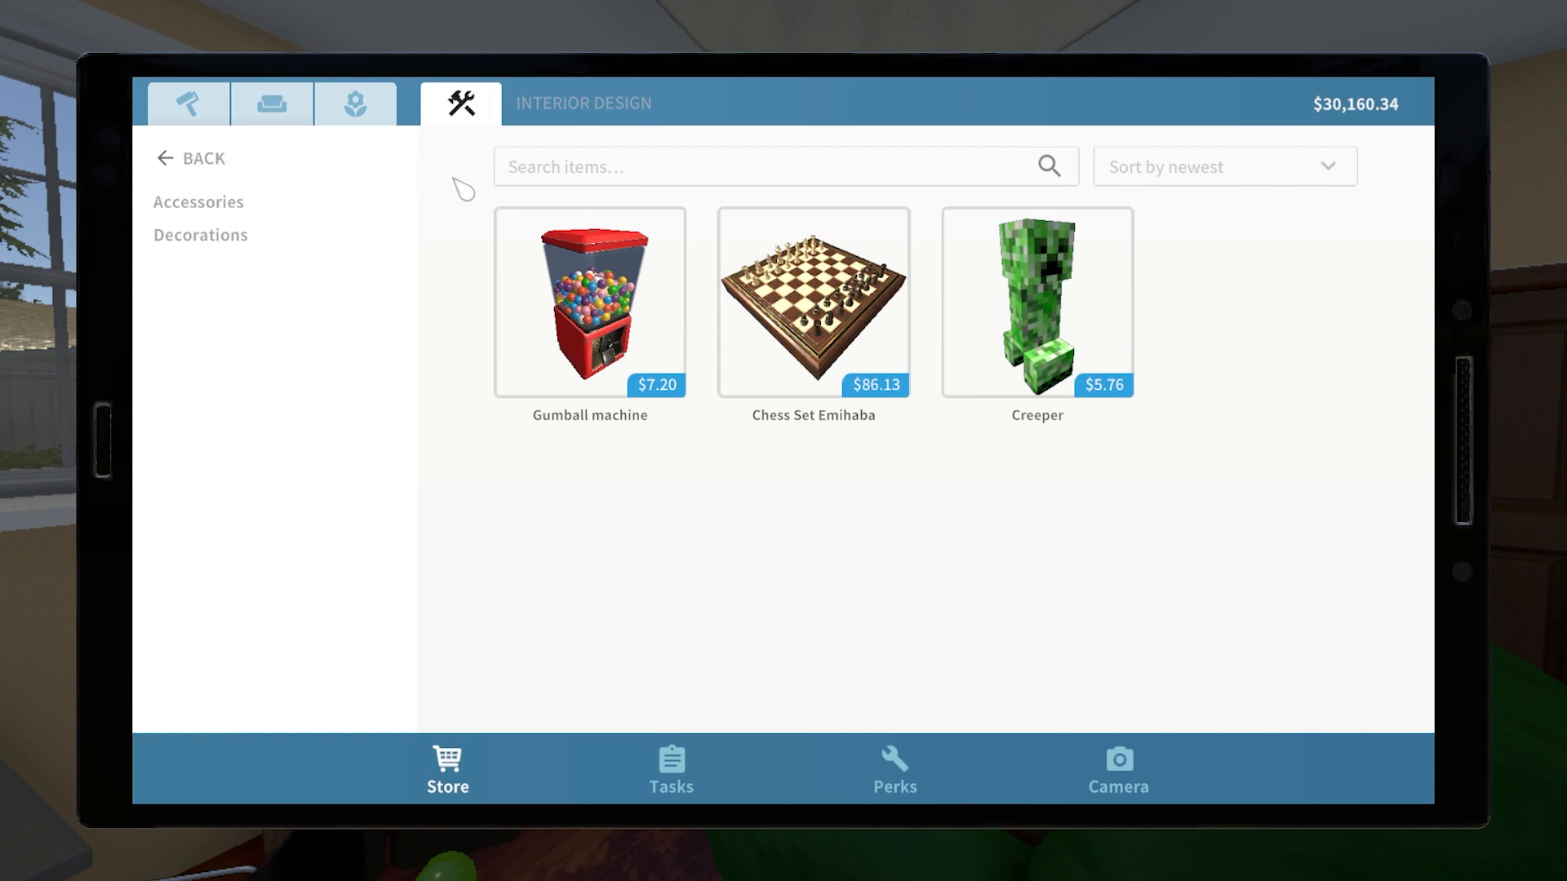
left_click(590, 300)
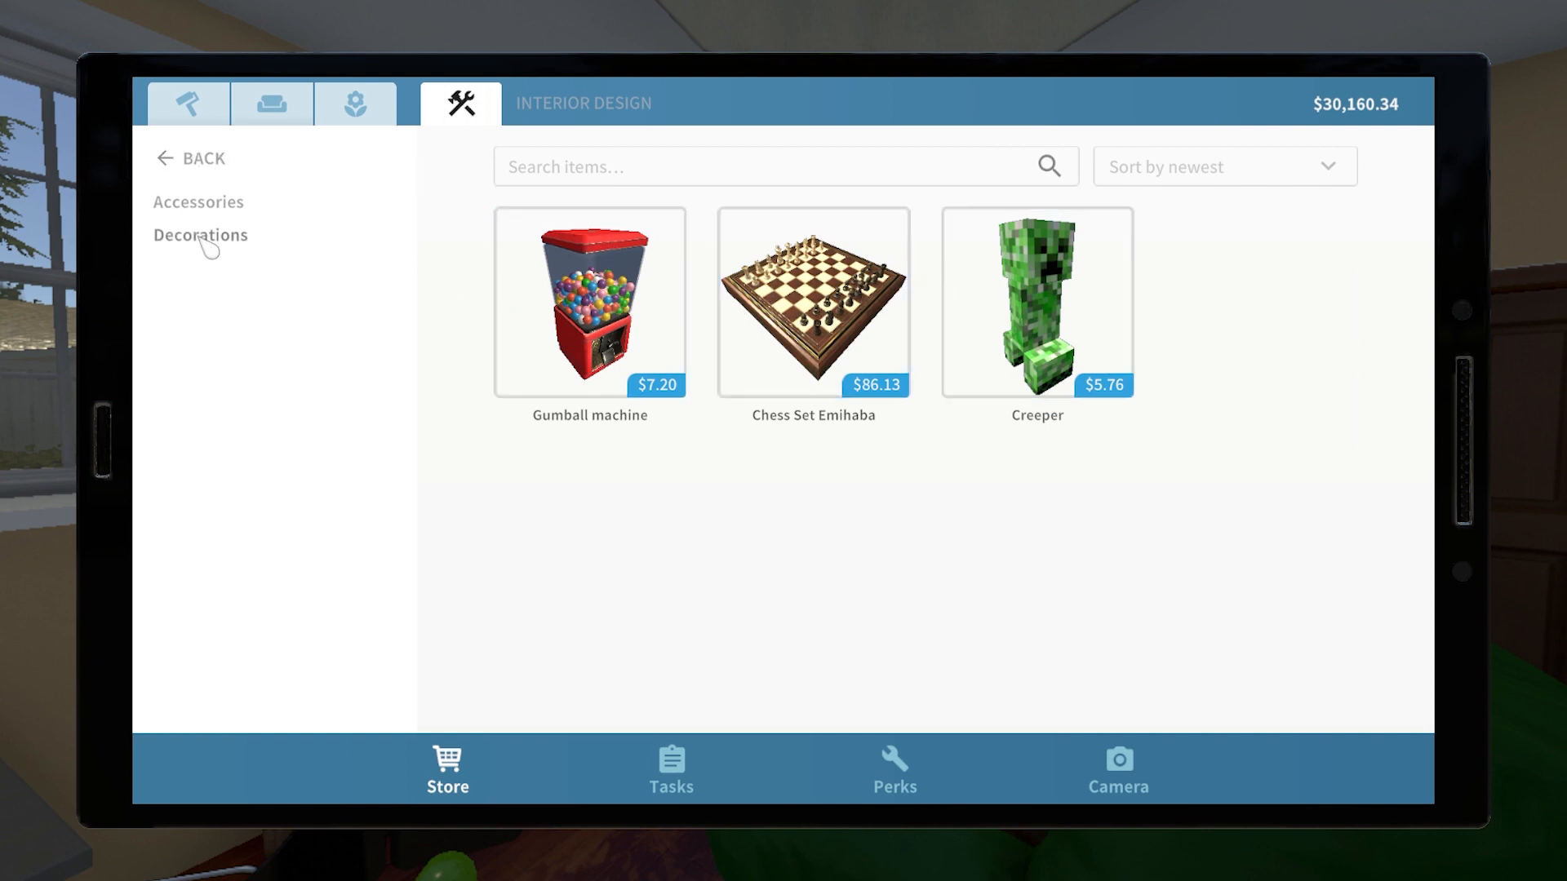
left_click(199, 235)
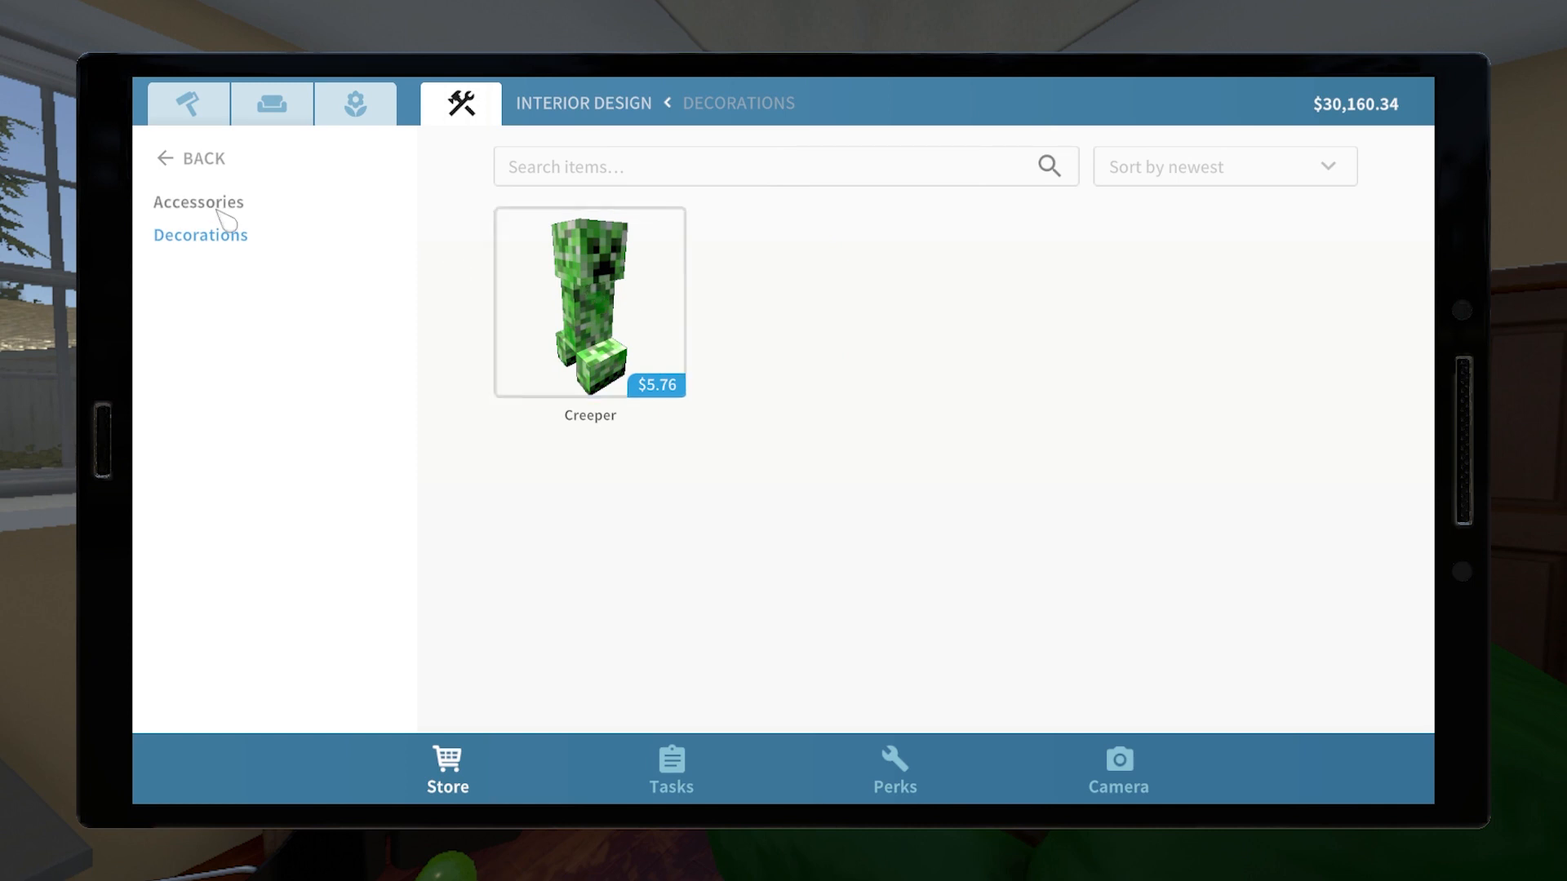
left_click(197, 202)
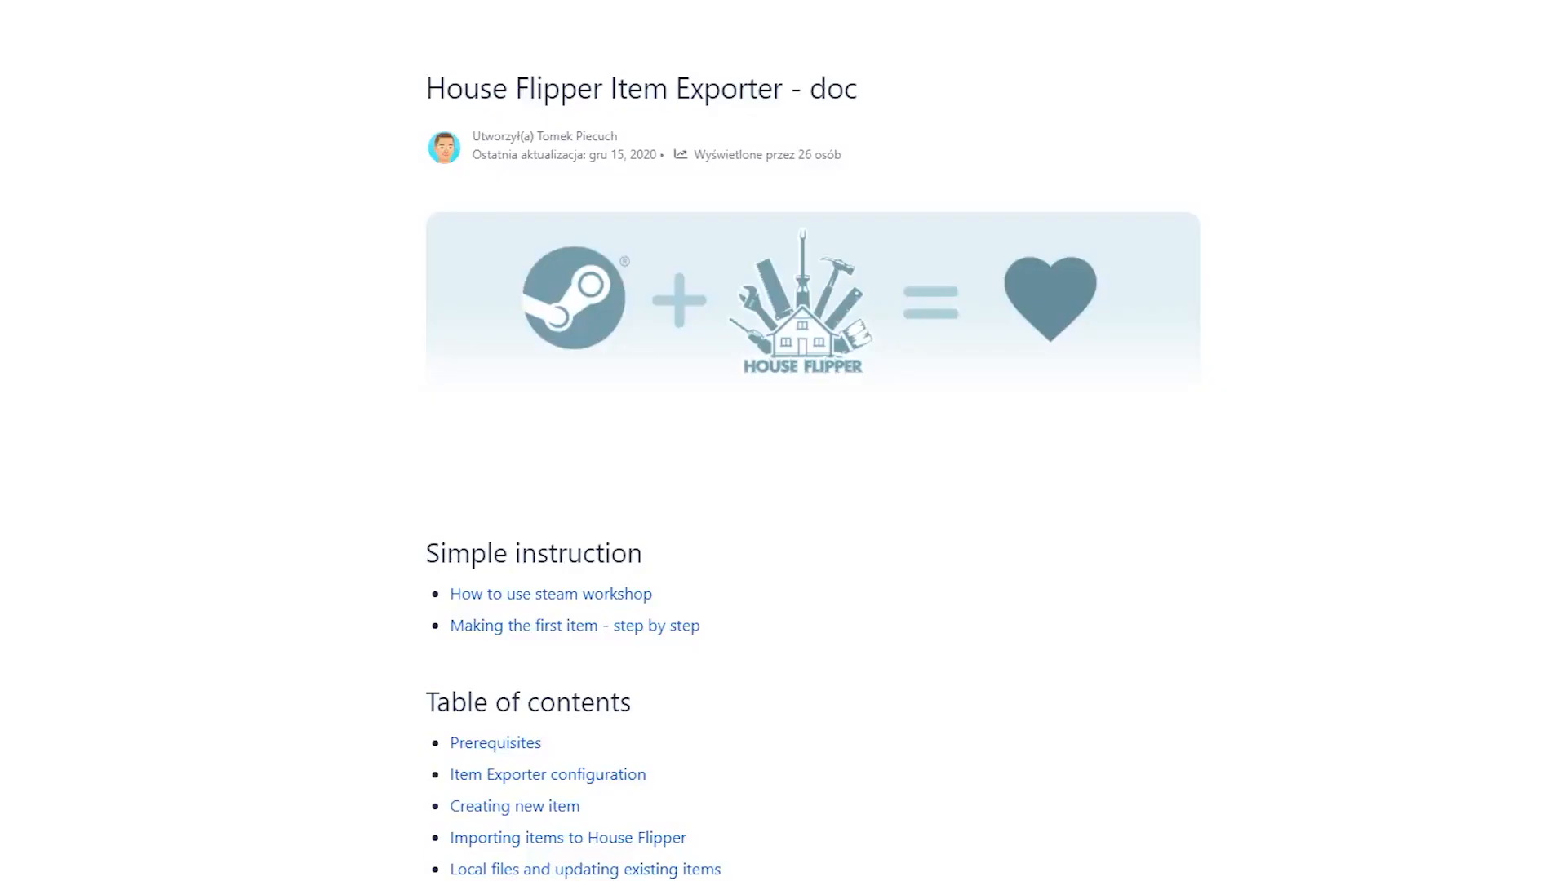
Scroll the Item Exporter documentation down to the 'Find House Flipper in your library' steps
scroll("down", 3)
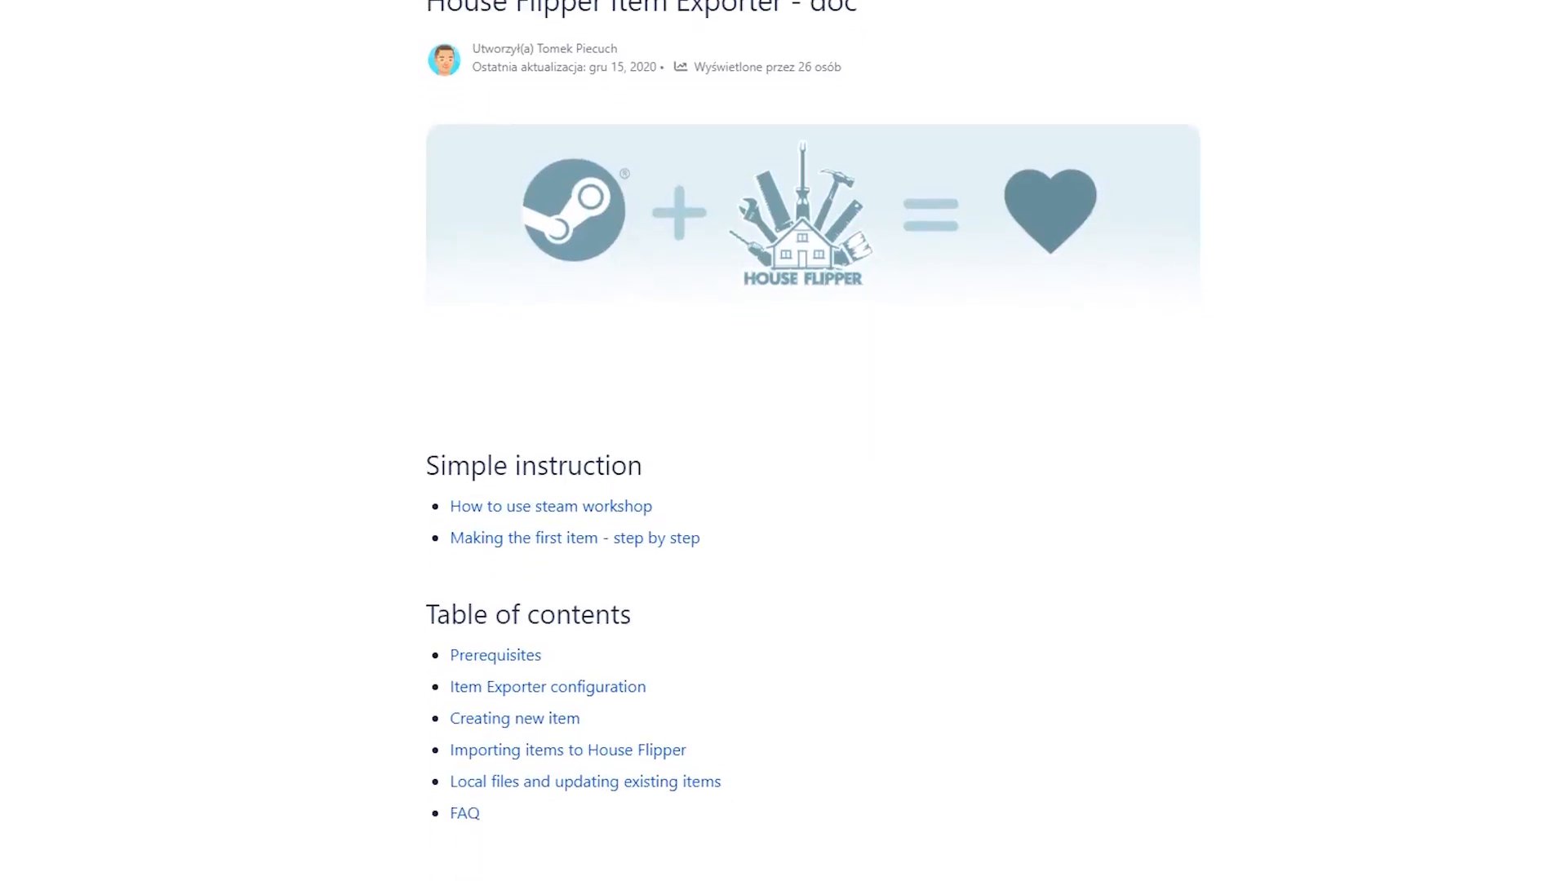
scroll("down", 3)
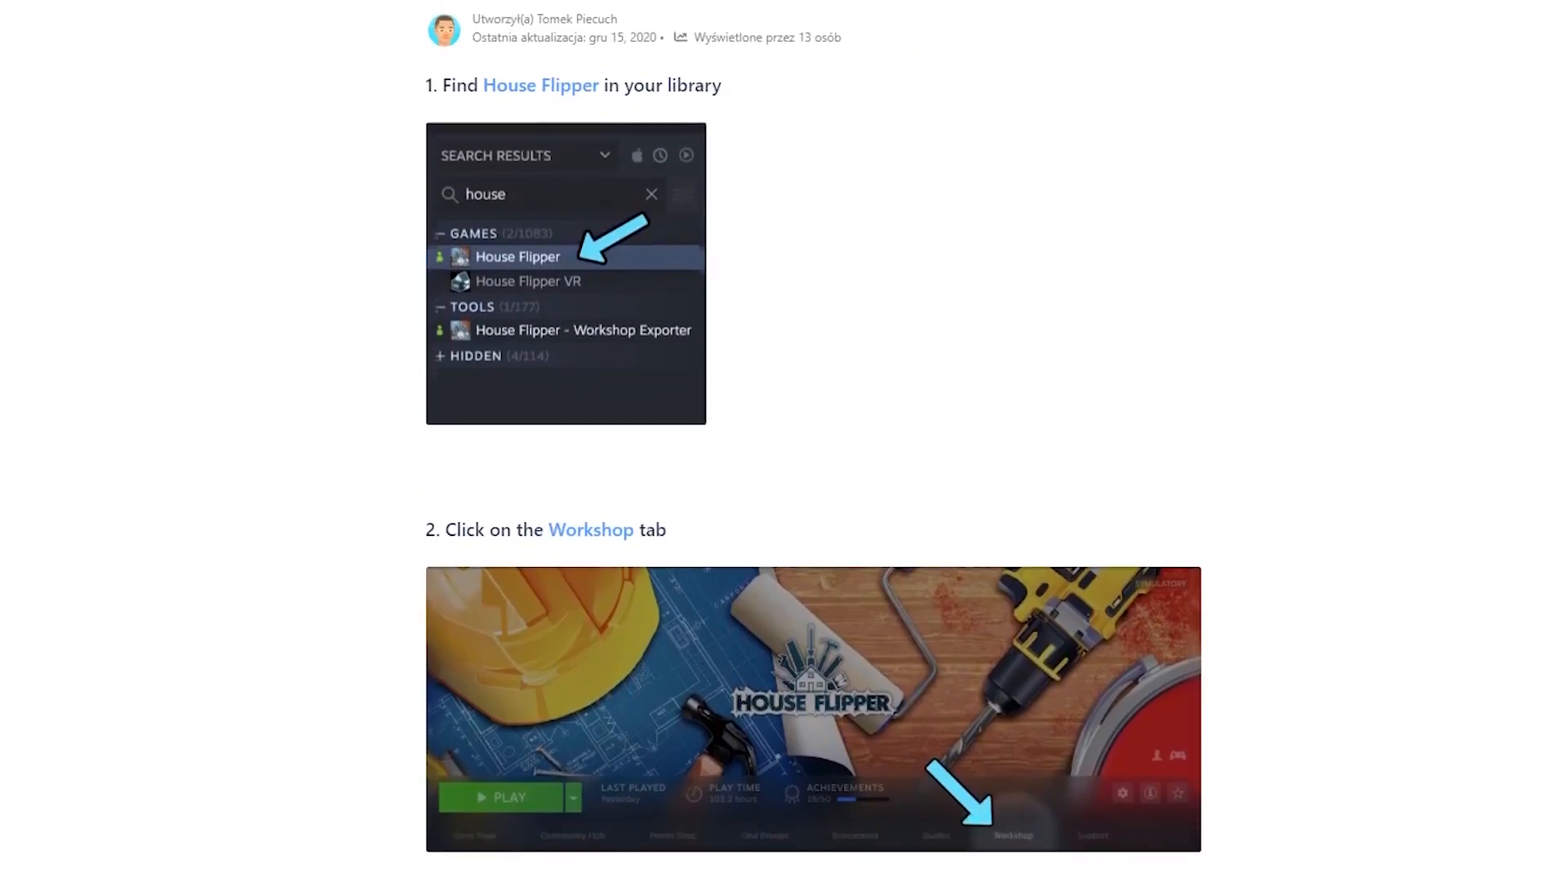
scroll("down", 3)
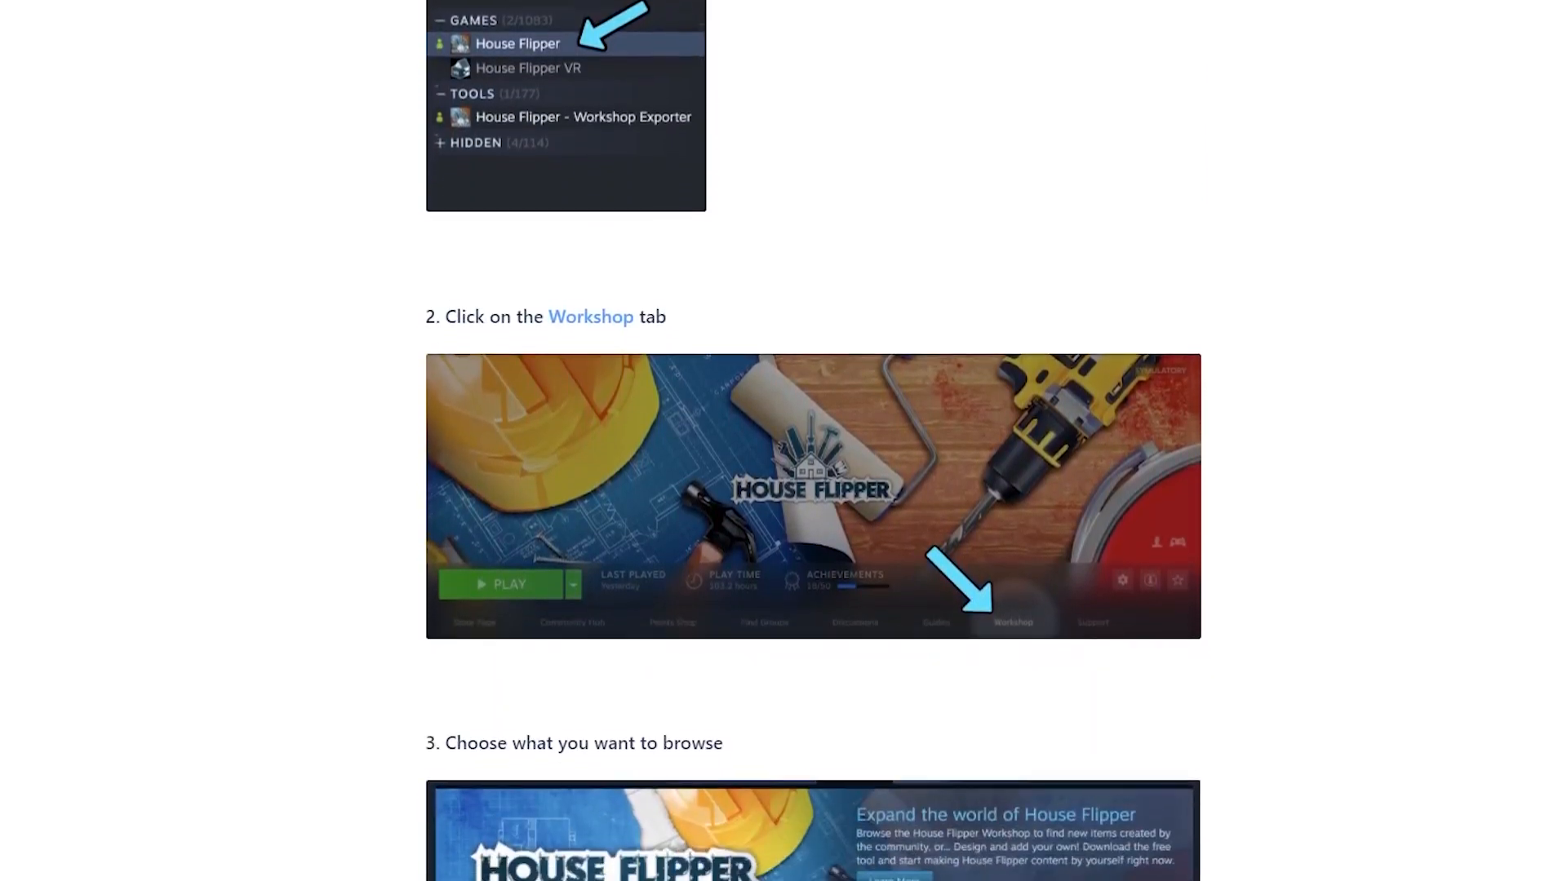
scroll("down", 3)
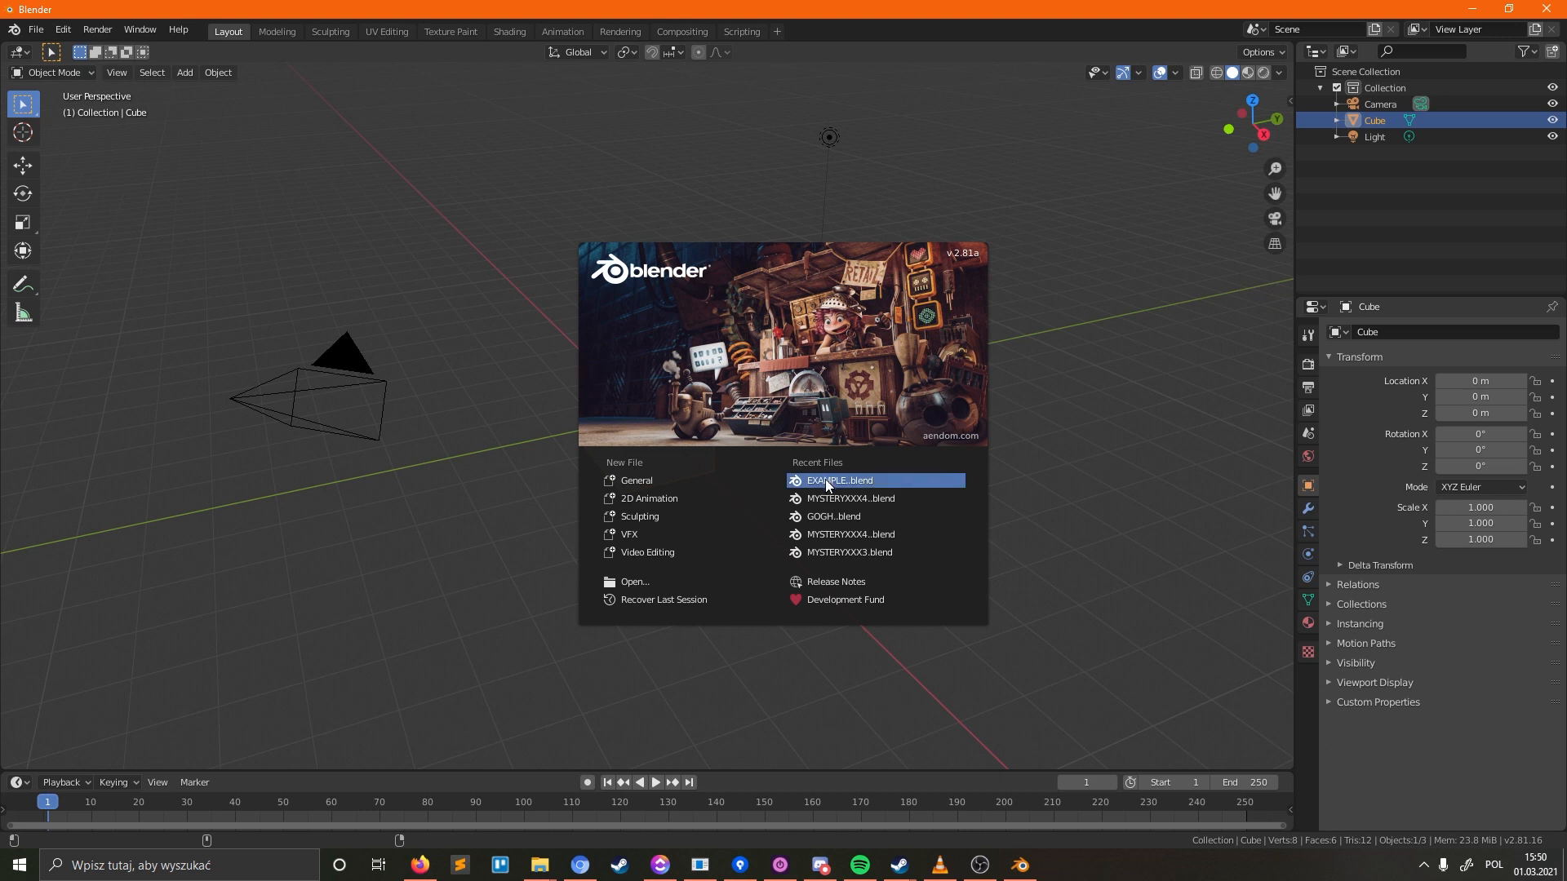
mouse_move(897, 489)
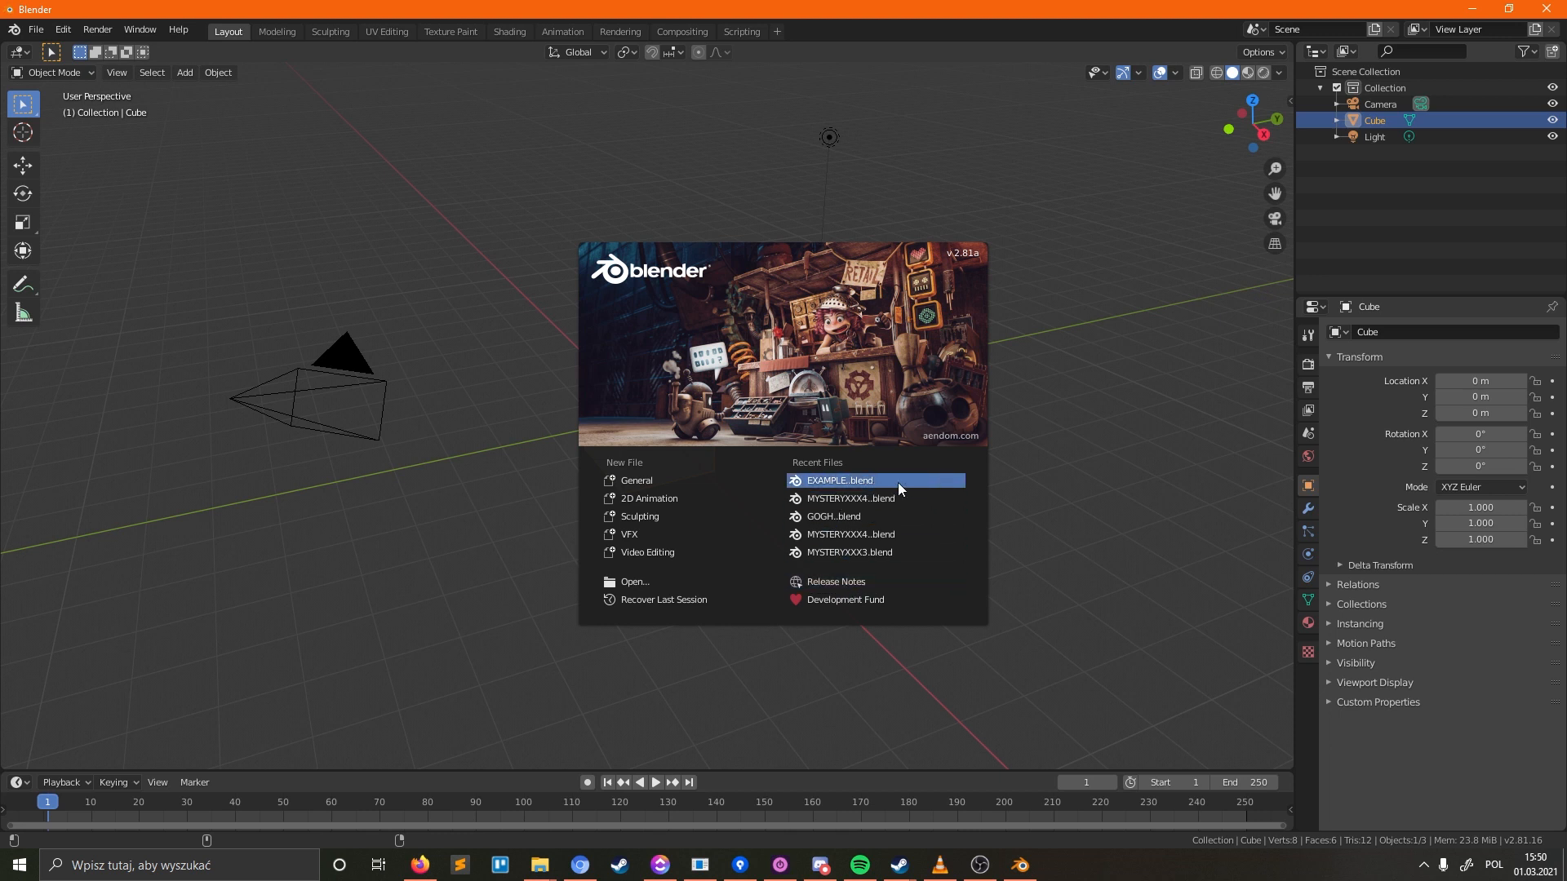
Load EXAMPLE.blend and set the tall box's origin to the 3D cursor in Object Mode
left_click(839, 480)
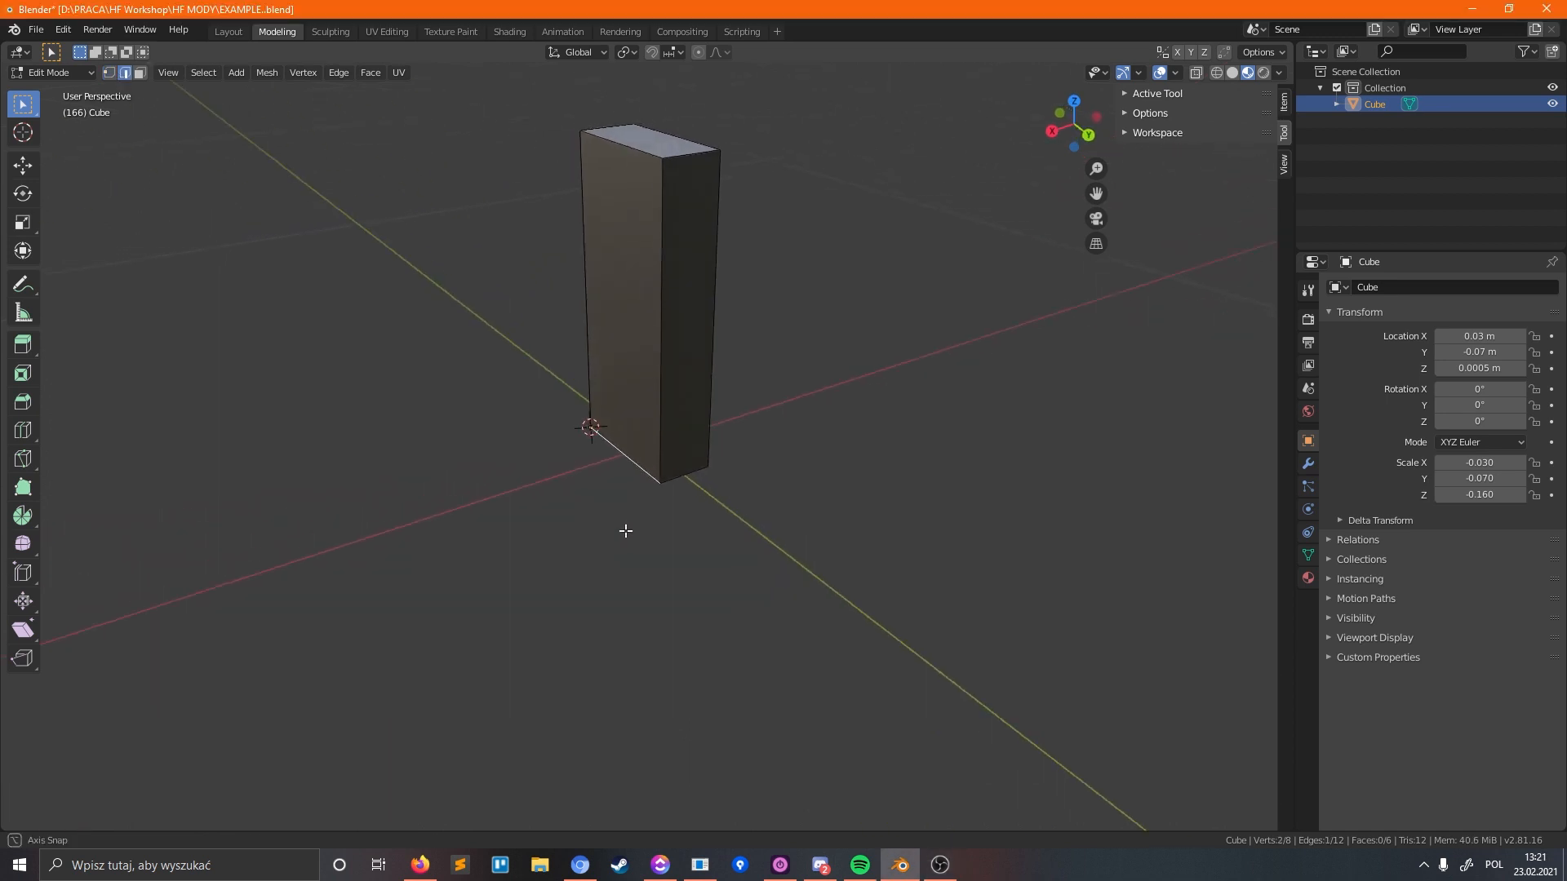
left_click(266, 71)
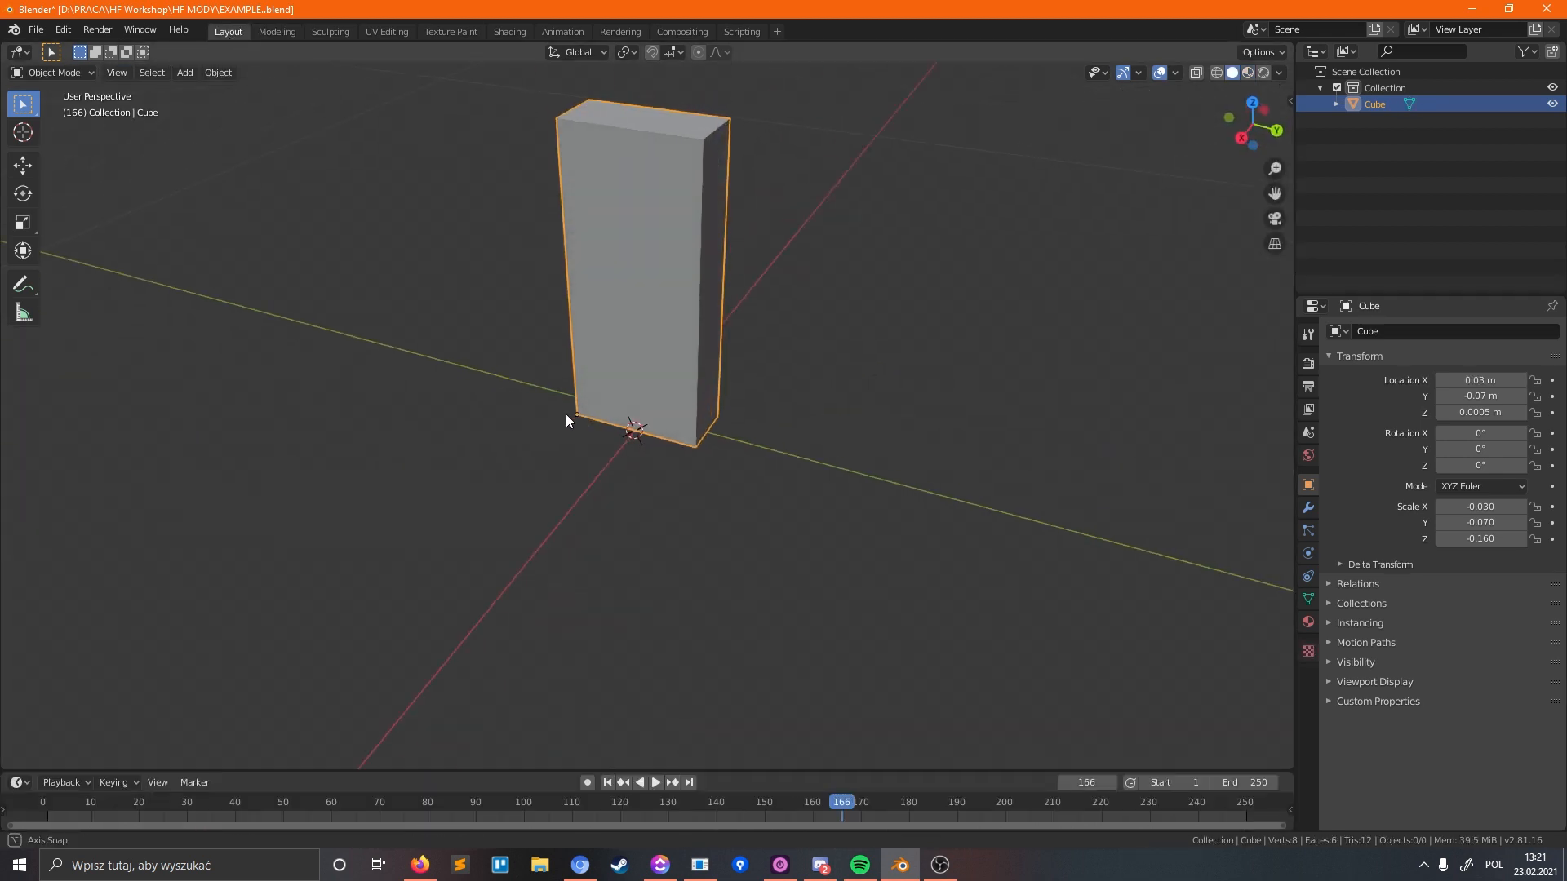
left_click(218, 72)
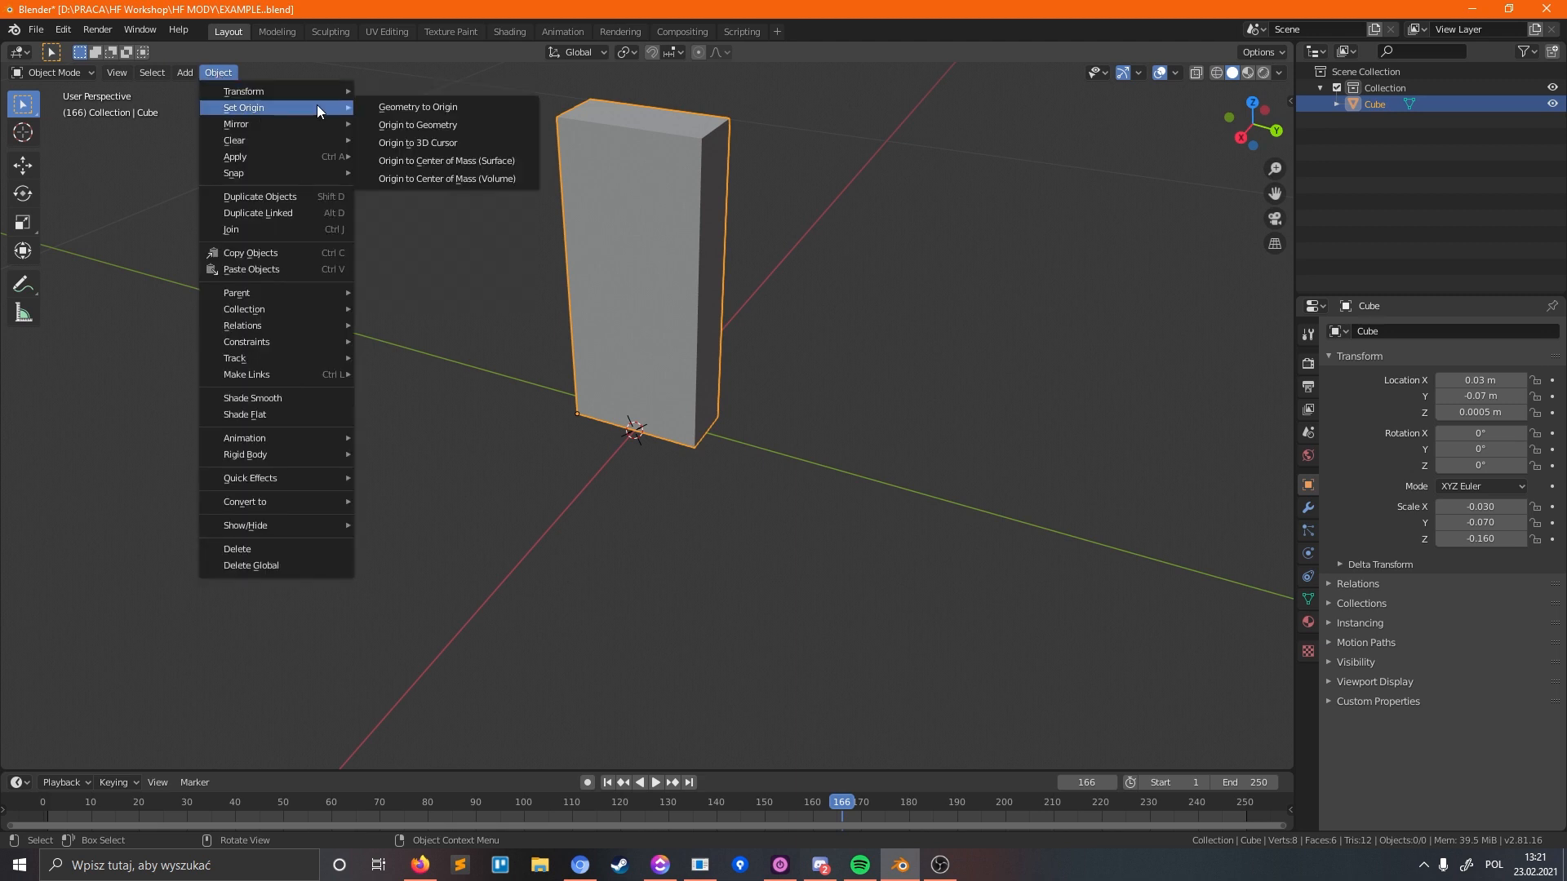
mouse_move(460, 142)
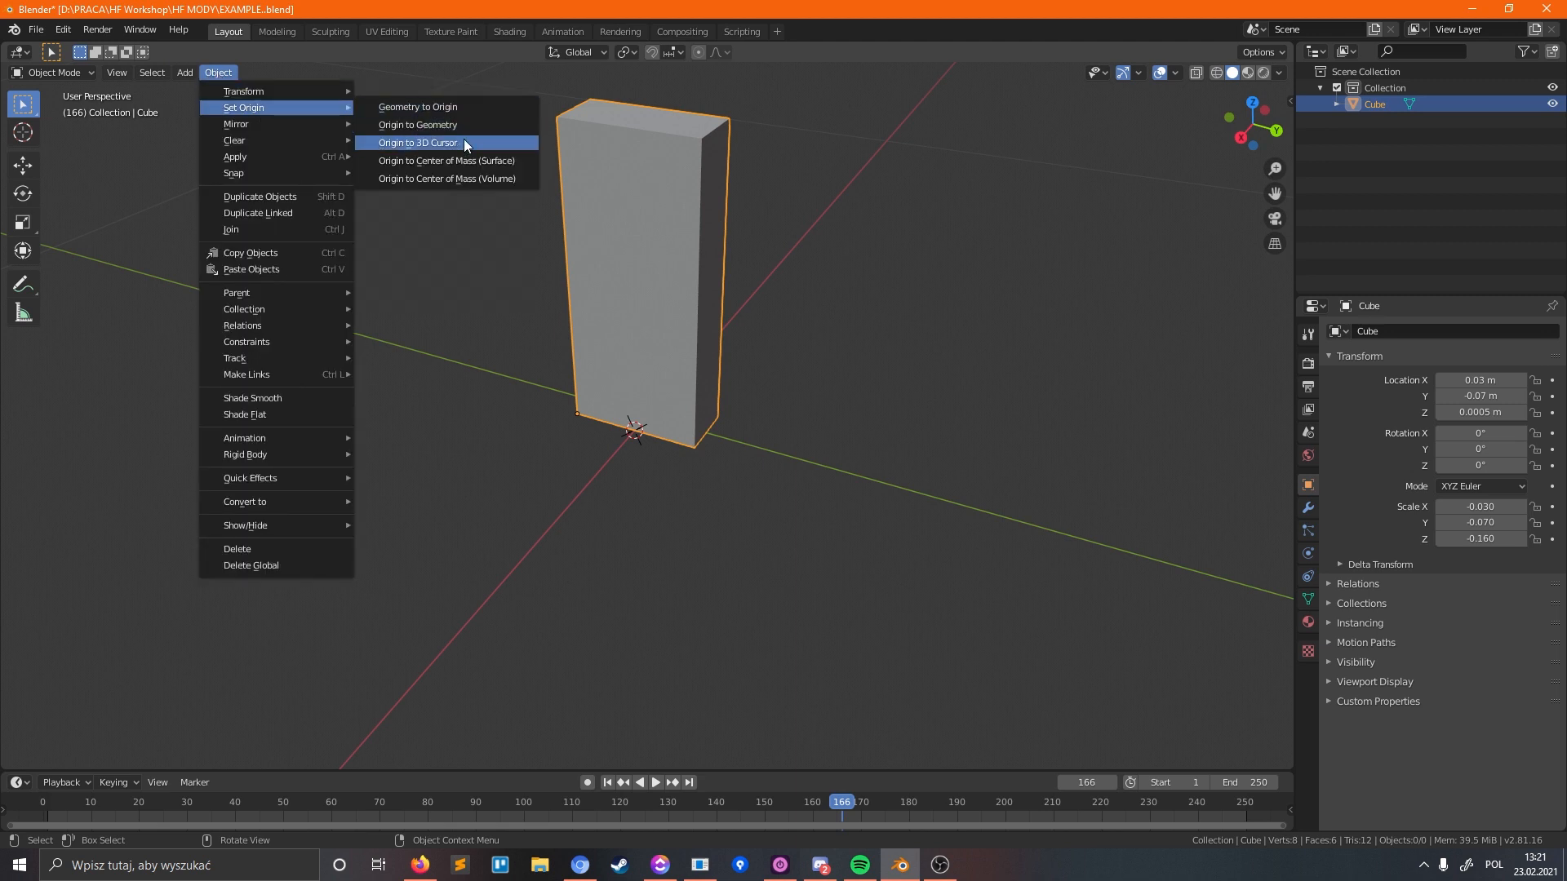
left_click(416, 142)
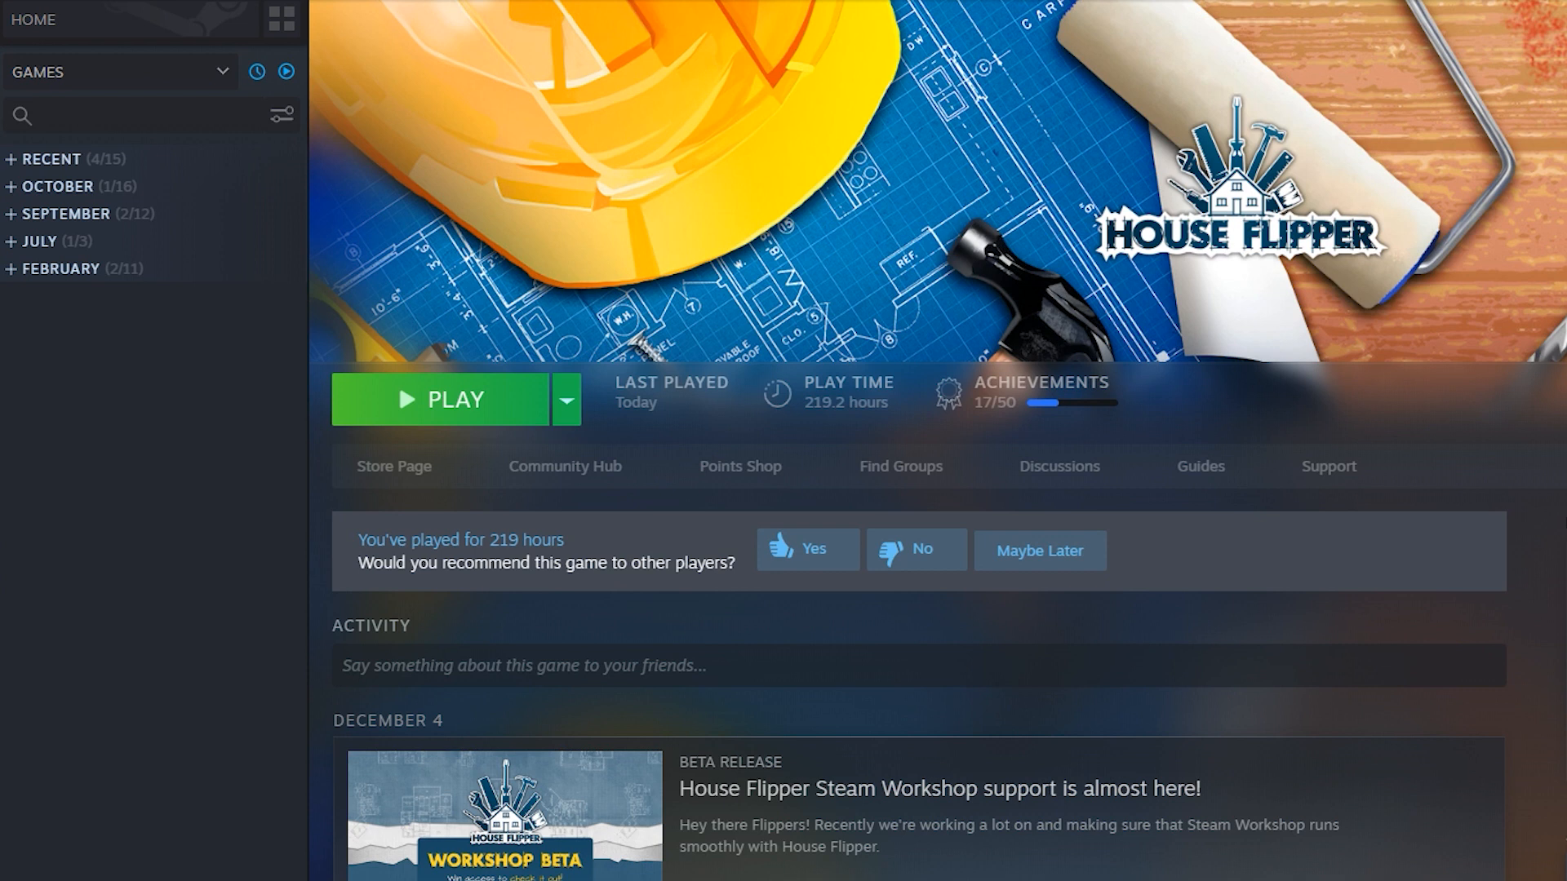
mouse_move(698, 377)
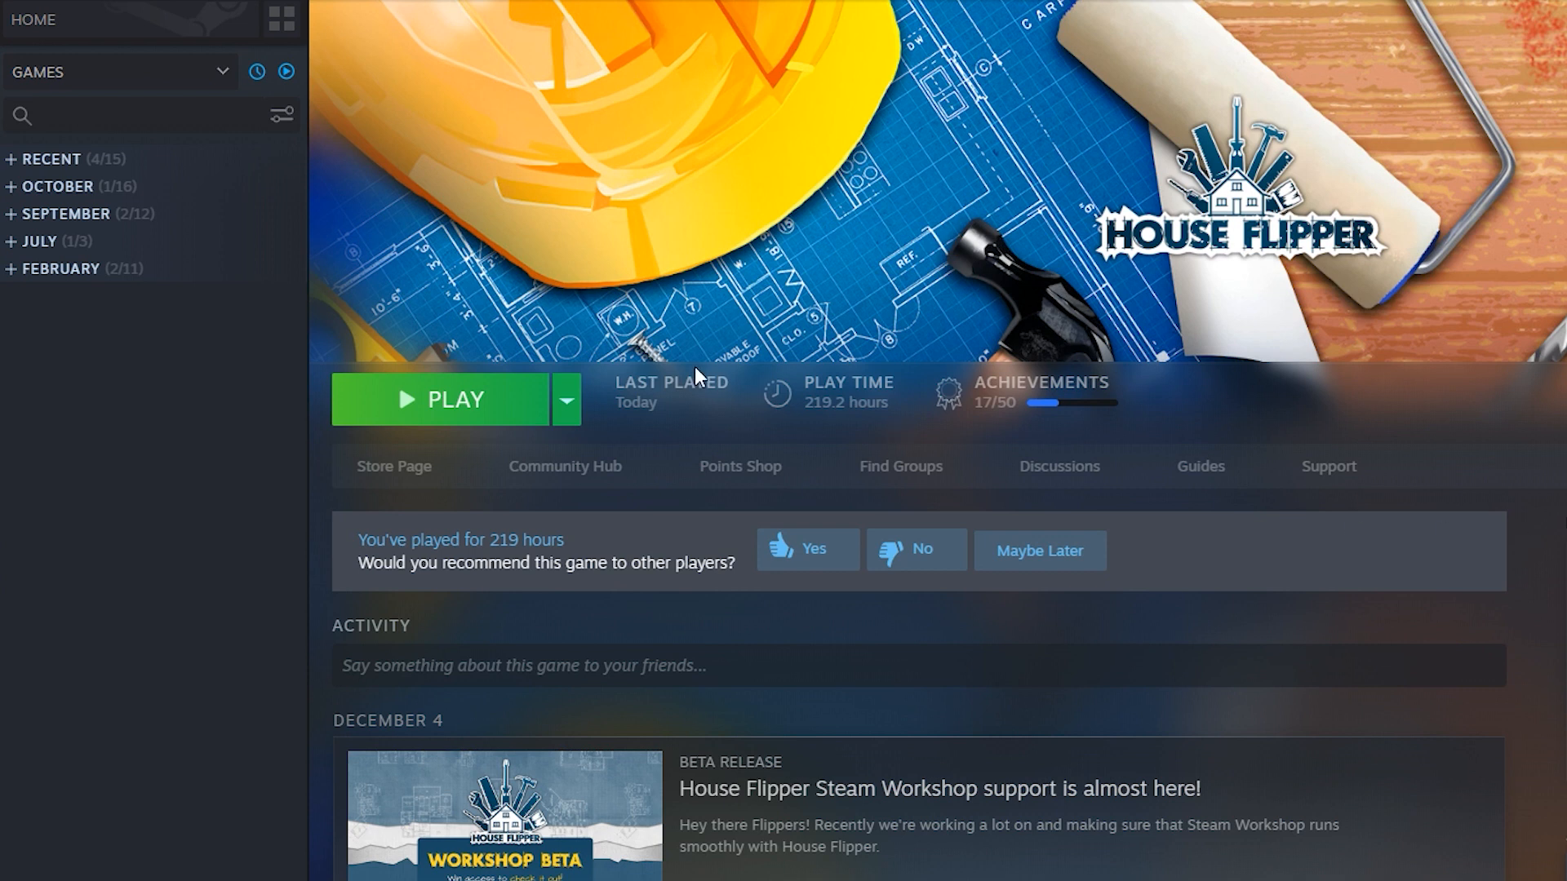
mouse_move(226, 72)
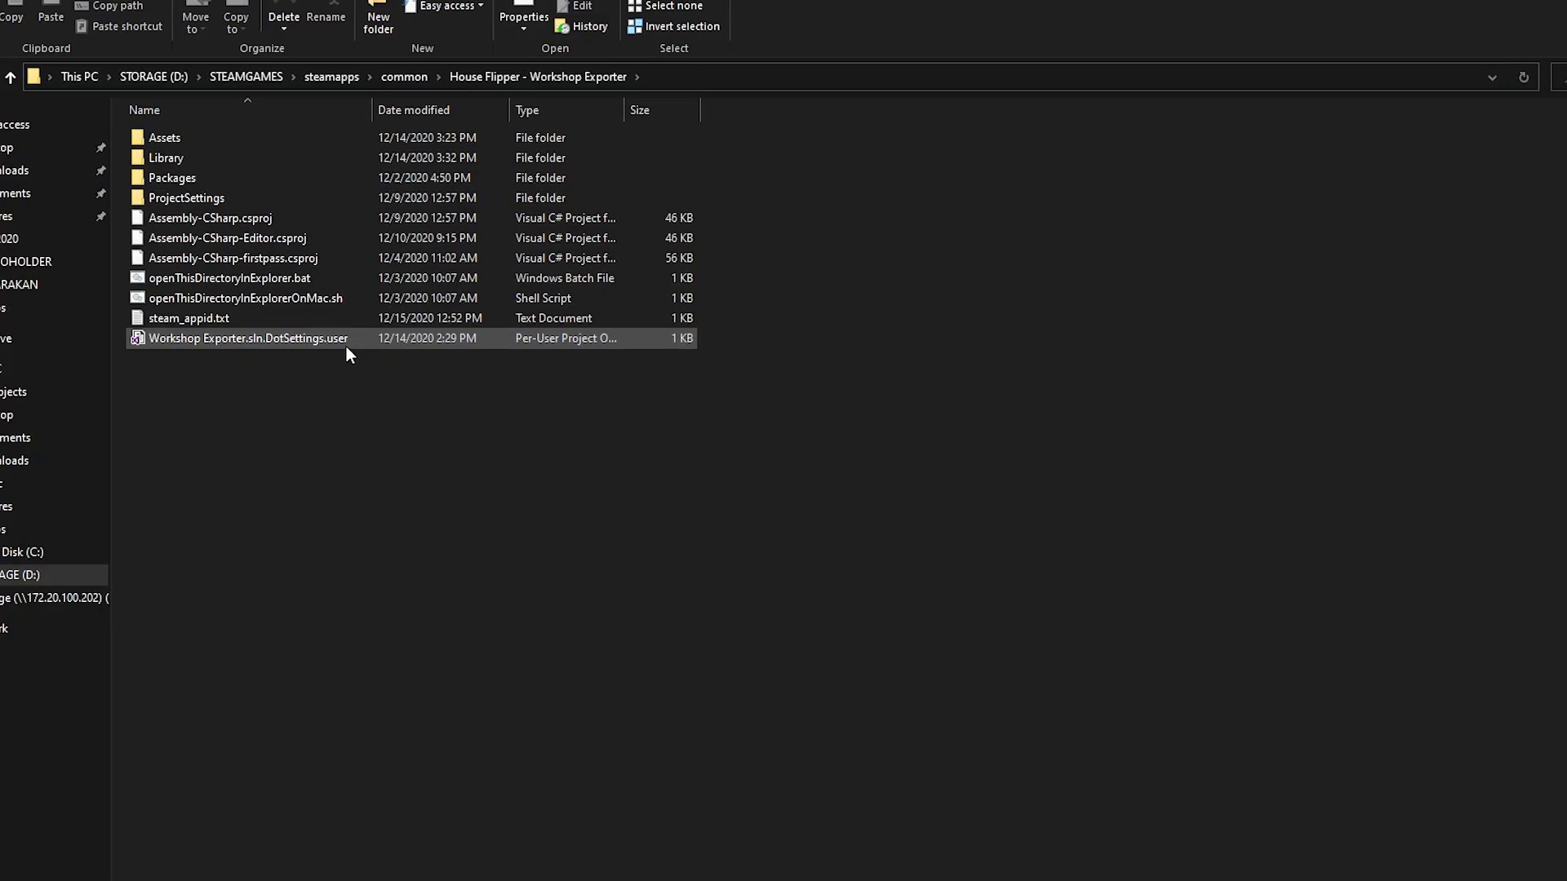
Browse House Flipper's local files to the House Flipper - Workshop Exporter folder
left_click(359, 395)
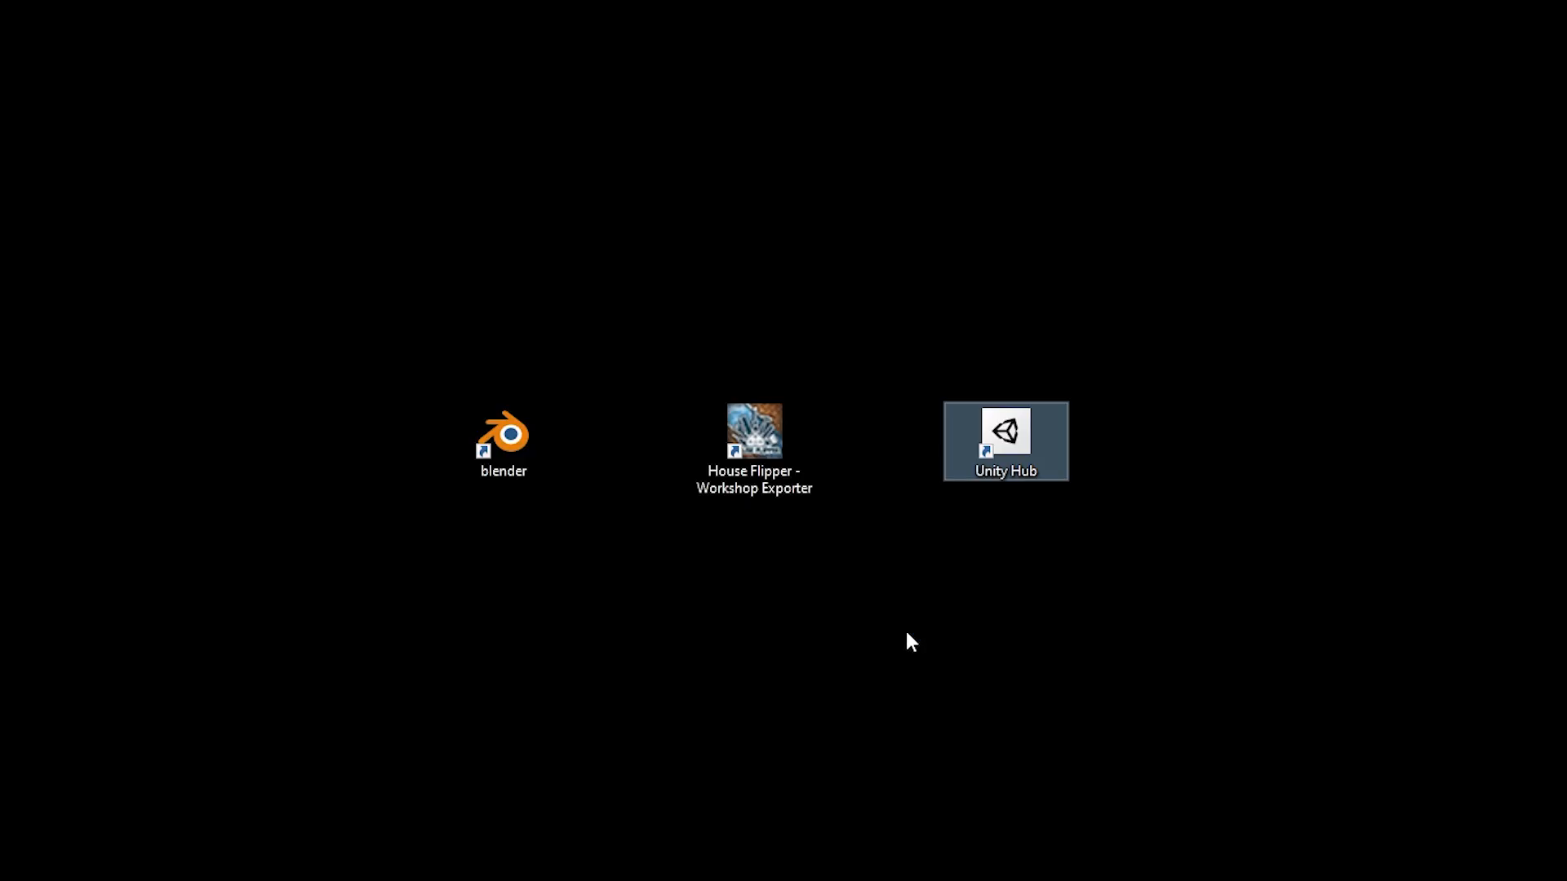
Launch Unity Hub from its desktop shortcut to list the Workshop Exporter project
double_click(1003, 441)
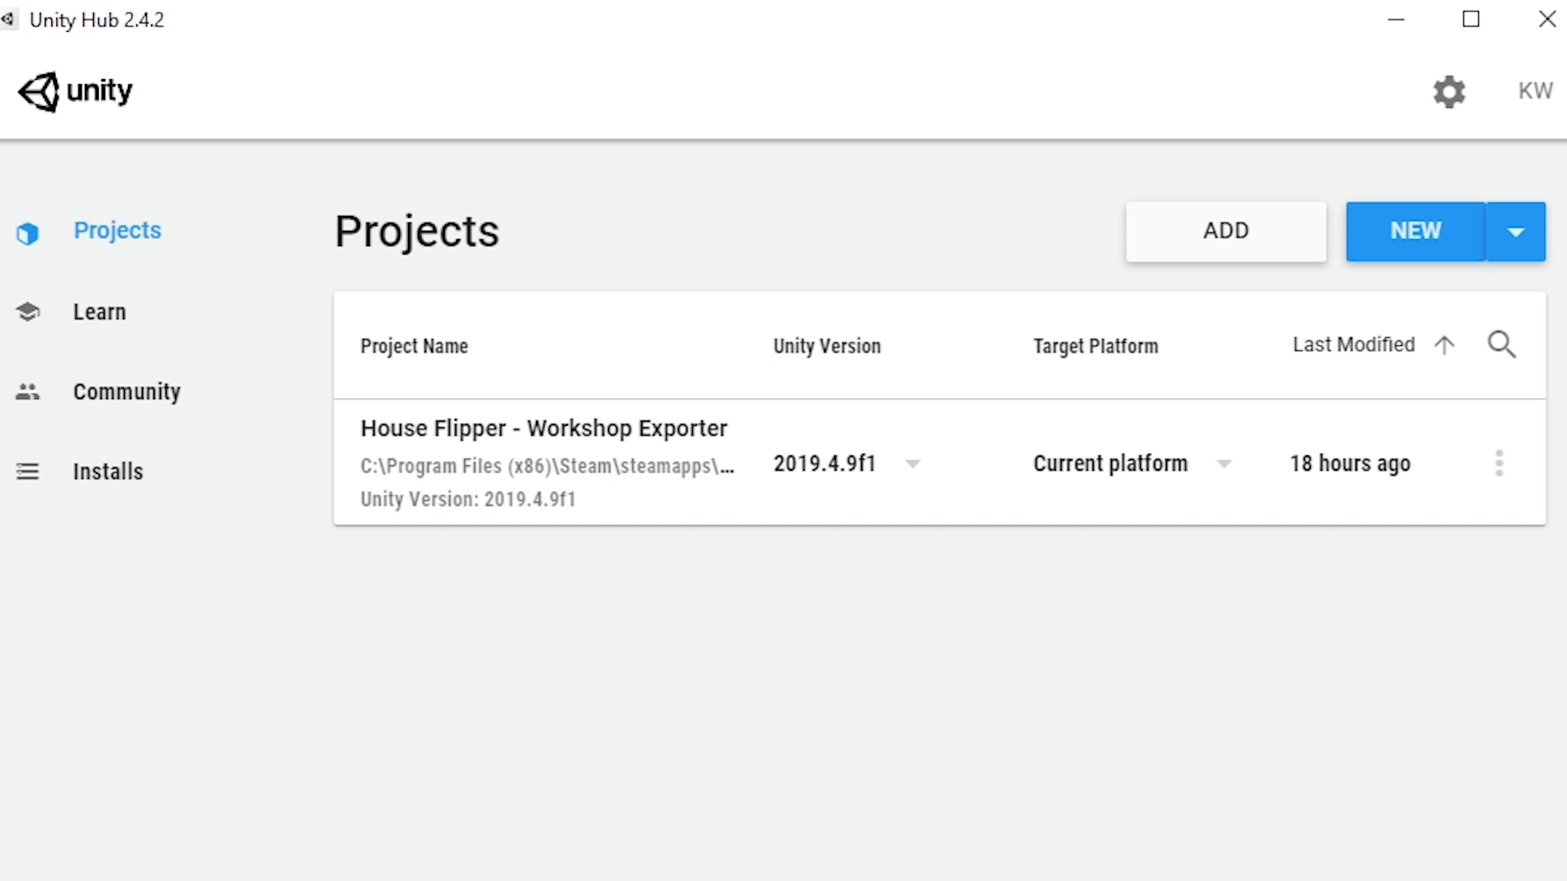
mouse_move(1459, 740)
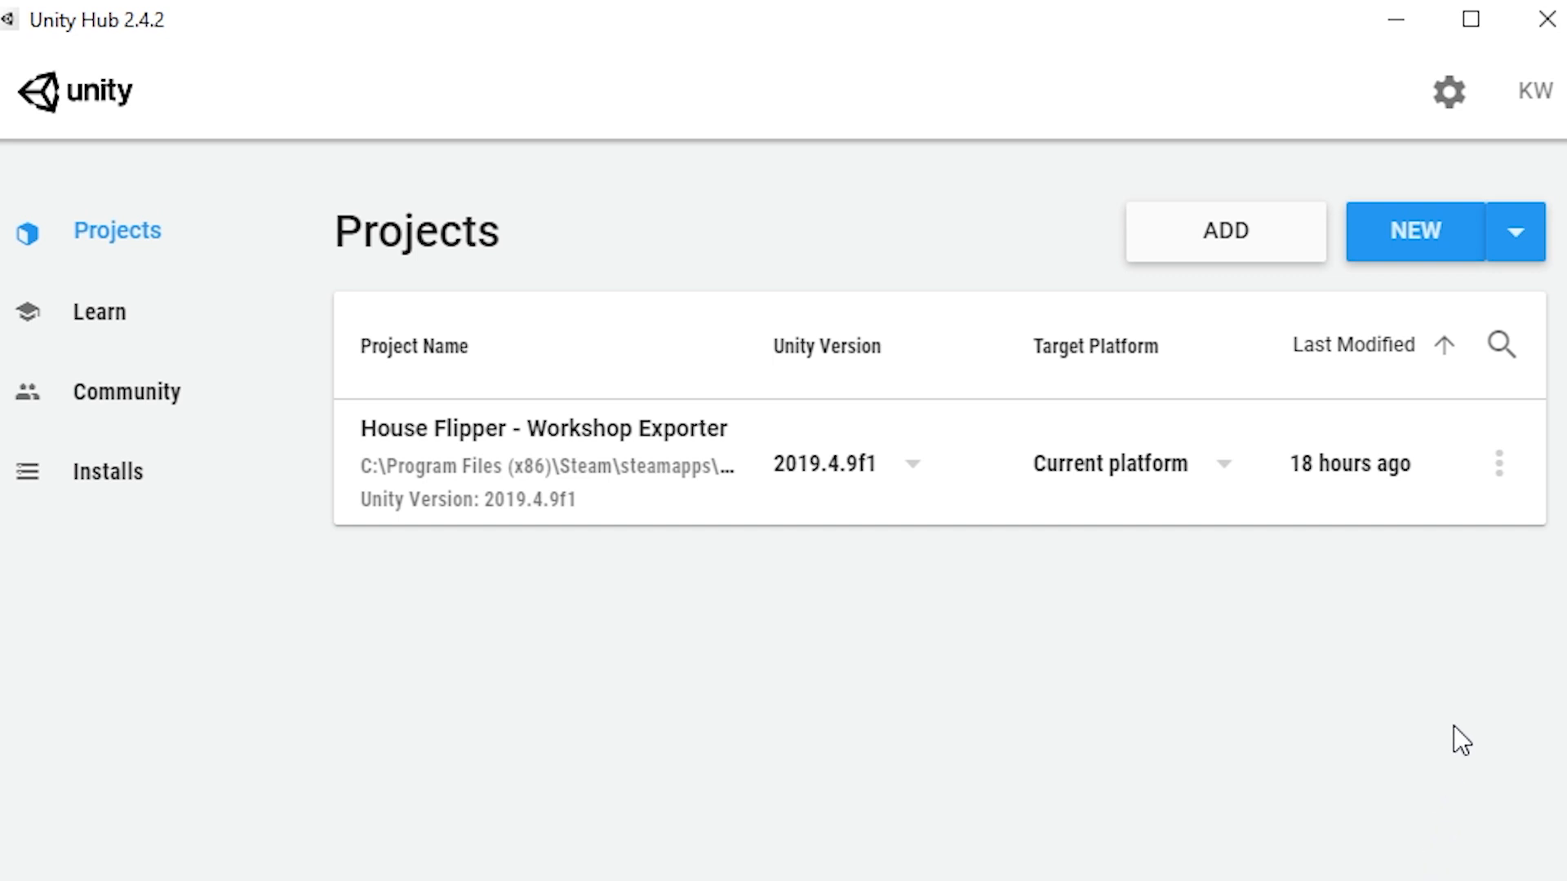
mouse_move(707, 448)
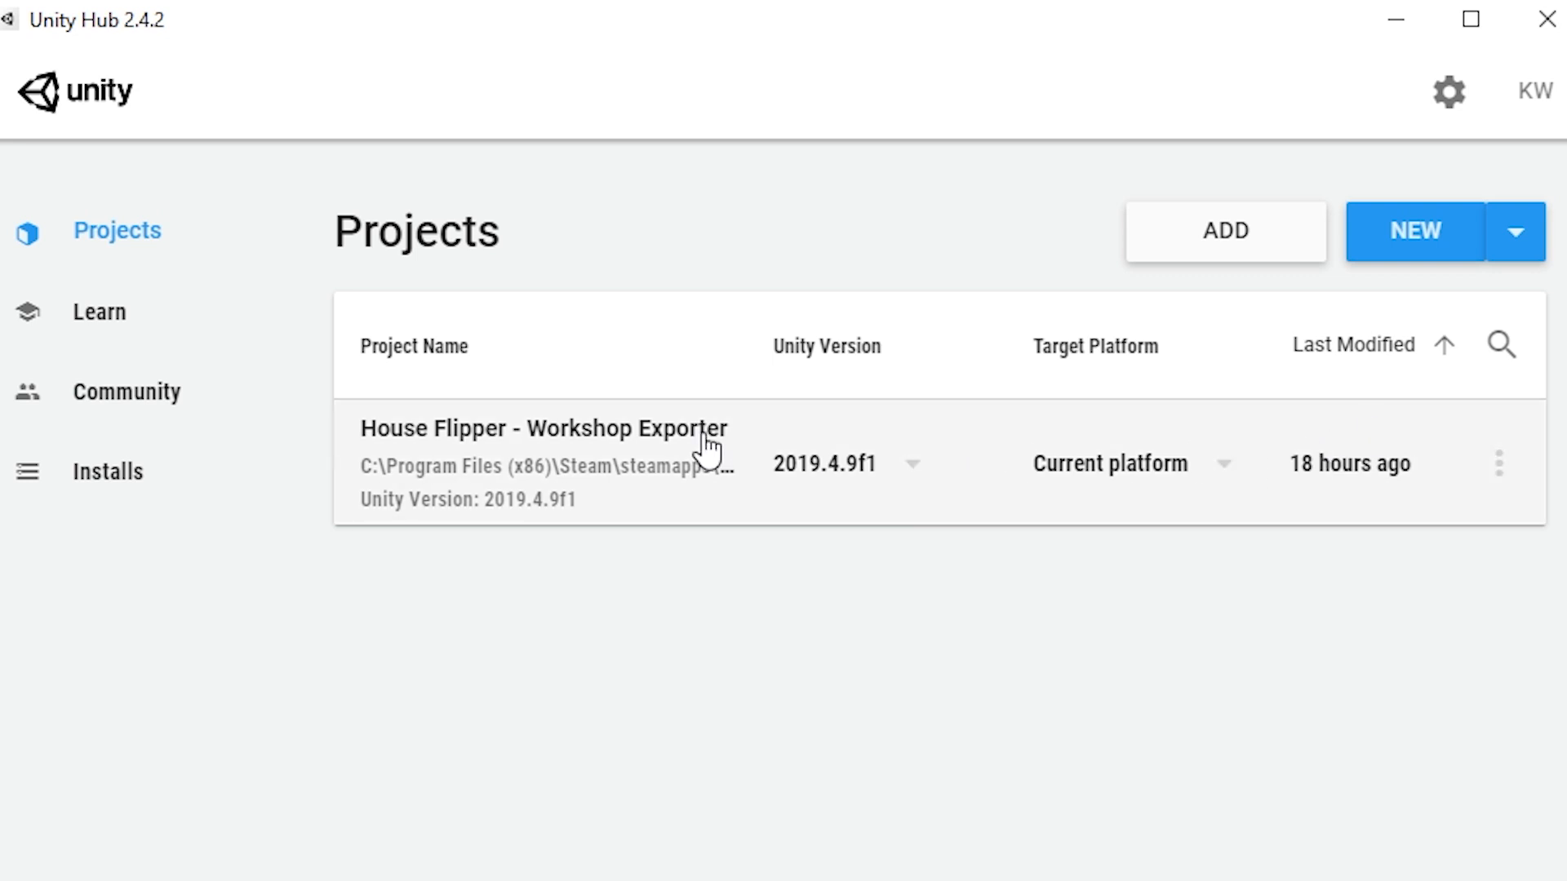
mouse_move(919, 452)
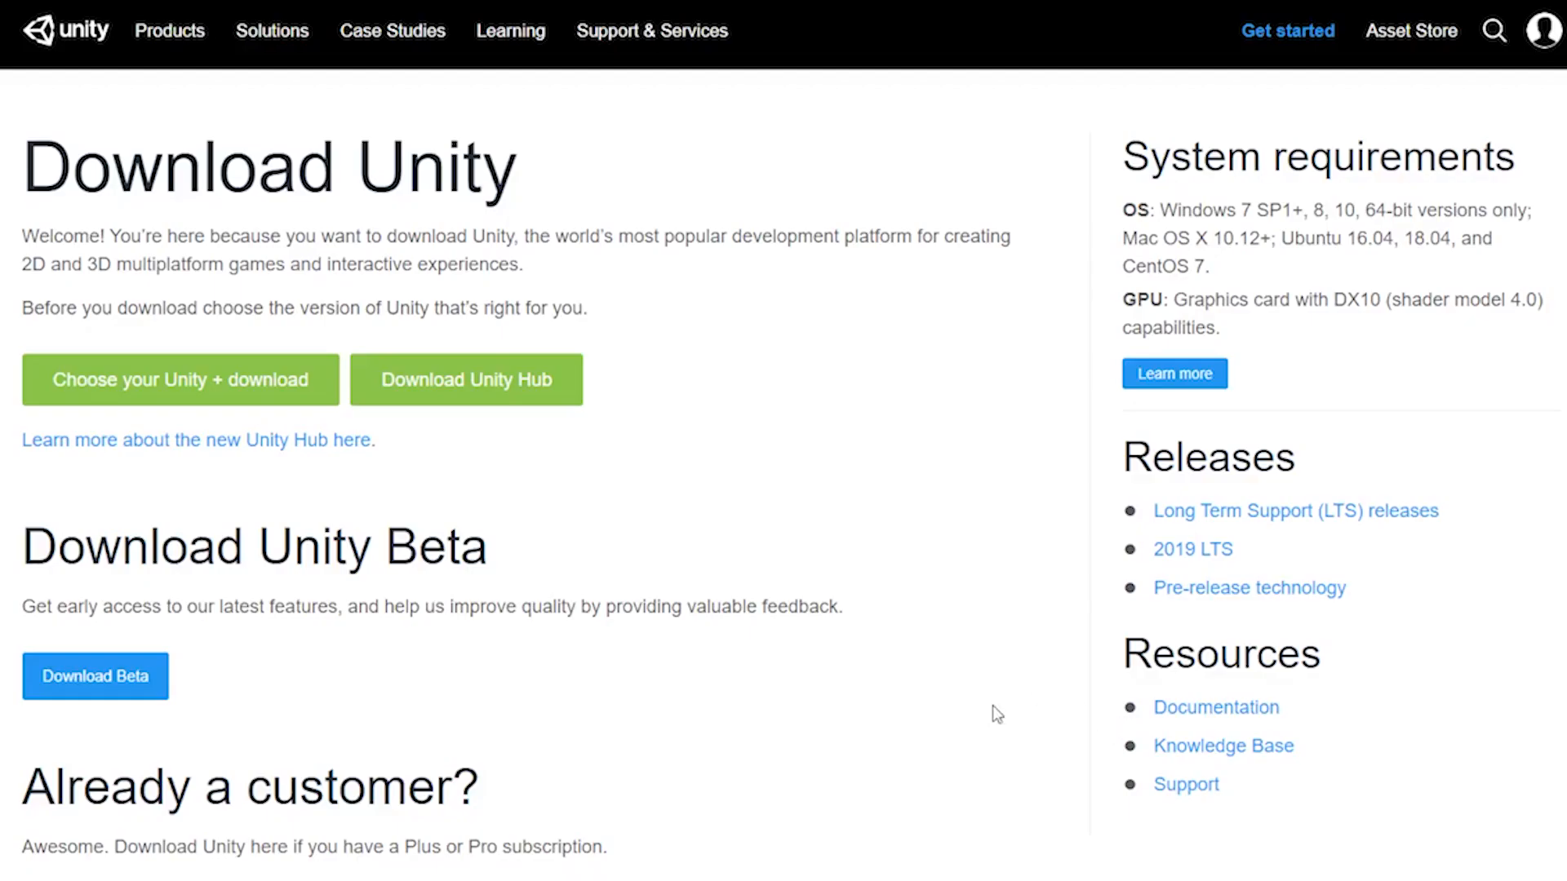
mouse_move(1043, 845)
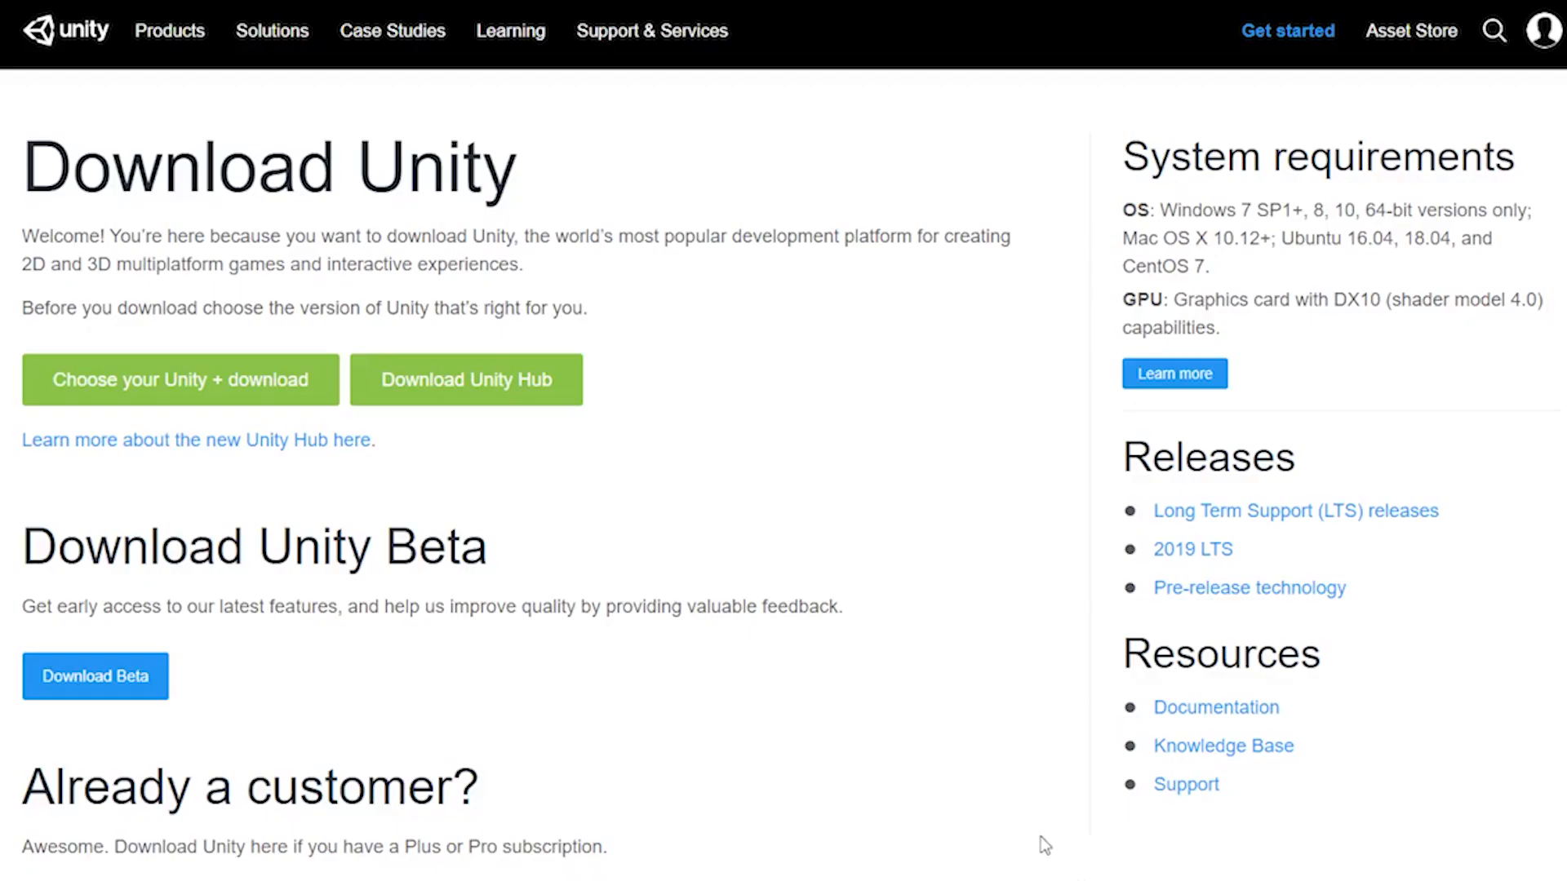
mouse_move(465, 380)
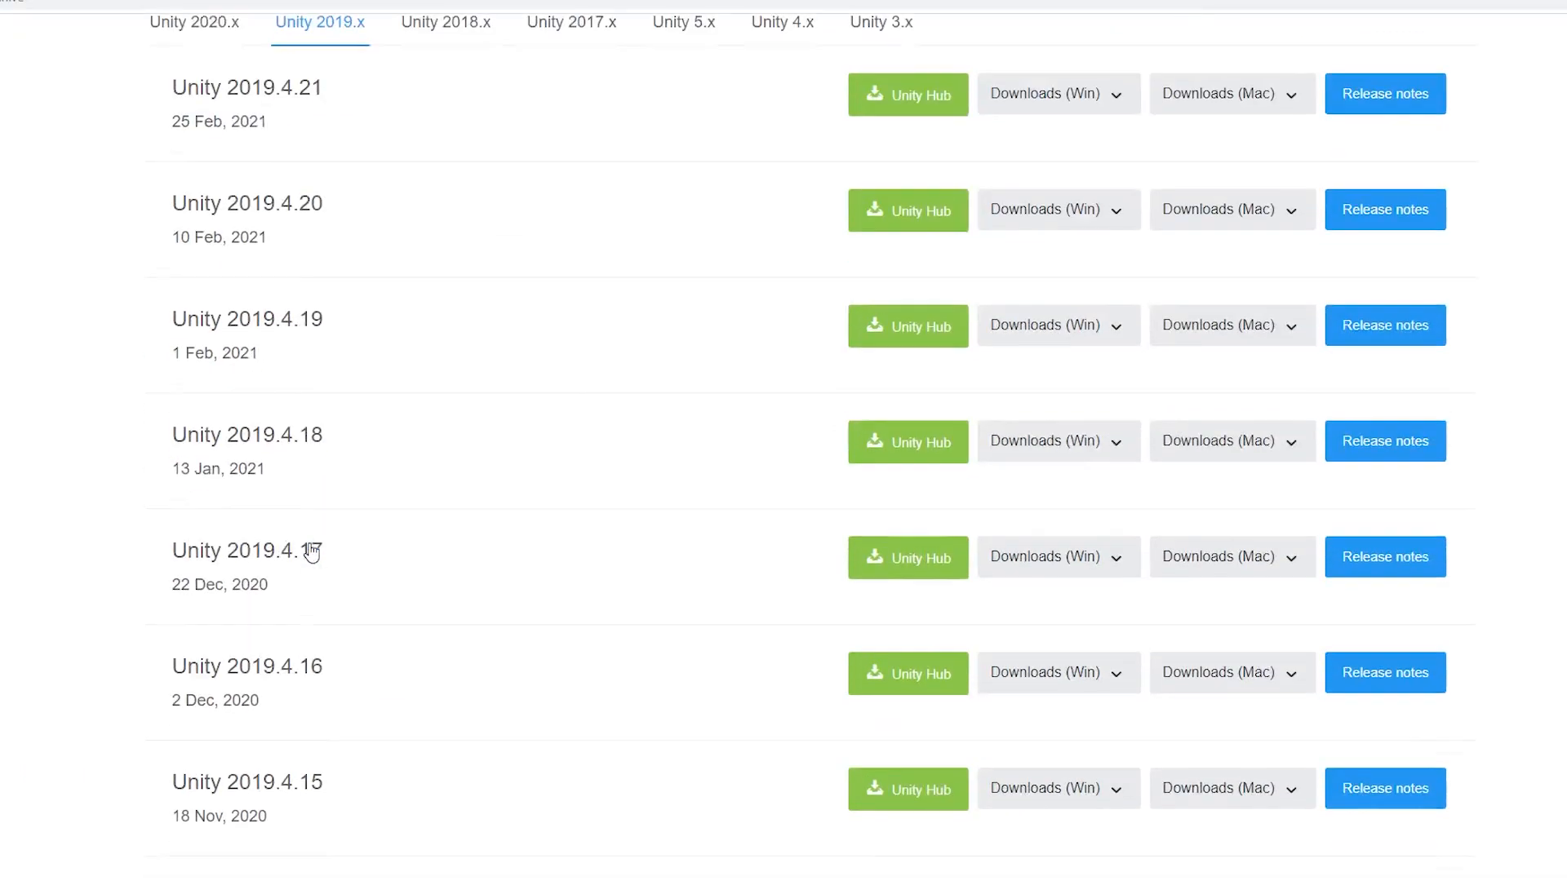
Send Unity 2019.4.9 from the download archive to Unity Hub for installation
scroll("down", 3)
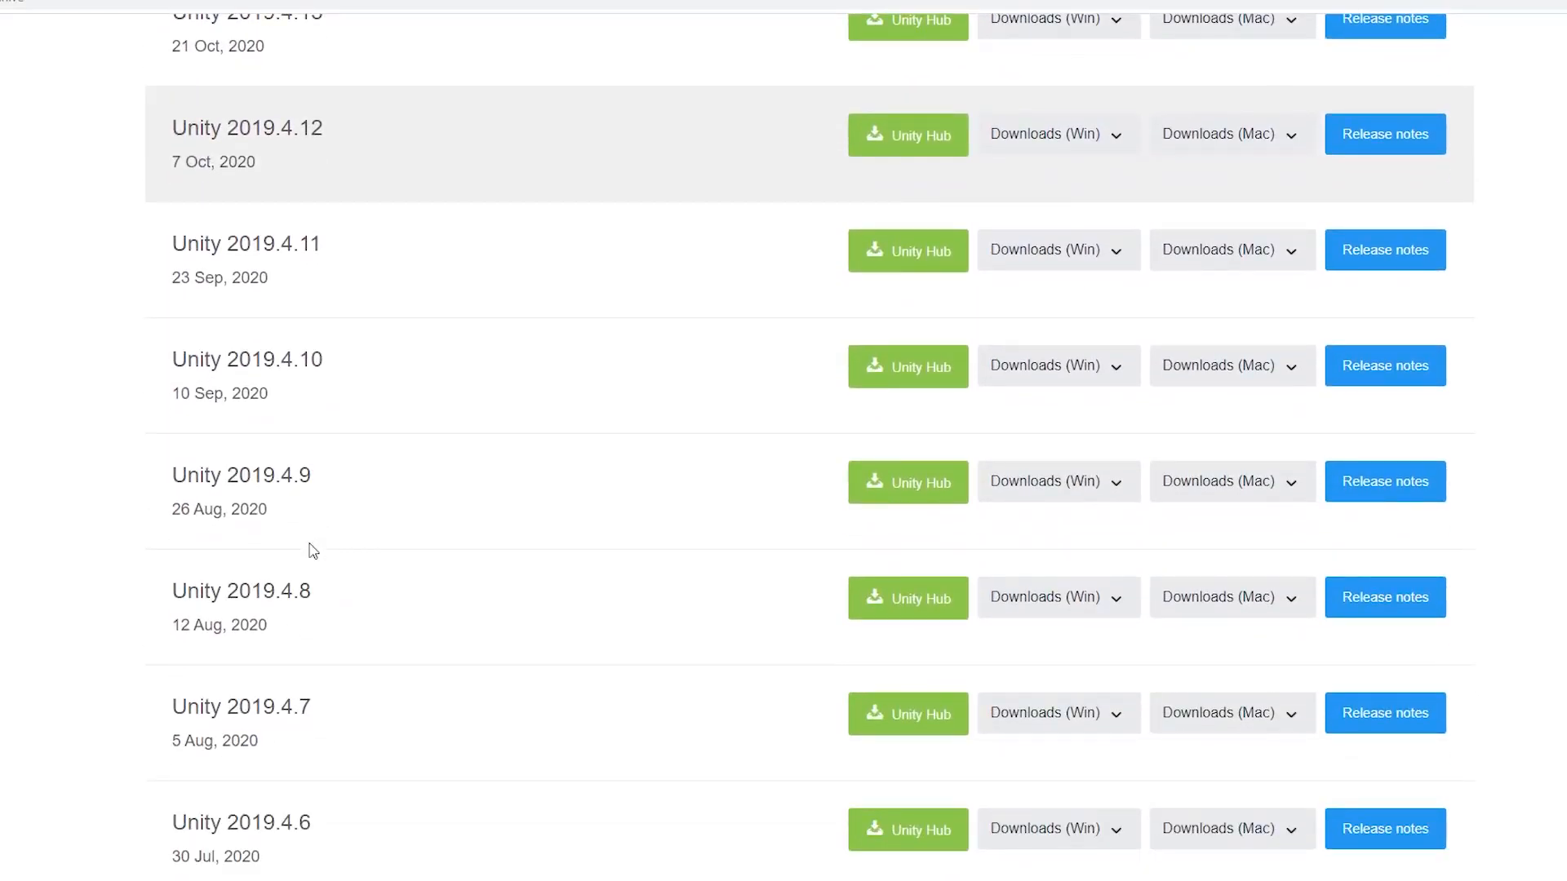
mouse_move(918, 493)
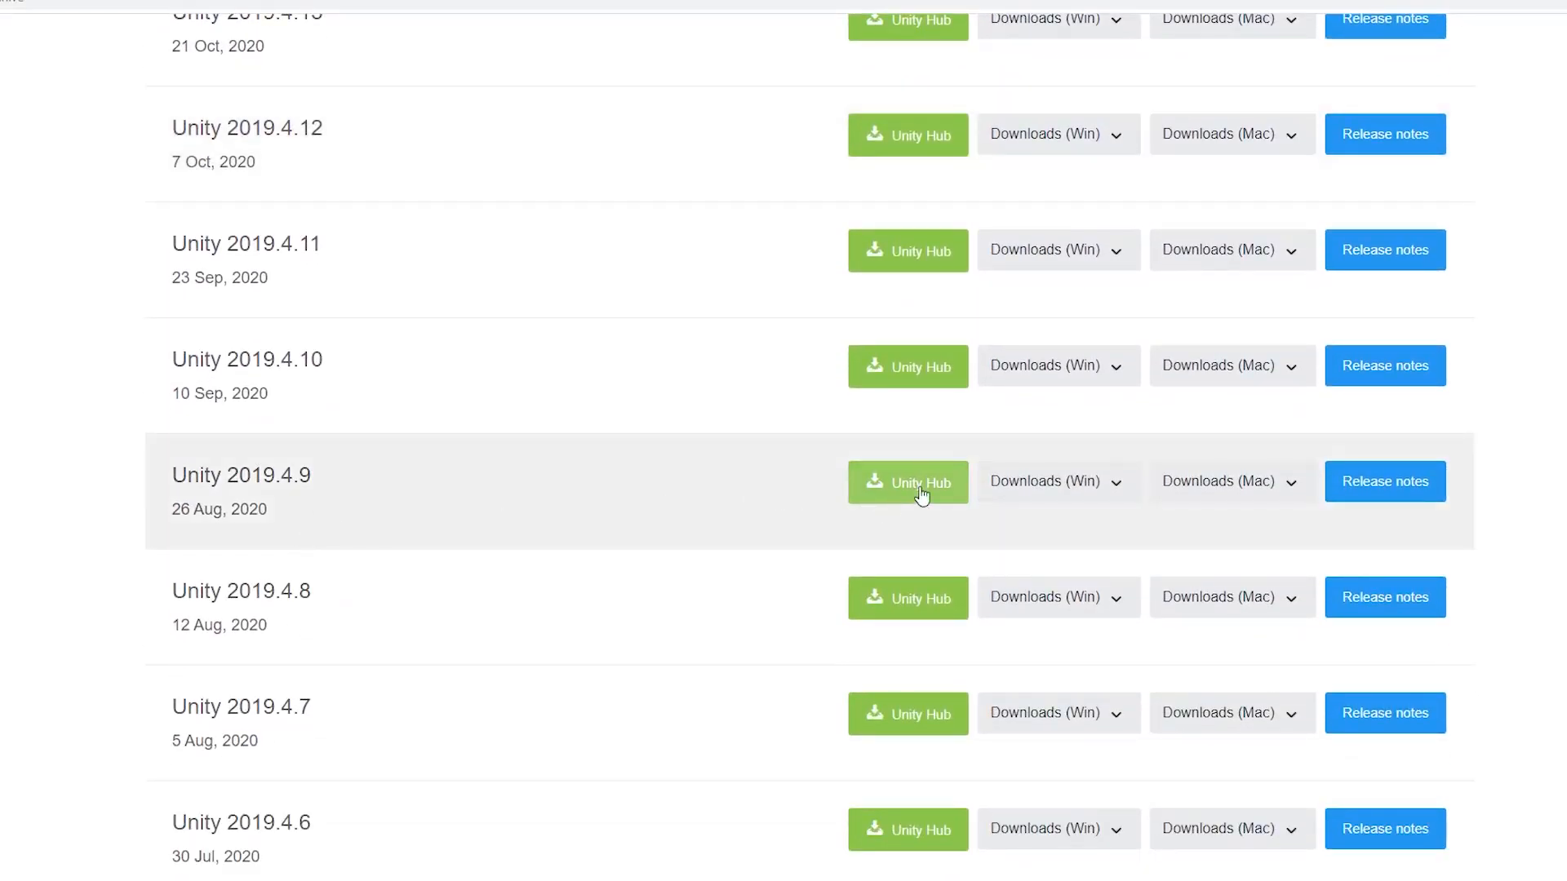
left_click(908, 480)
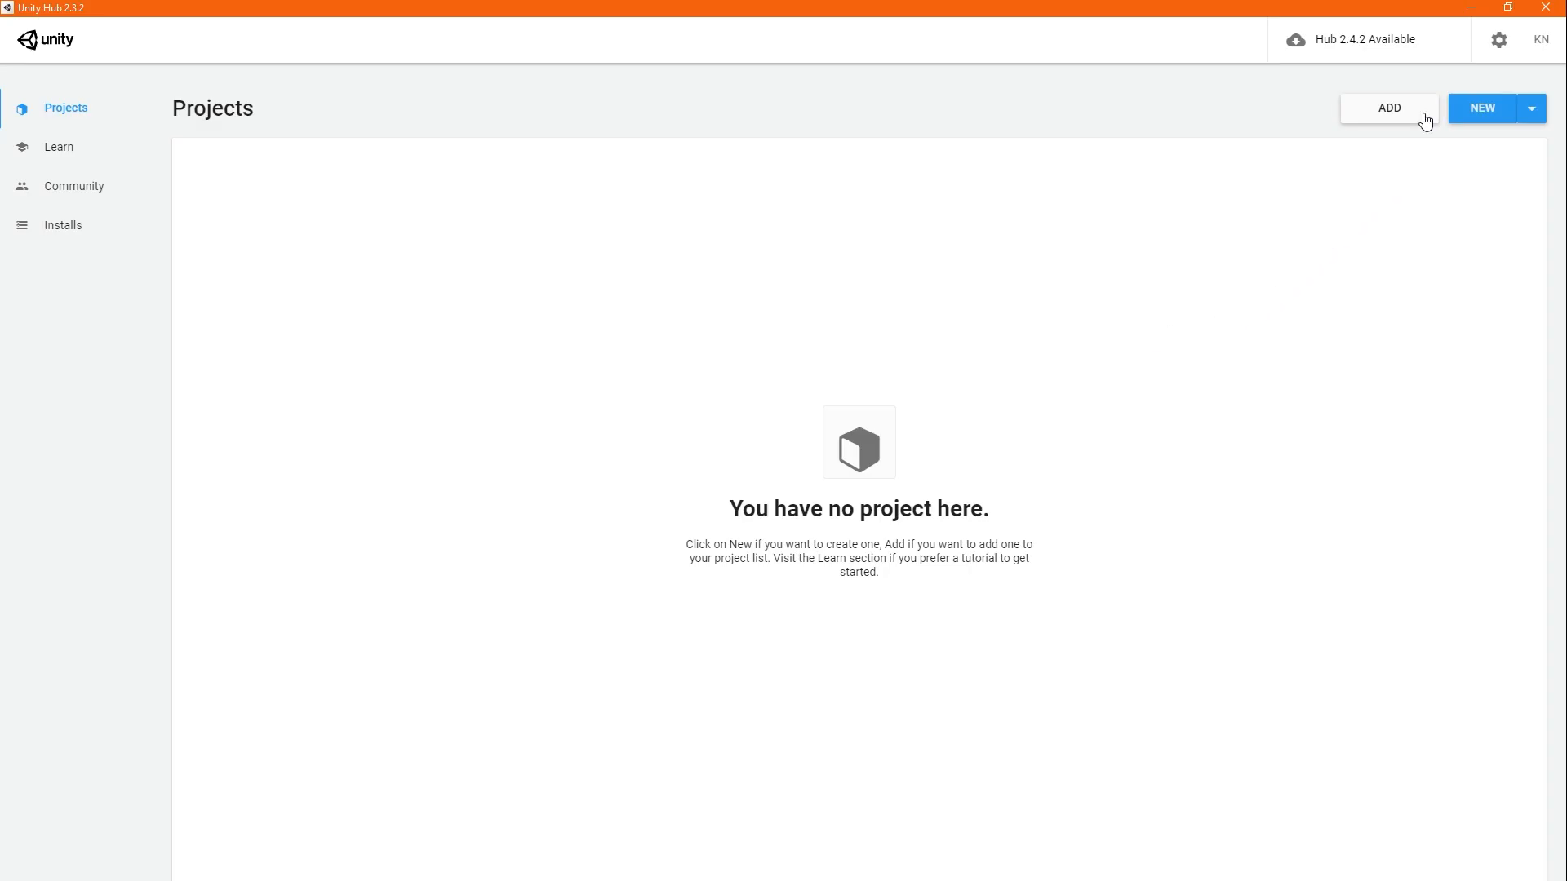
Add D:\STEAMGAMES\steamapps\common\House Flipper - Workshop Exporter as a Unity Hub project
left_click(1387, 108)
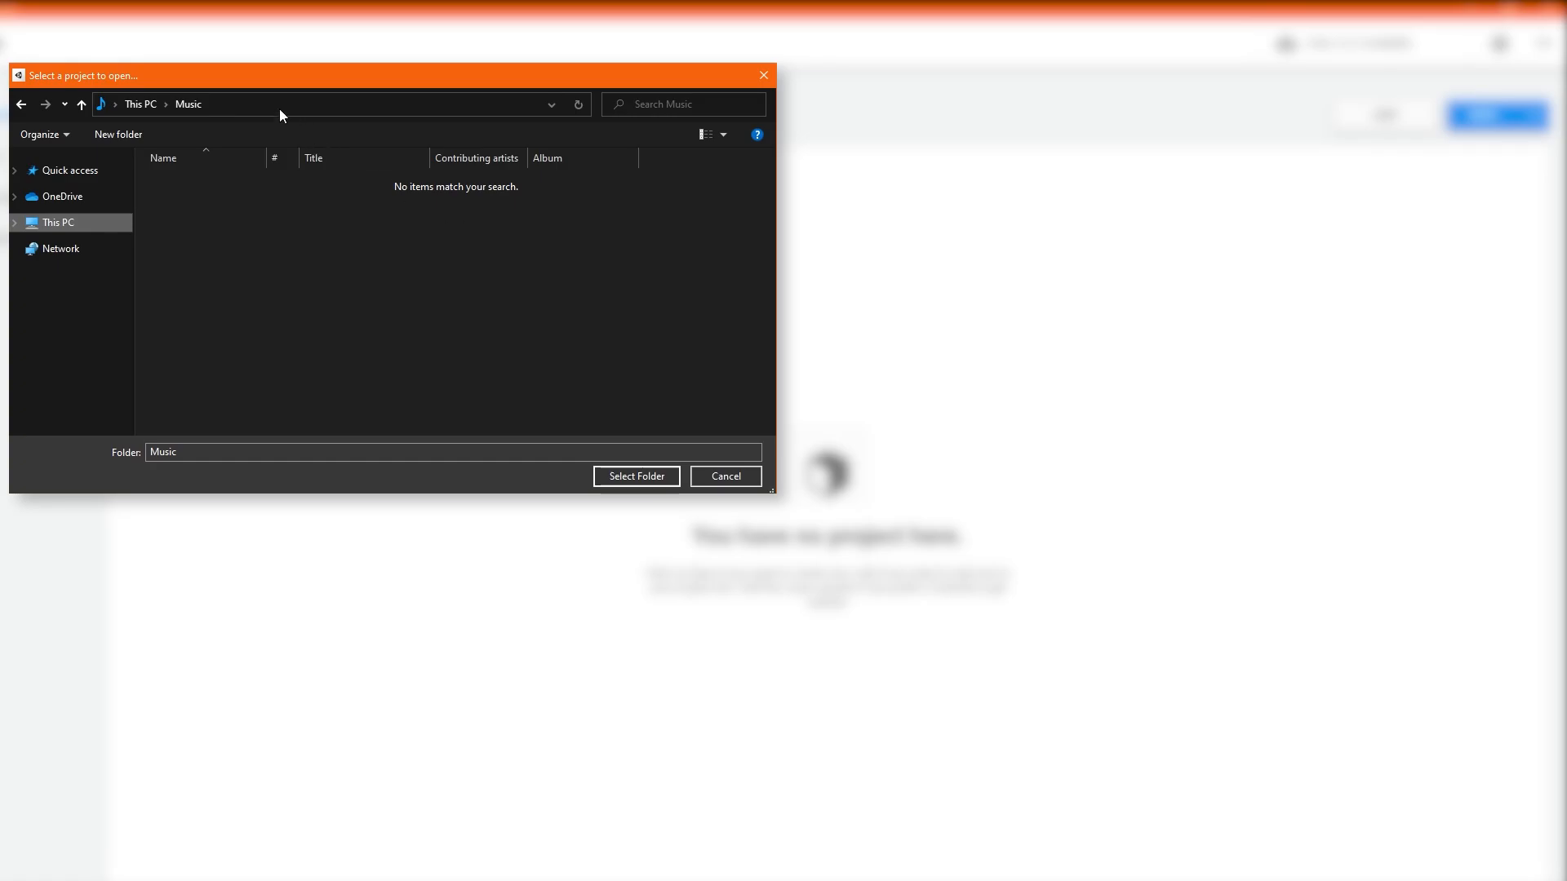
type("D:\\STEAMGAMES\\steamapps\\common\\House Flipper - Workshop Exporter")
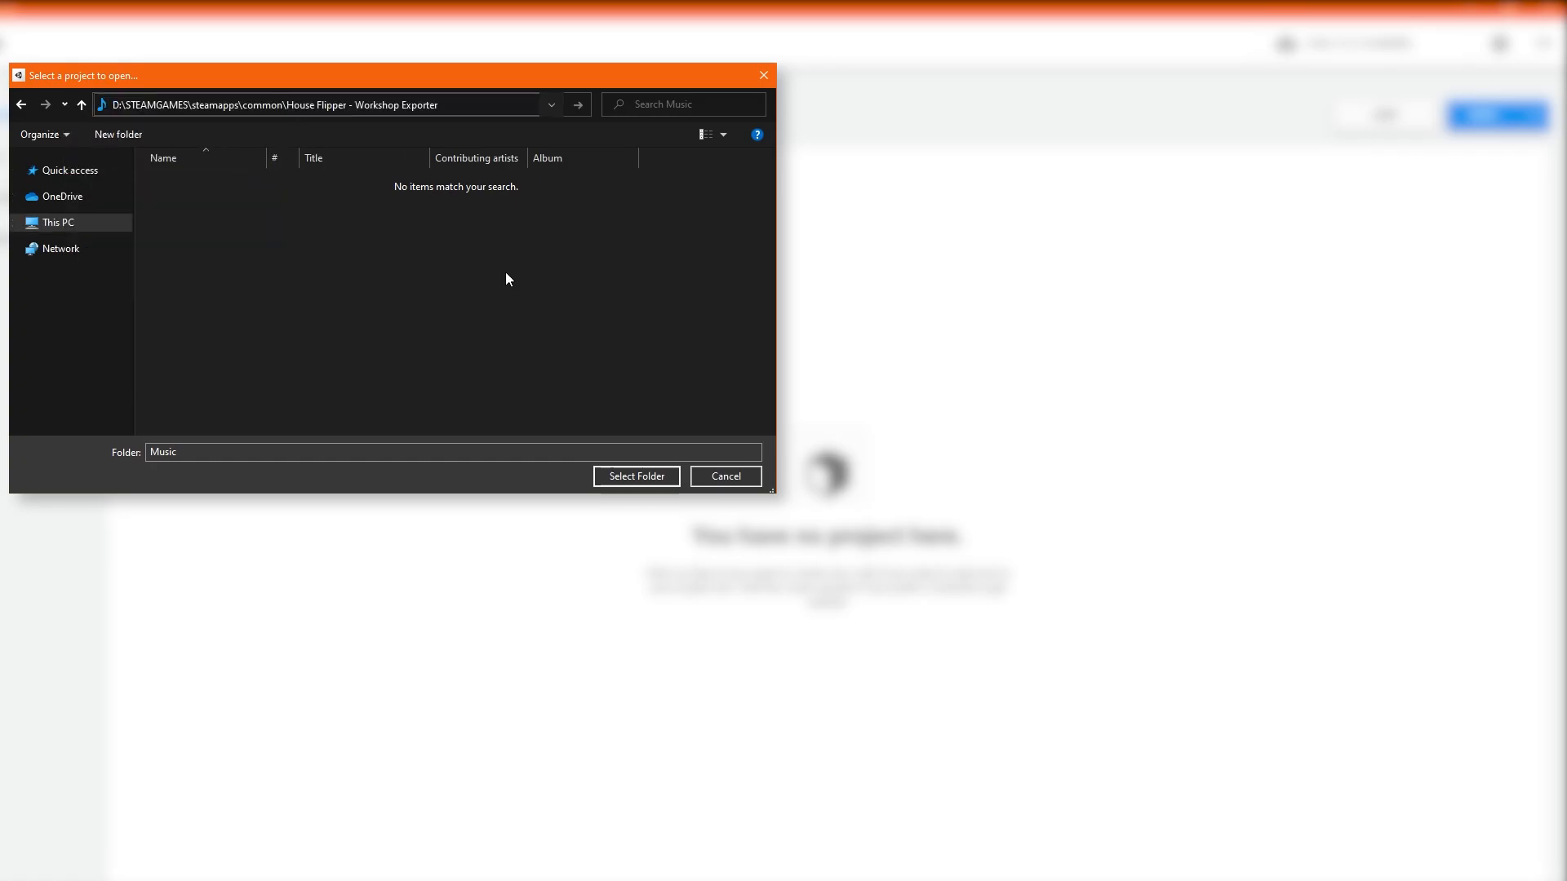
left_click(635, 475)
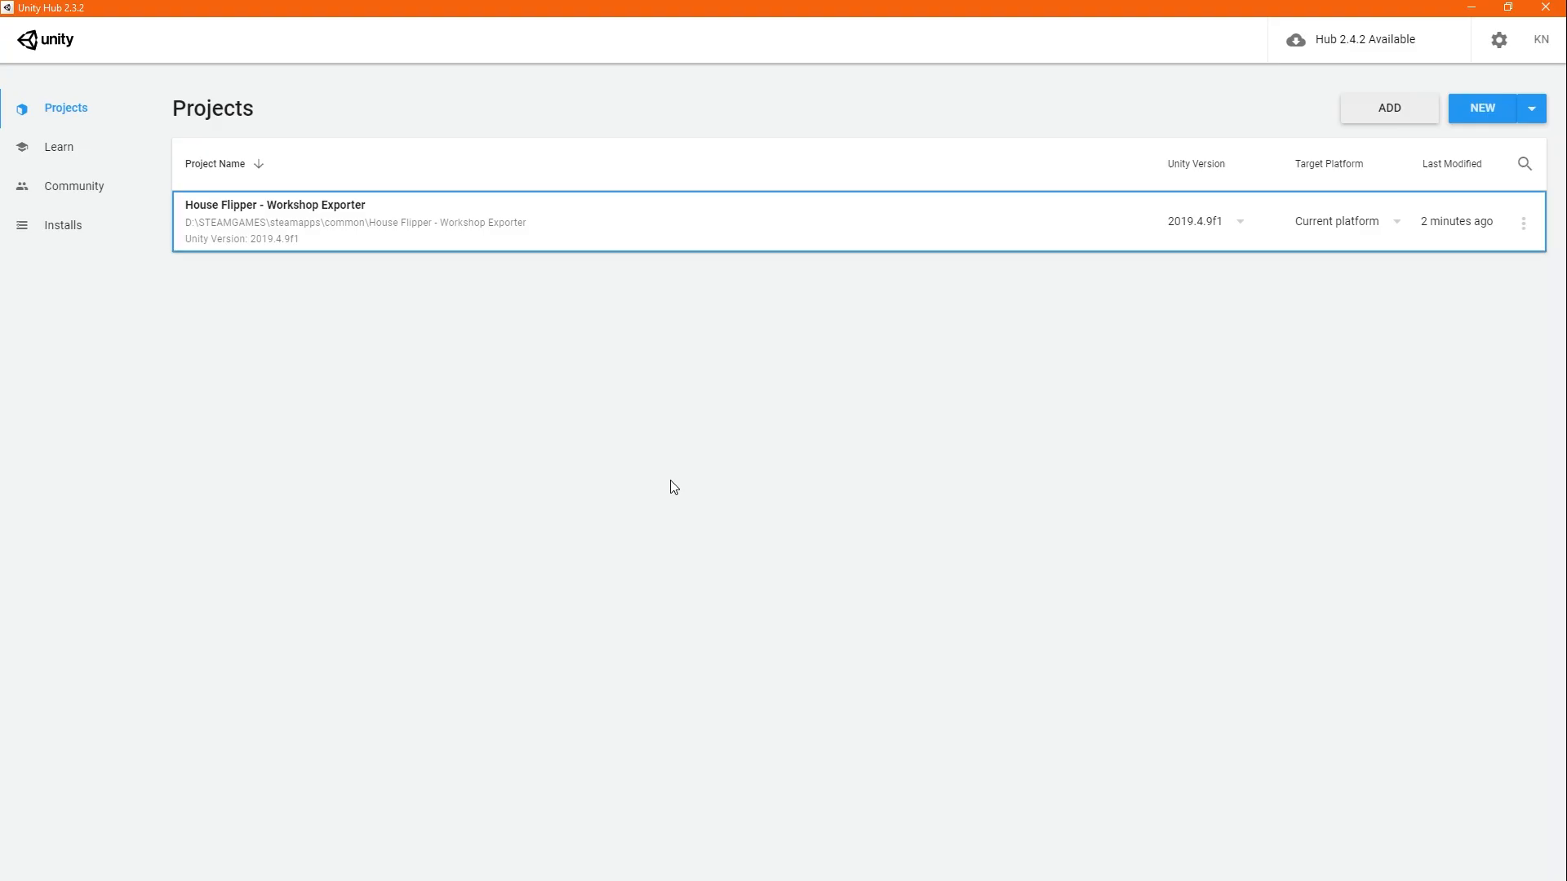
mouse_move(718, 222)
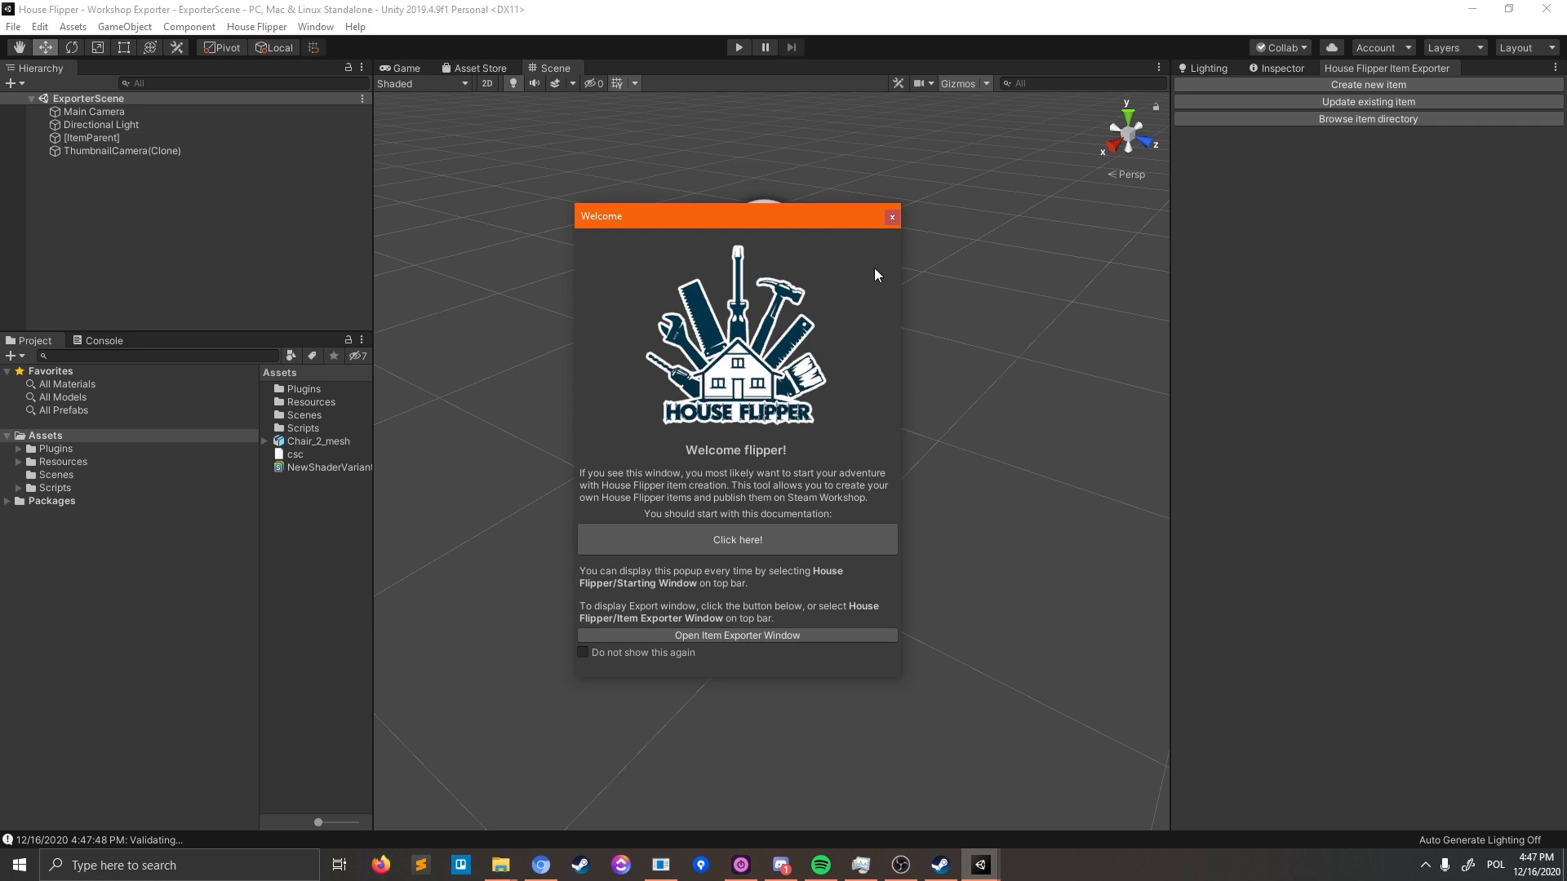
mouse_move(963, 426)
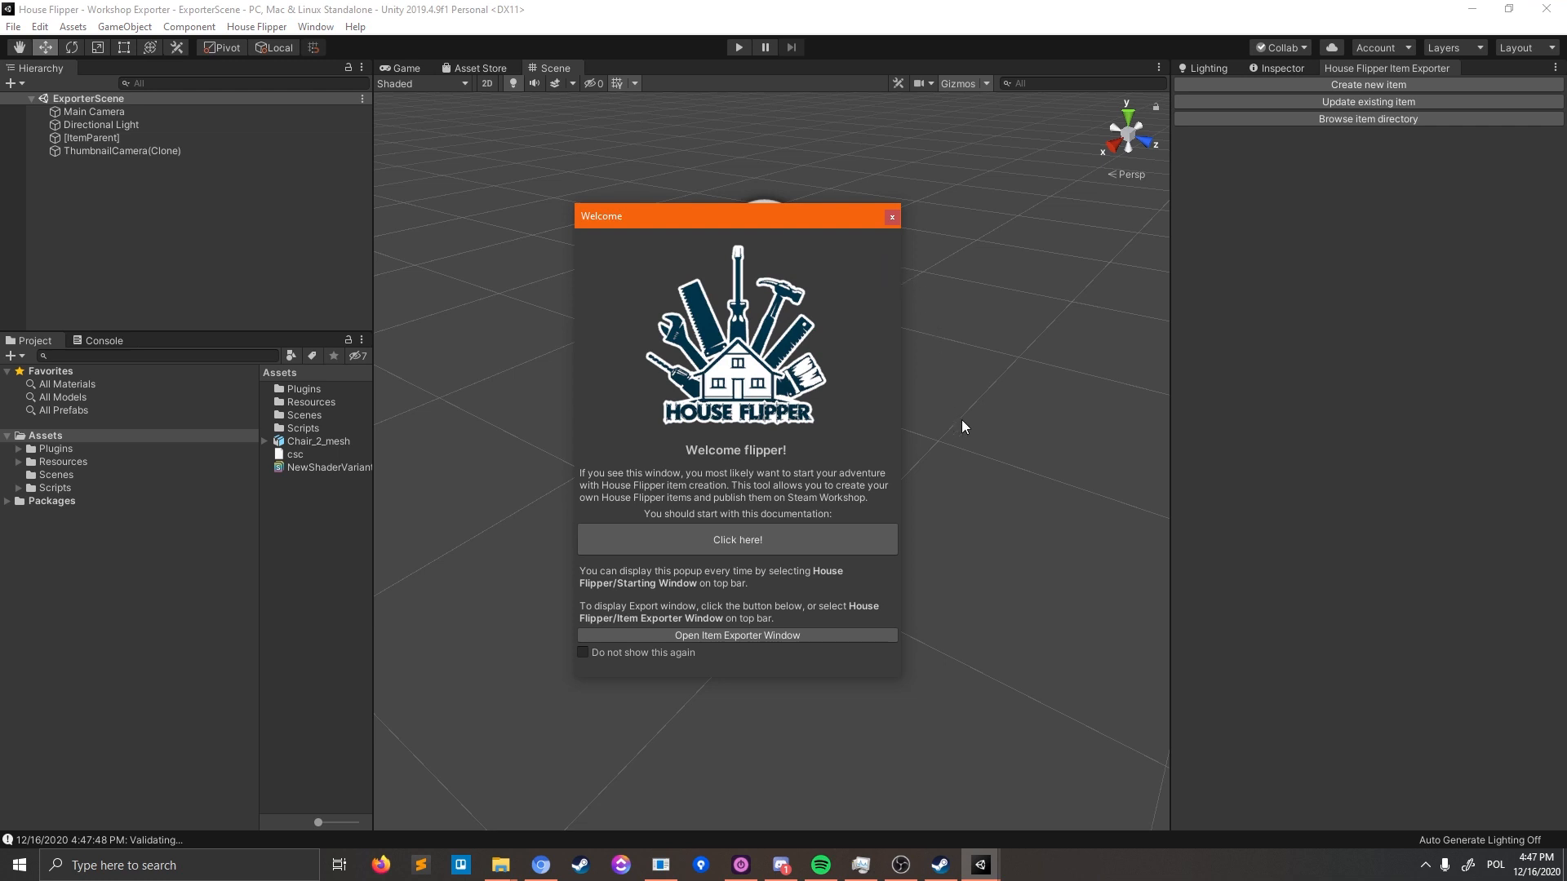
mouse_move(982, 472)
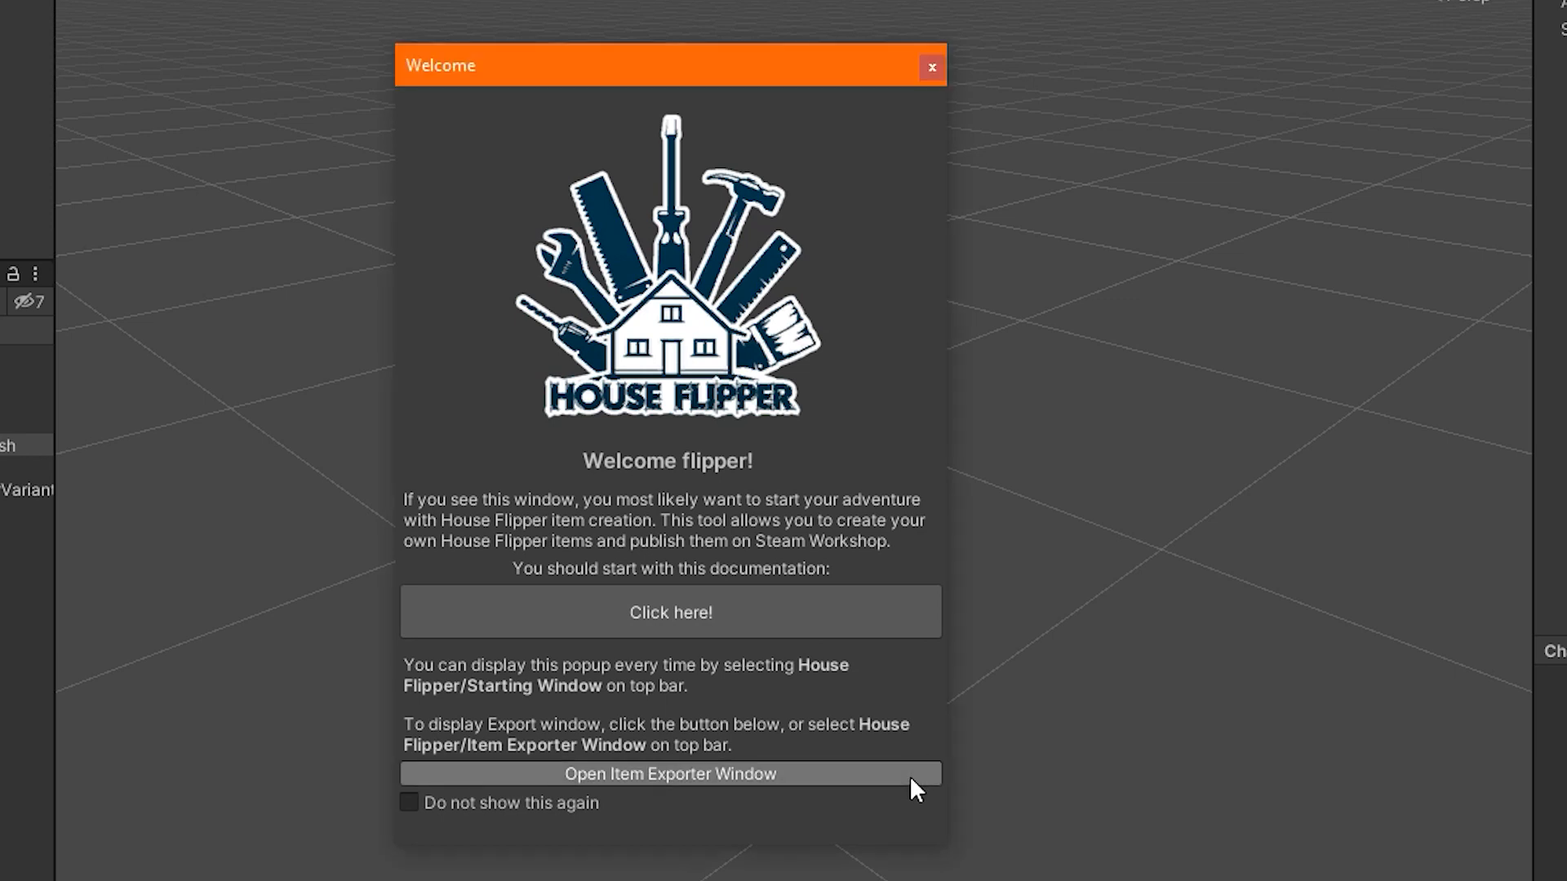
Import Chair_2_mesh.fbx from the CHAIR MODEL folder into the project's Assets
left_click(669, 773)
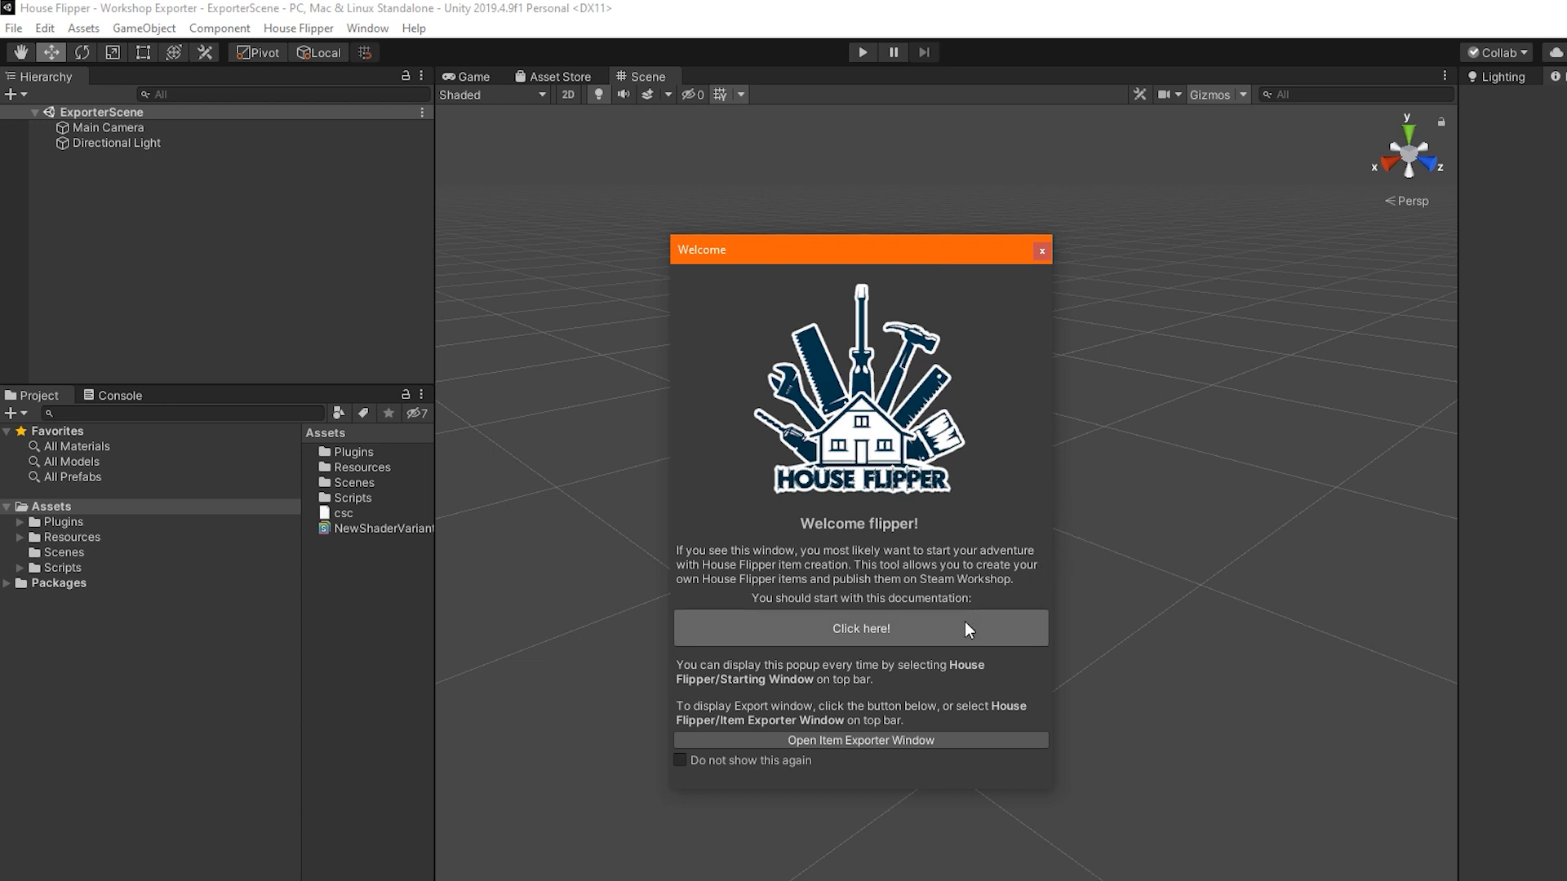
mouse_move(978, 643)
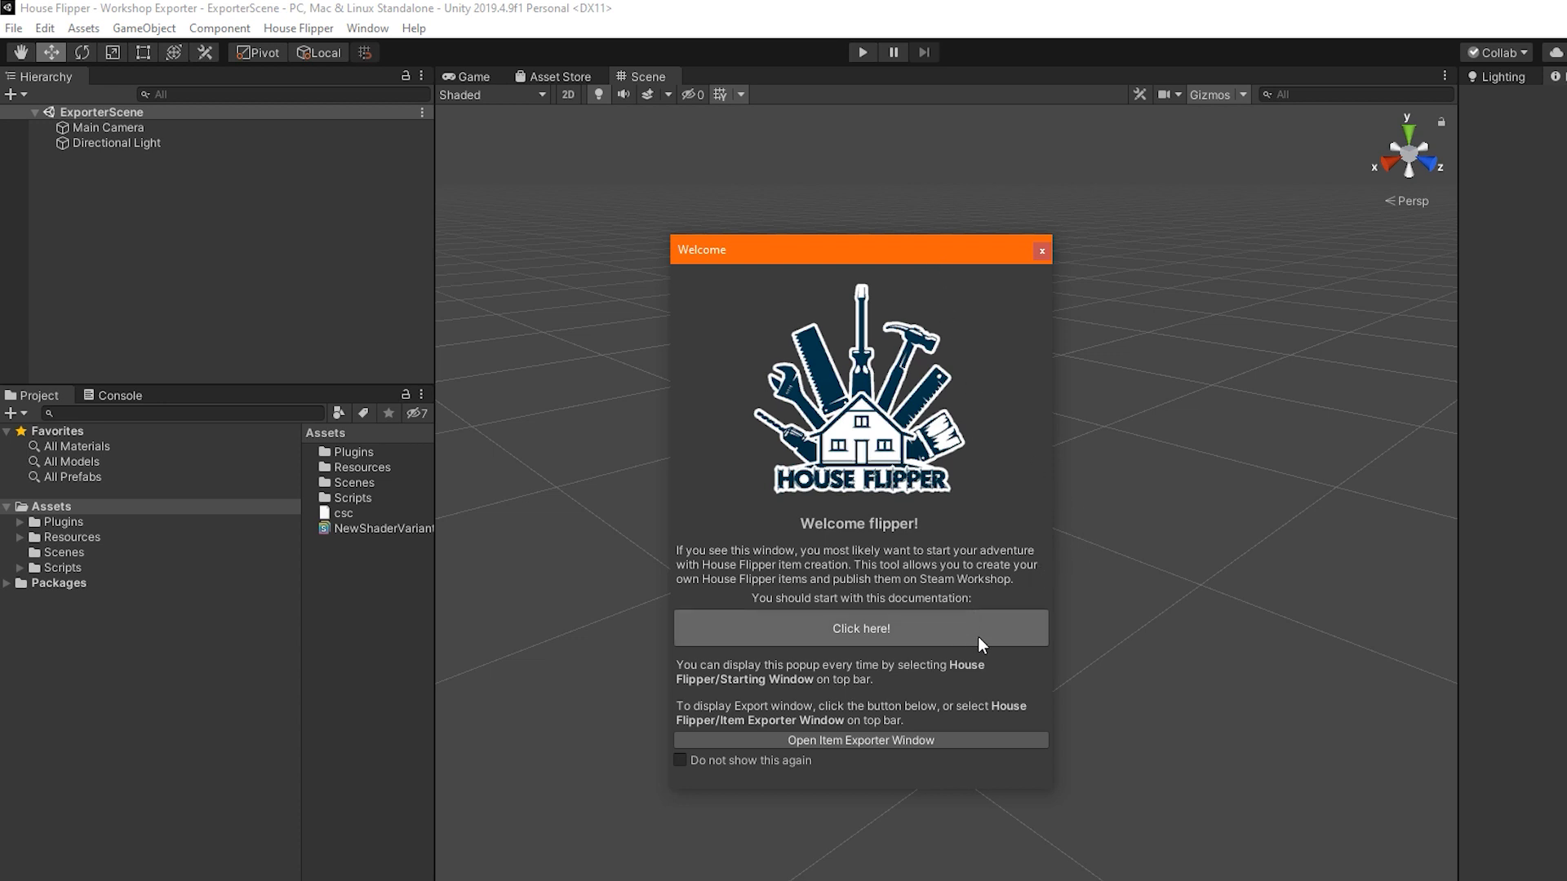
mouse_move(967, 644)
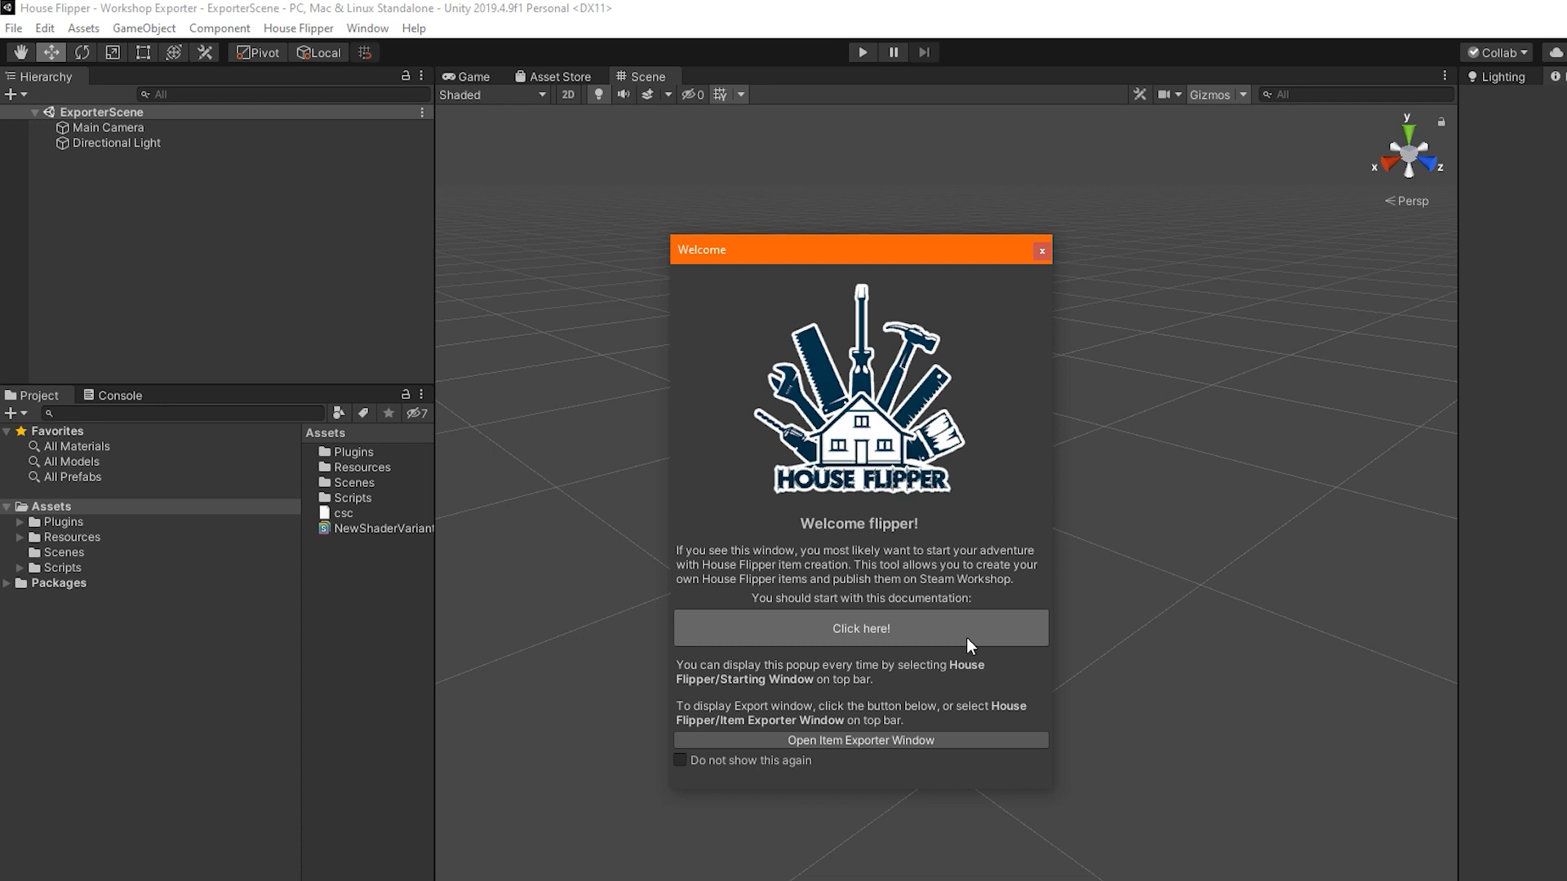
mouse_move(994, 751)
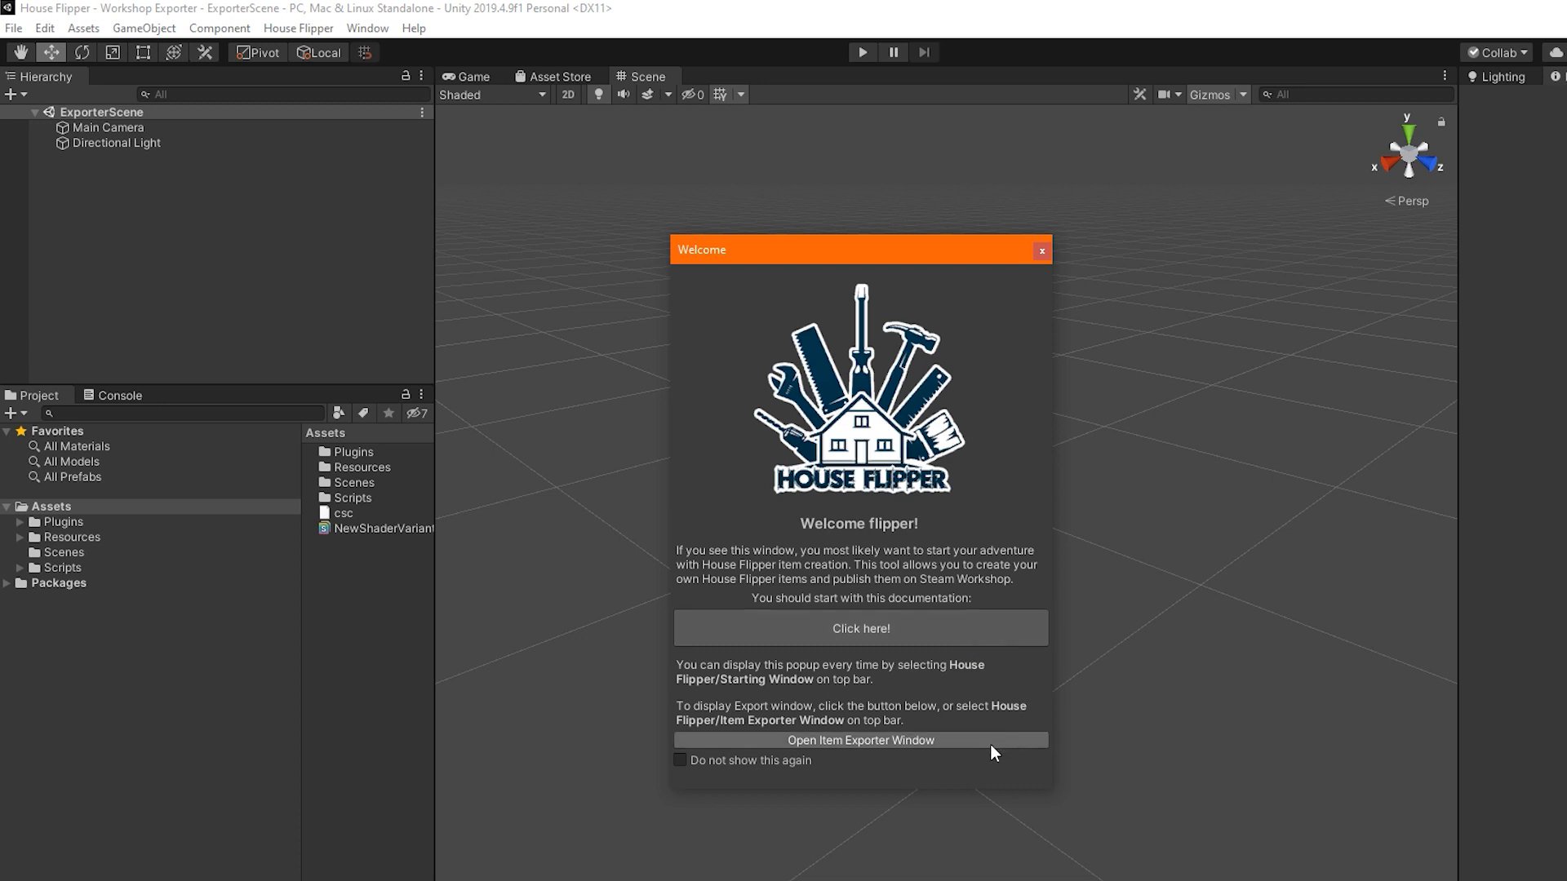
mouse_move(928, 133)
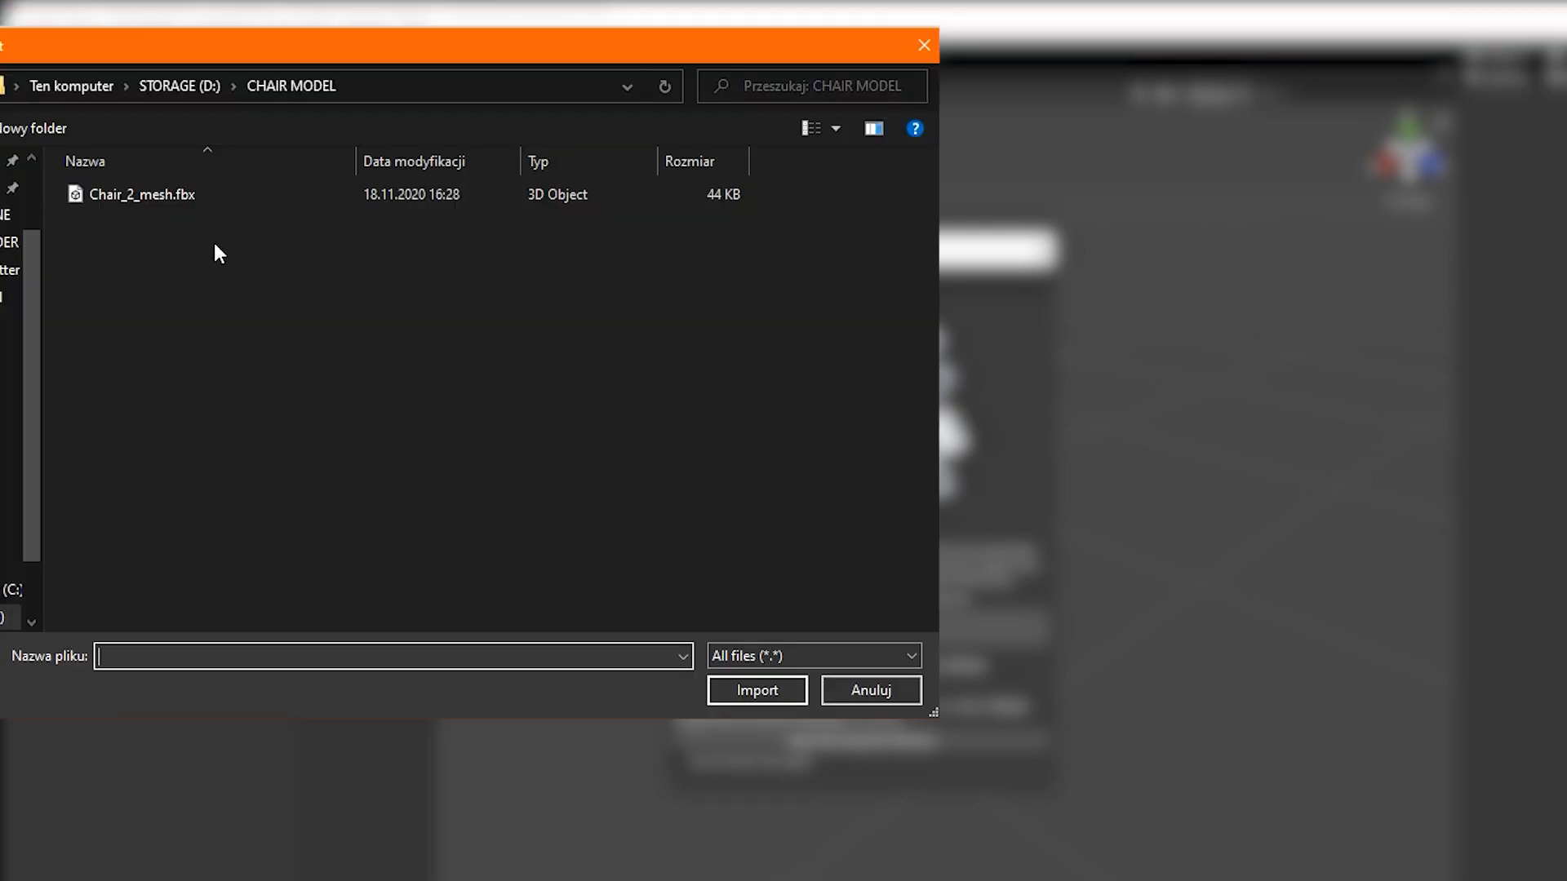
left_click(142, 194)
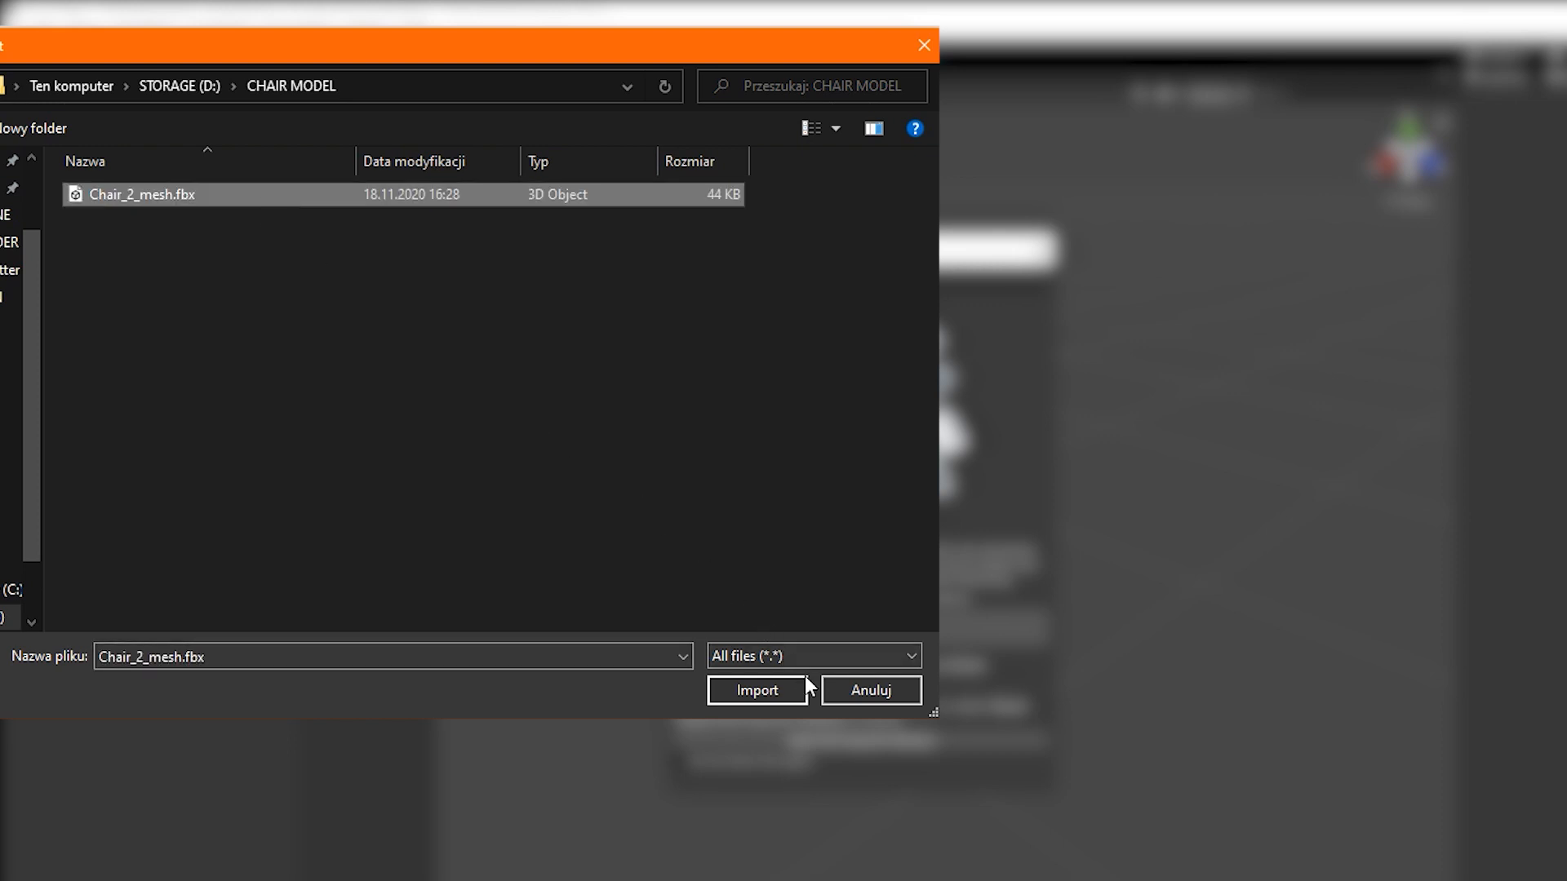
left_click(755, 690)
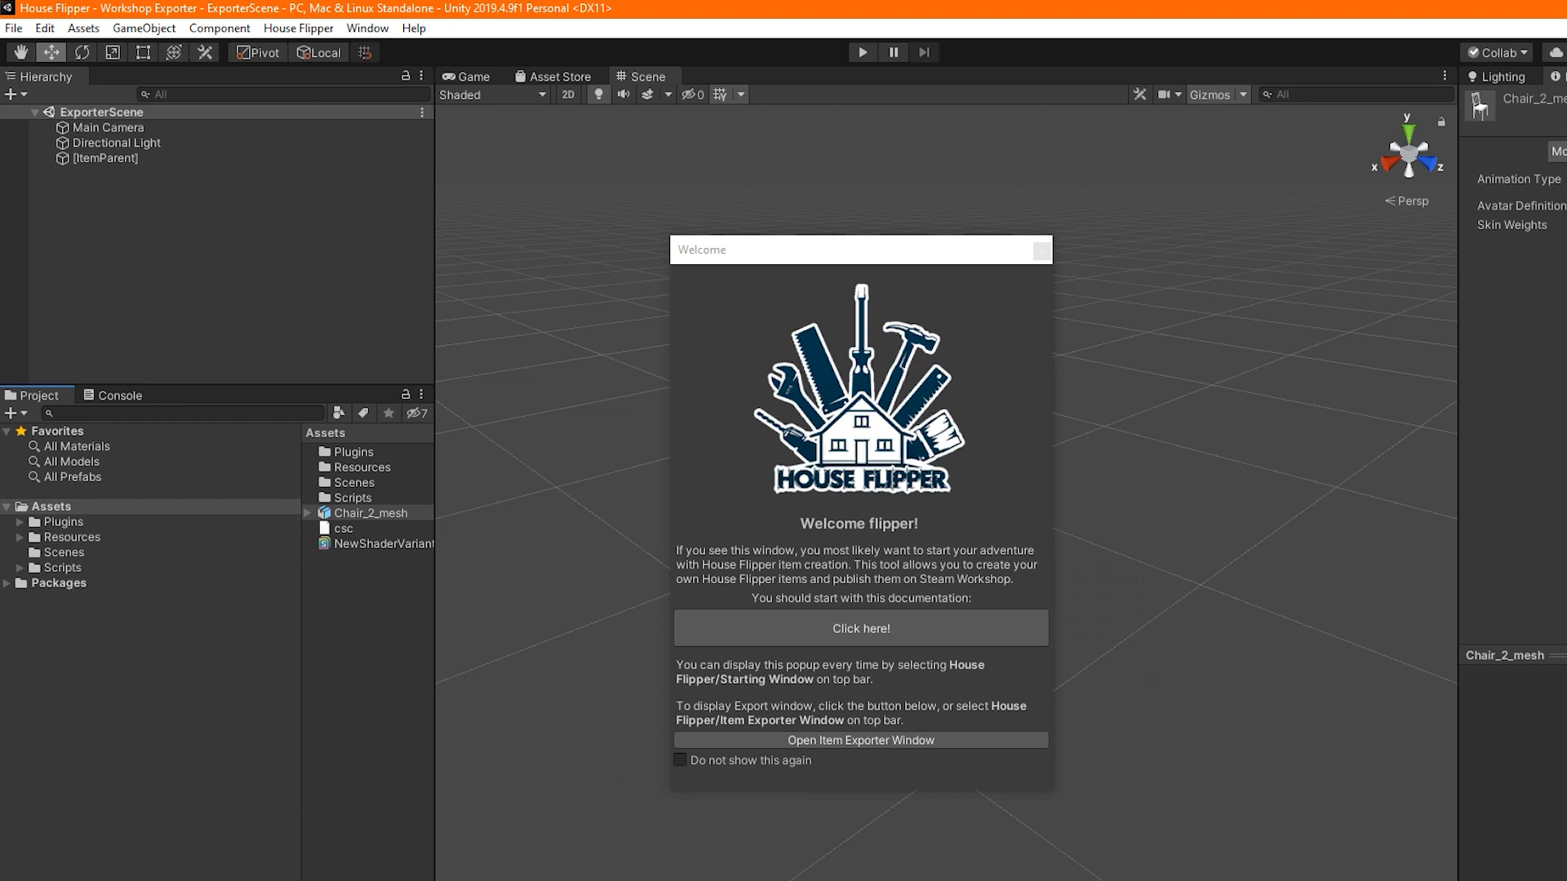
mouse_move(1245, 521)
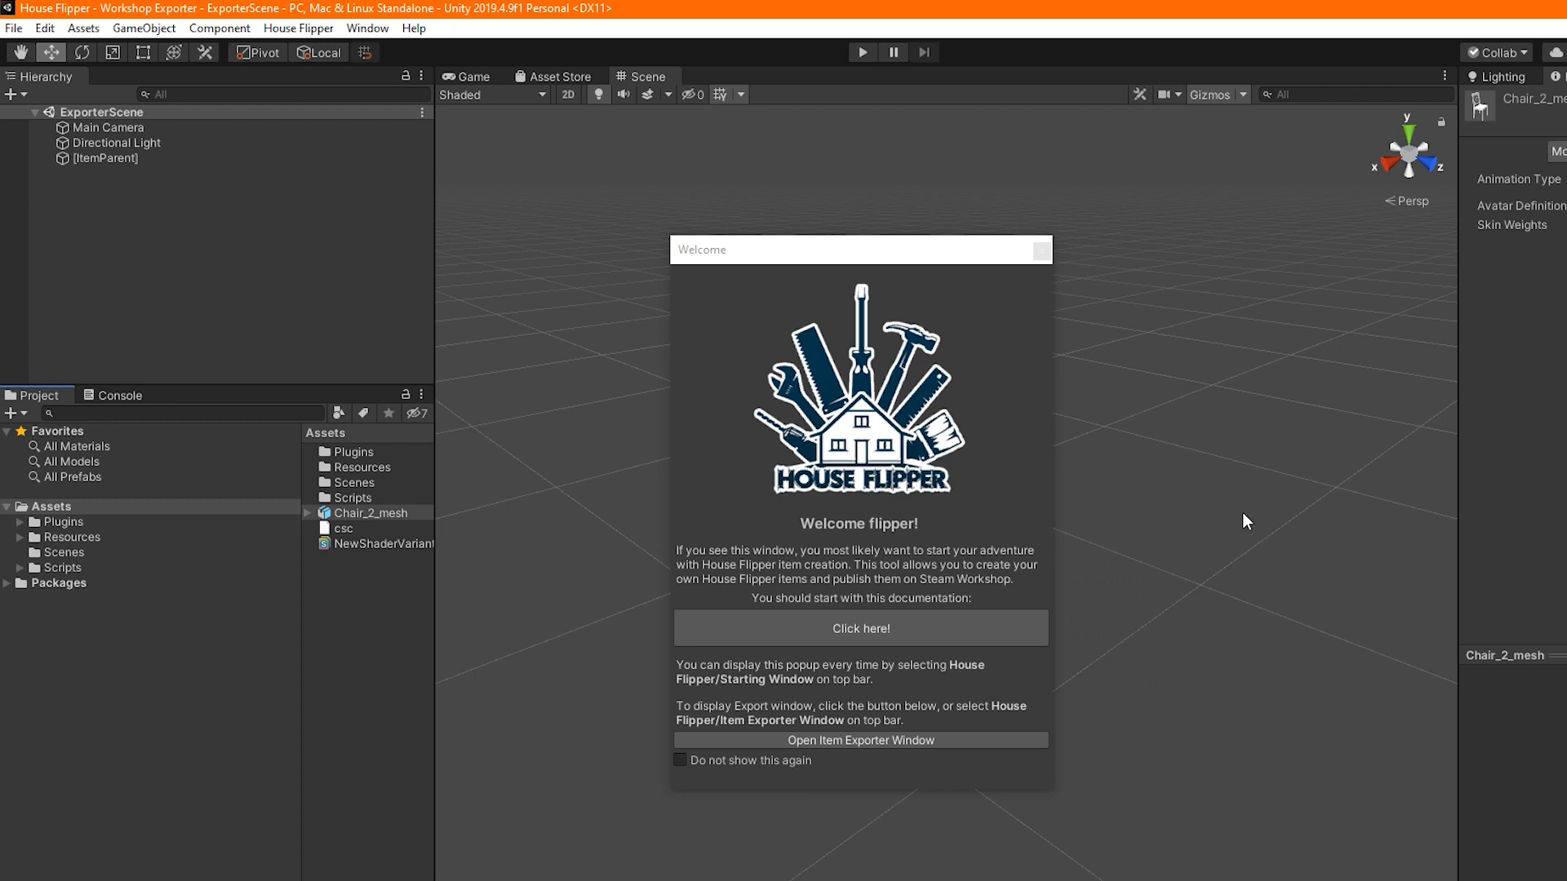
mouse_move(996, 751)
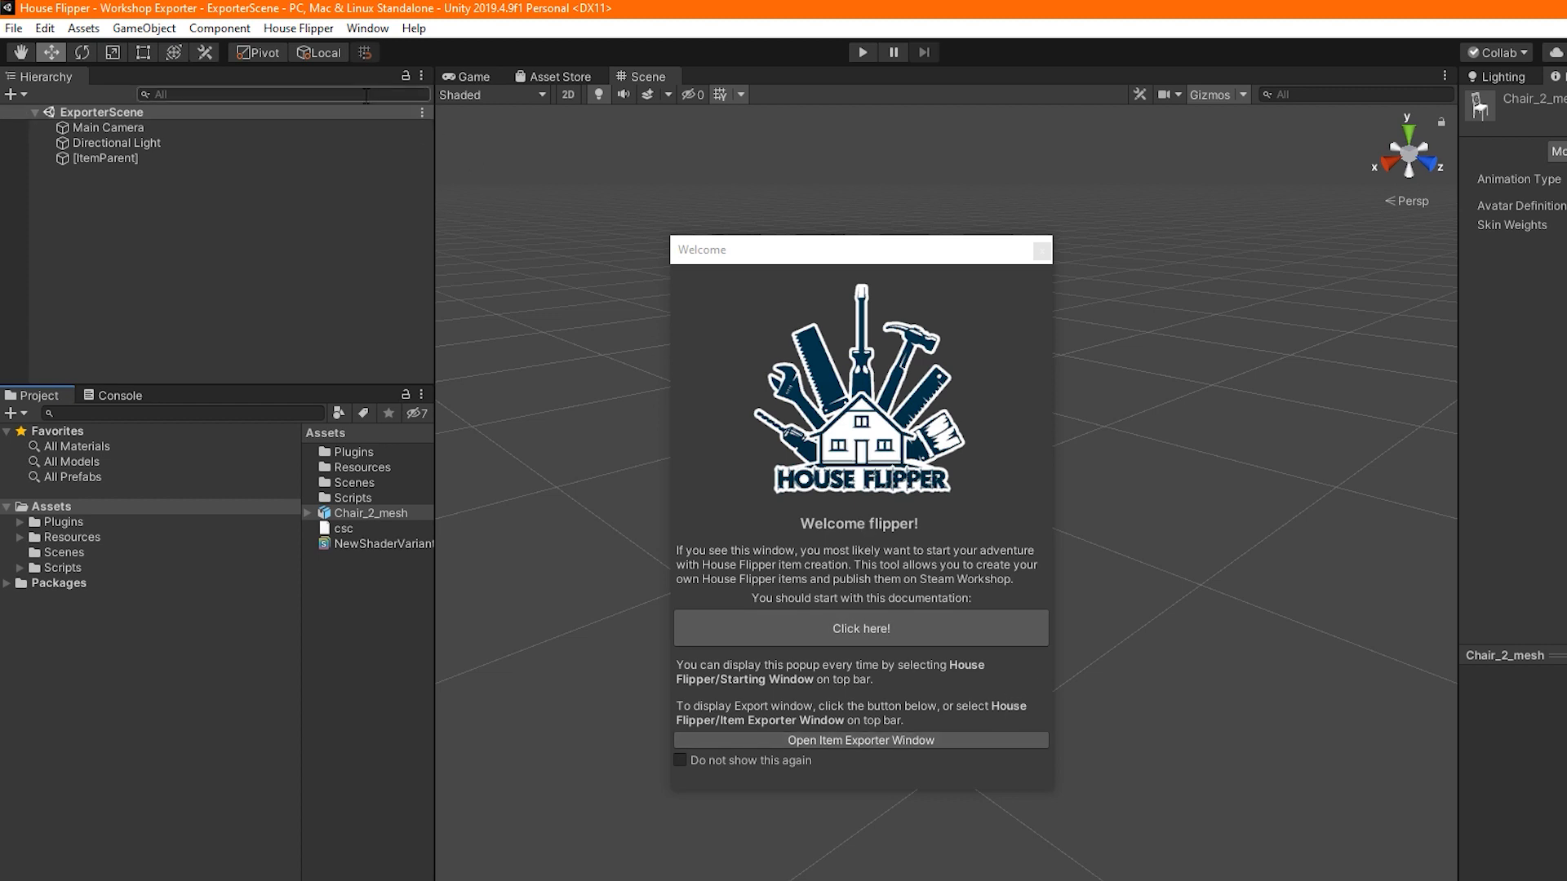
Launch the House Flipper Item Exporter window, dismiss Welcome, and start a new item
left_click(297, 28)
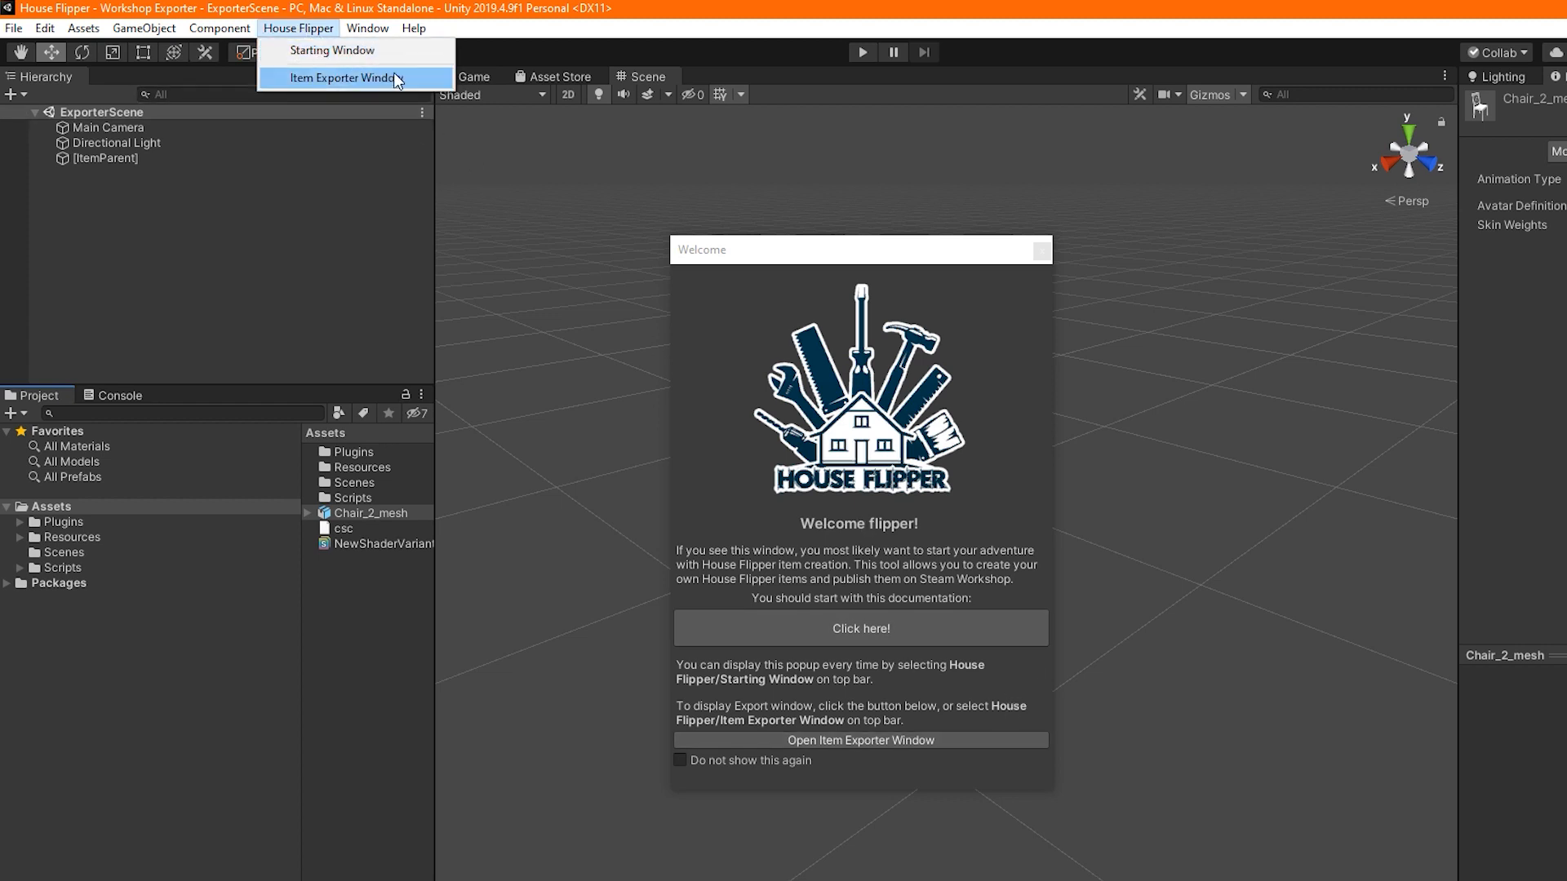
left_click(341, 79)
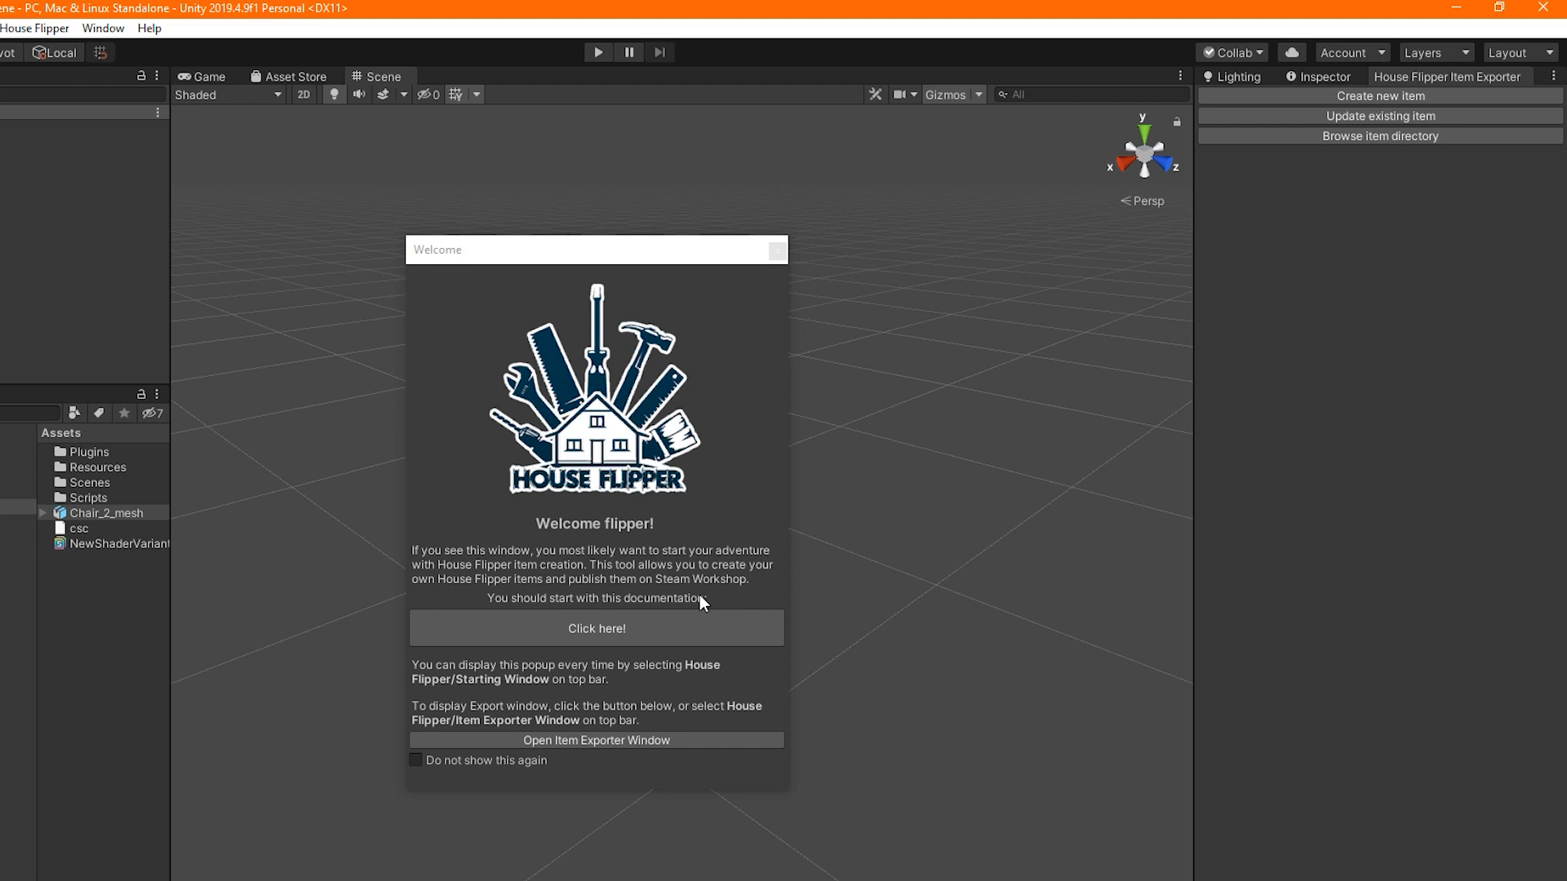
left_click(777, 248)
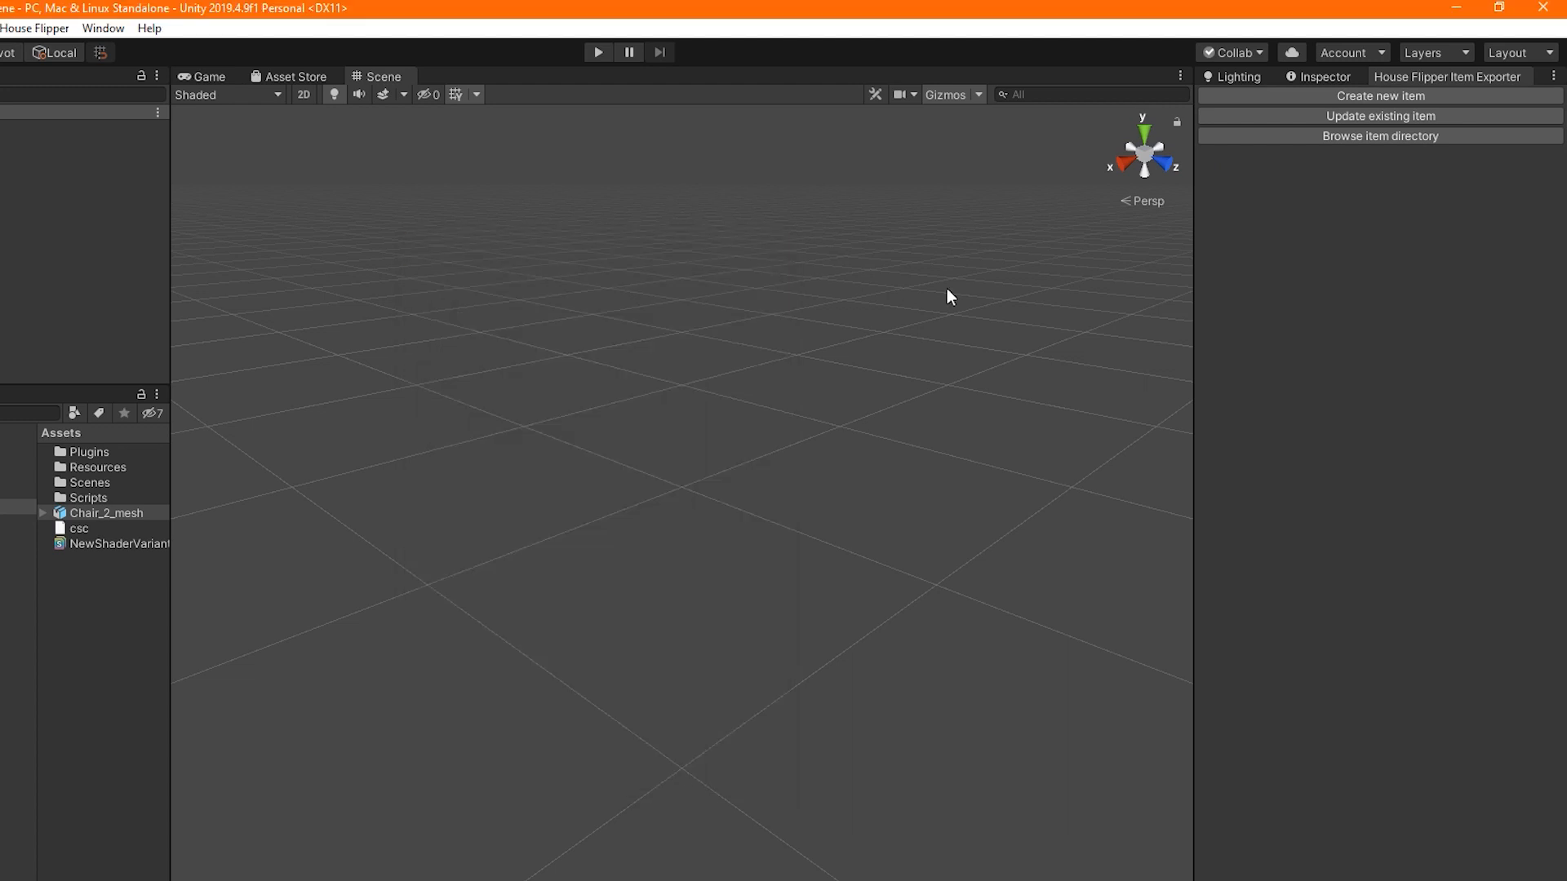
left_click(1379, 96)
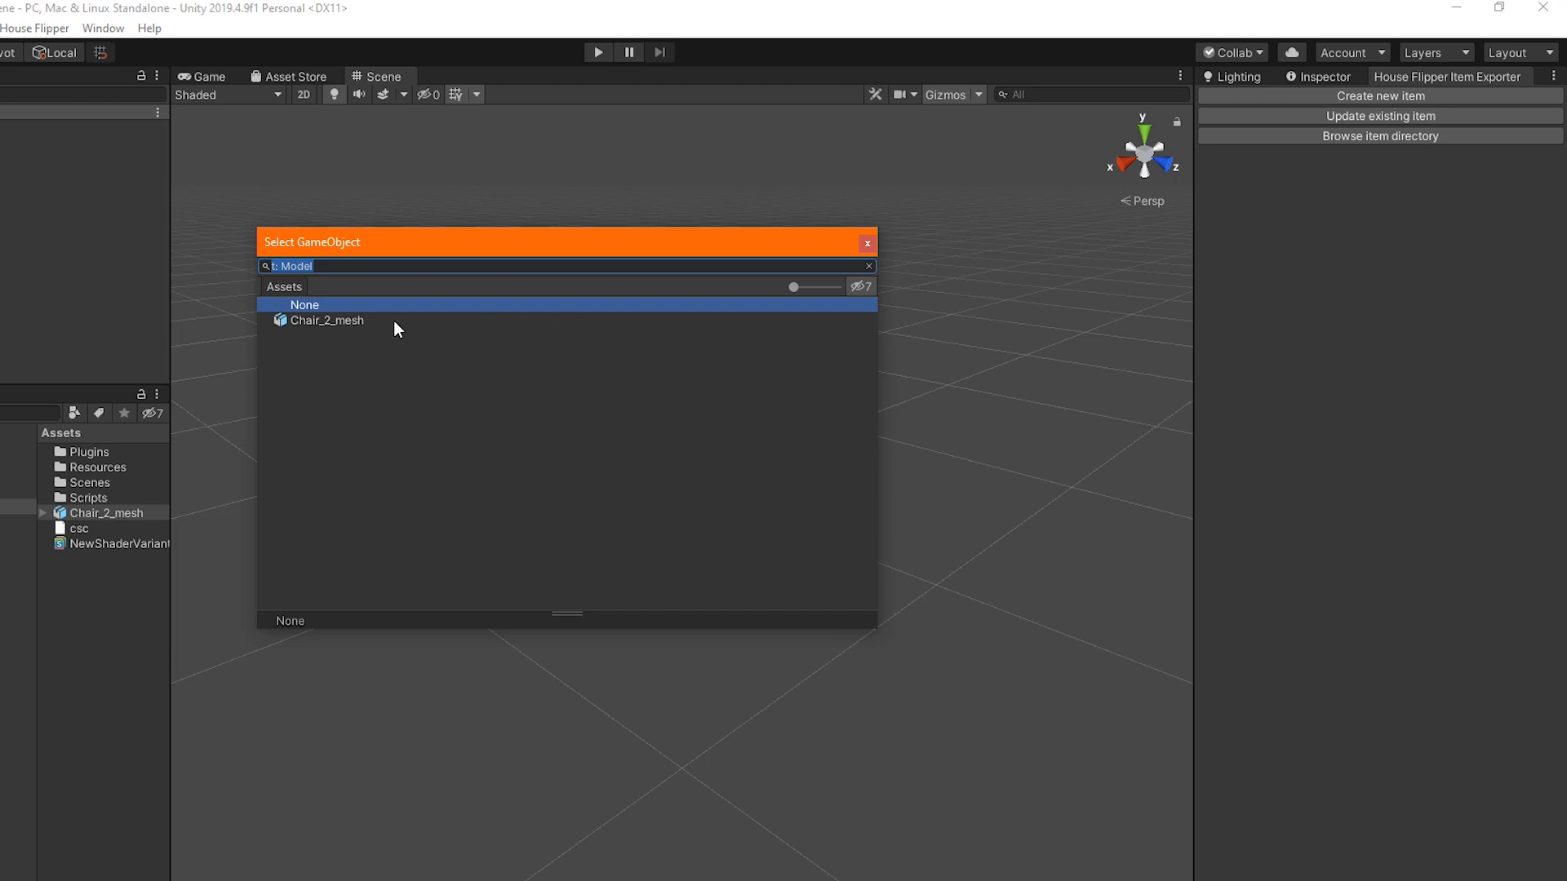
Choose Chair_2_mesh as the new item's model, loading it into the exporter with its settings
left_click(328, 320)
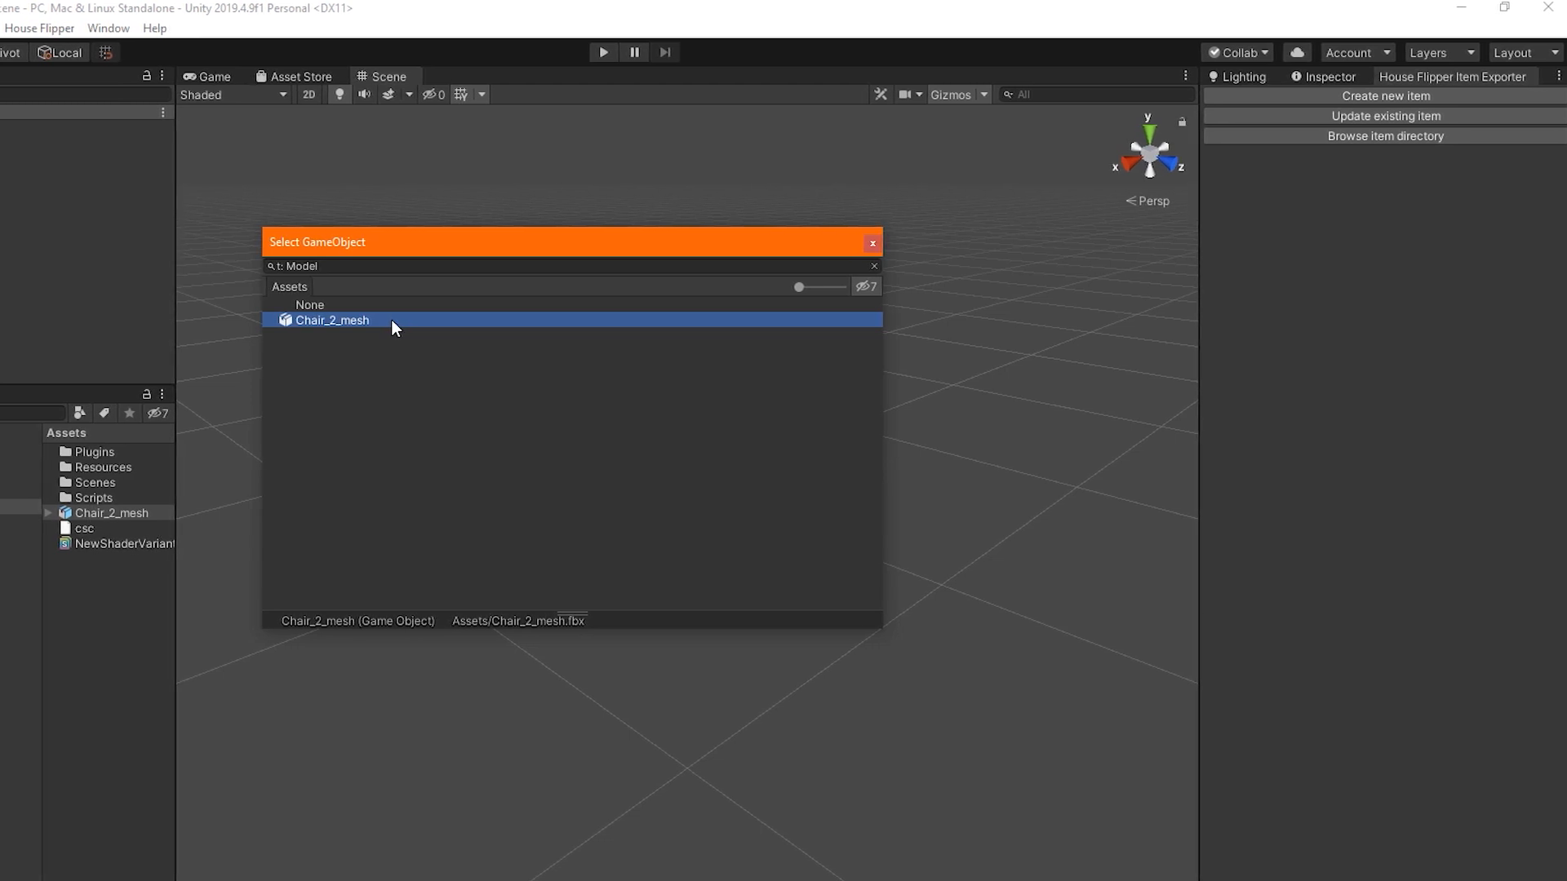
double_click(331, 320)
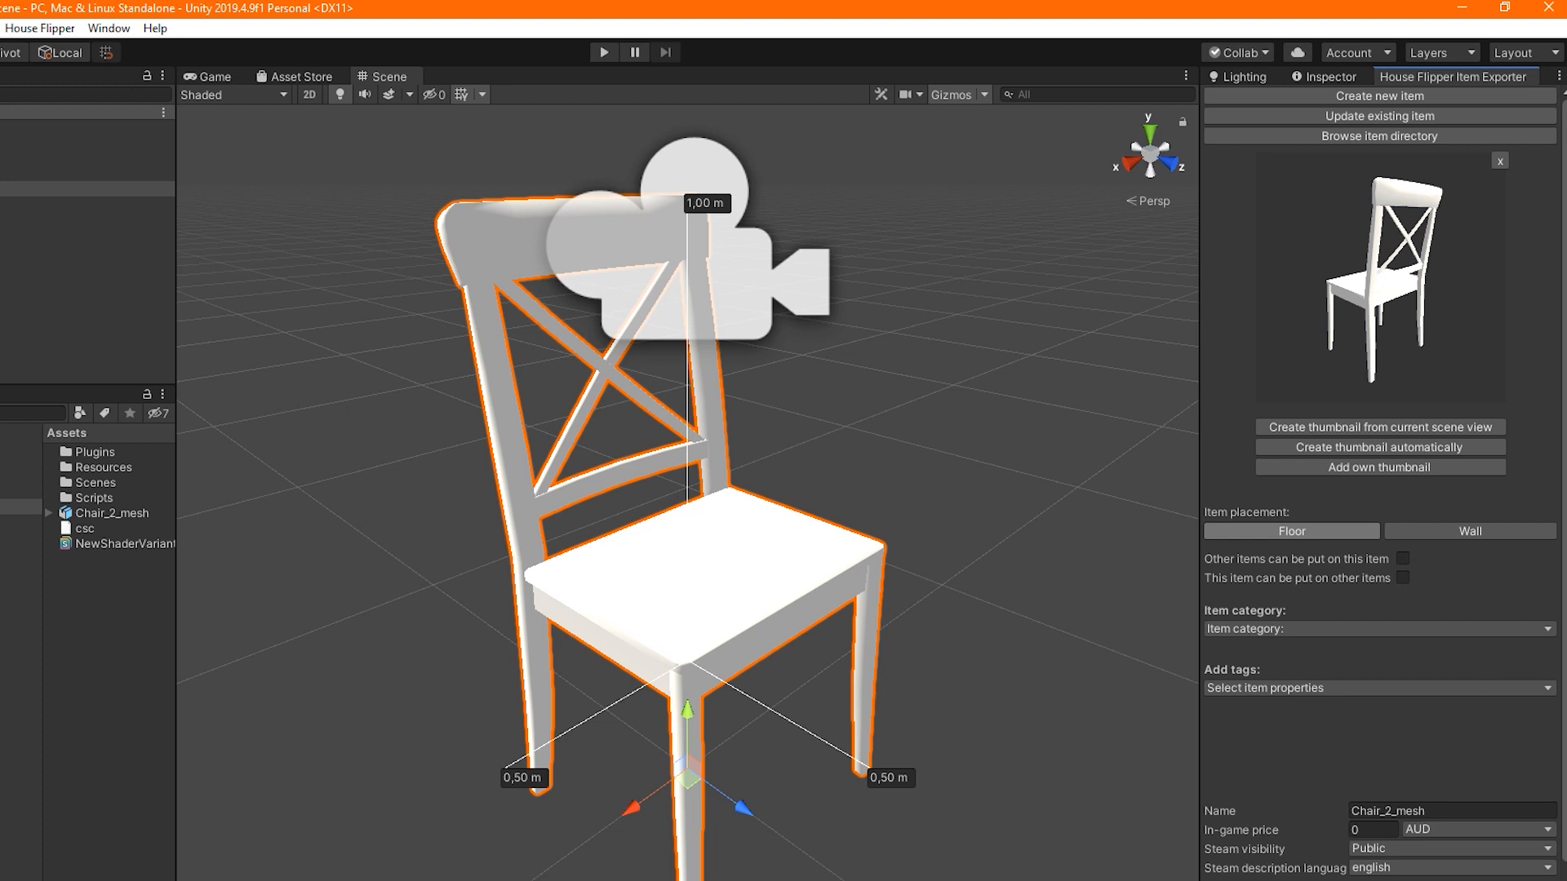
mouse_move(898, 540)
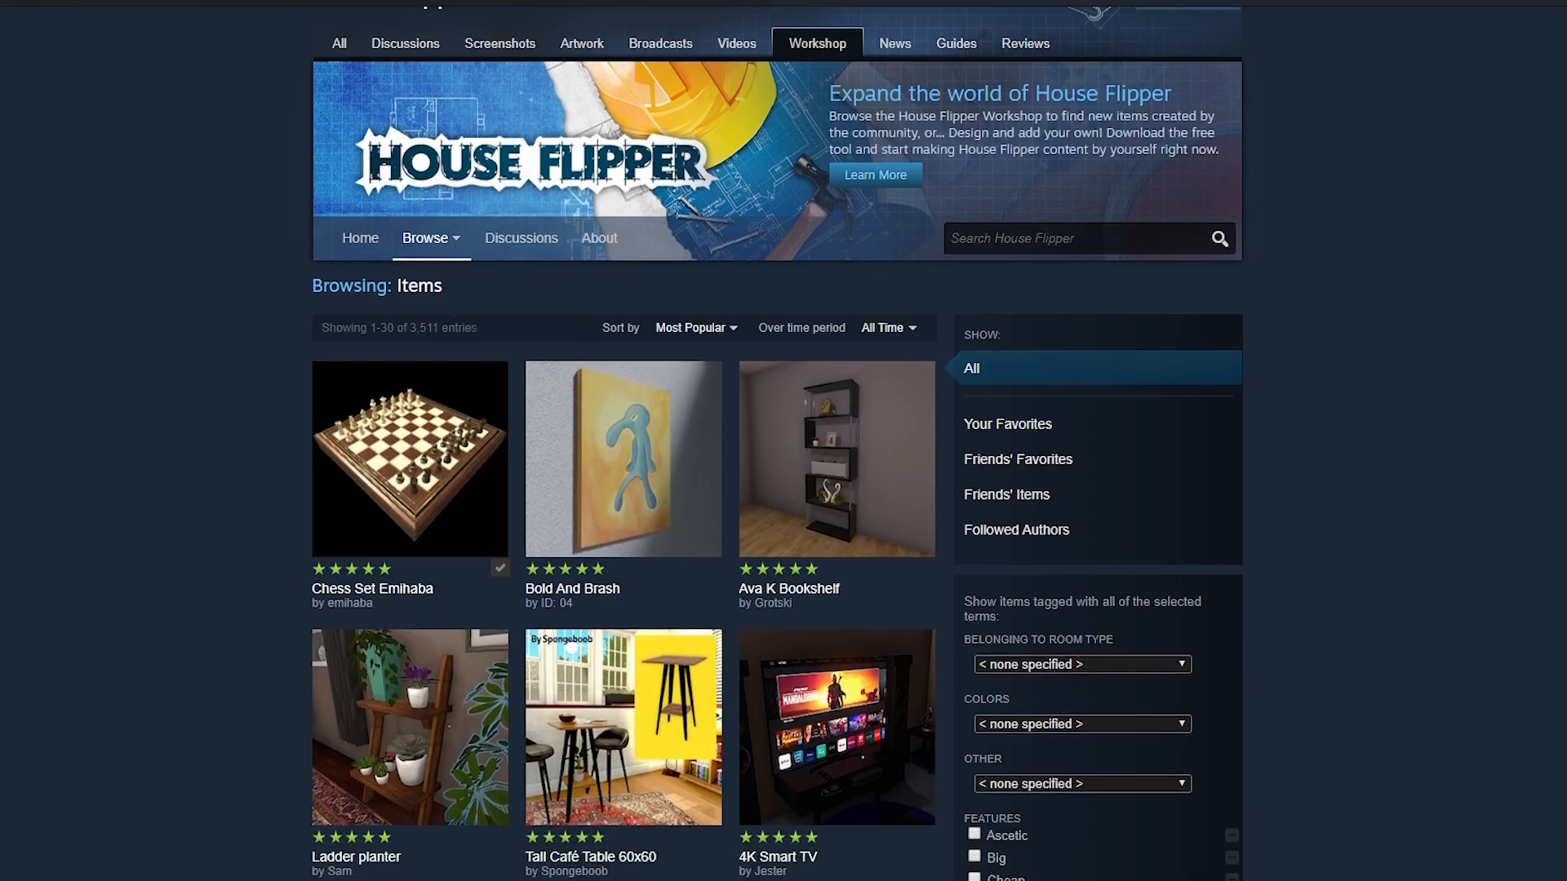
scroll("down", 3)
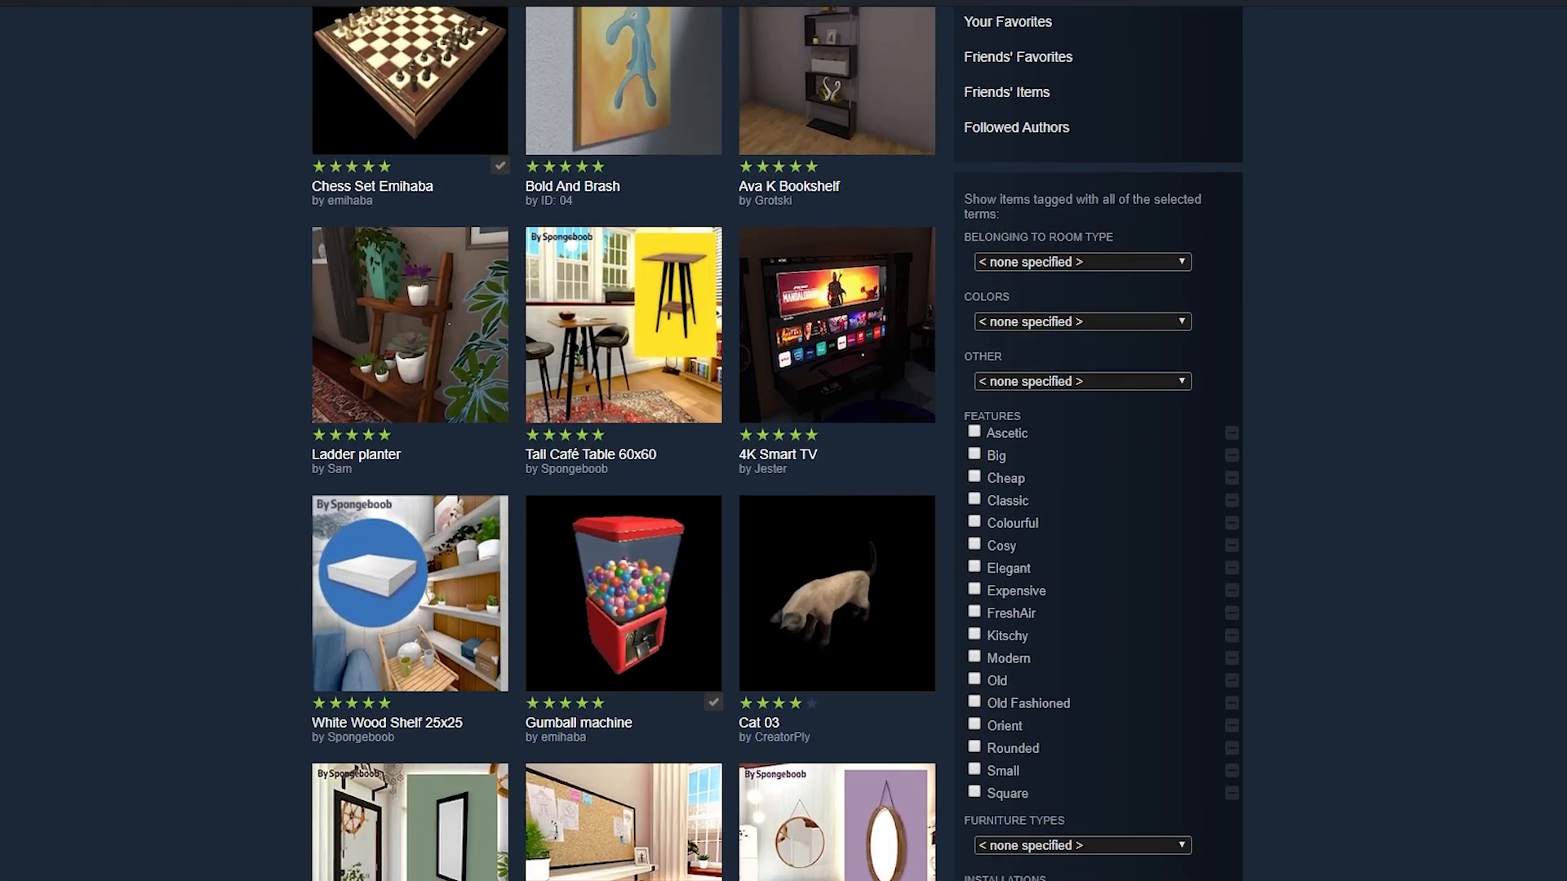
scroll("down", 3)
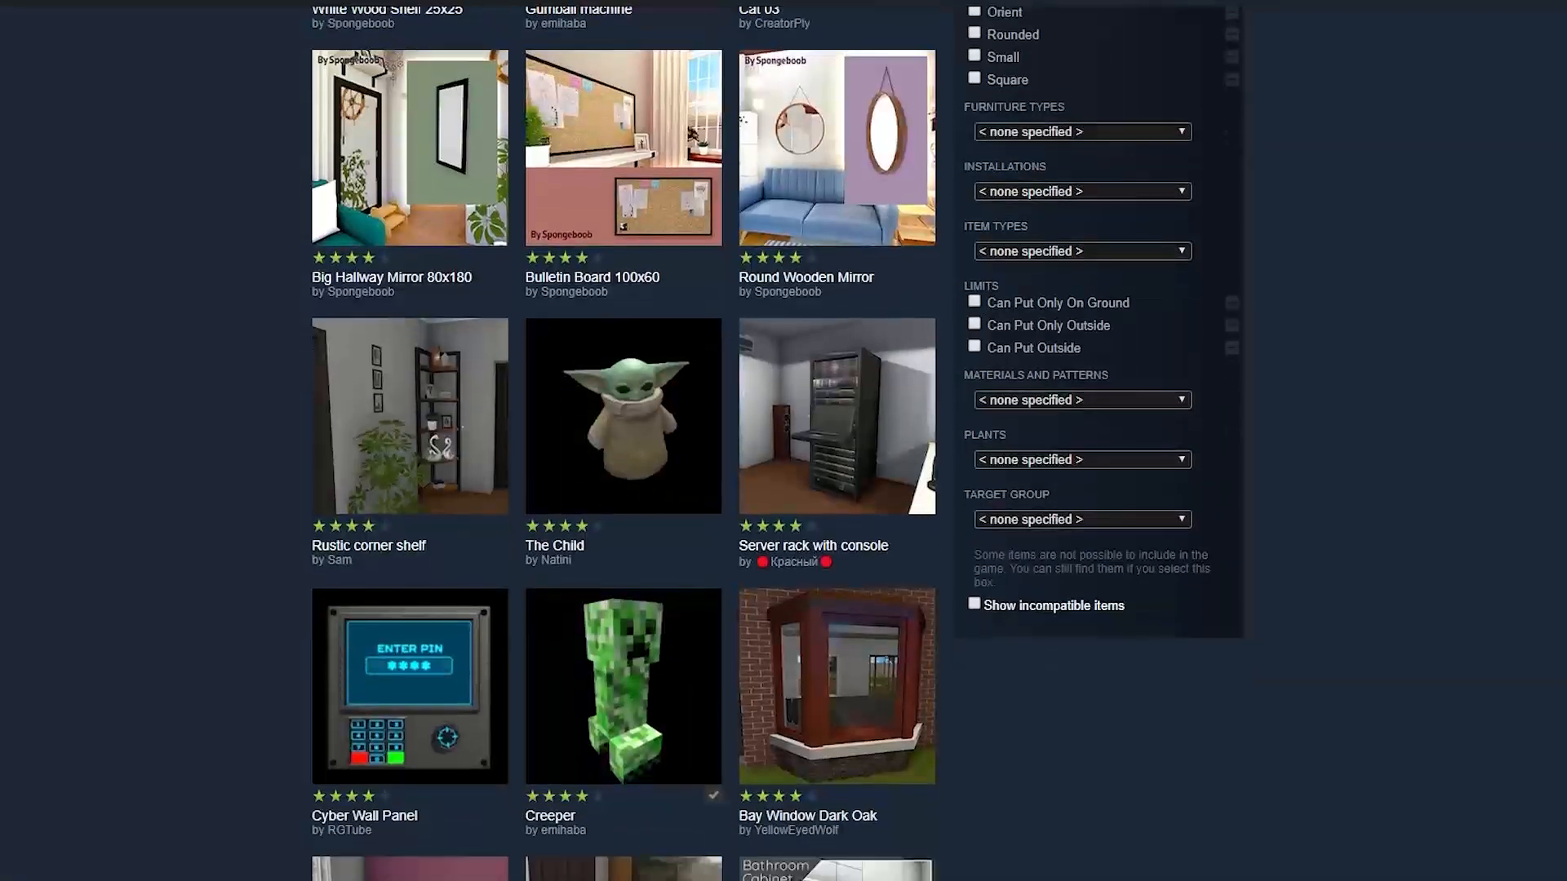
scroll("down", 3)
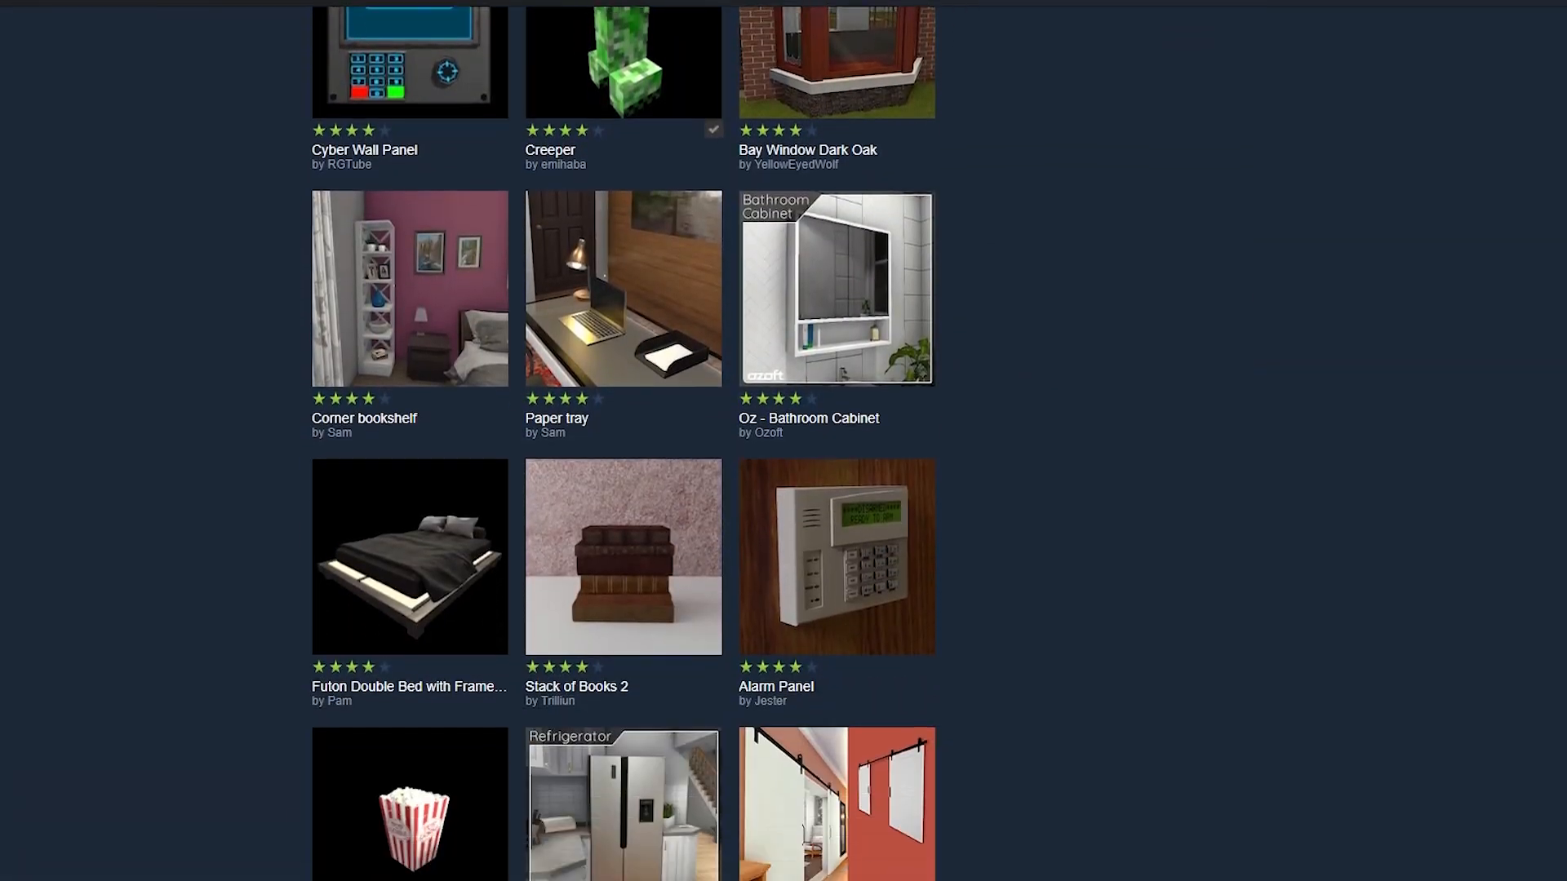
scroll("down", 3)
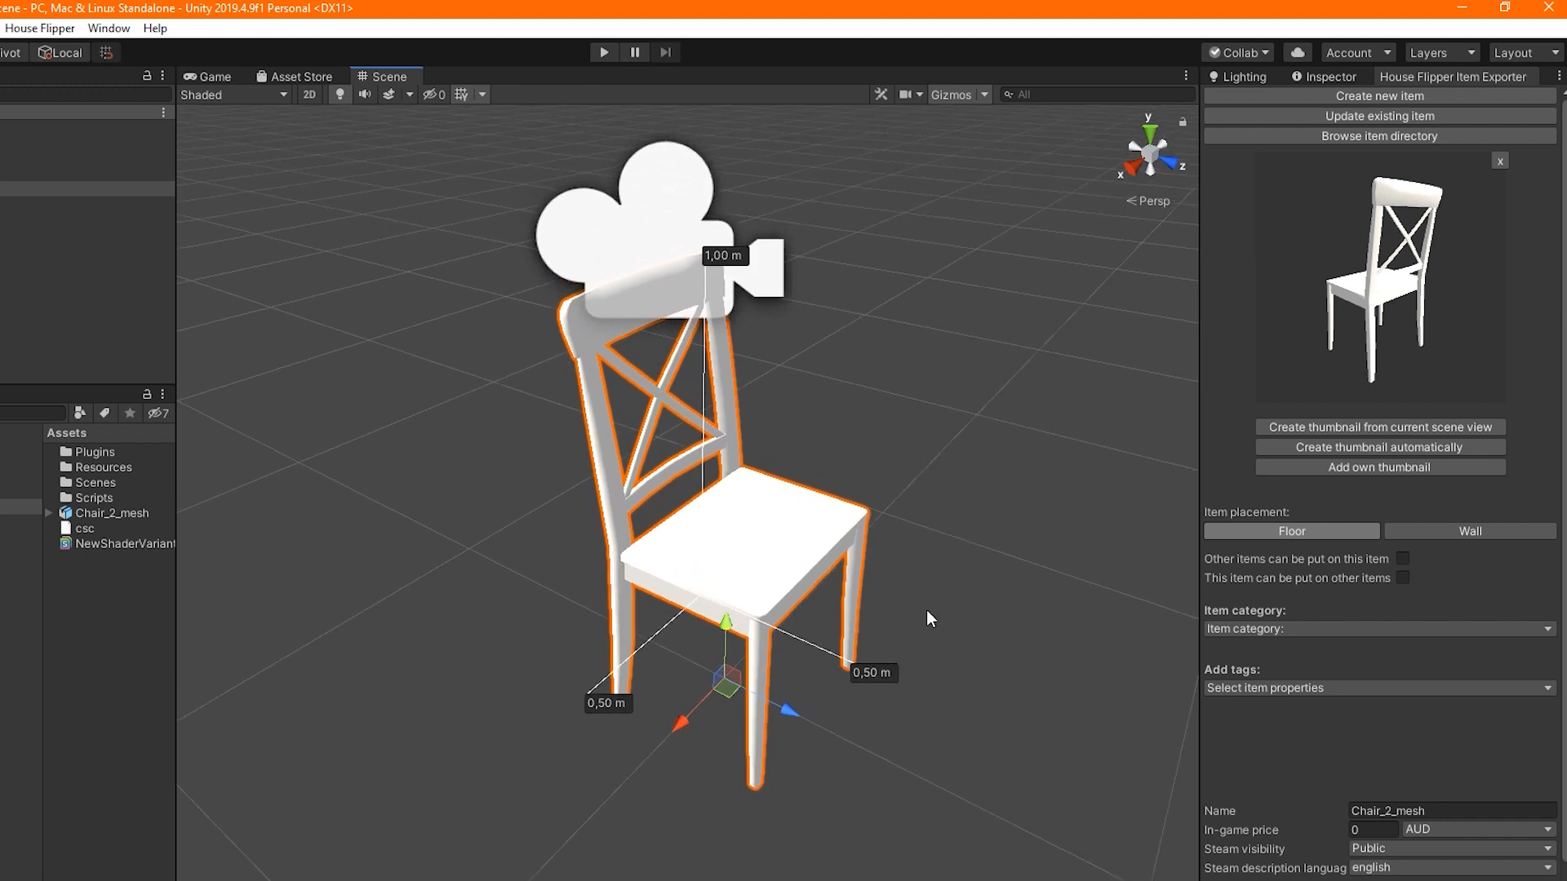
mouse_move(1334, 451)
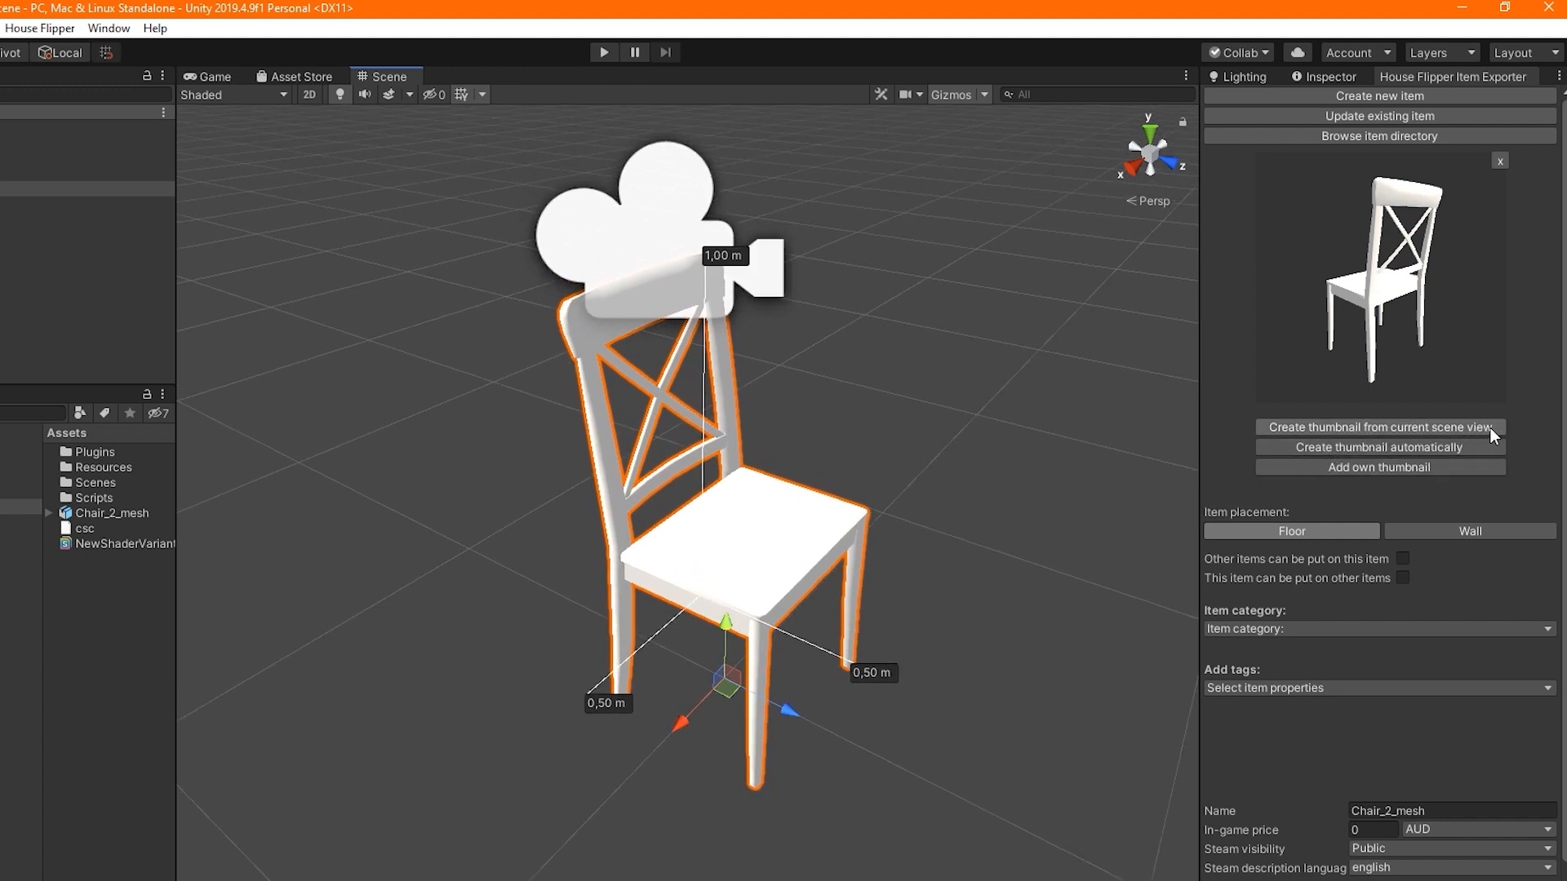
Capture the Chair_2_mesh thumbnail from the current scene view
left_click(1379, 426)
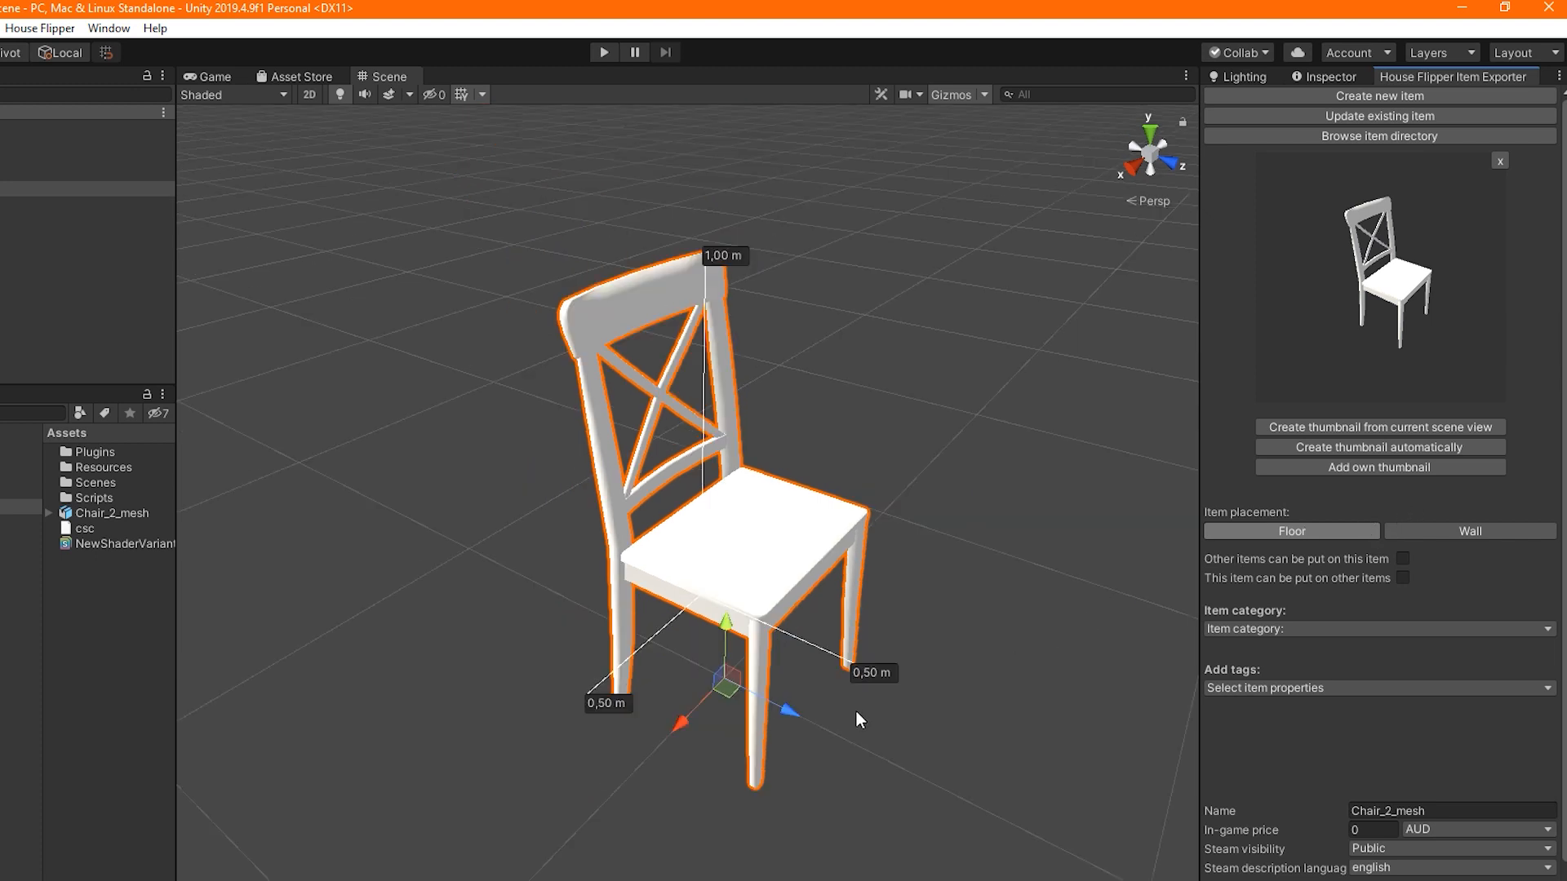
mouse_move(861, 720)
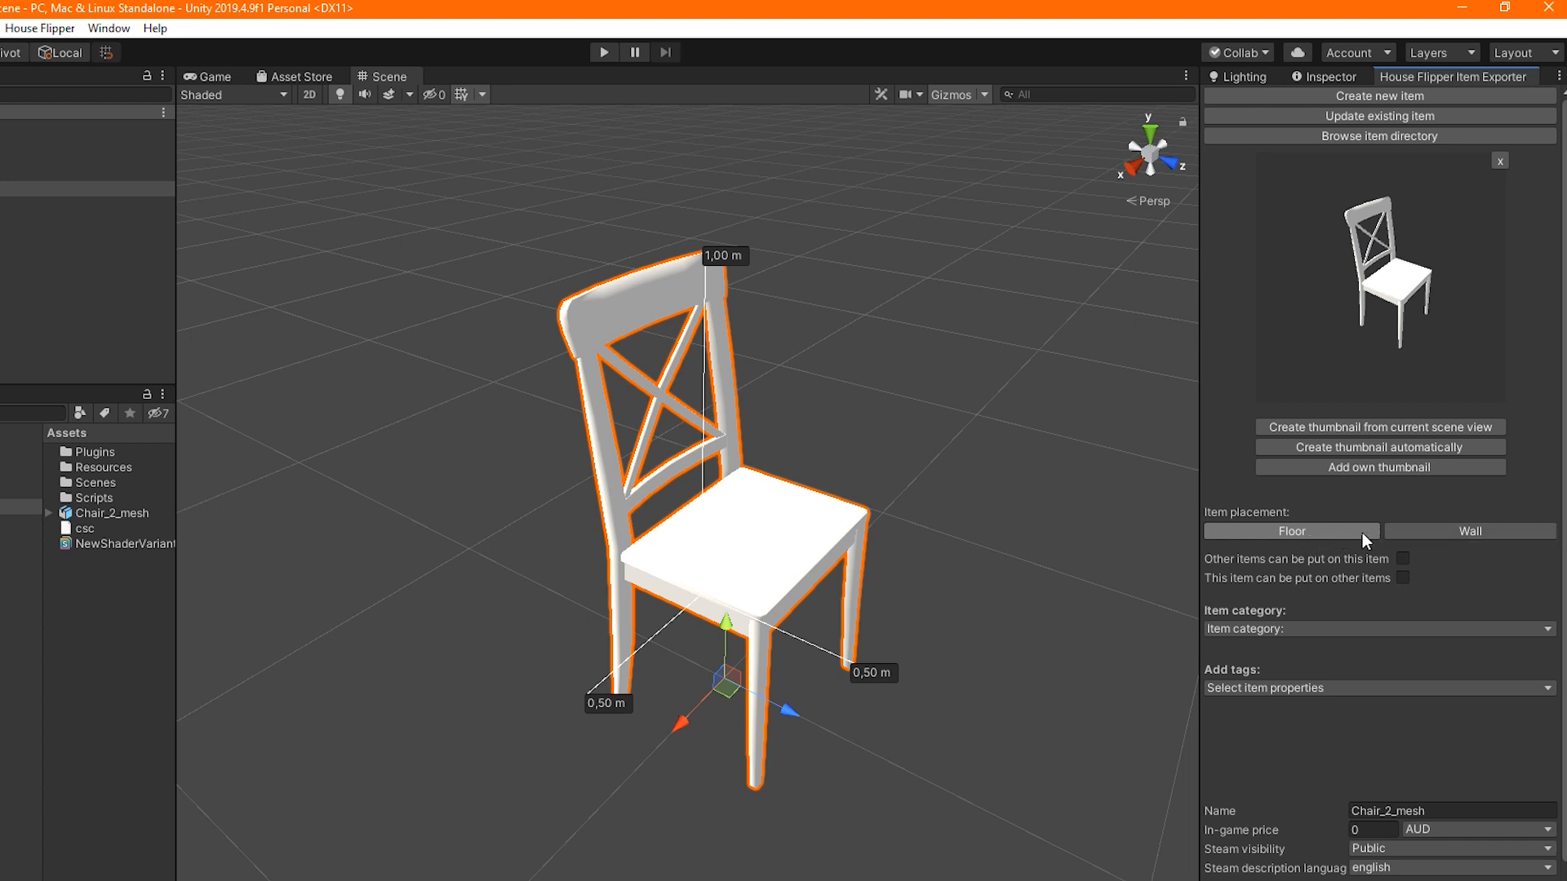
mouse_move(1195, 486)
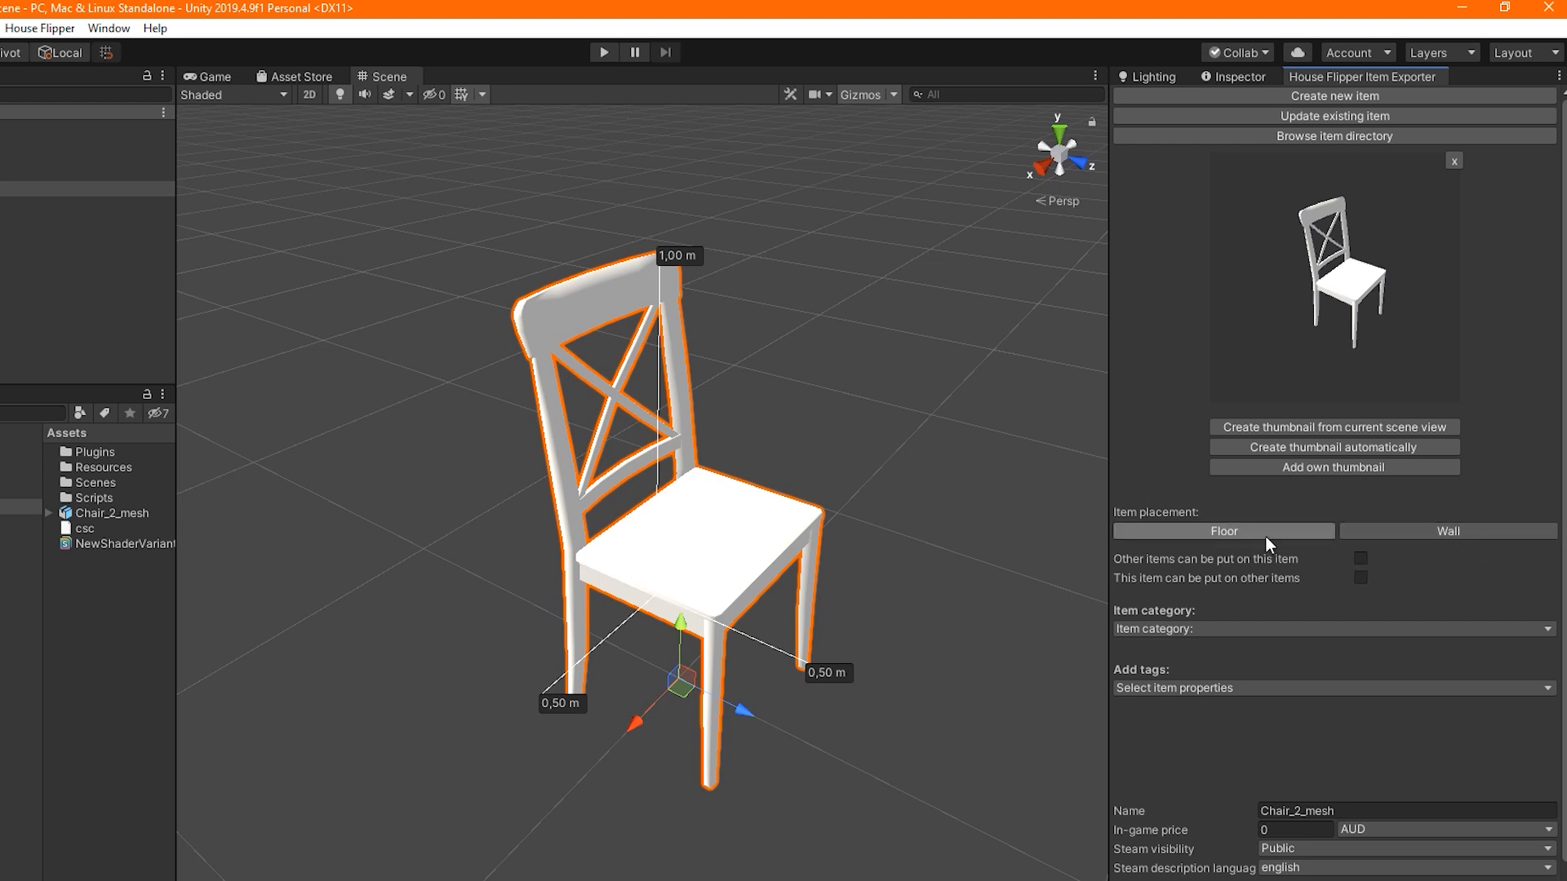
mouse_move(1318, 542)
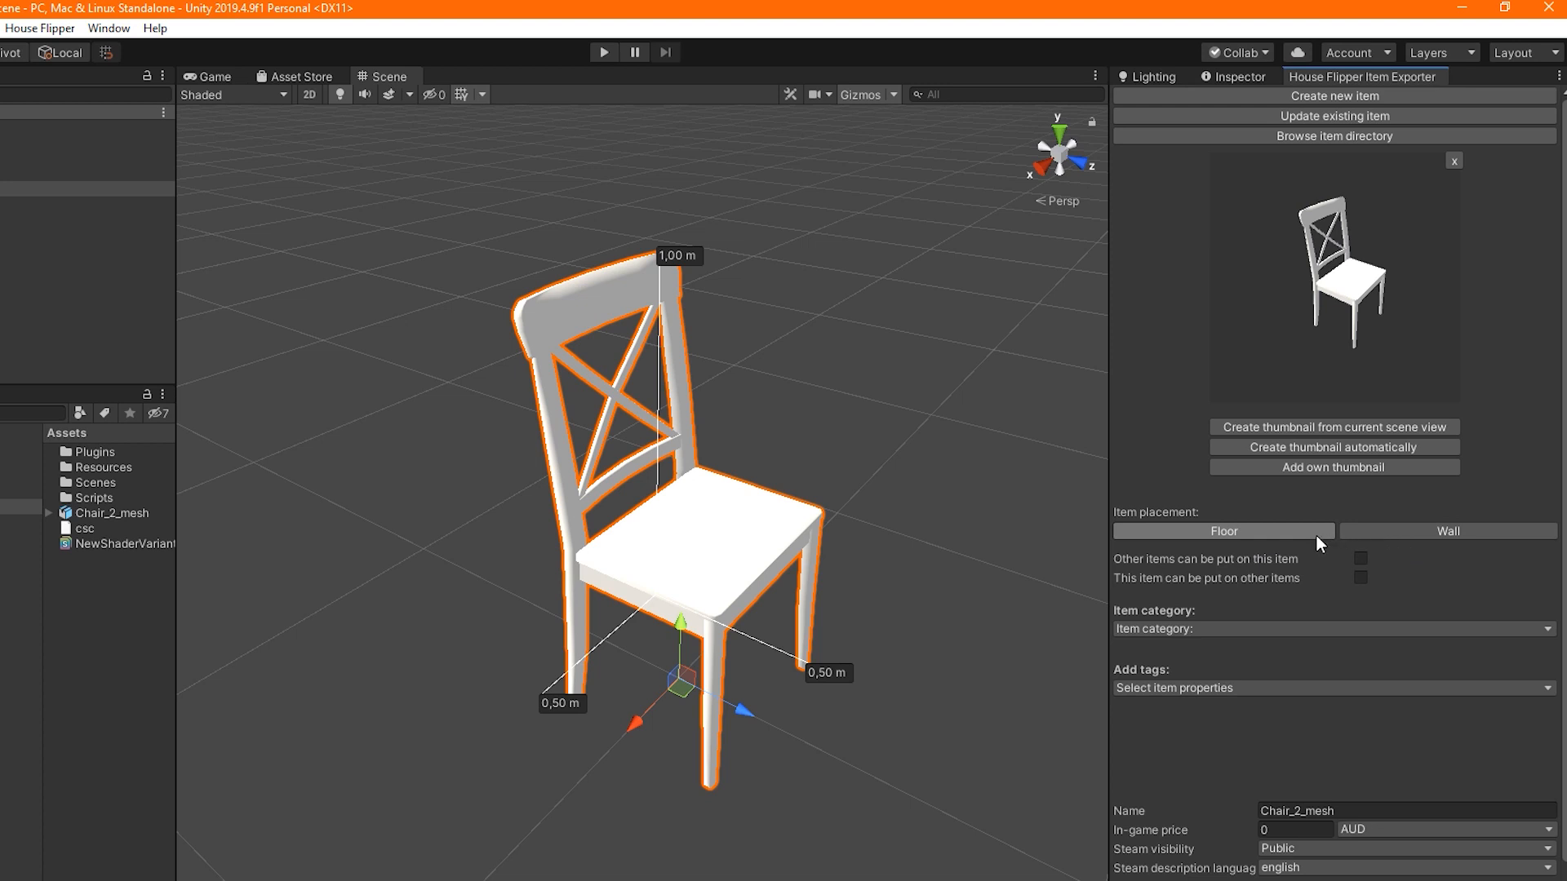
mouse_move(1261, 550)
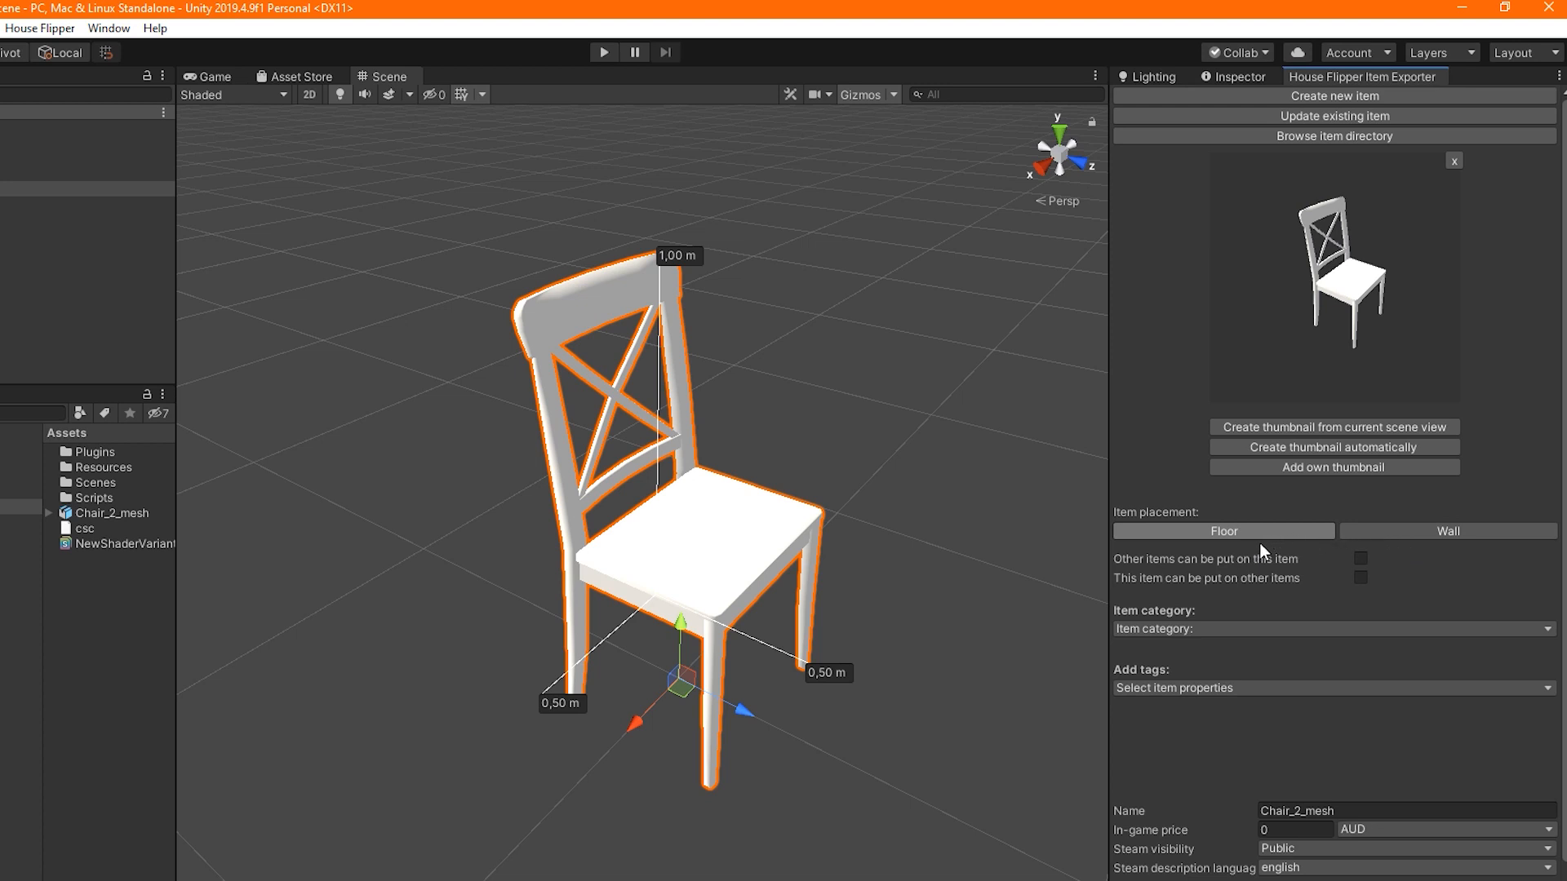
mouse_move(1289, 504)
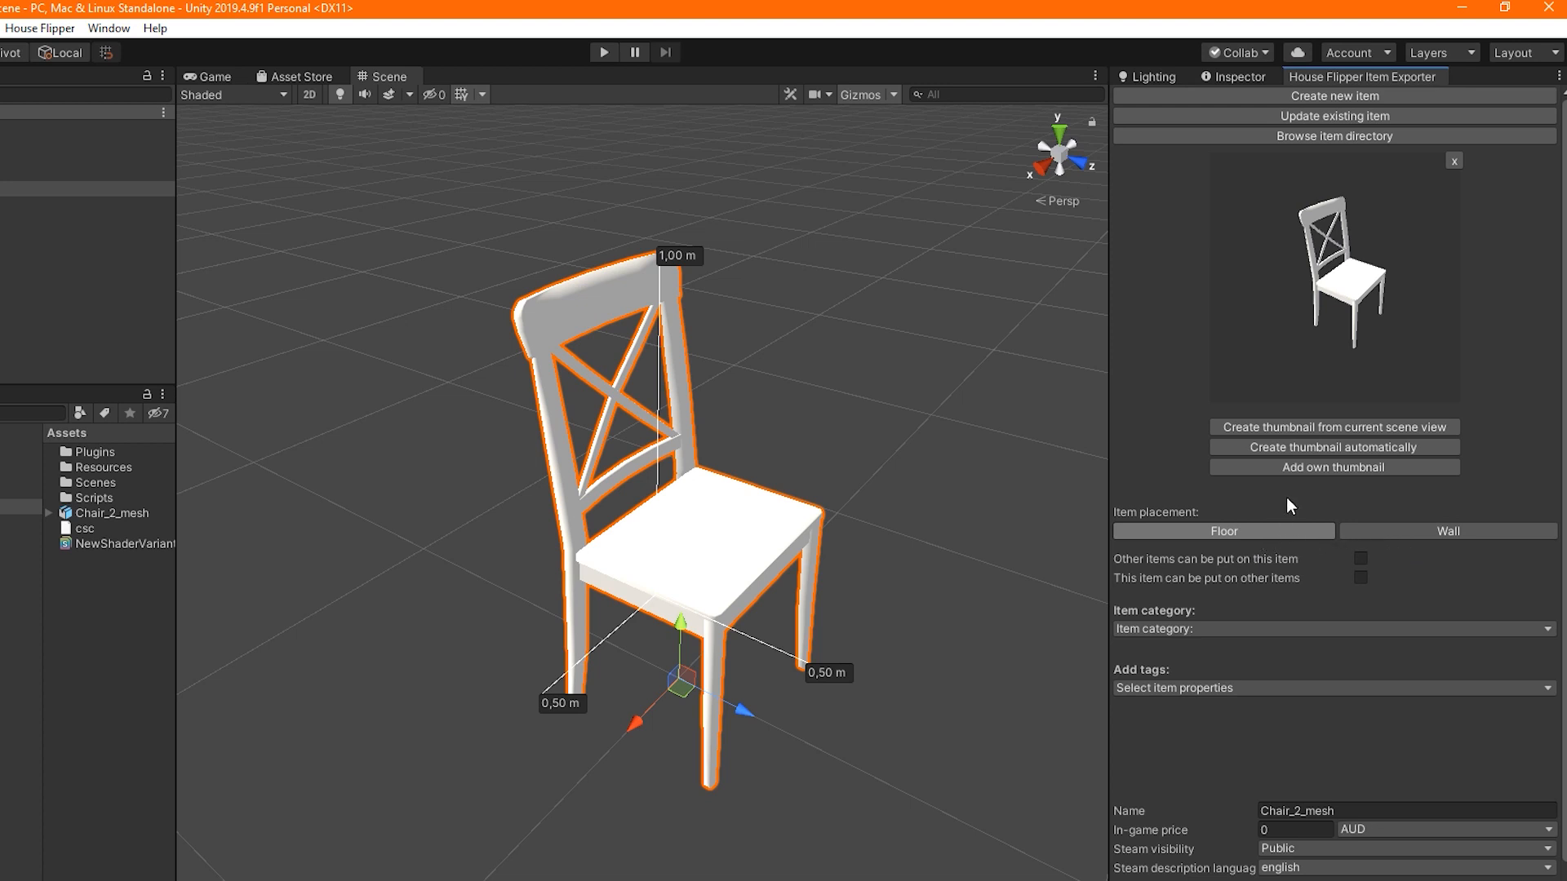
mouse_move(1058, 537)
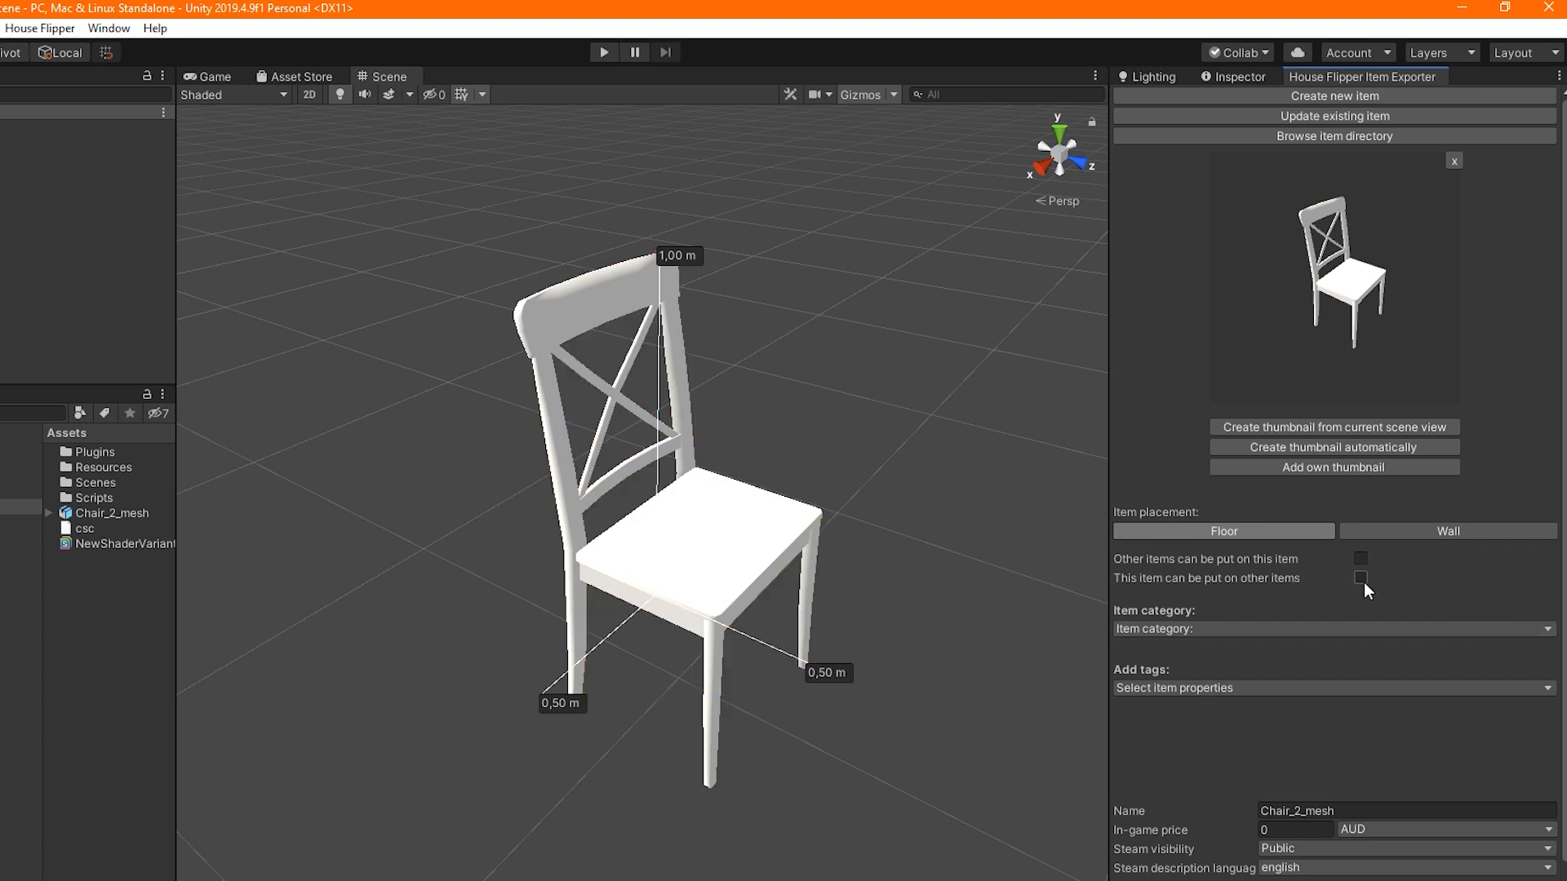
Keep Floor placement and allow other items to be put on the chair
left_click(1360, 558)
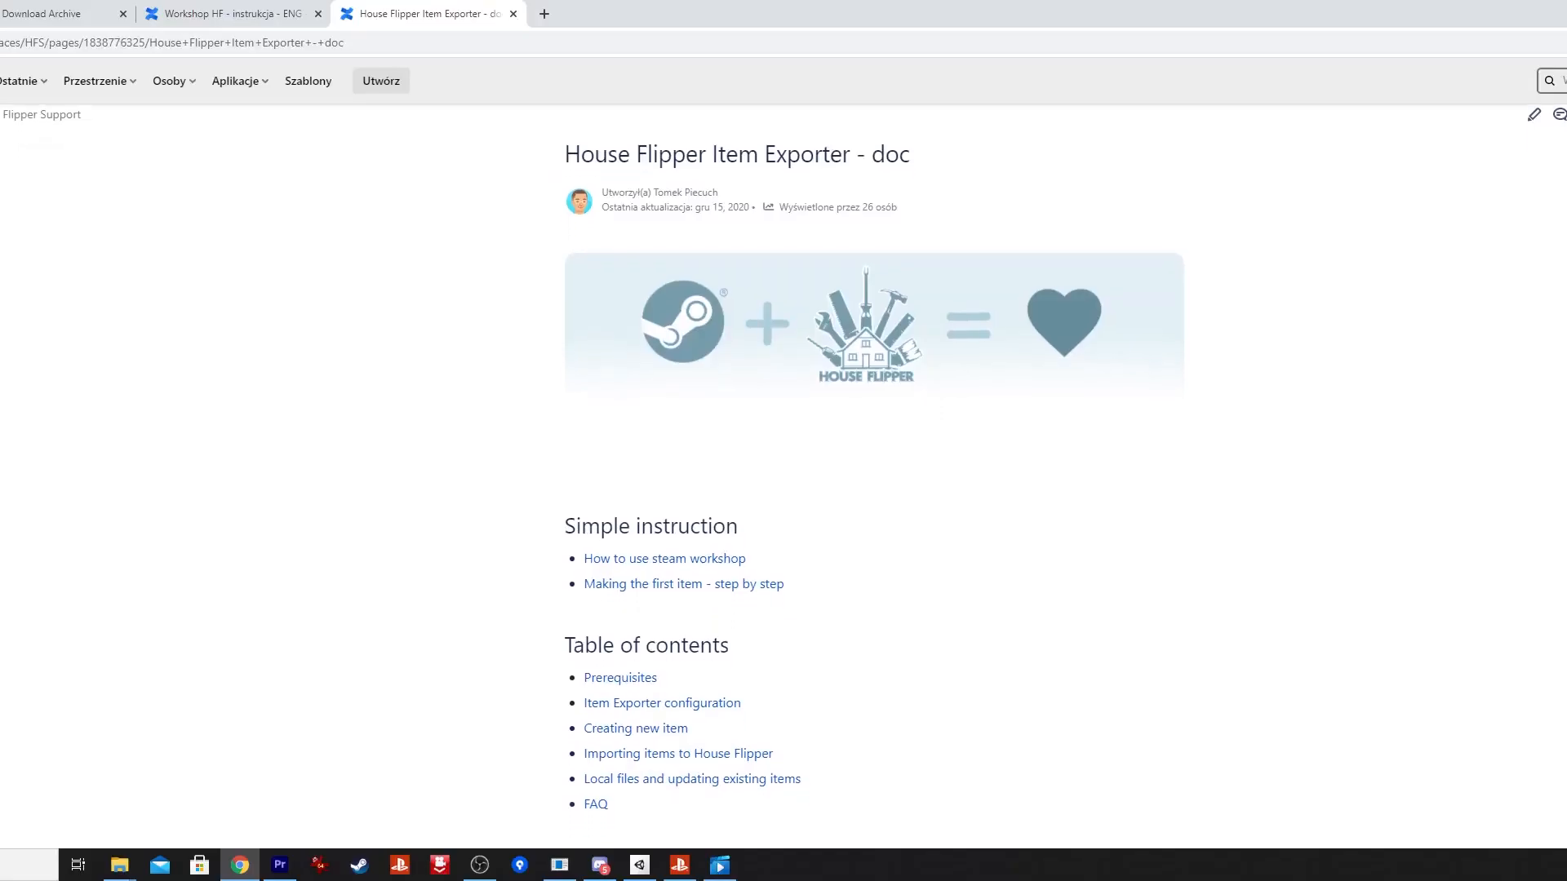
Read through the 'How to use steam workshop' guide linked from the exporter documentation
scroll("down", 3)
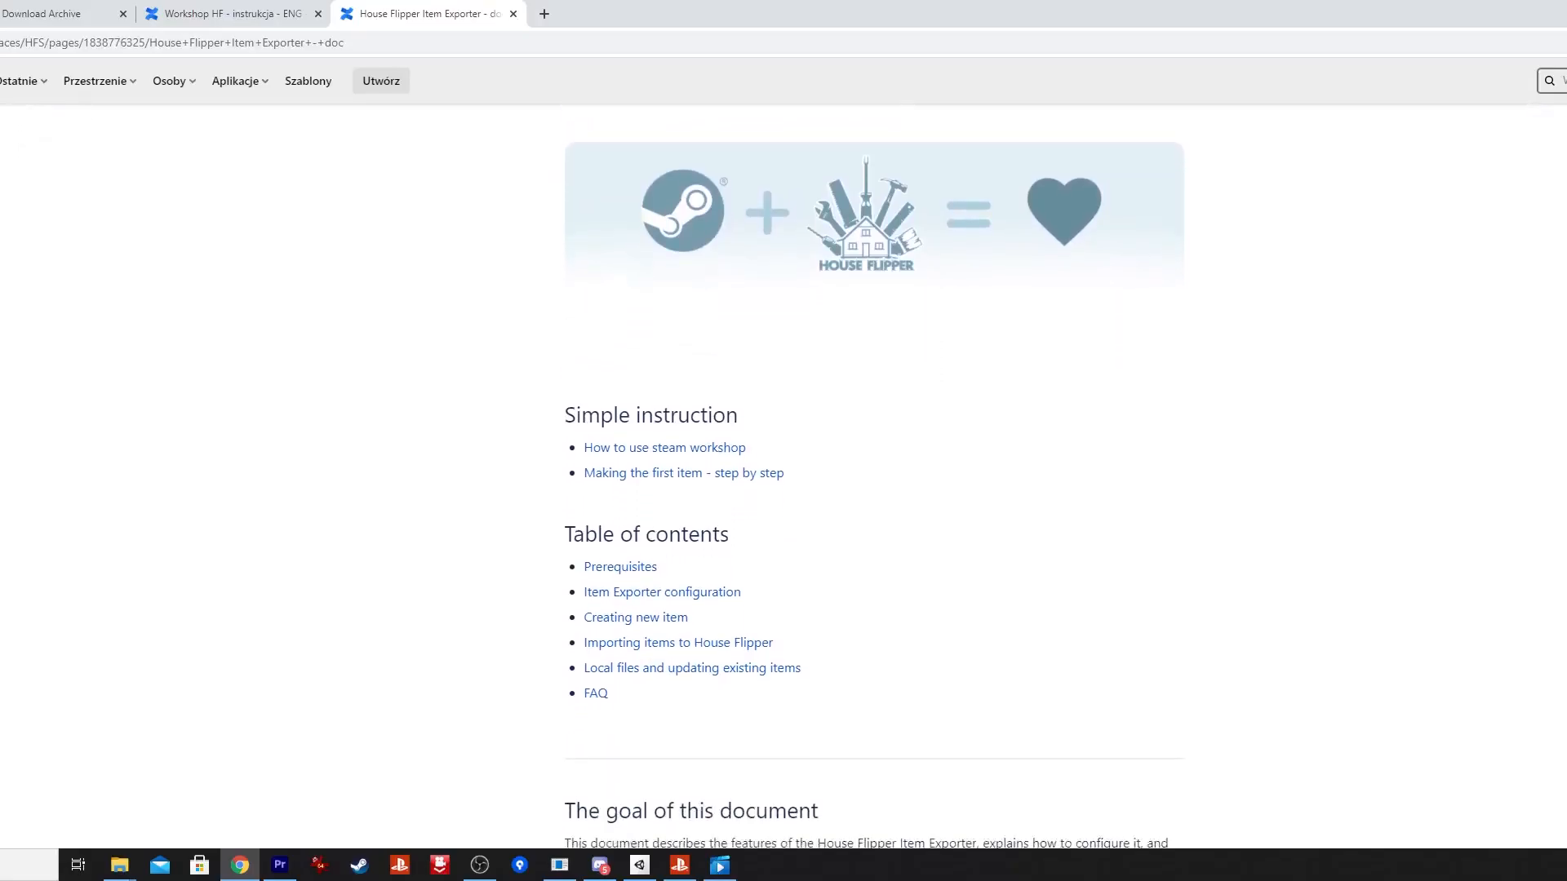
scroll("down", 3)
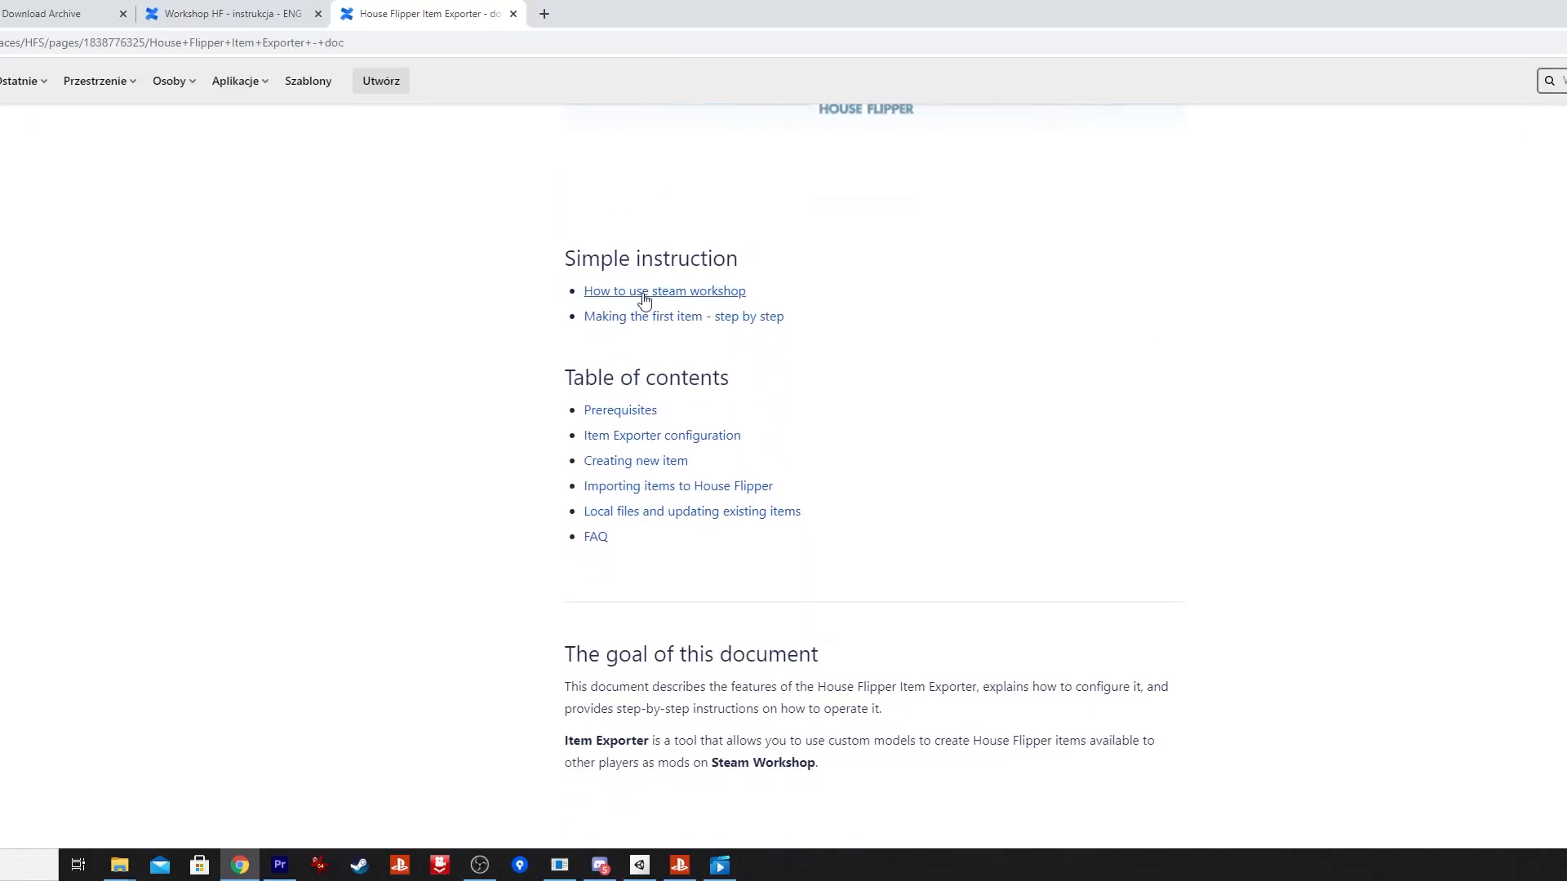
left_click(663, 290)
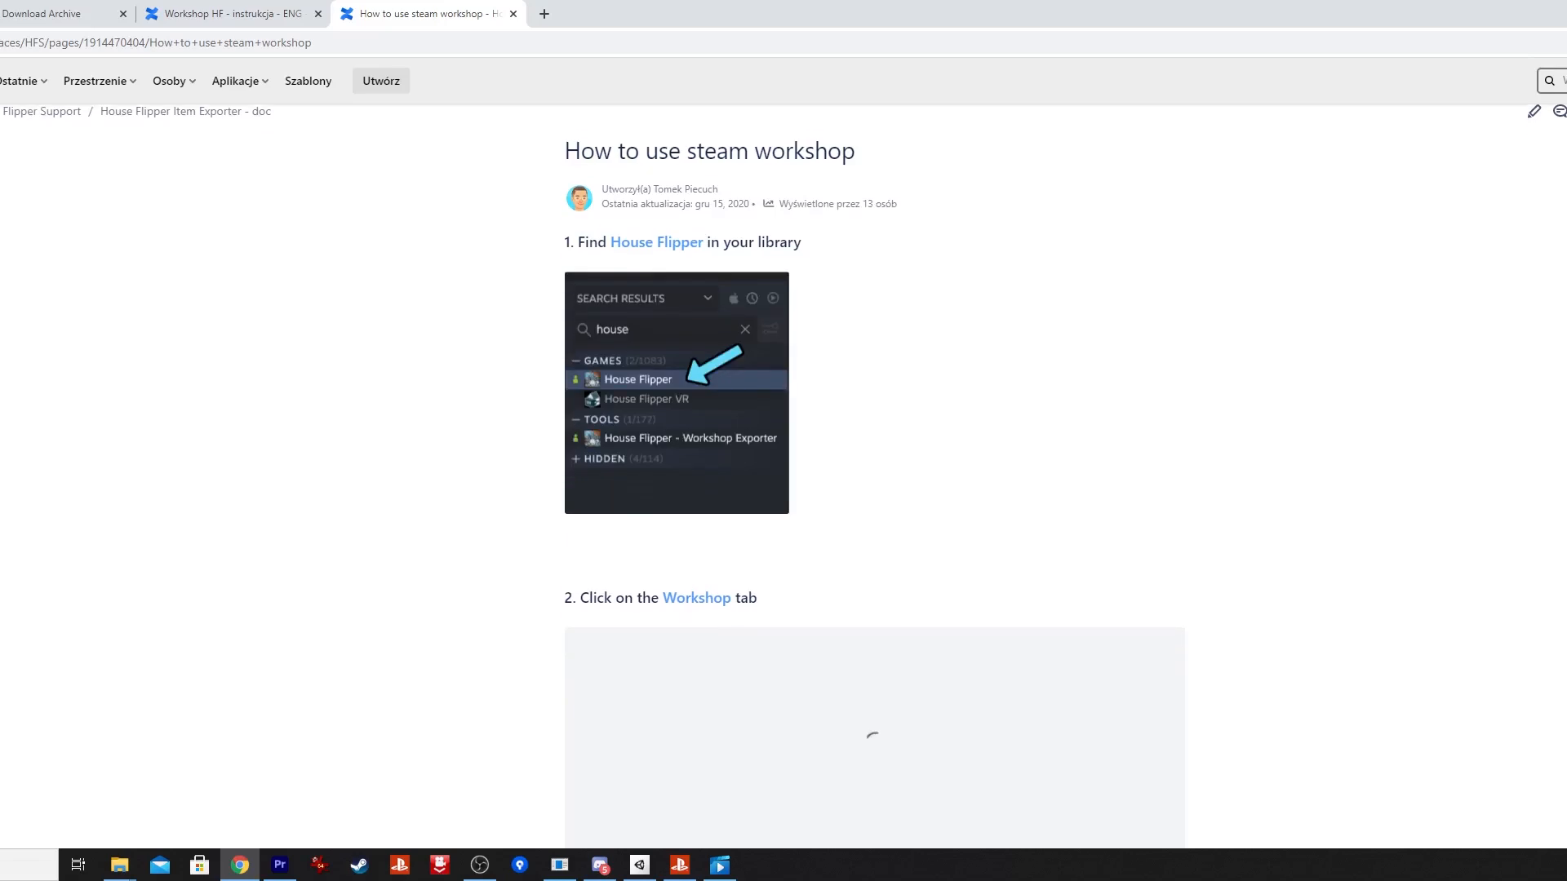
scroll("down", 3)
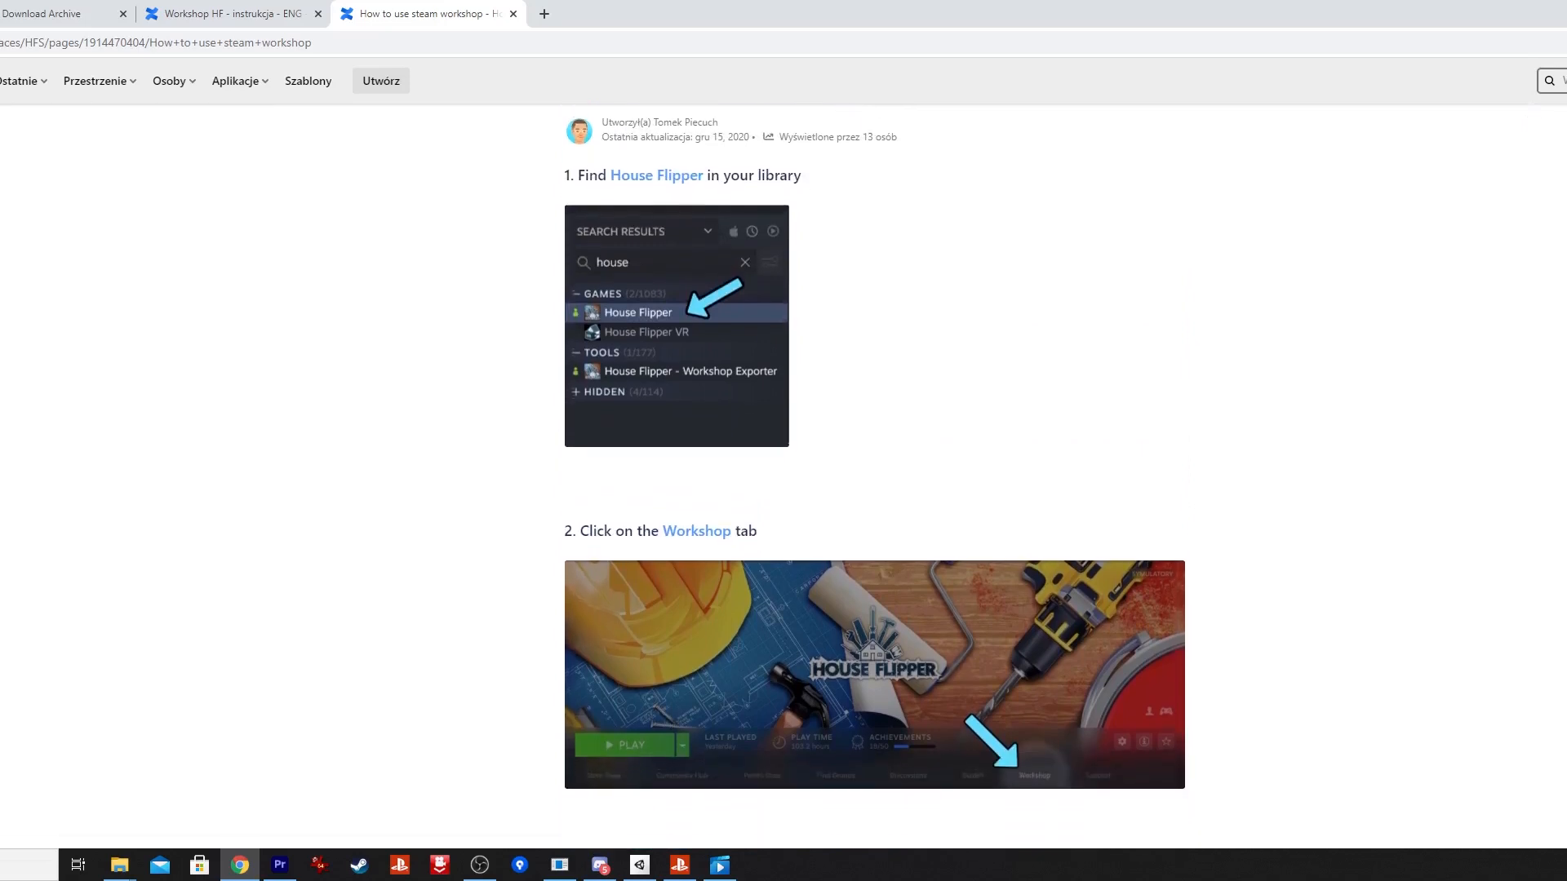
scroll("down", 3)
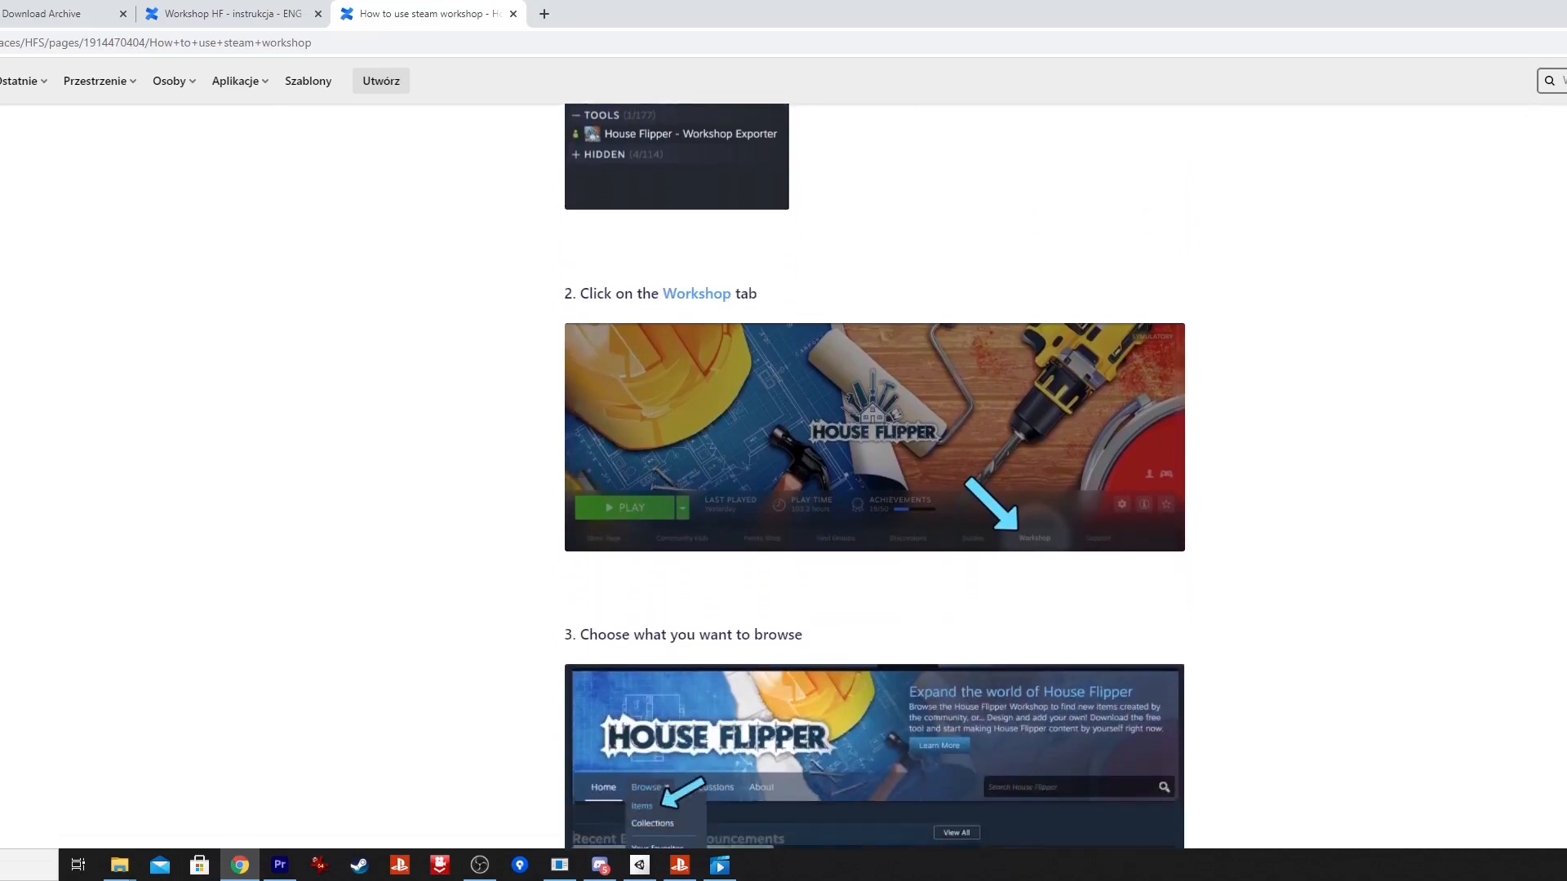
scroll("down", 3)
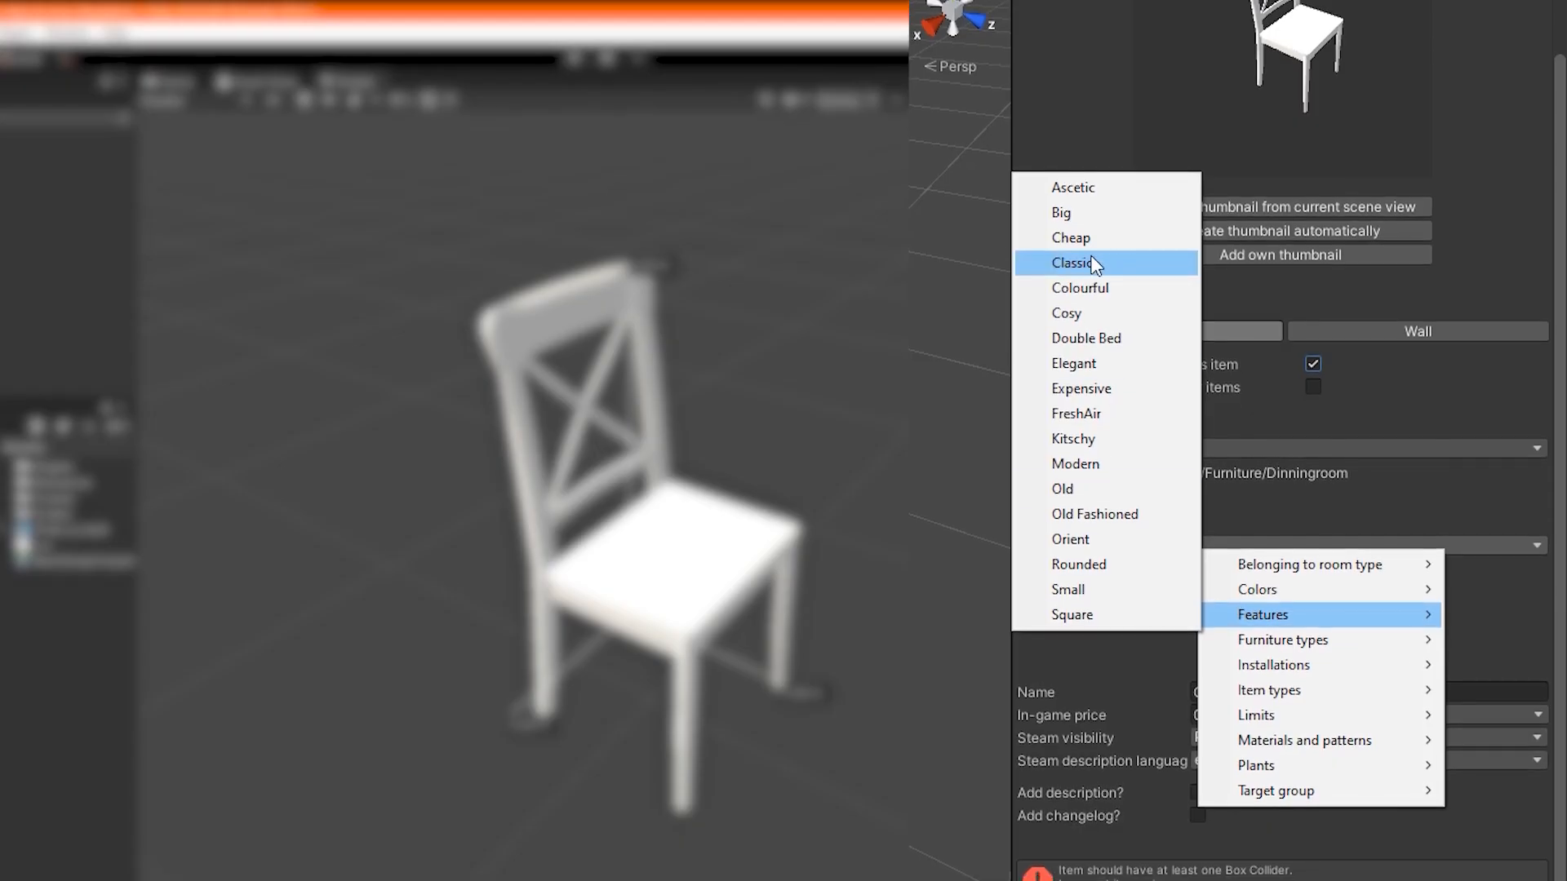
Tag the item Features/Classic and name it Dining Chair
left_click(1074, 263)
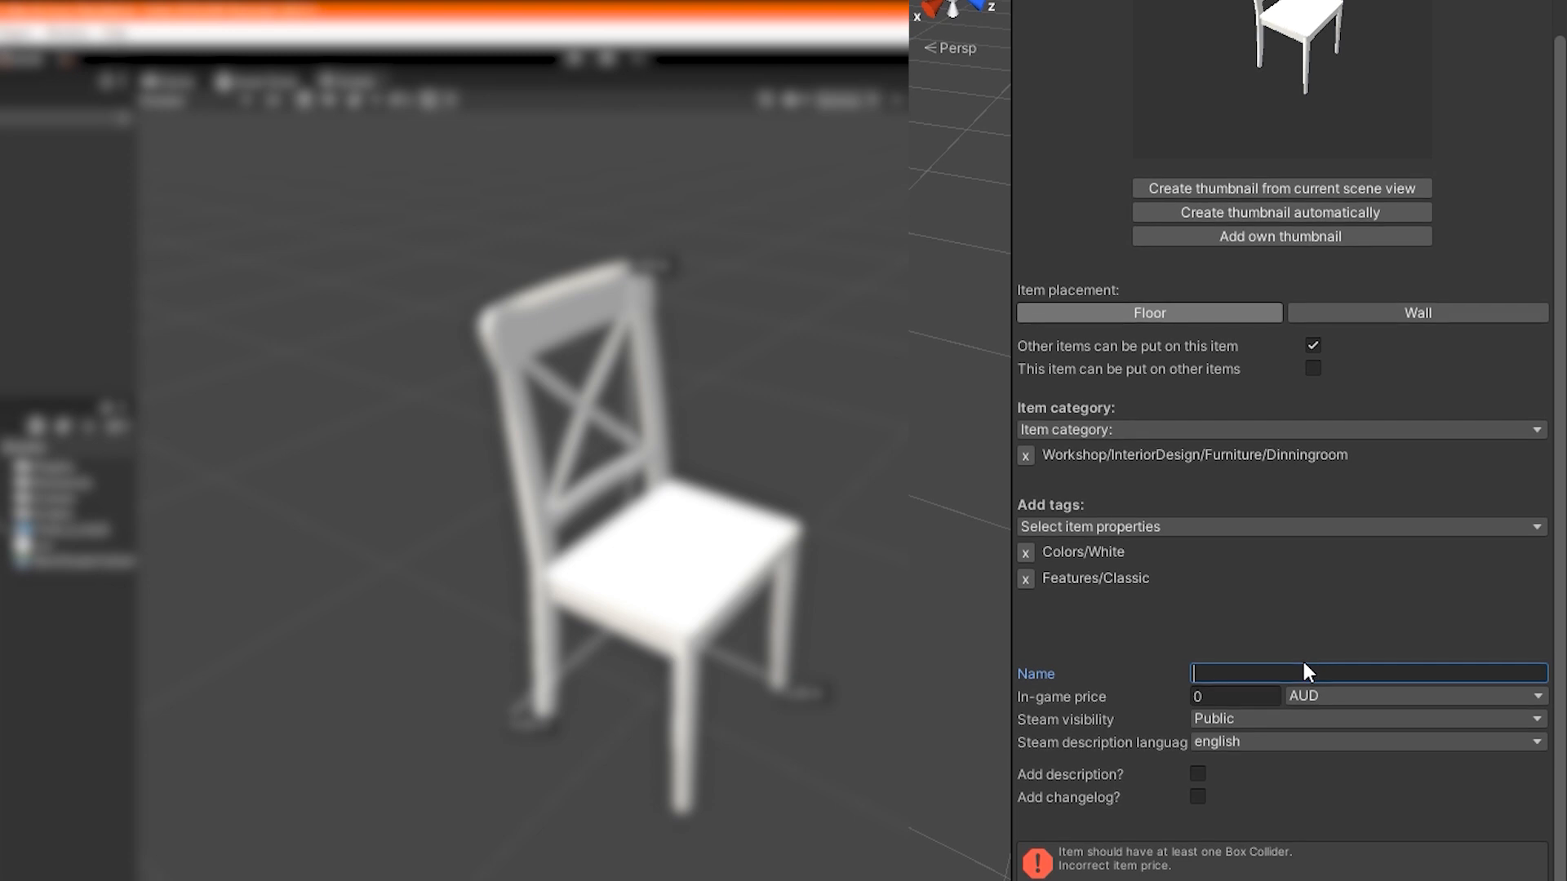
type("Dining")
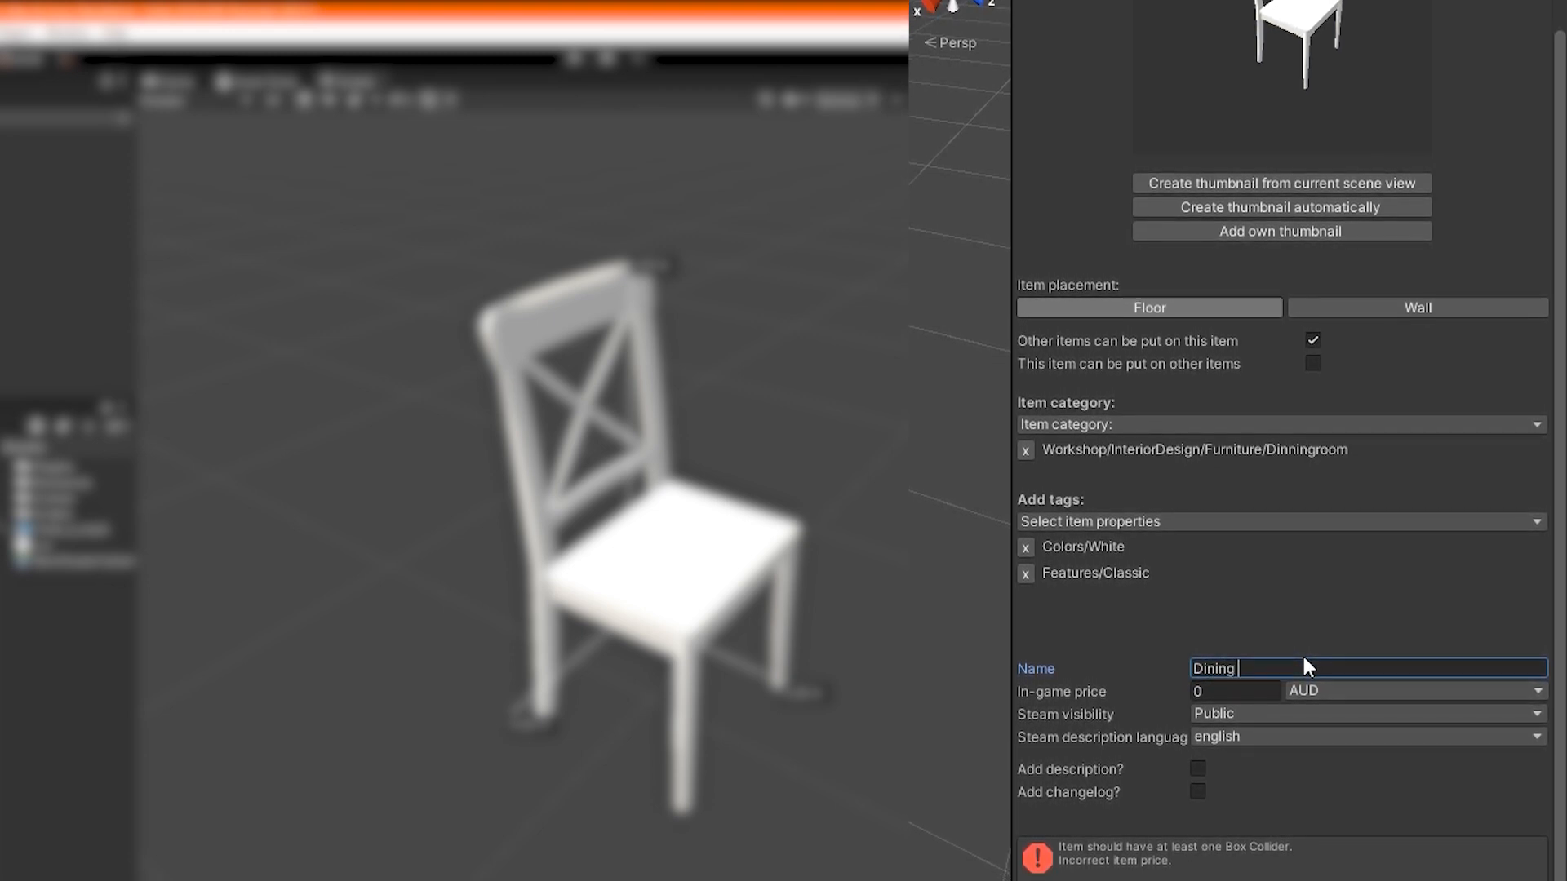
type("Chair")
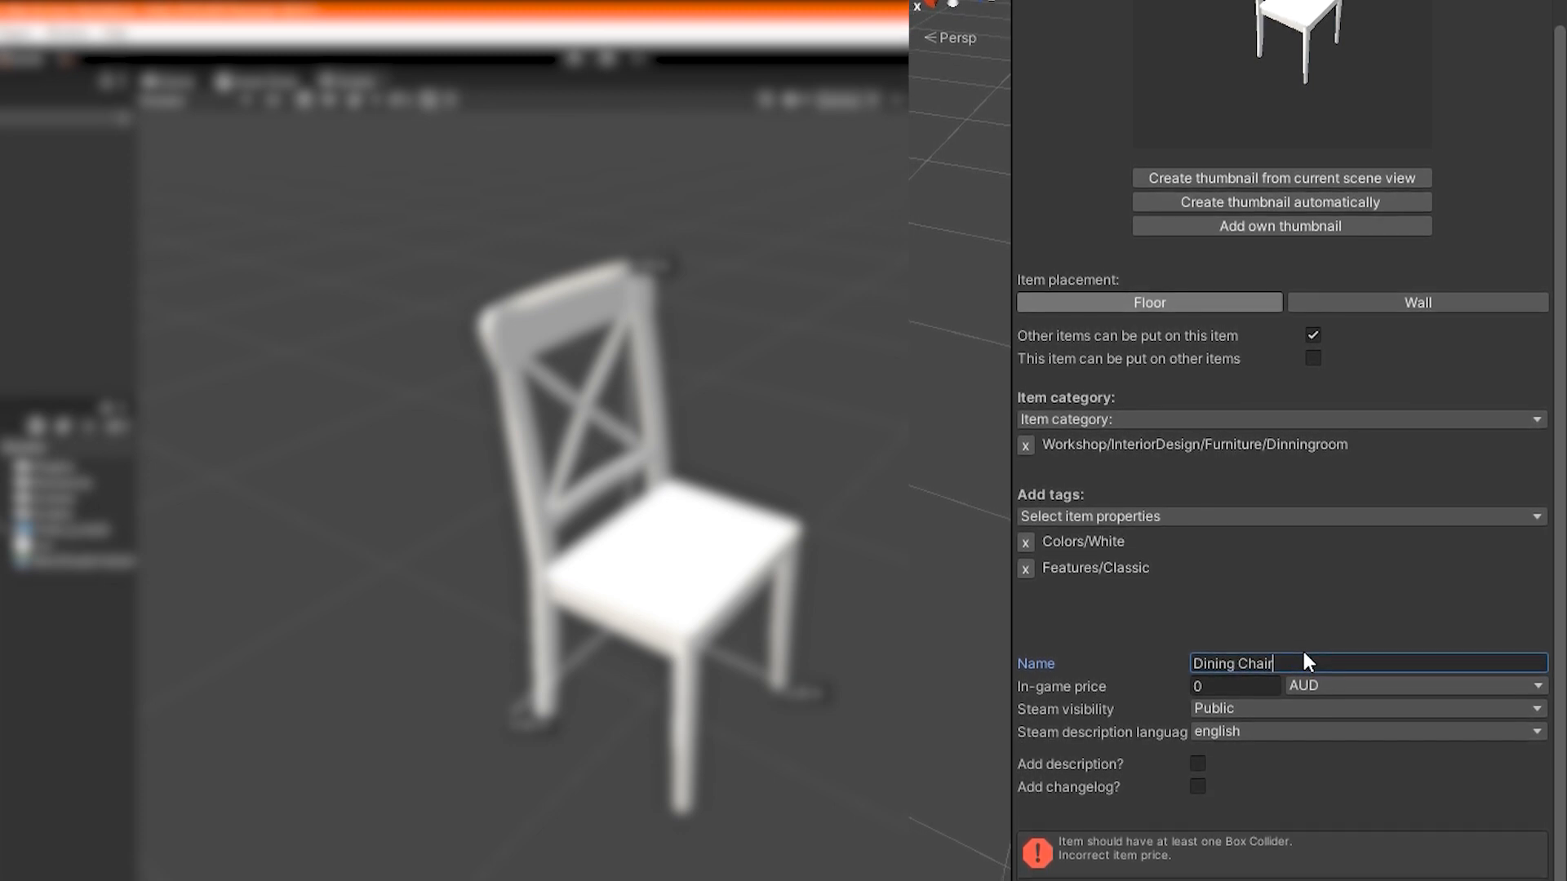
left_click(1235, 686)
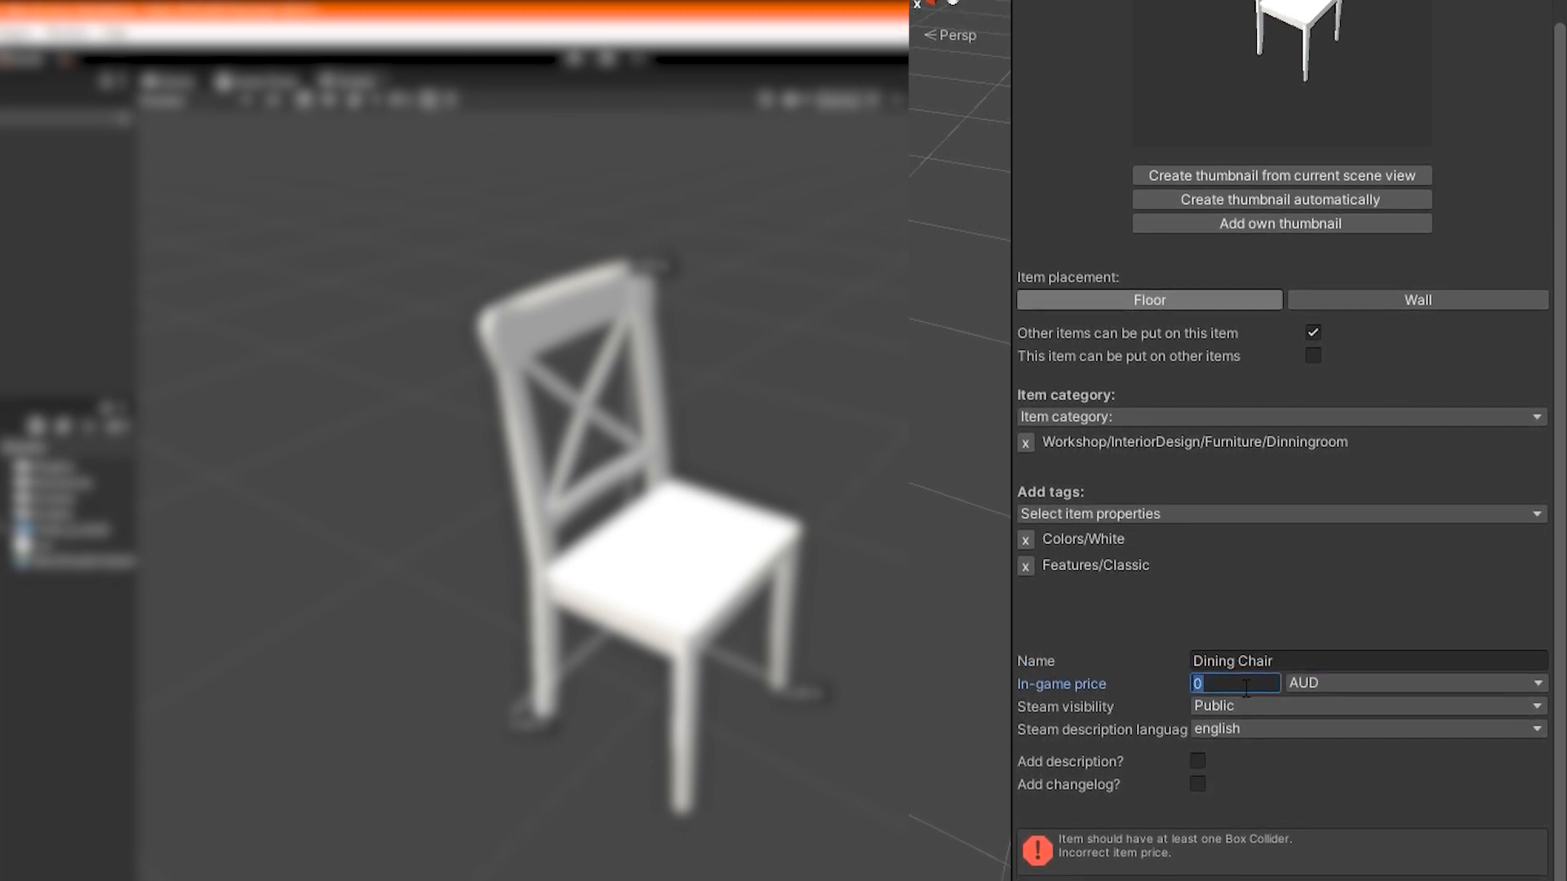
Set the in-game price to 50 USD and enable 'Add description?'
type("50")
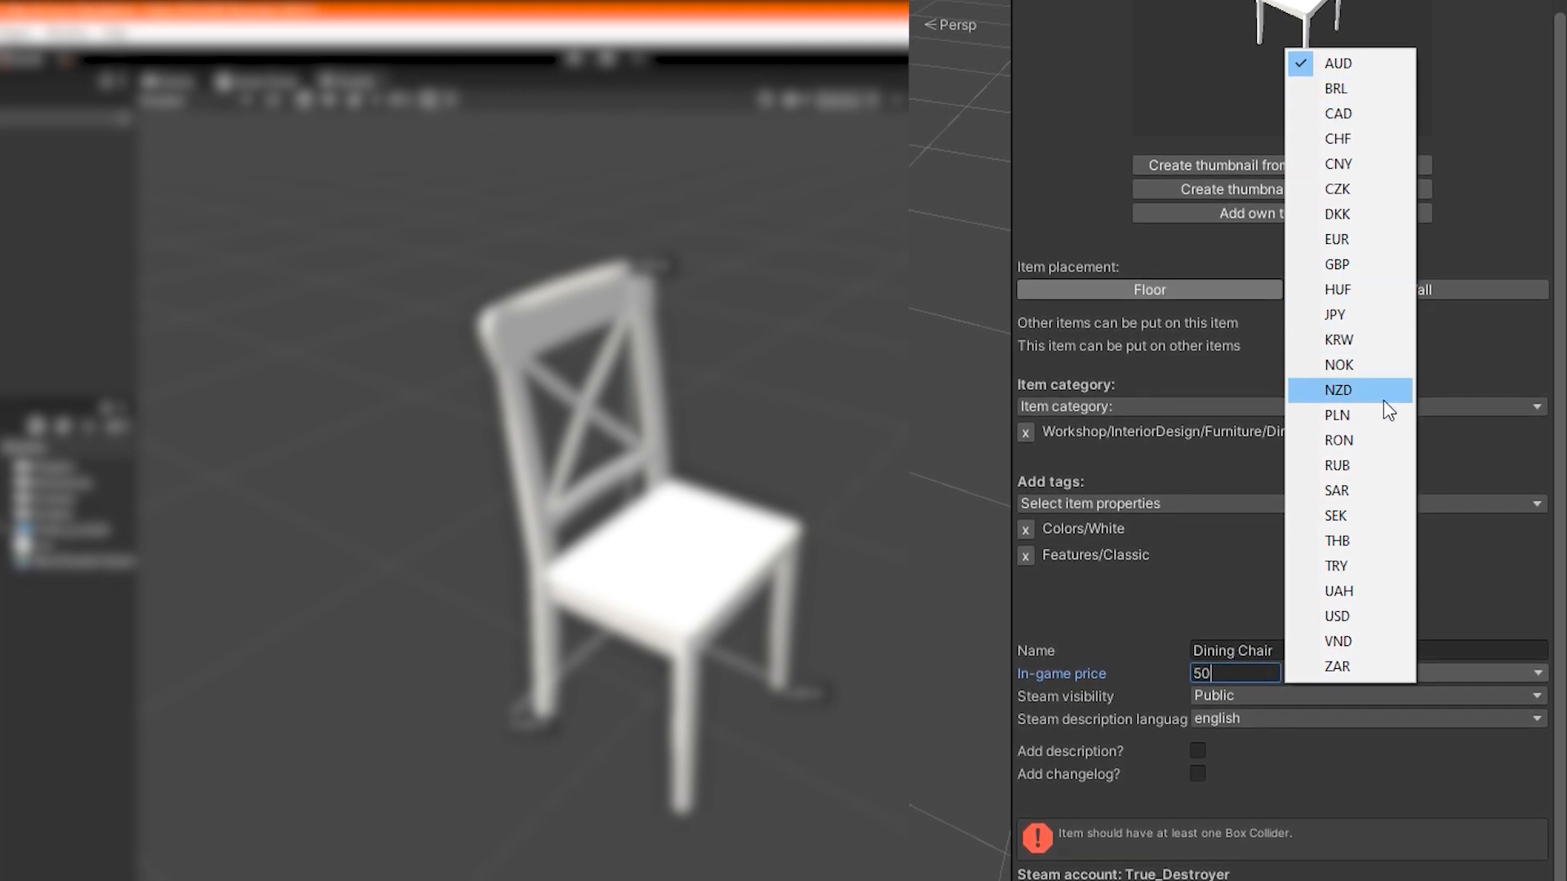
mouse_move(1388, 420)
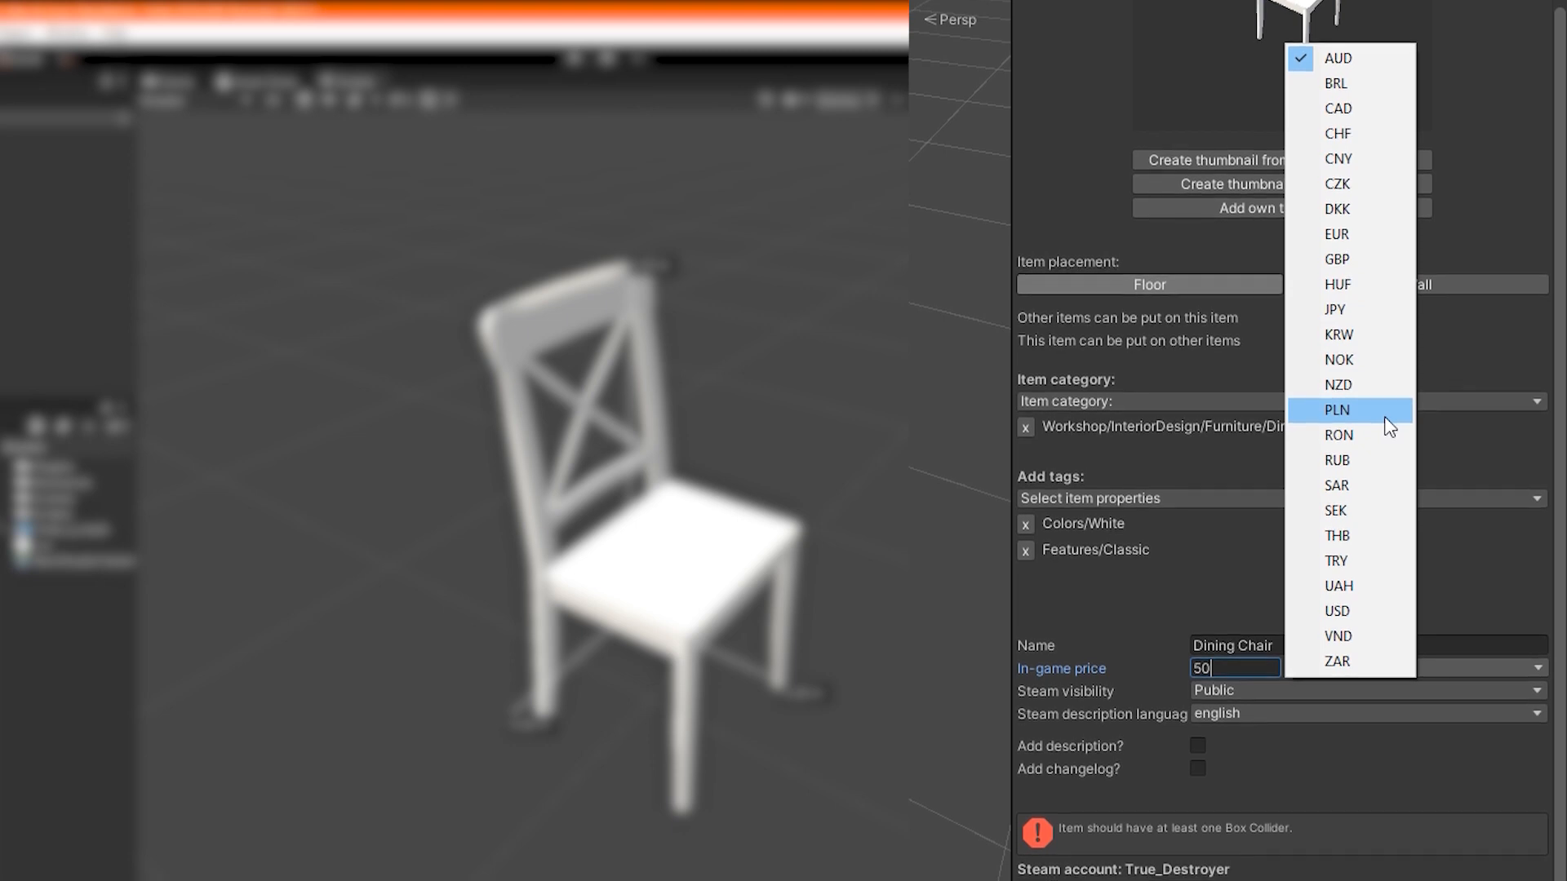
left_click(1337, 611)
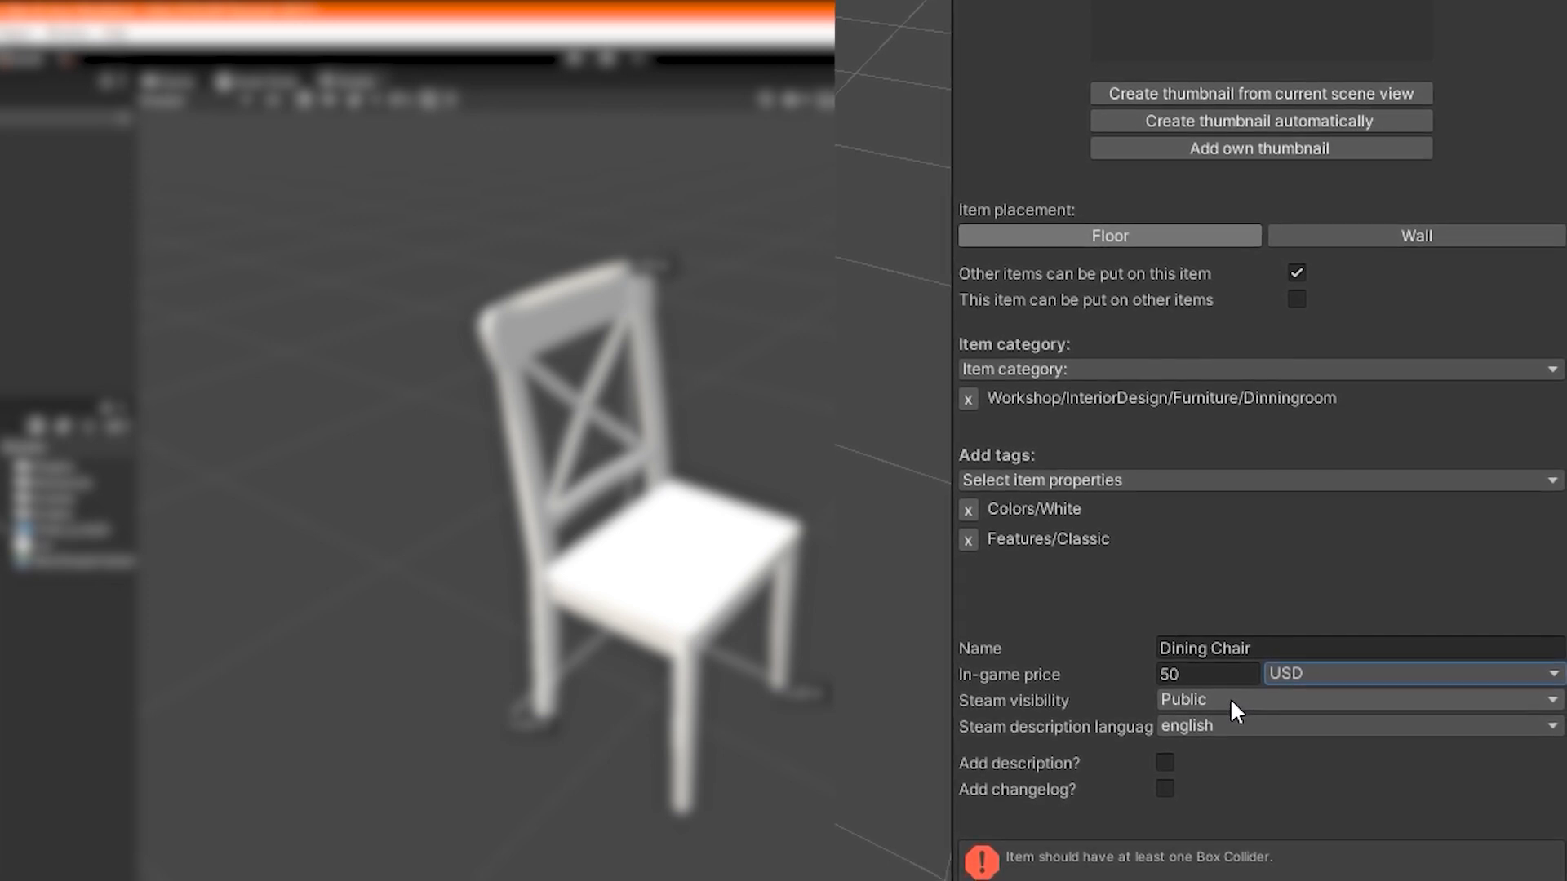
scroll("down", 3)
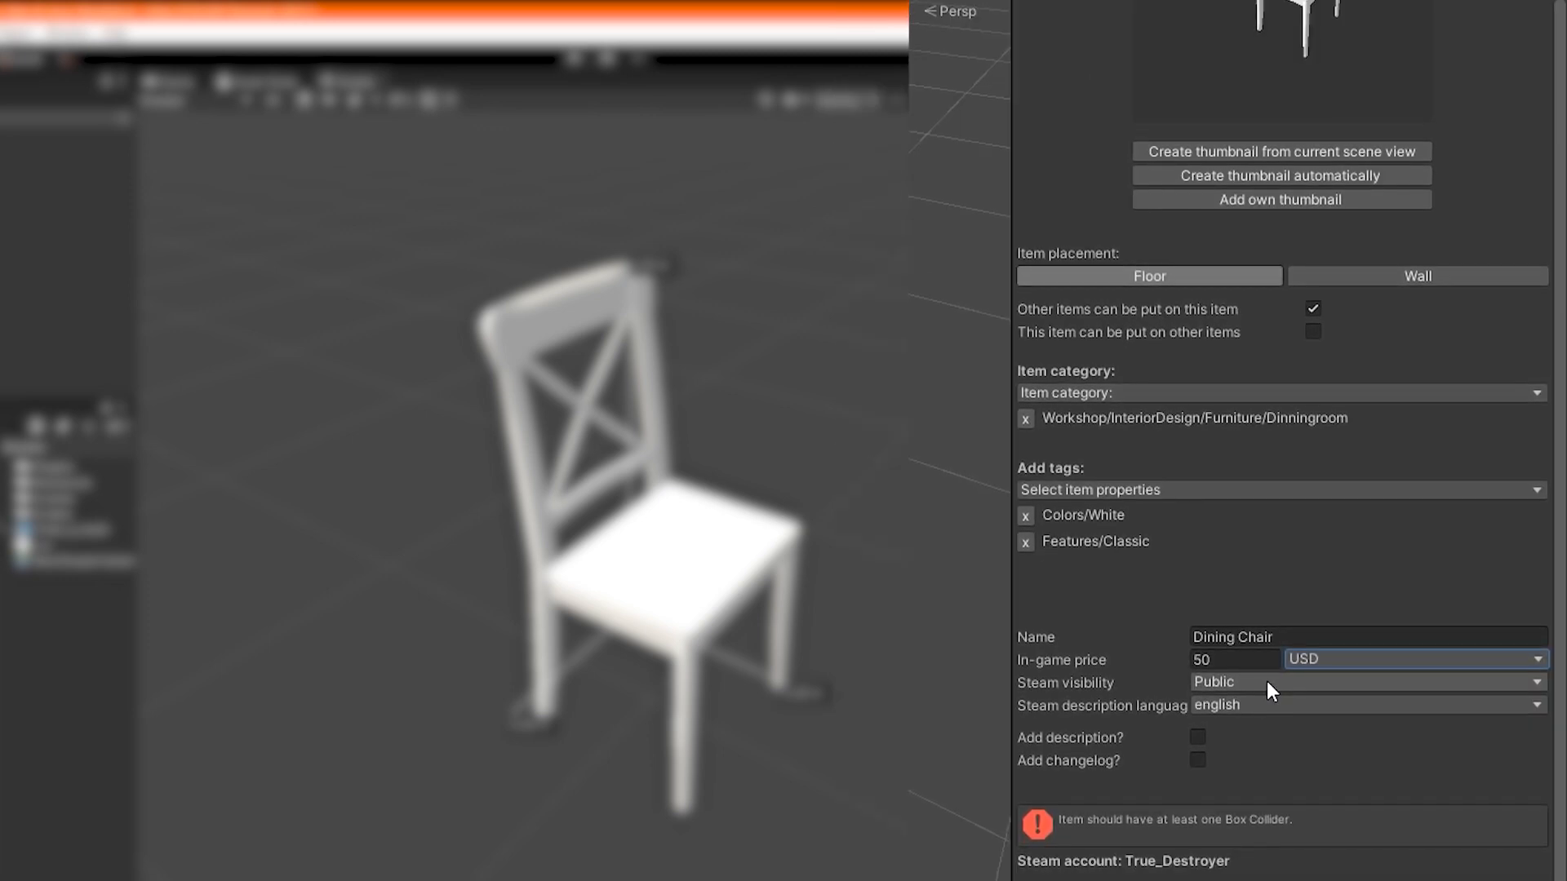
scroll("down", 3)
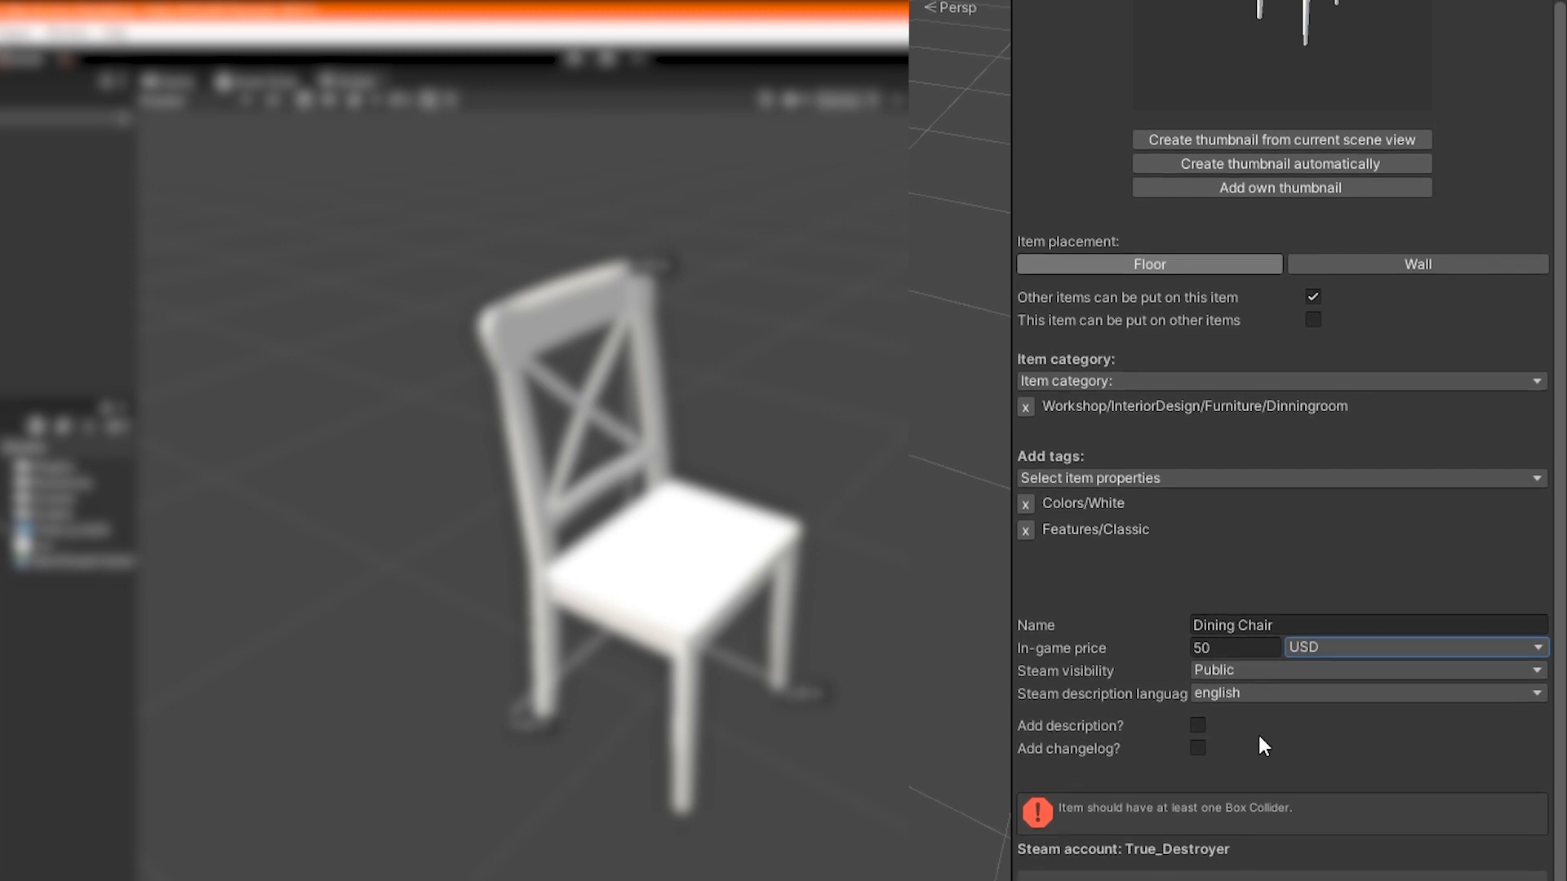
left_click(1197, 725)
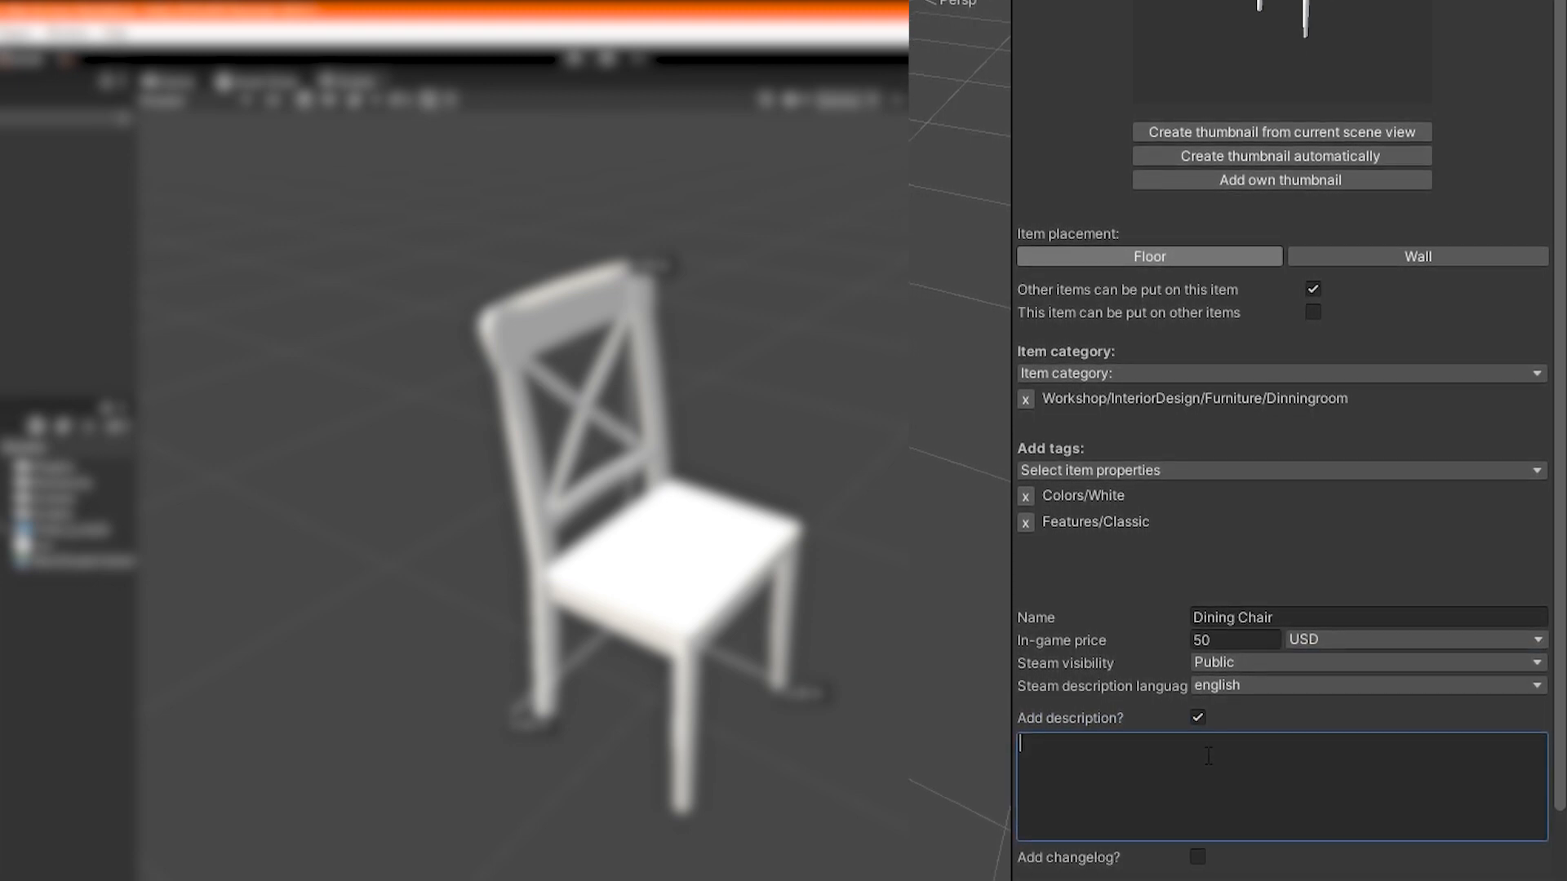
Enter the description 'A comfy dining chair.'
type("A comf")
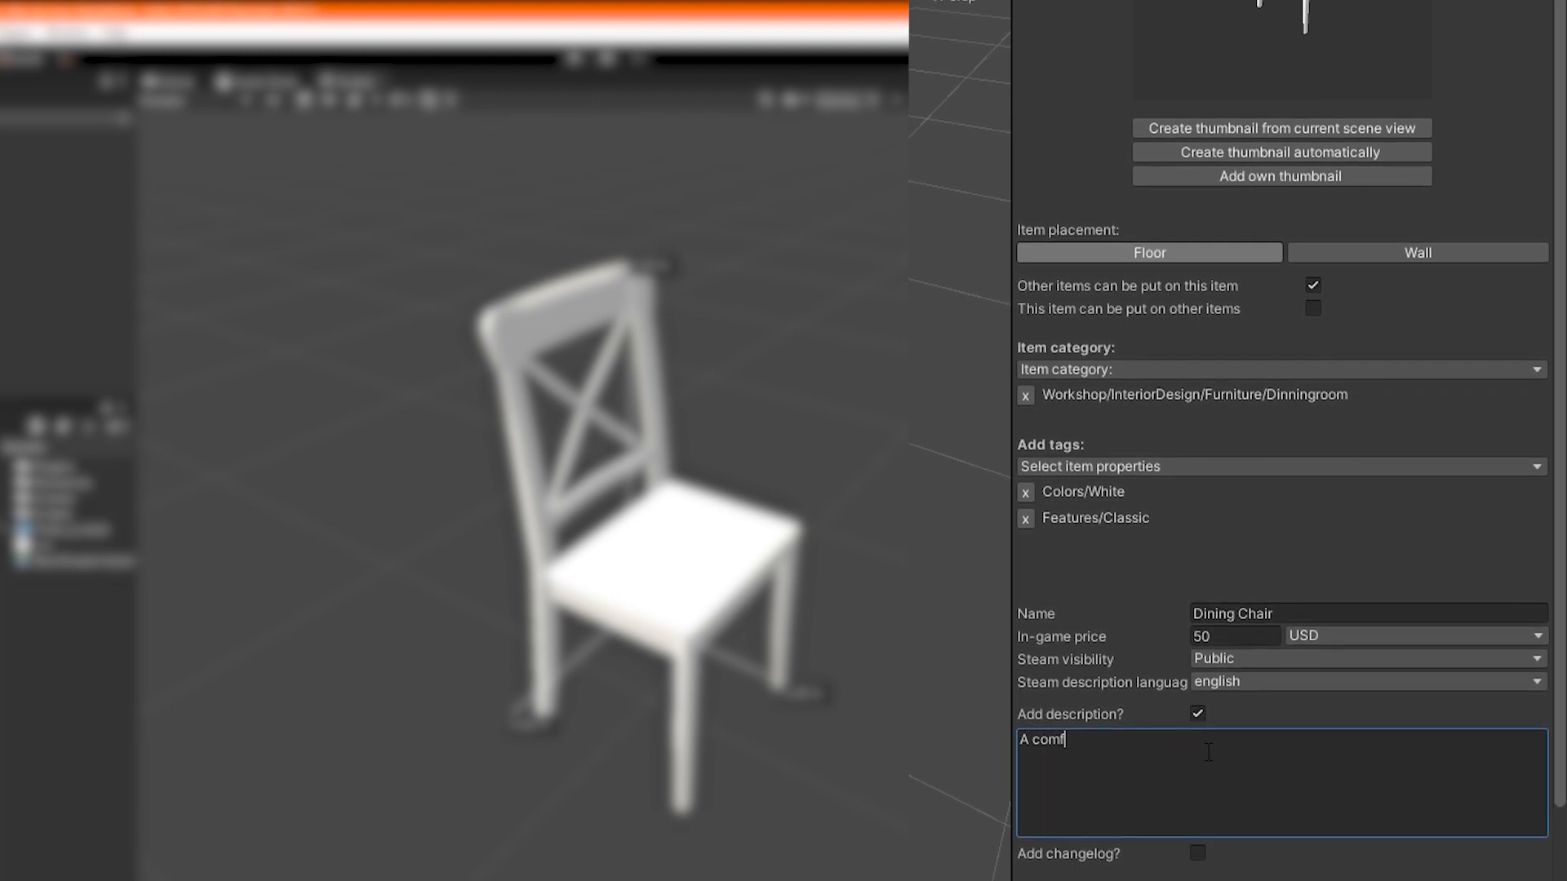
type("fy dining")
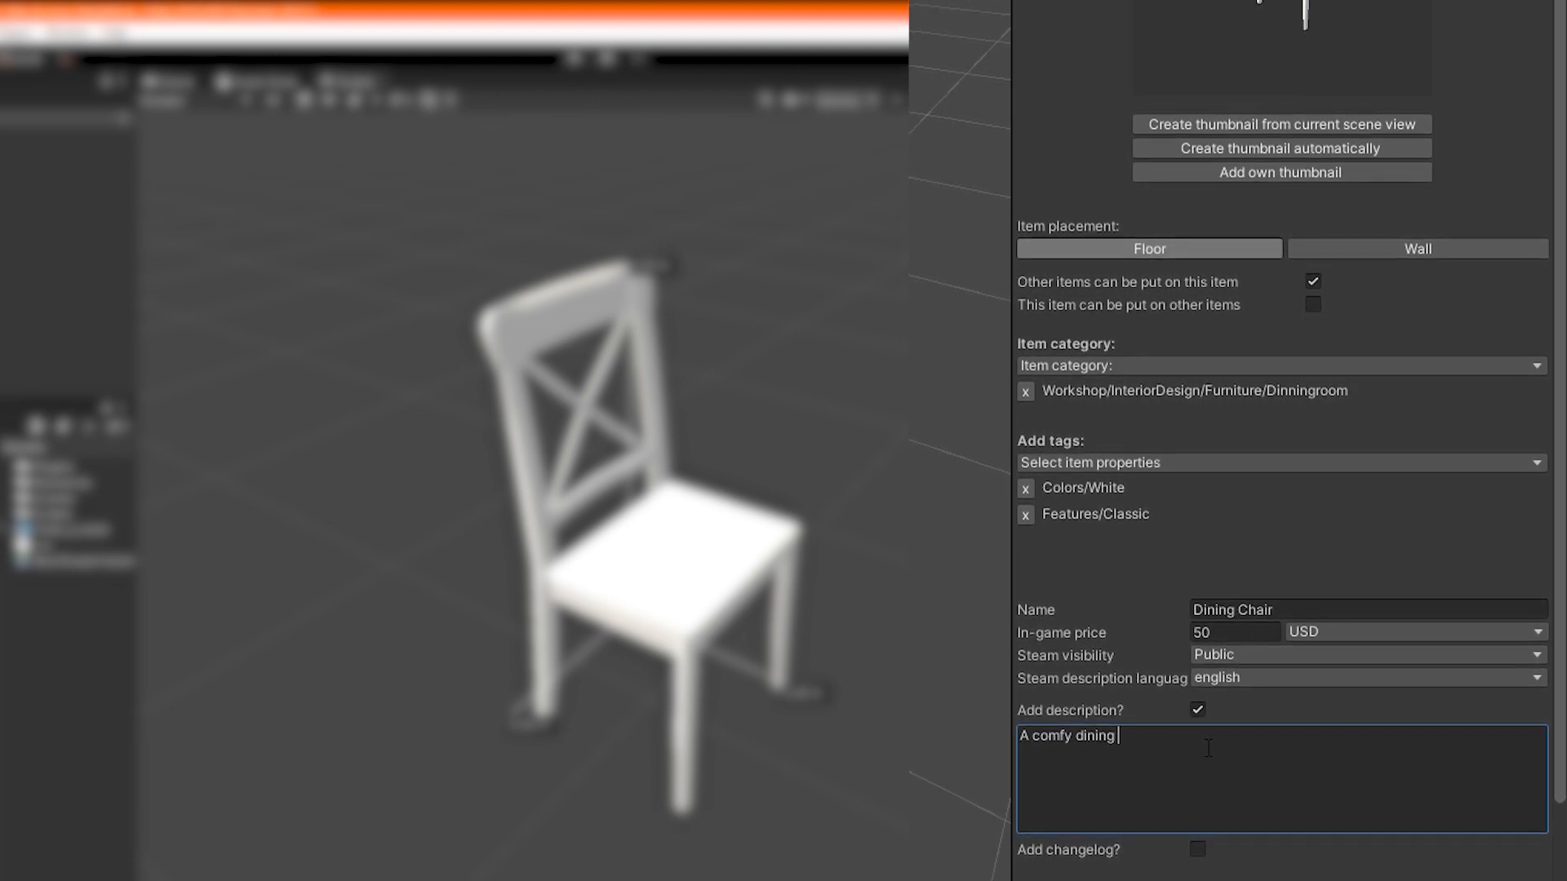
type("chair.")
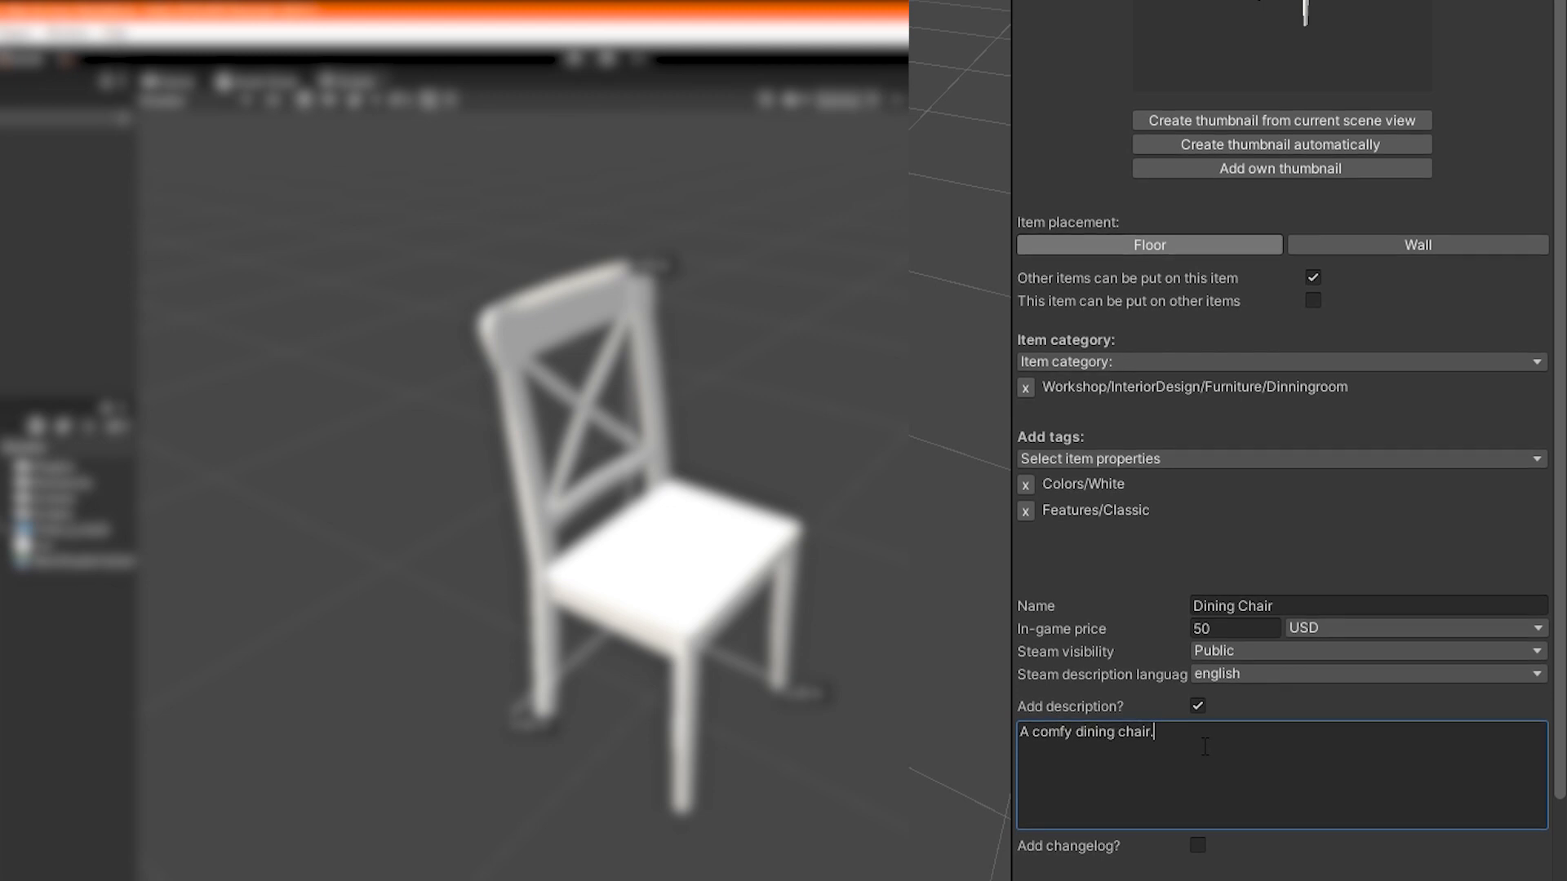
scroll("down", 3)
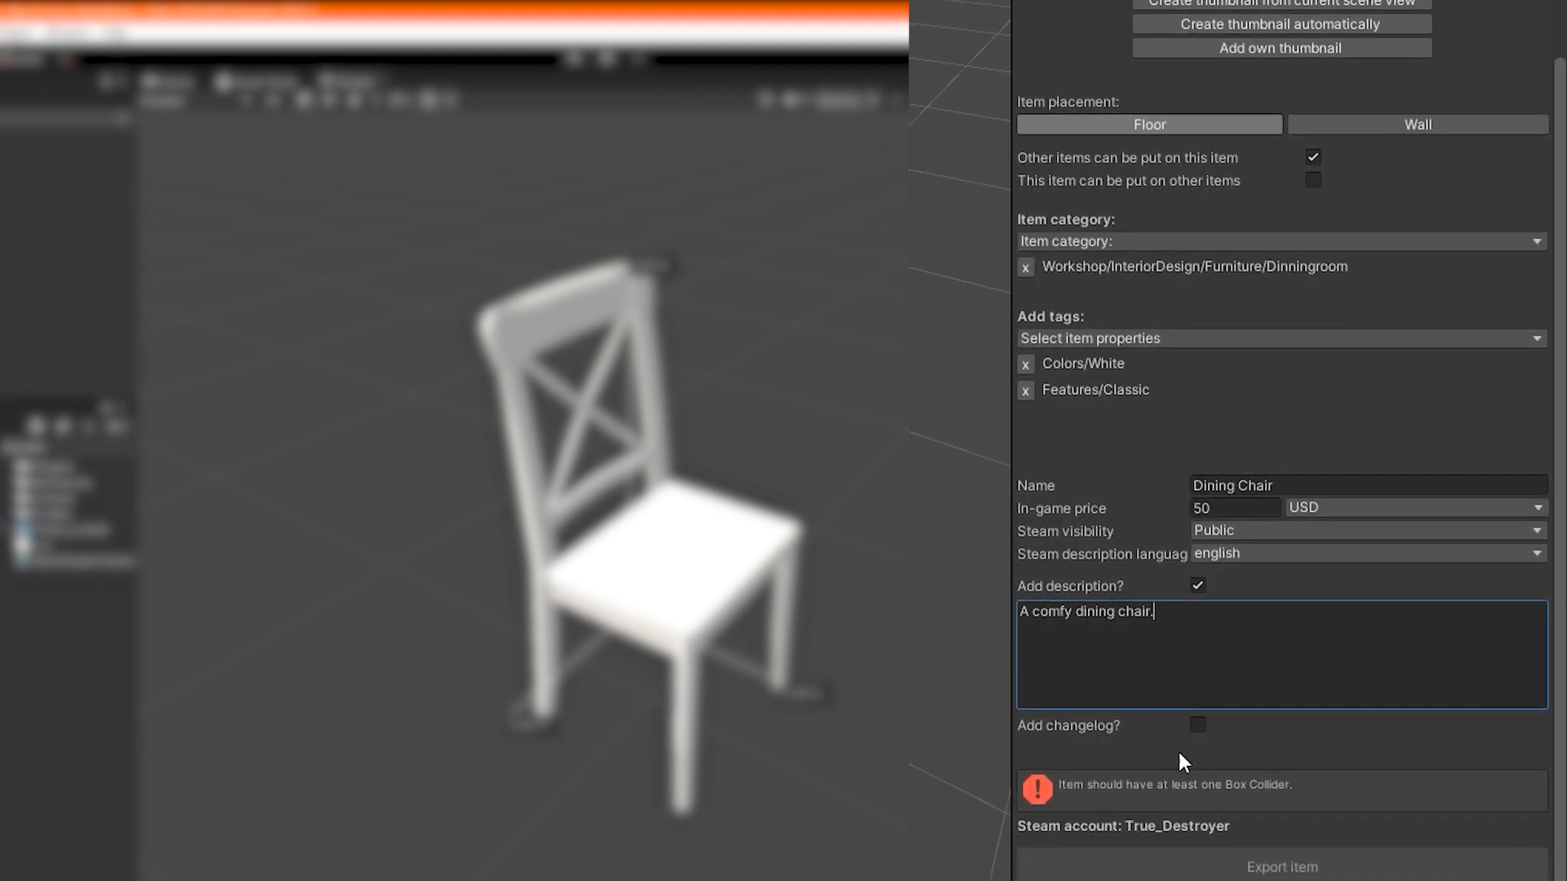
Enable 'Add changelog?' and enter the note 'Initial upload.'
left_click(1196, 724)
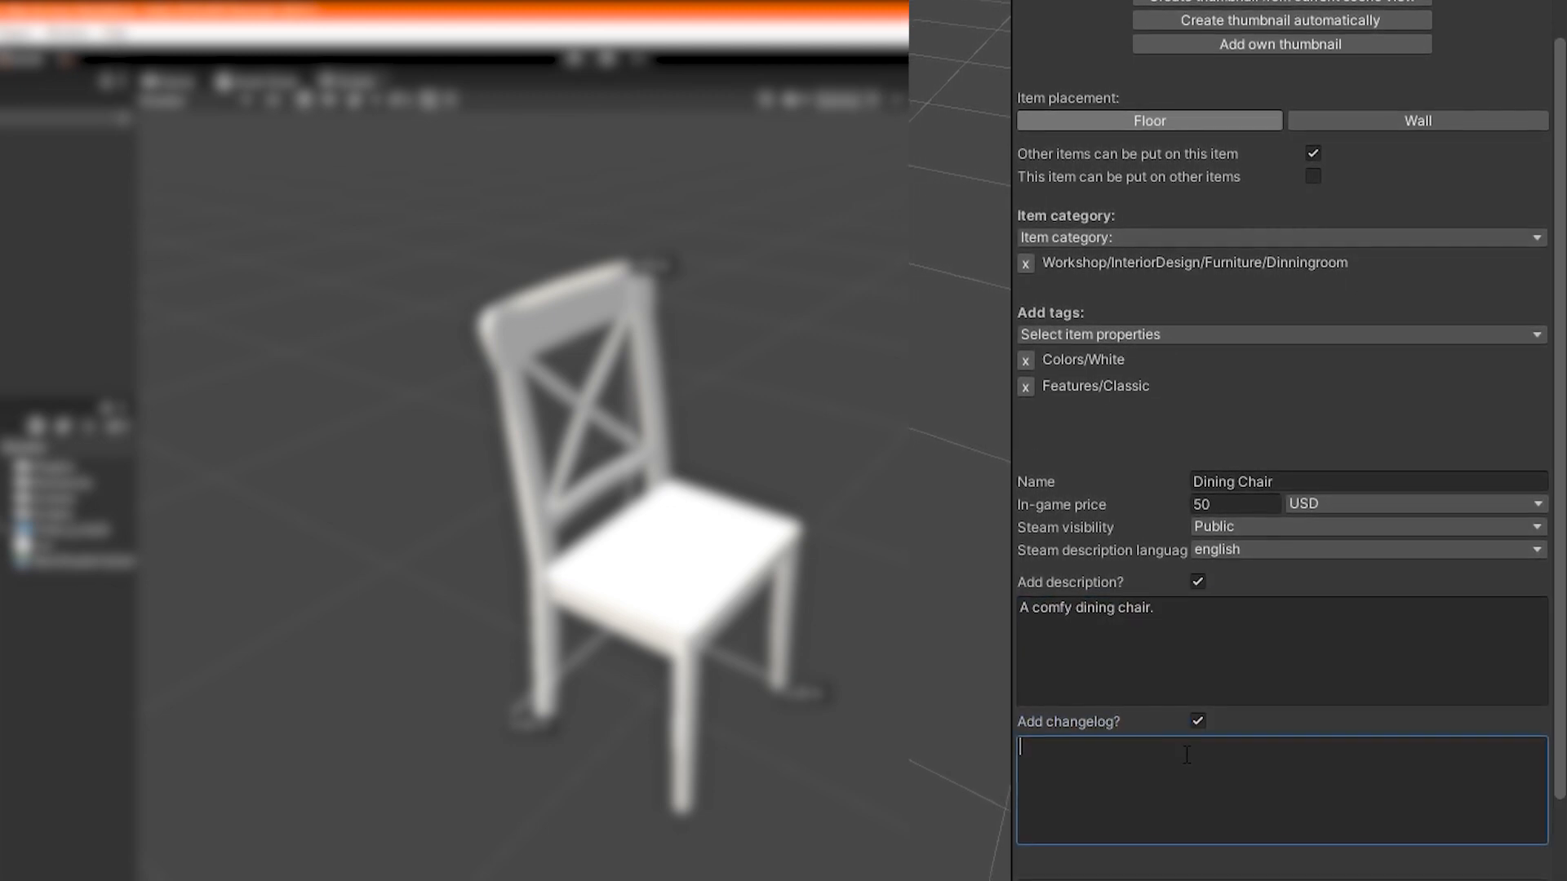
type("Initial")
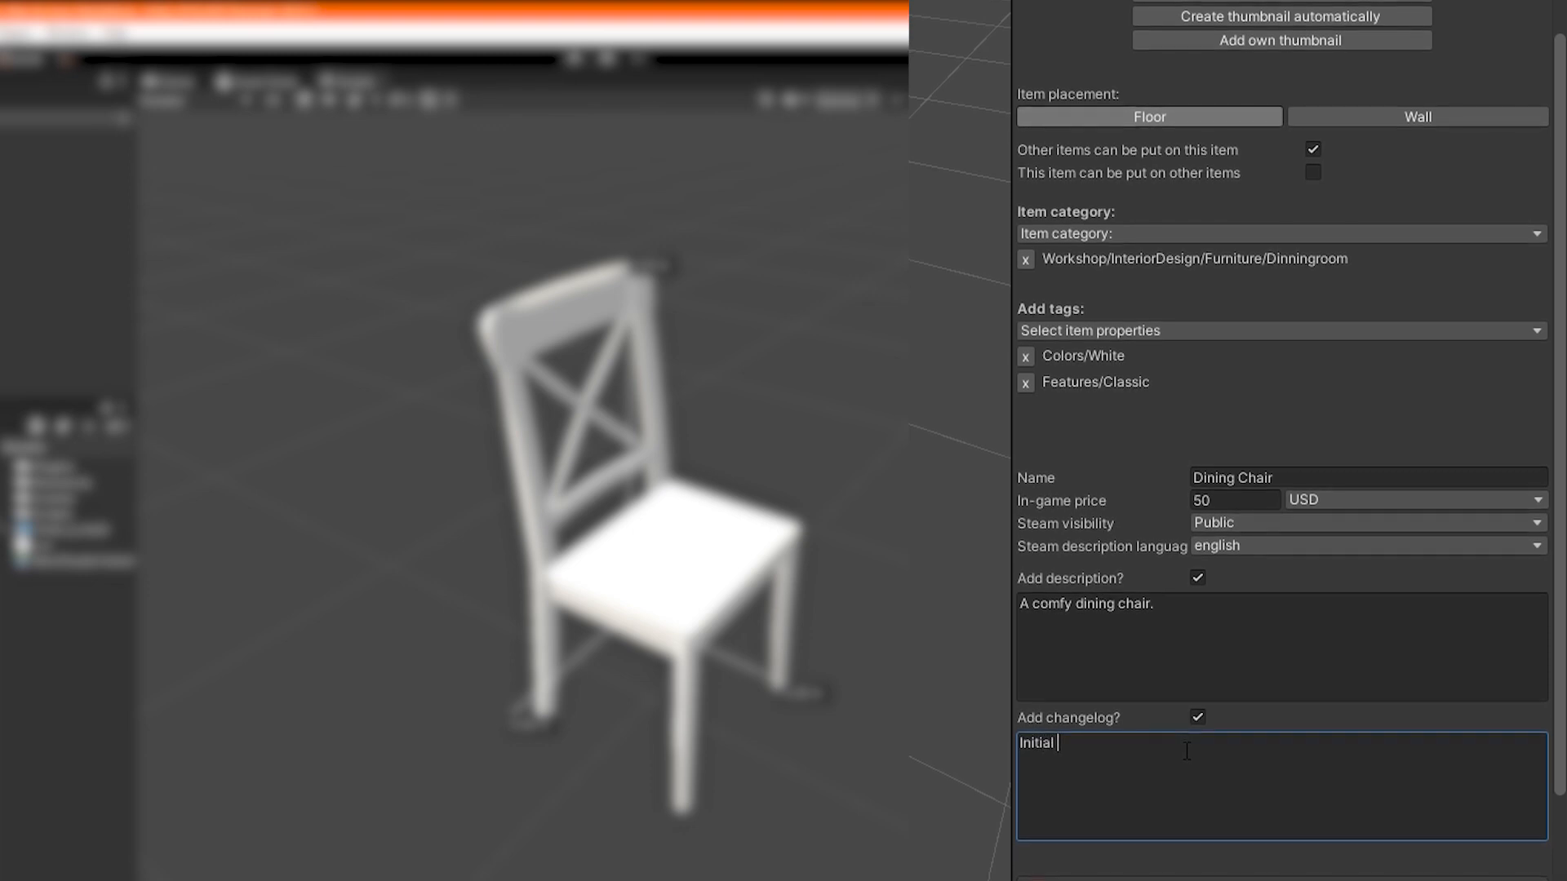
type("upload.")
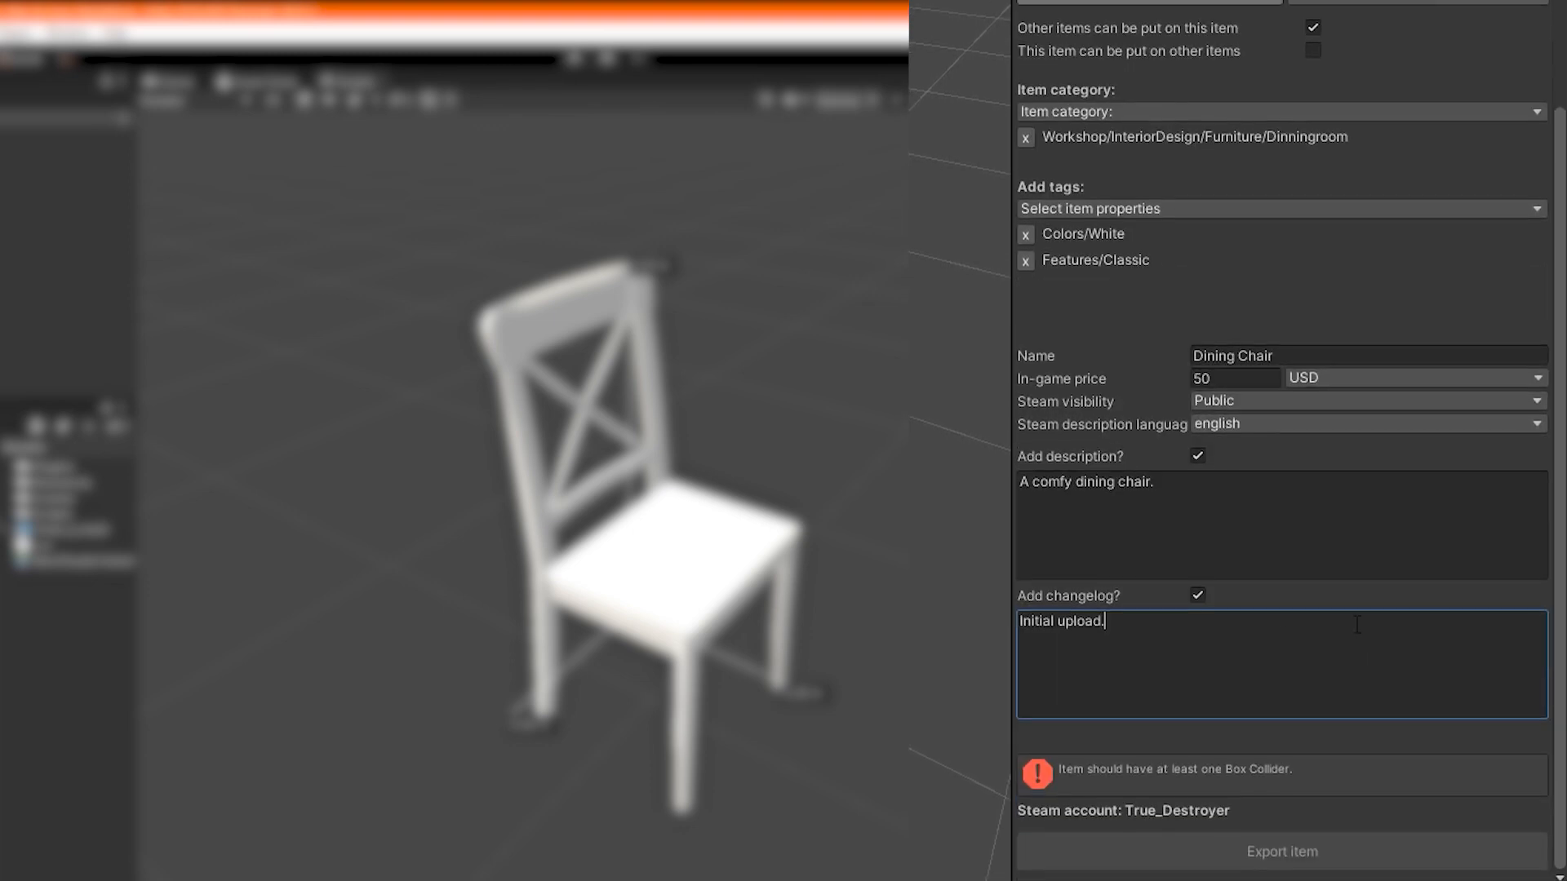
scroll("up", 3)
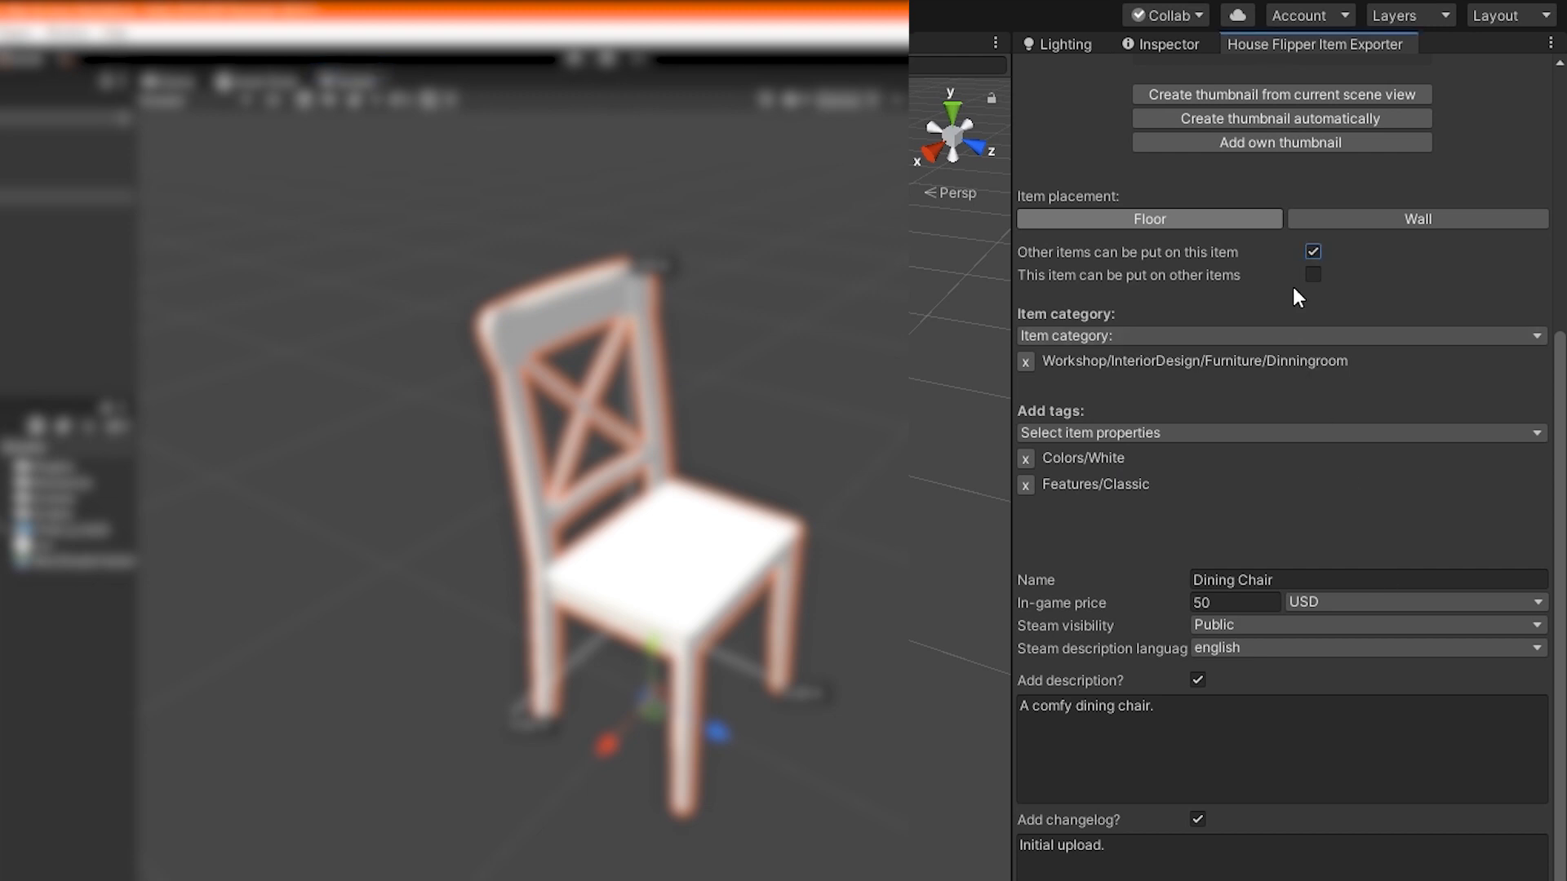
mouse_move(1190, 52)
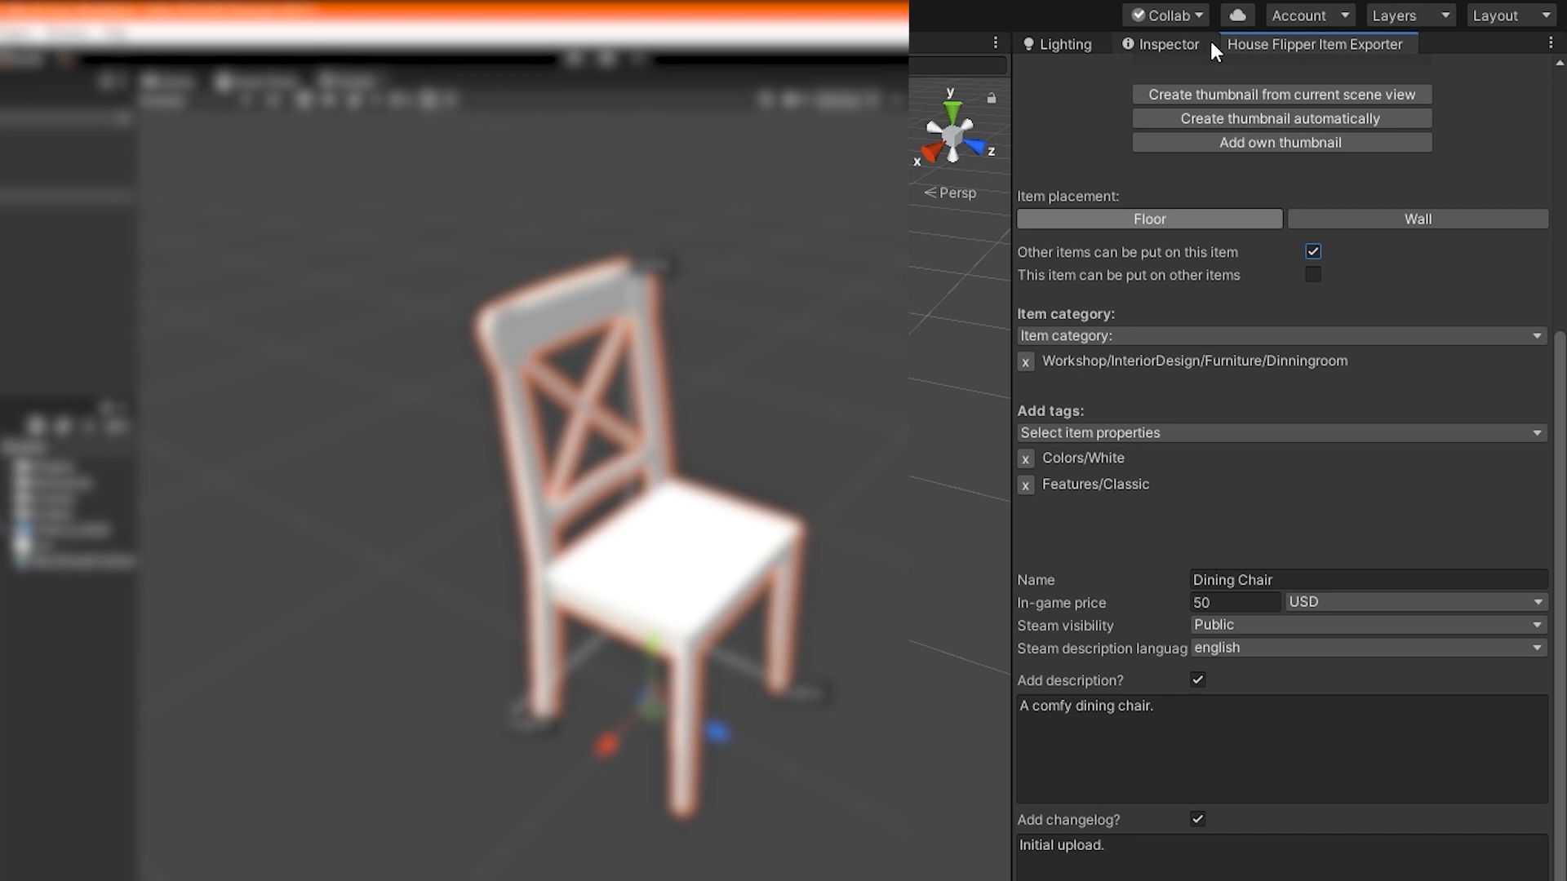
Show Chair_2_mesh's components in the Inspector
left_click(1162, 26)
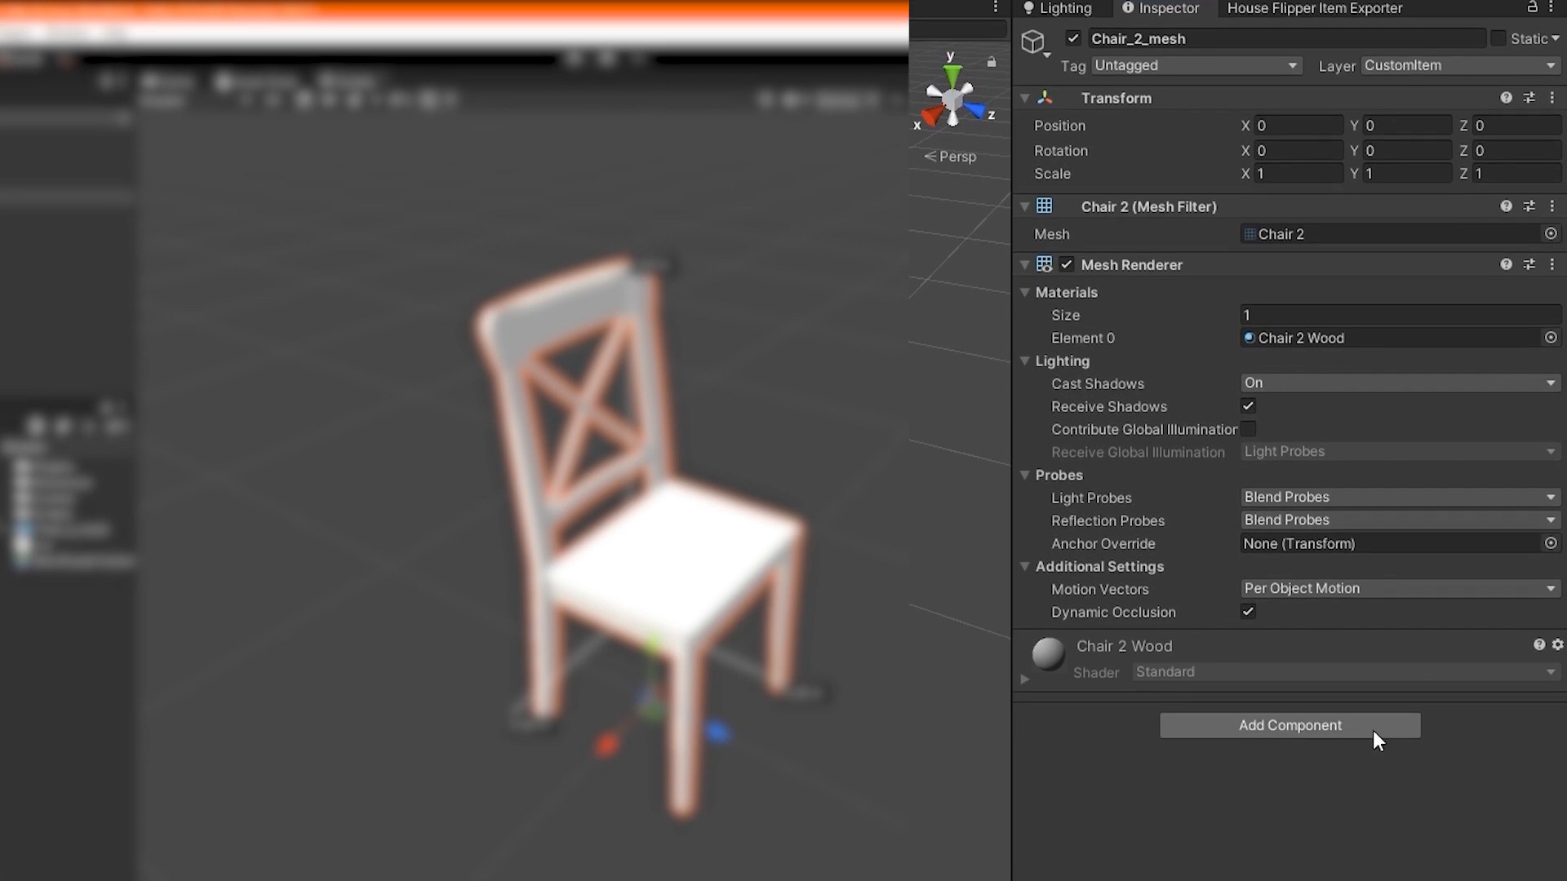
Add a Box Collider to Chair_2_mesh enclosing the chair at 0.5 × 1 × 0.5 m
left_click(1288, 725)
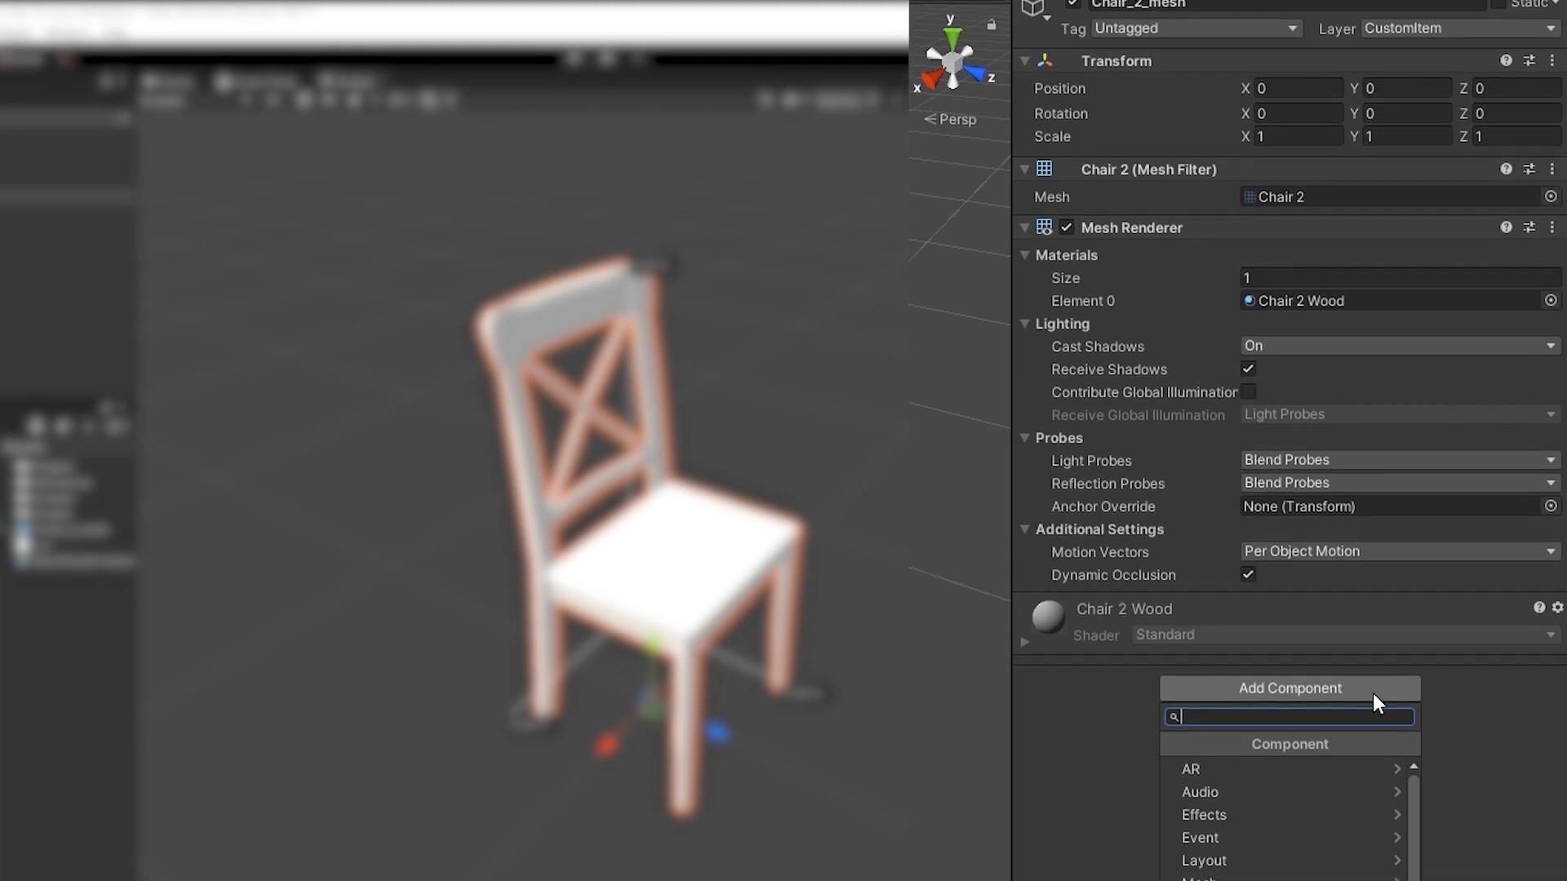
type("co")
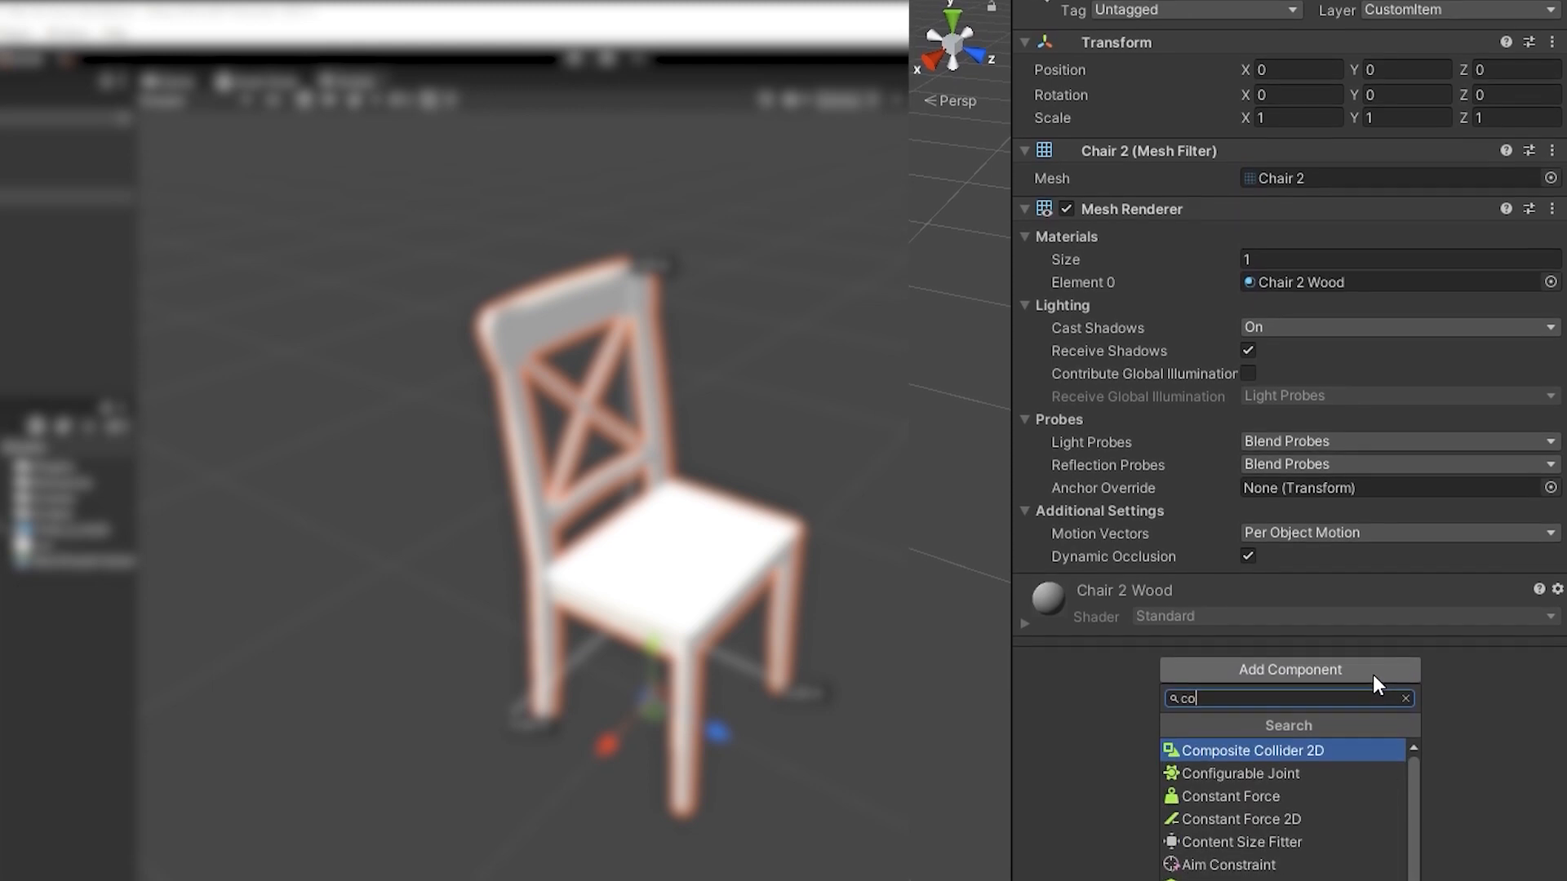
type("ll")
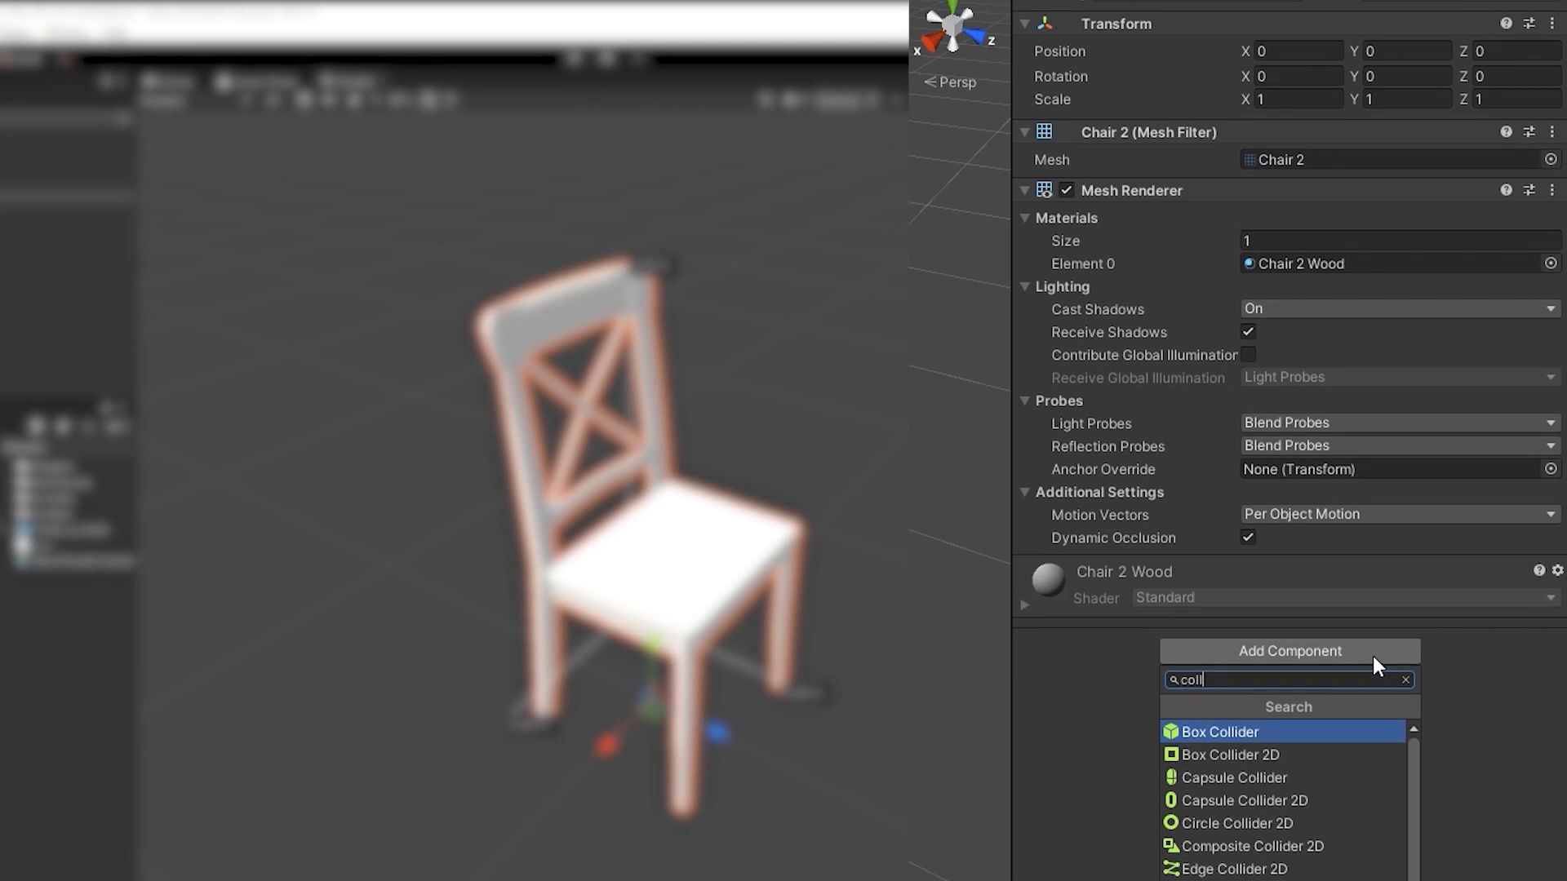
scroll("down", 3)
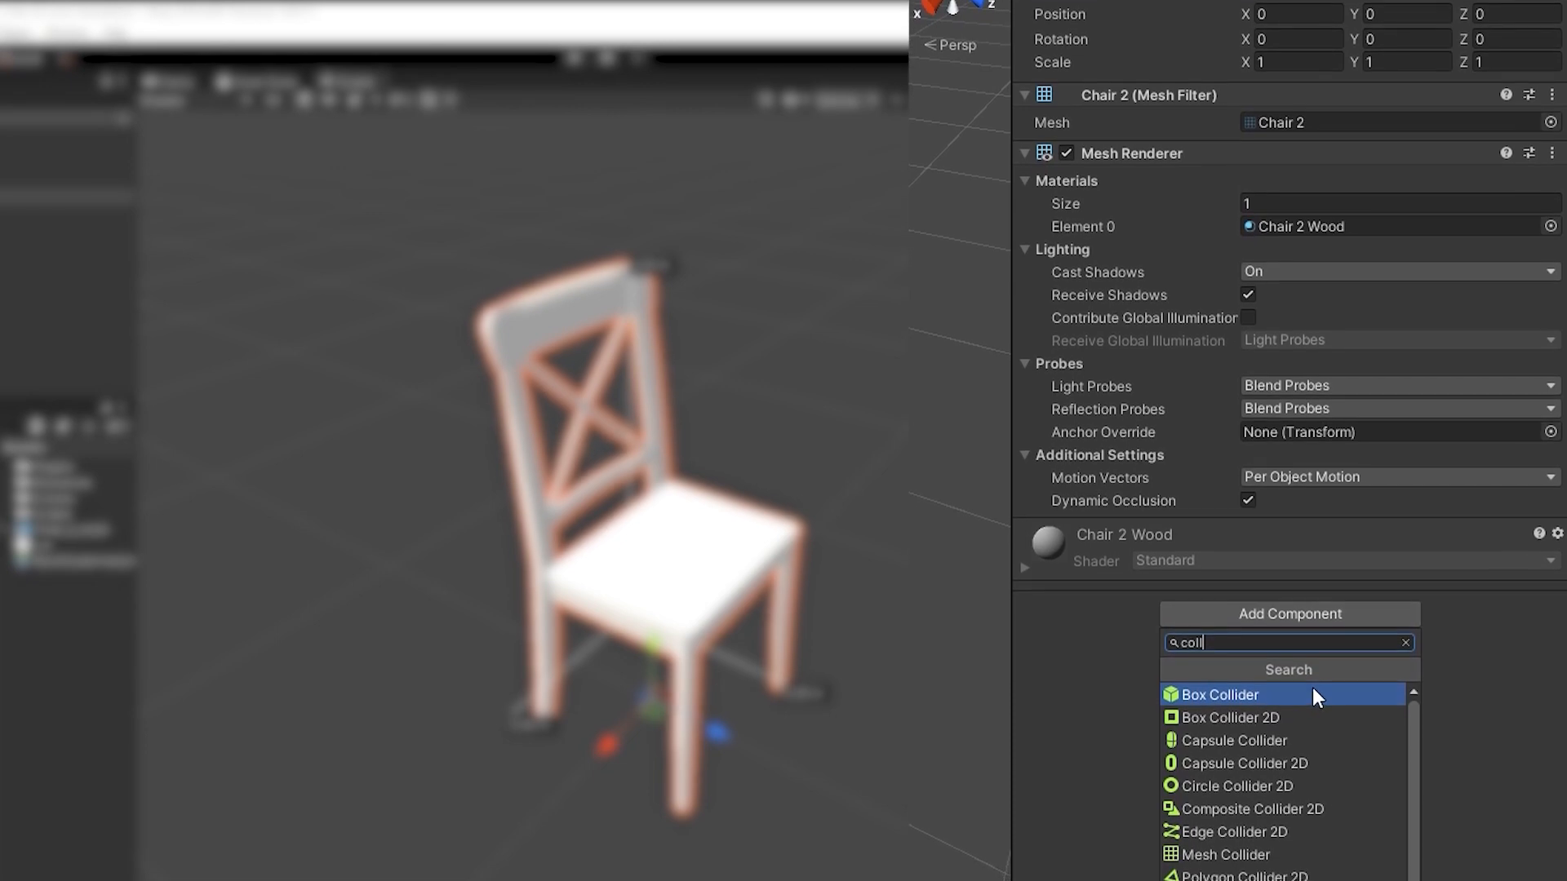
left_click(1218, 696)
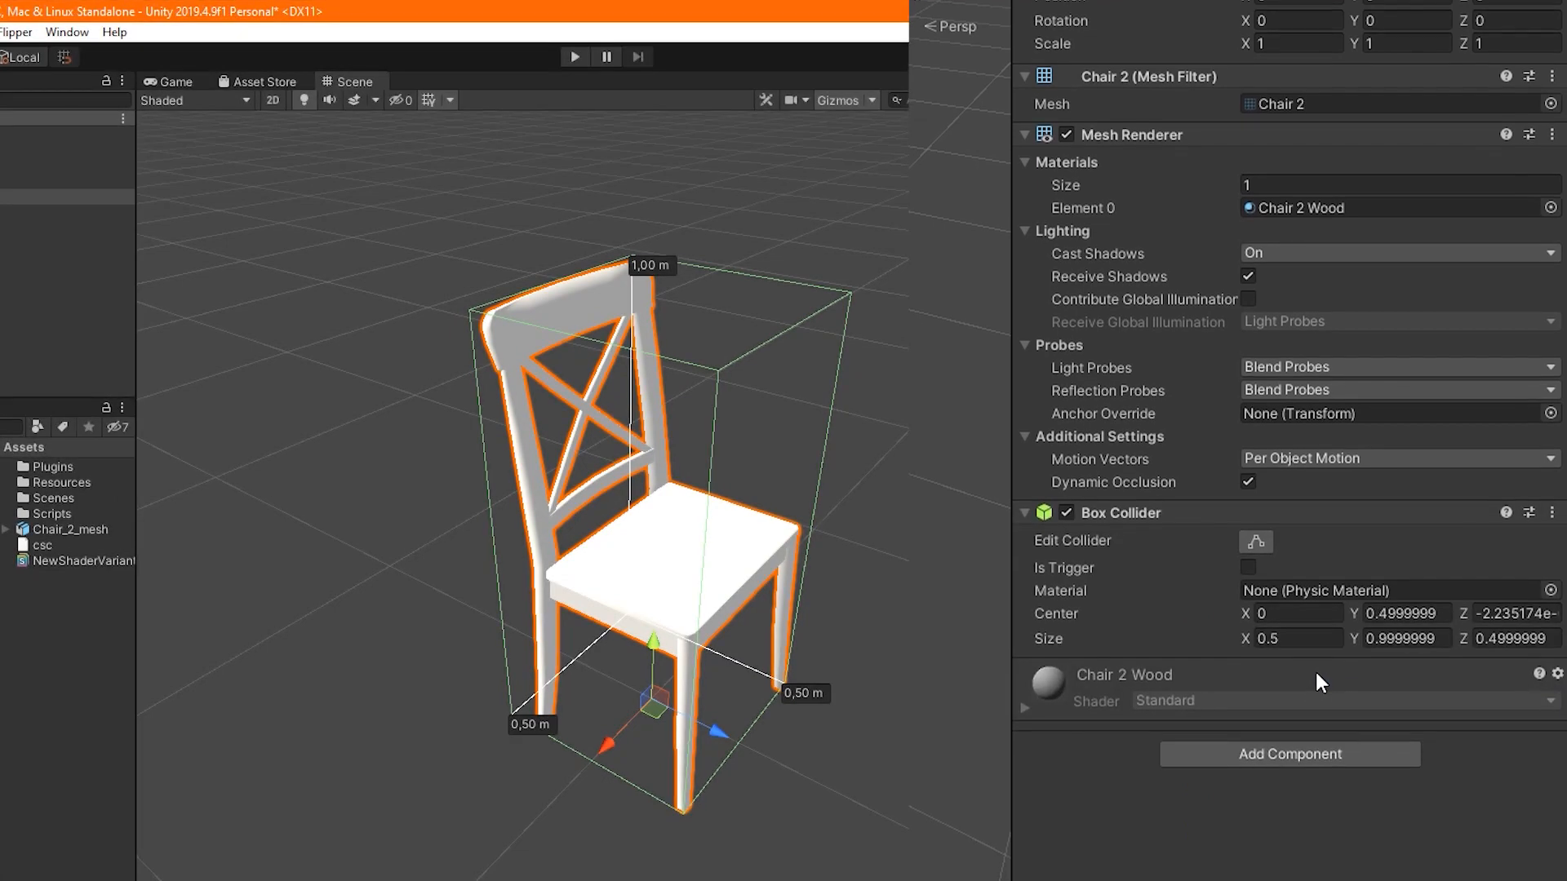
scroll("up", 3)
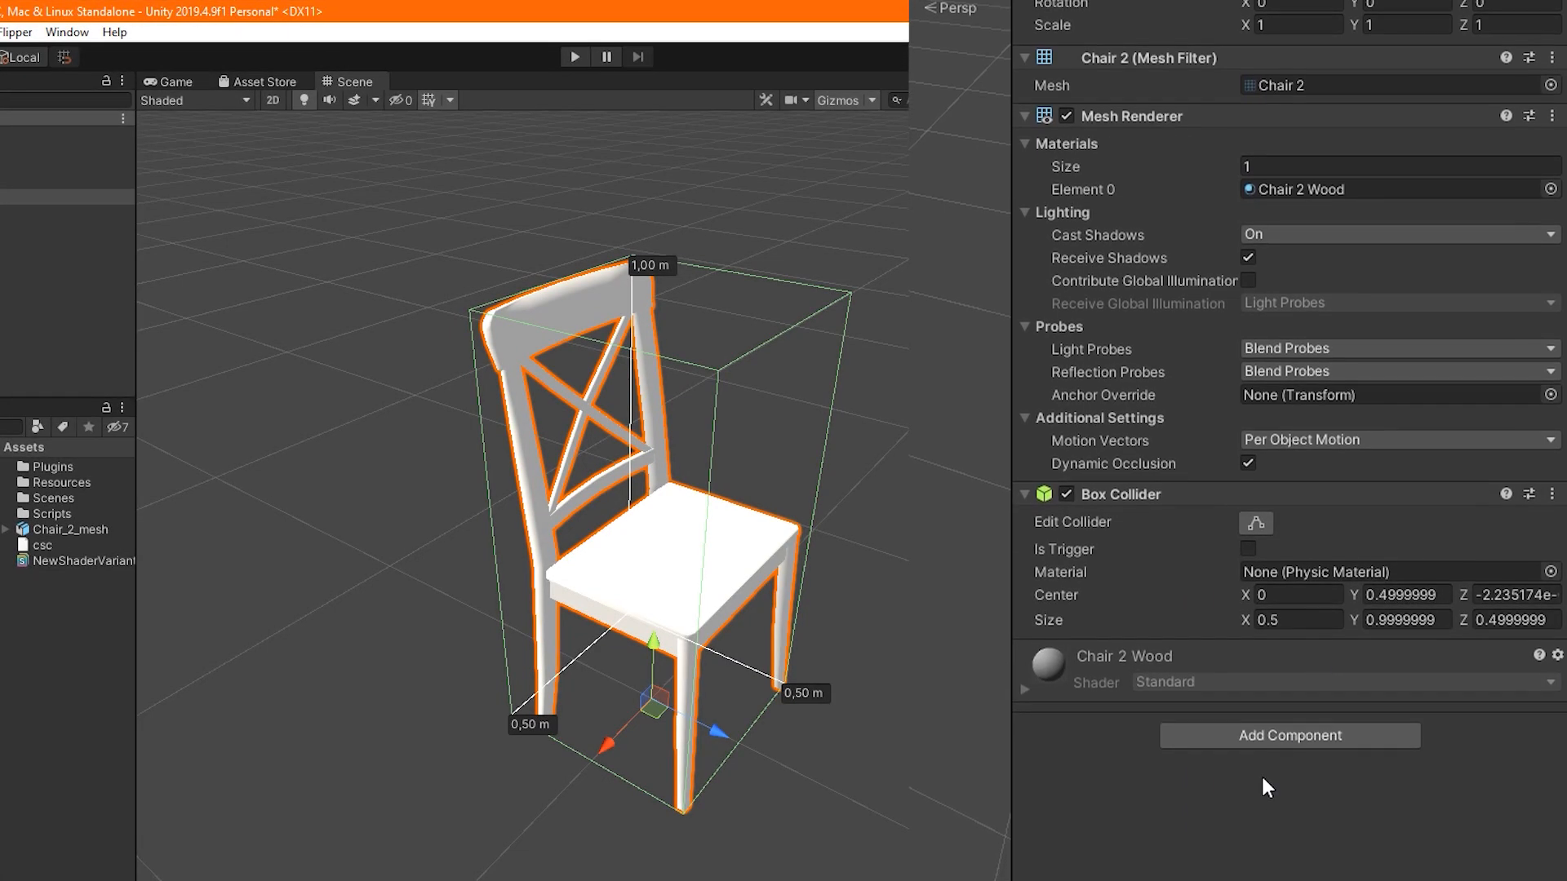
scroll("up", 3)
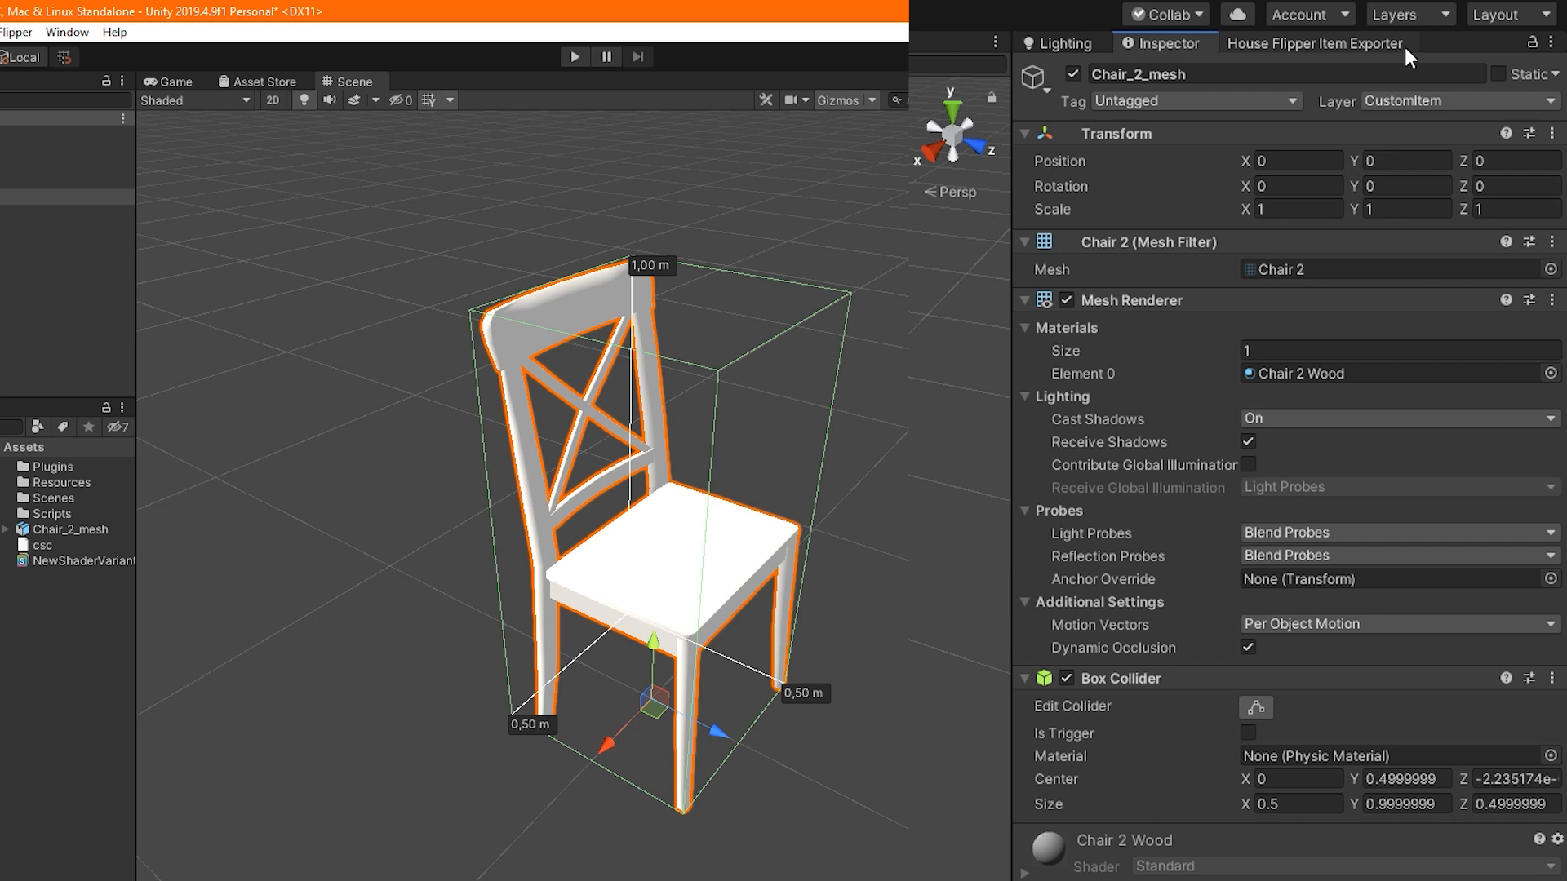
Export the Dining Chair item from the House Flipper Item Exporter and confirm
left_click(1314, 42)
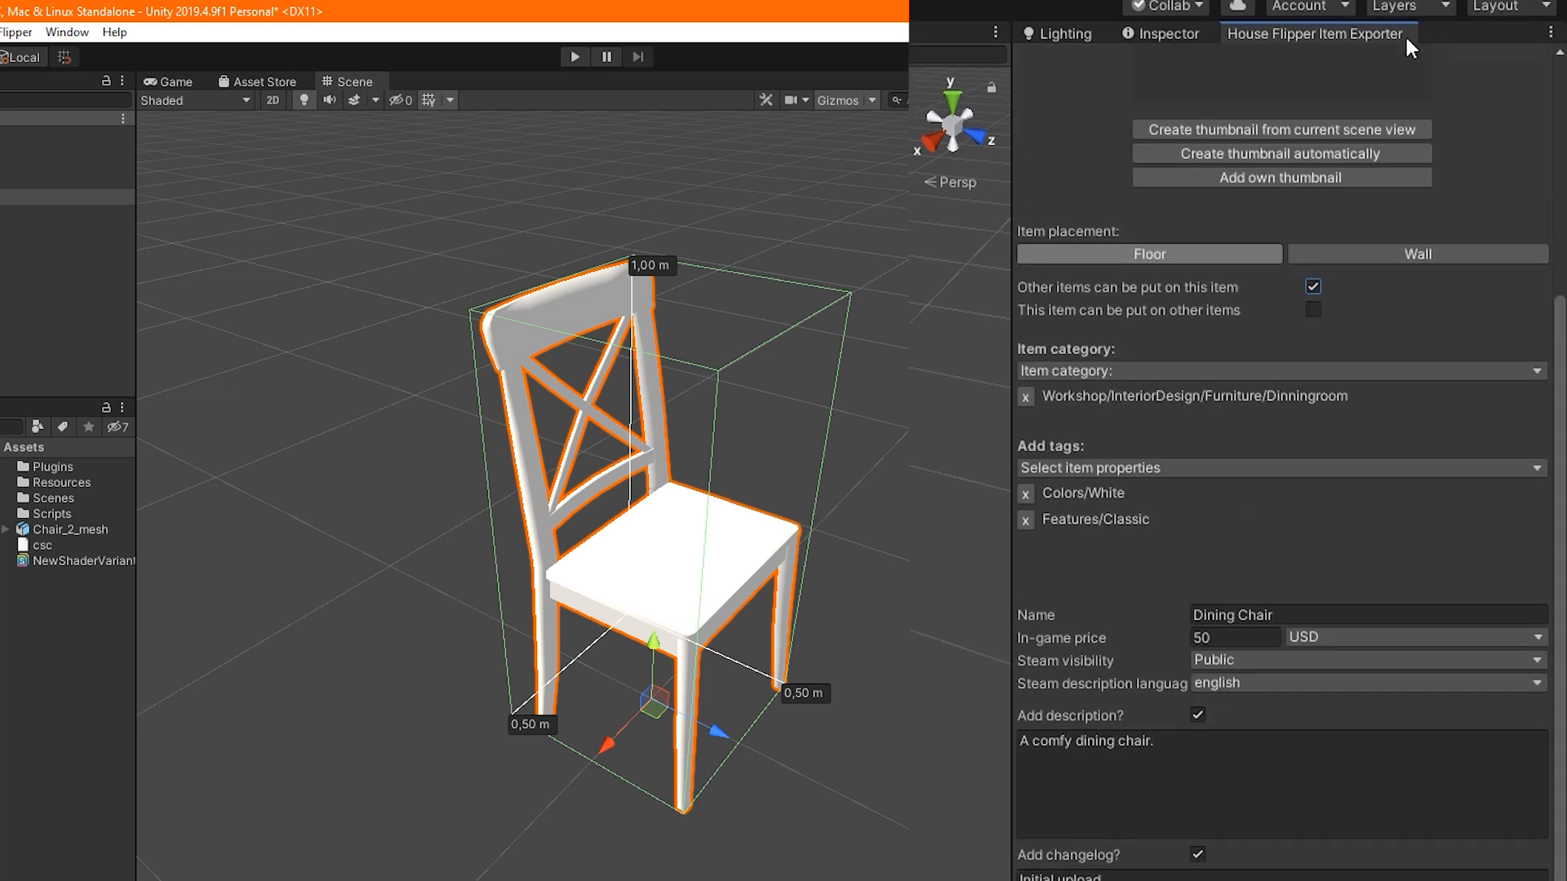
scroll("down", 3)
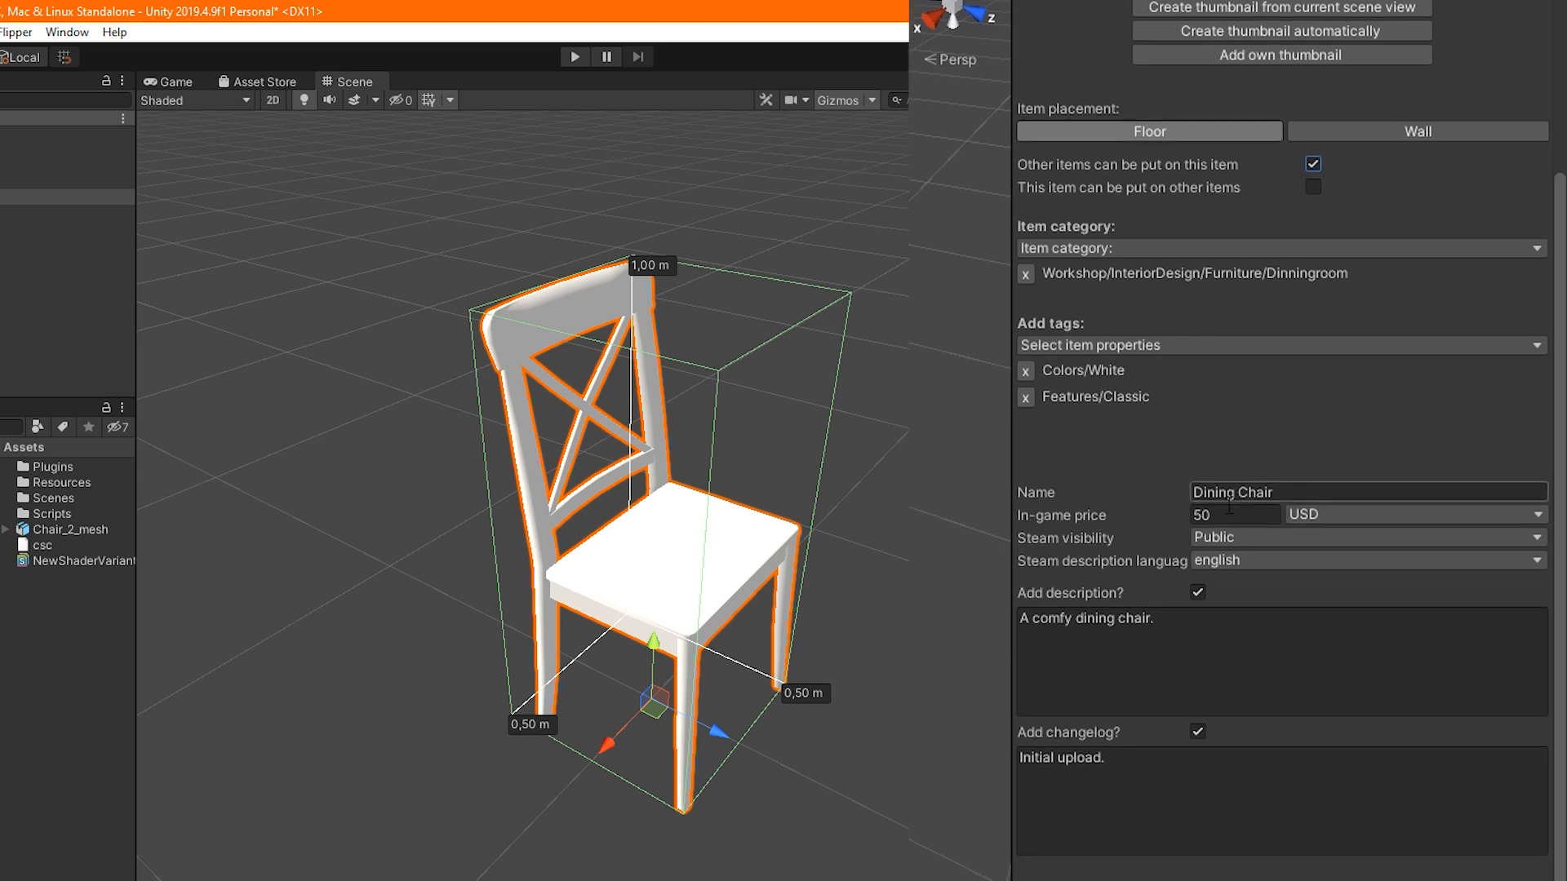
scroll("down", 3)
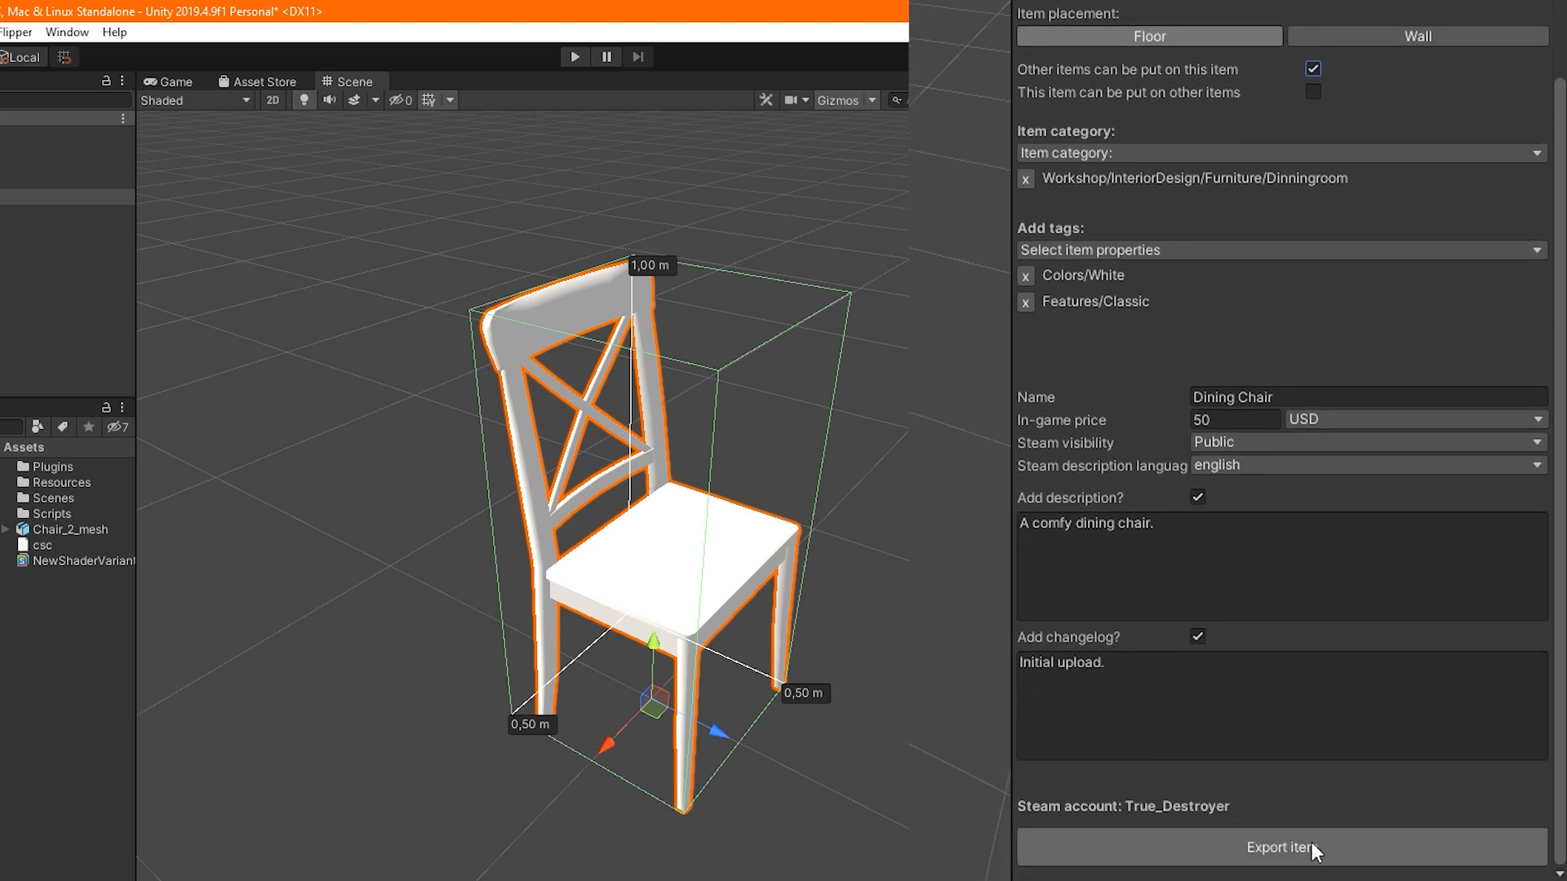
left_click(1283, 847)
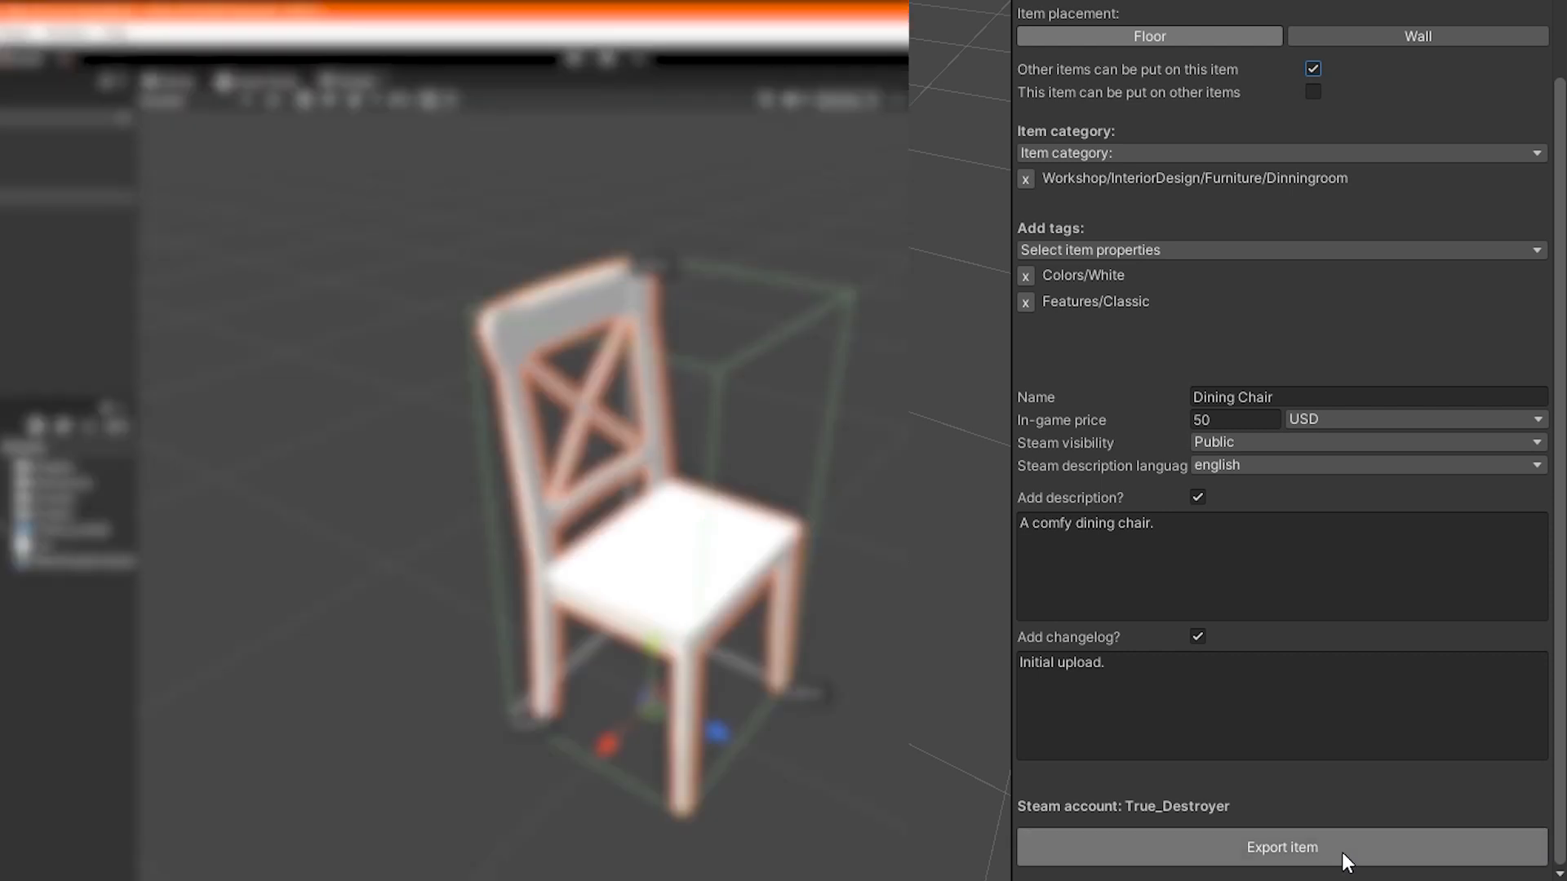
left_click(1281, 847)
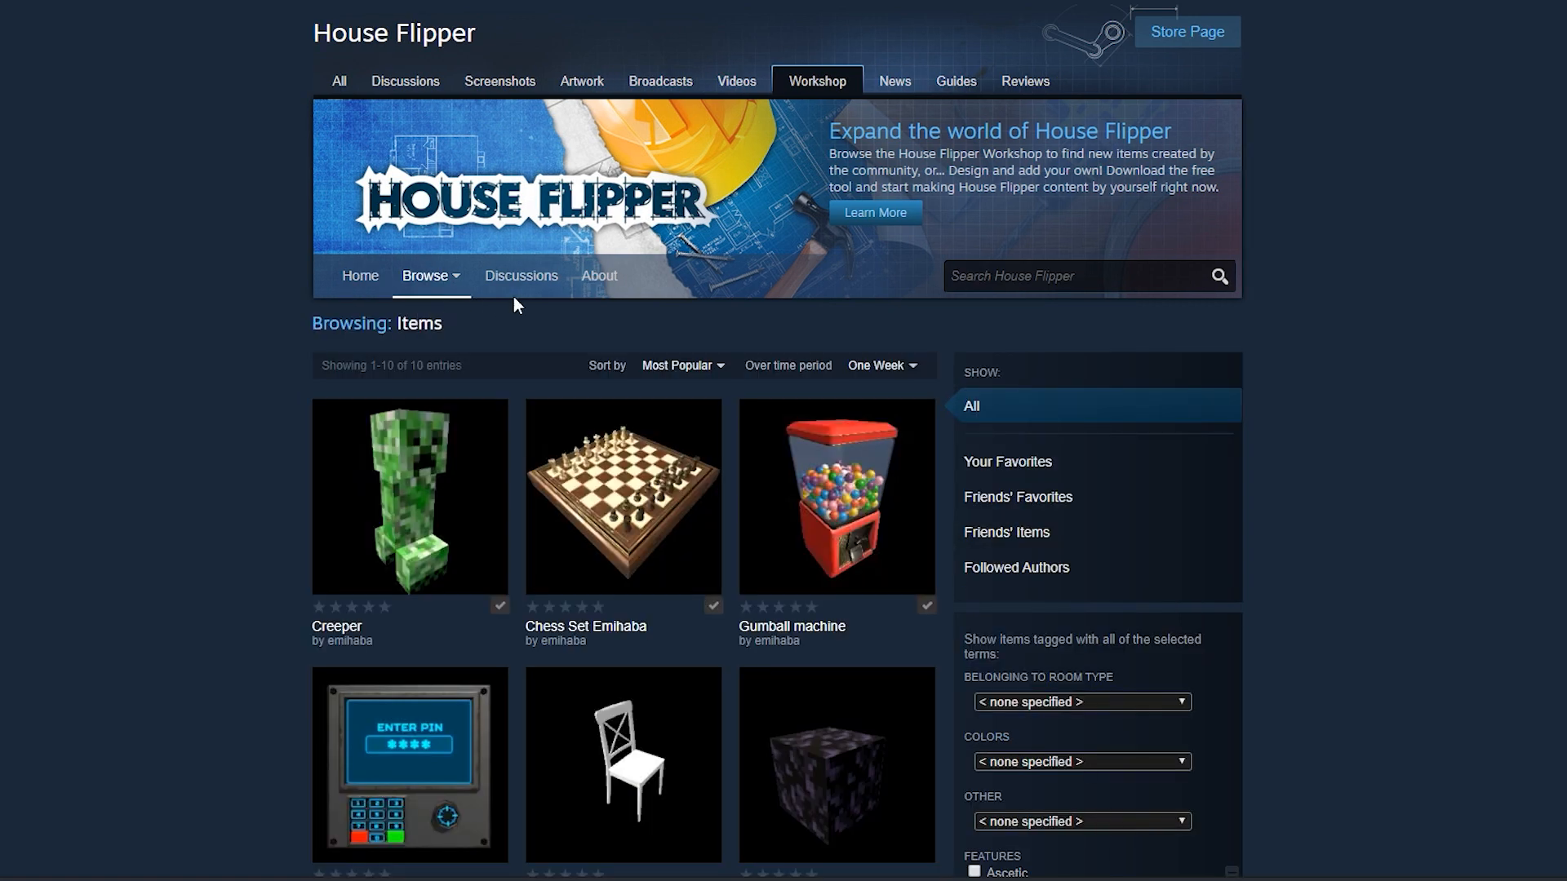
mouse_move(705, 419)
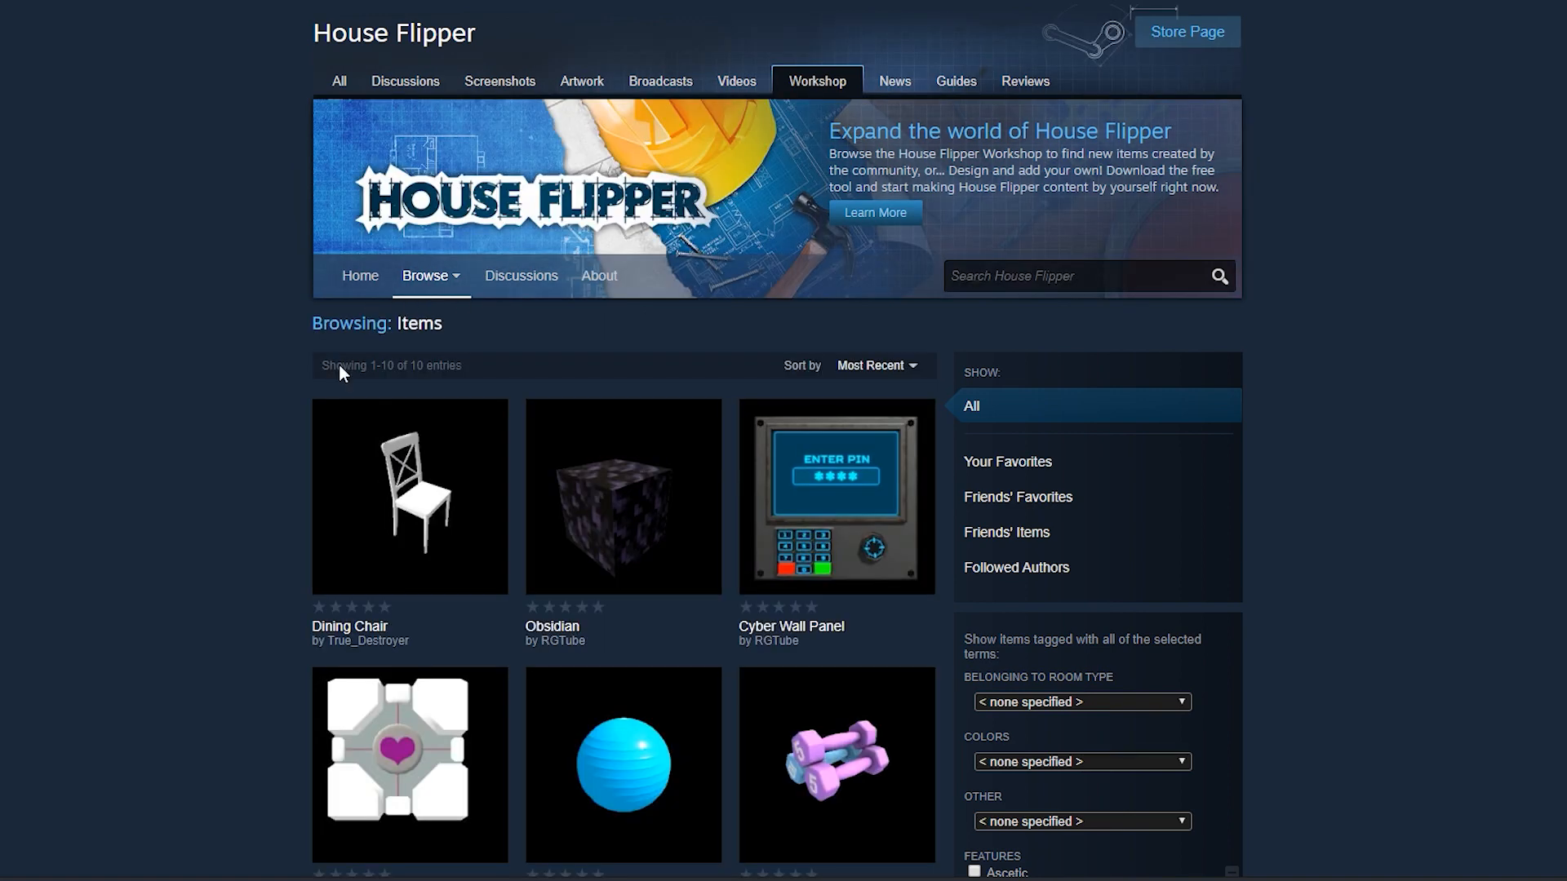
mouse_move(447, 573)
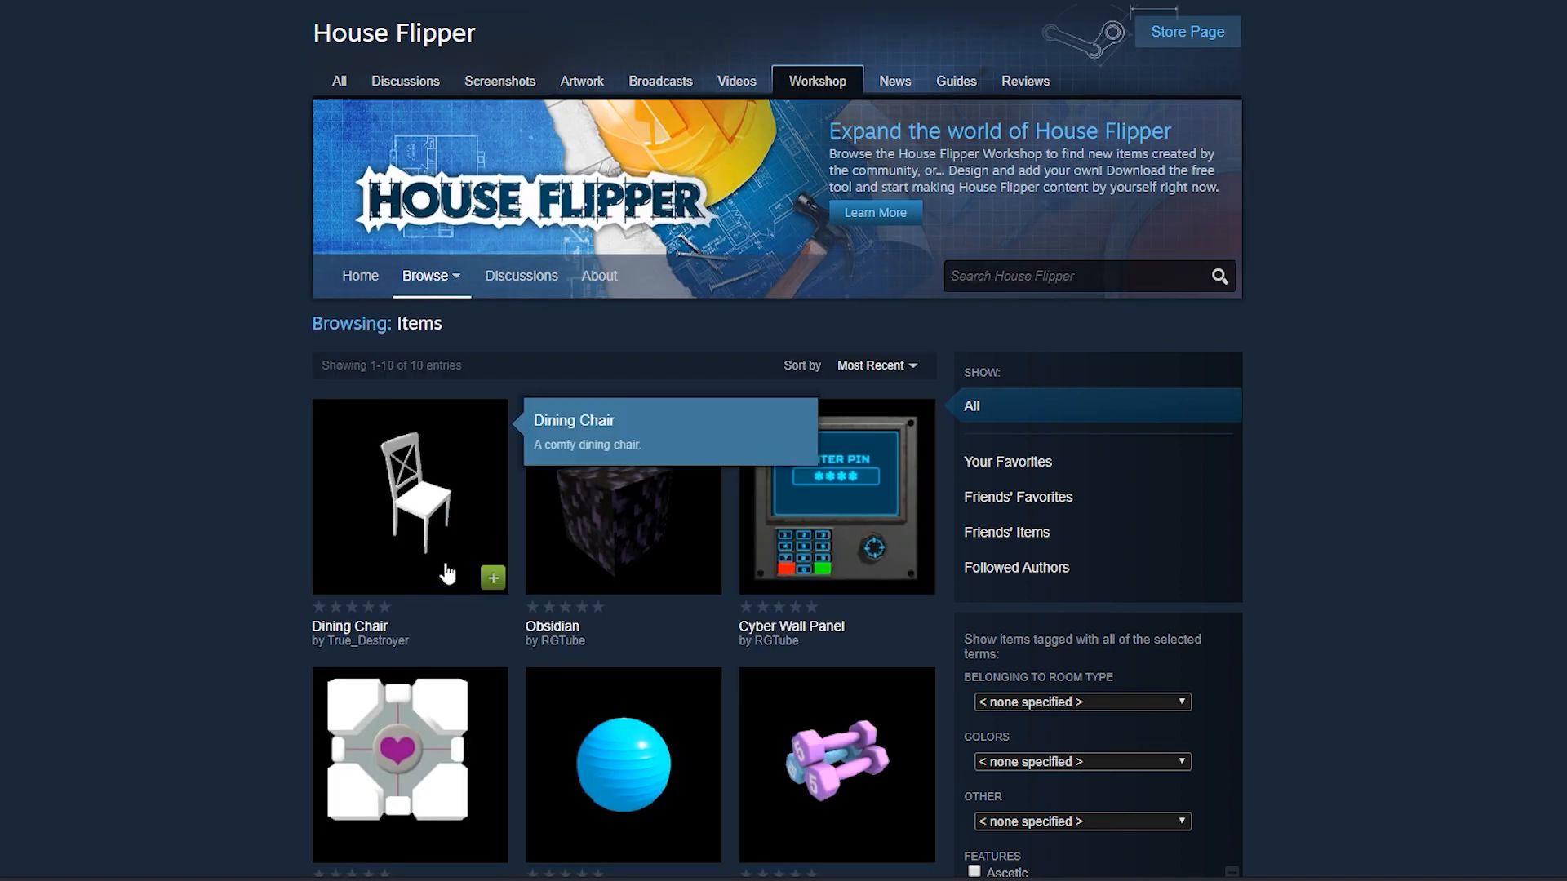
mouse_move(496, 591)
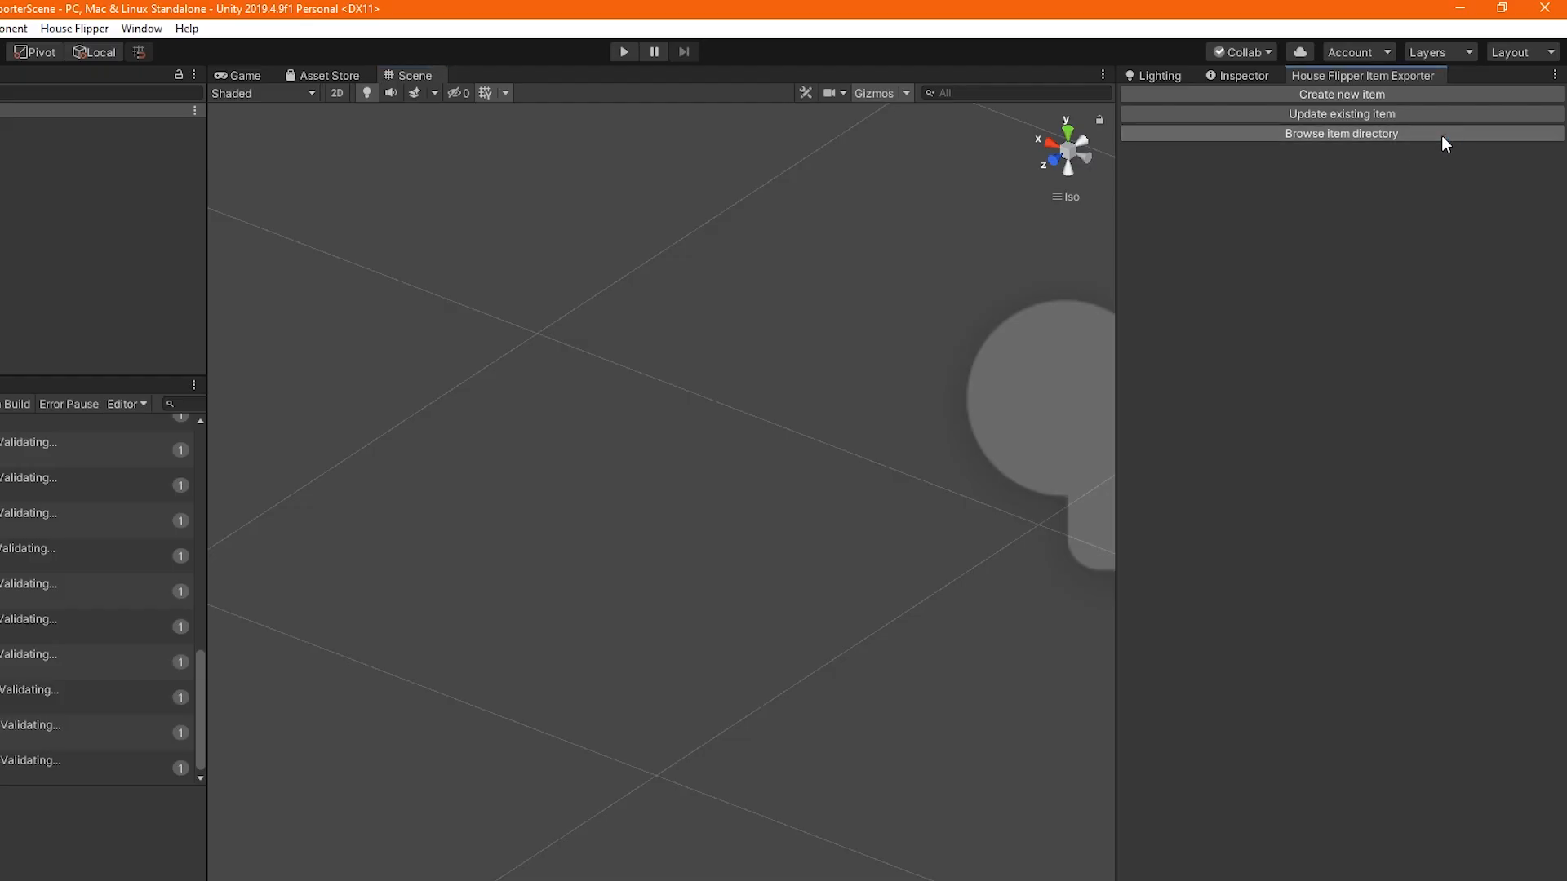
left_click(1342, 132)
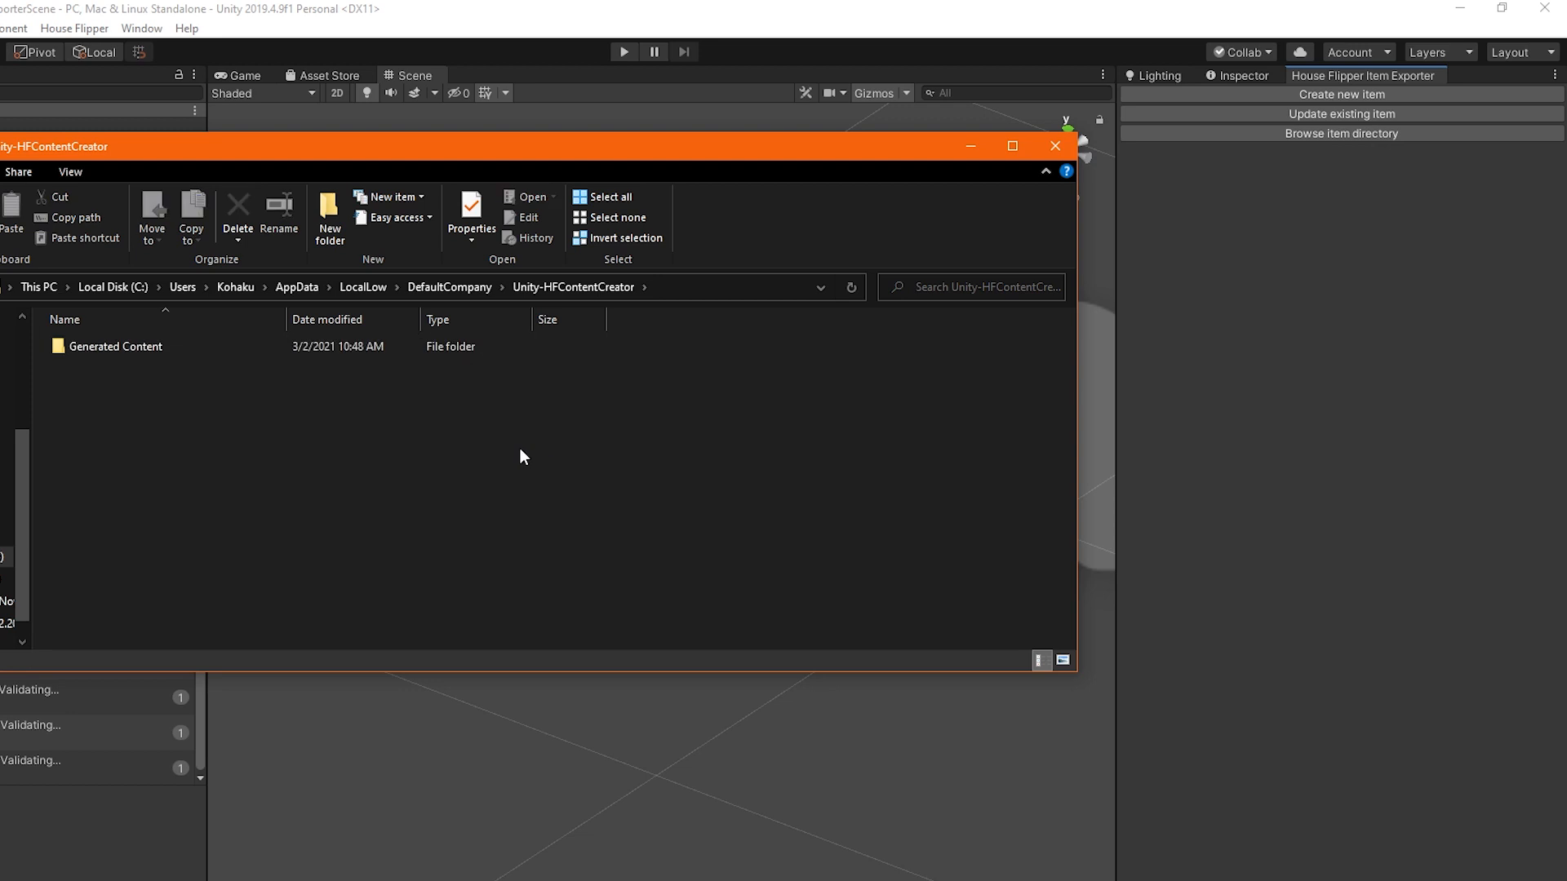
double_click(114, 346)
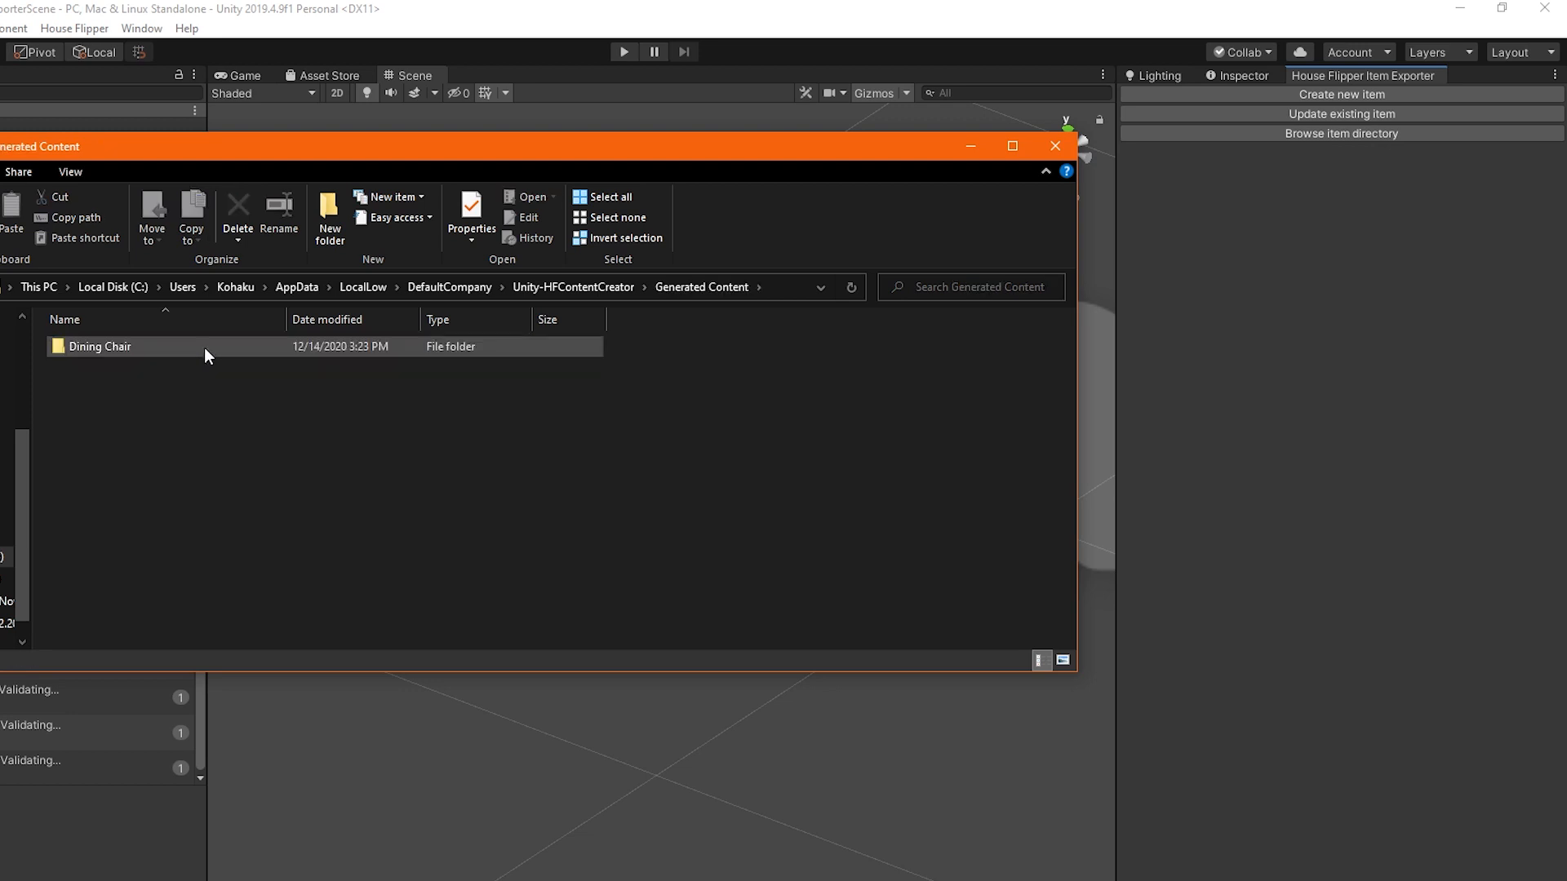
double_click(100, 346)
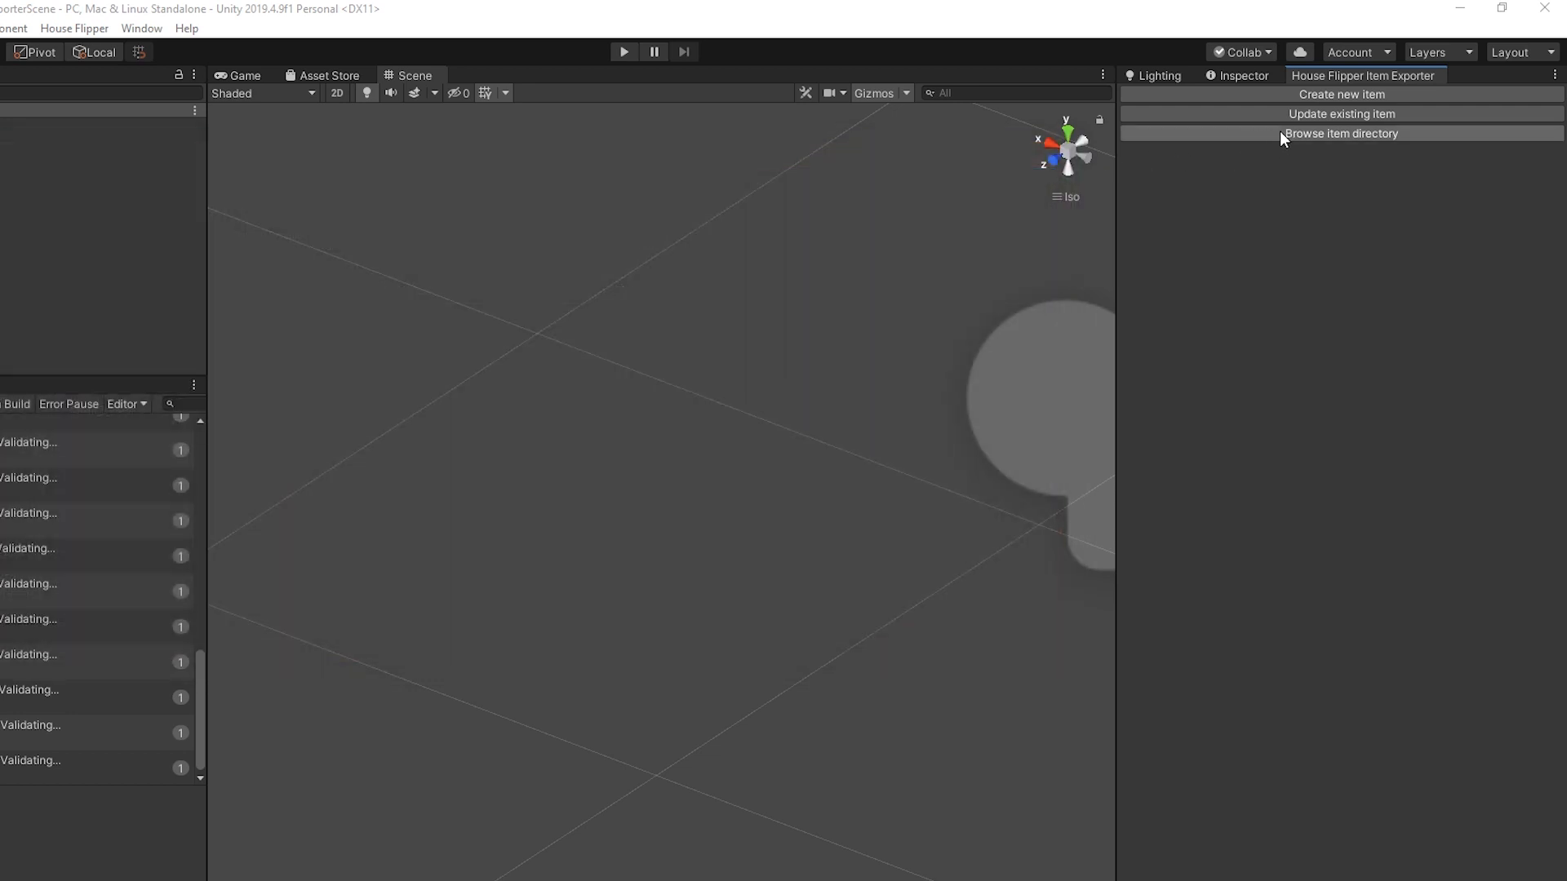
mouse_move(1385, 143)
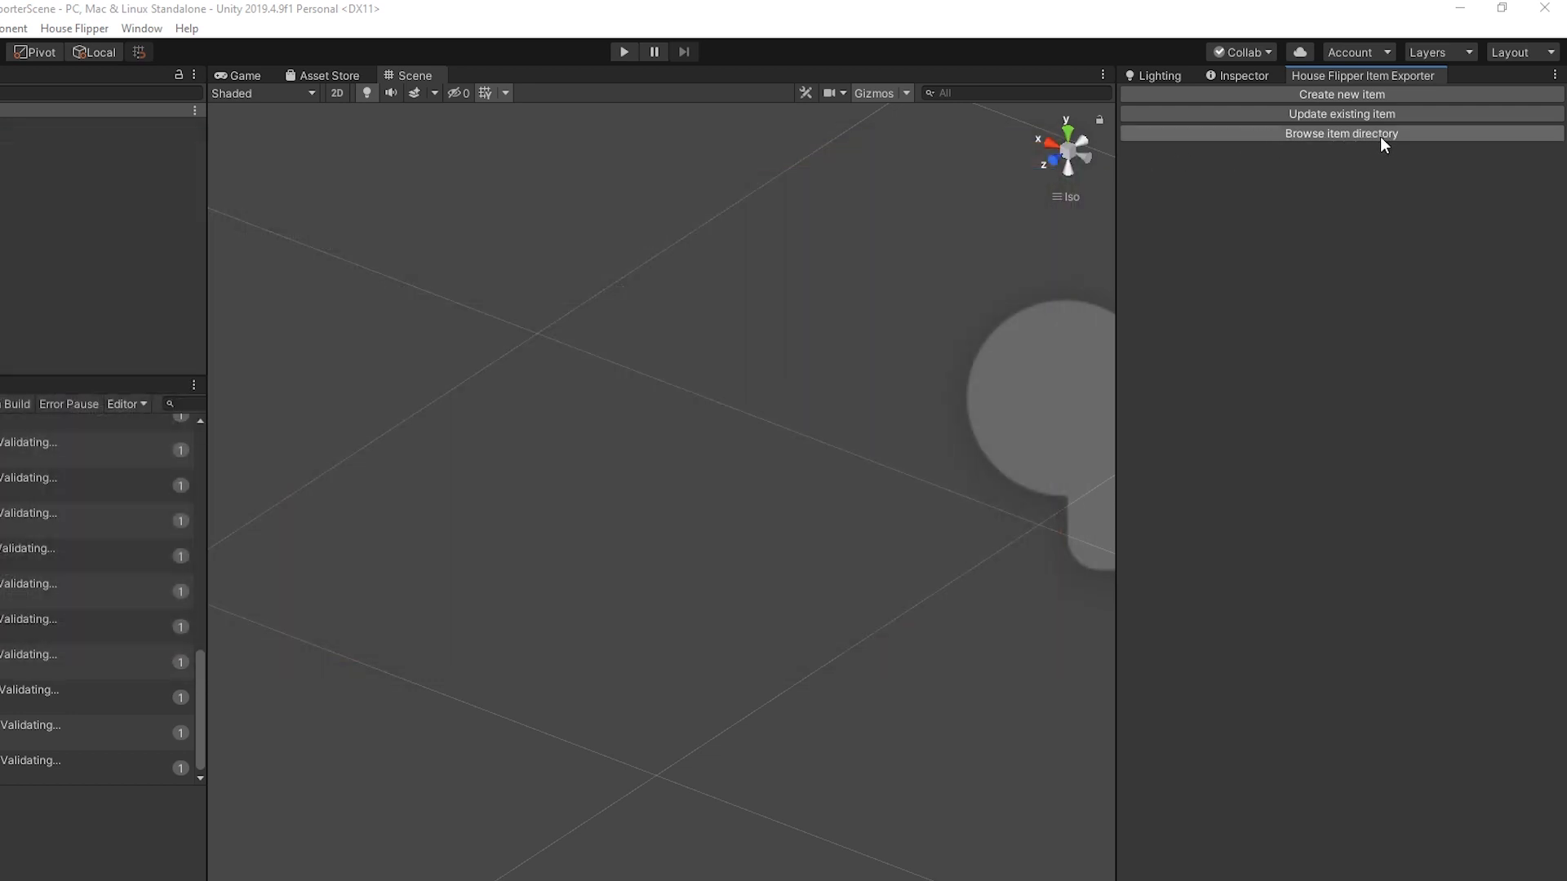
mouse_move(1413, 120)
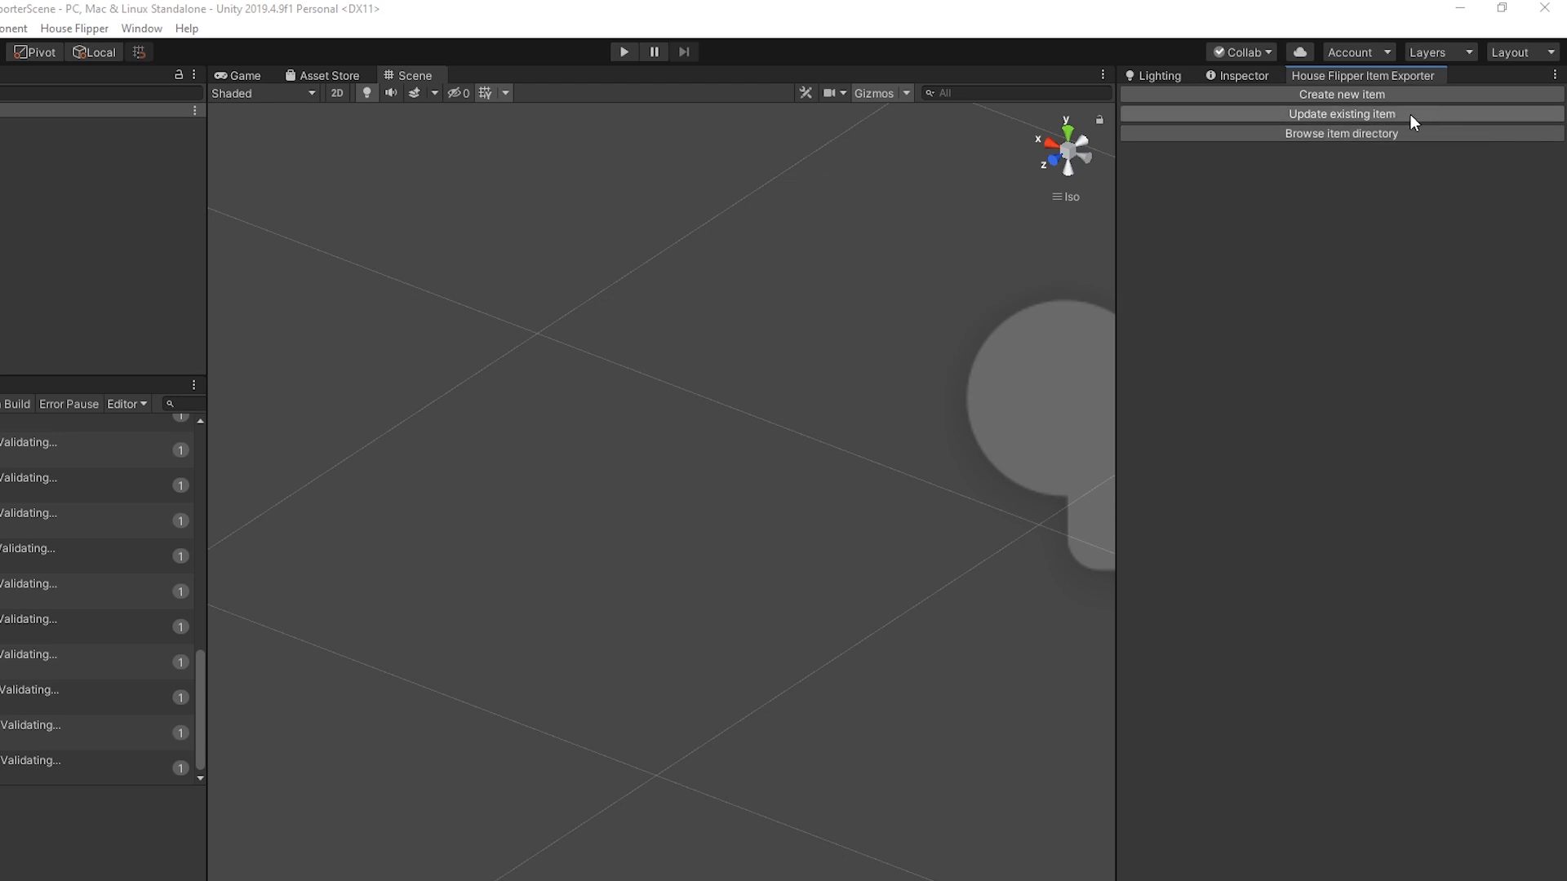
Reload Dining Chair.hfcontent via Update existing item, restoring its settings
left_click(1342, 114)
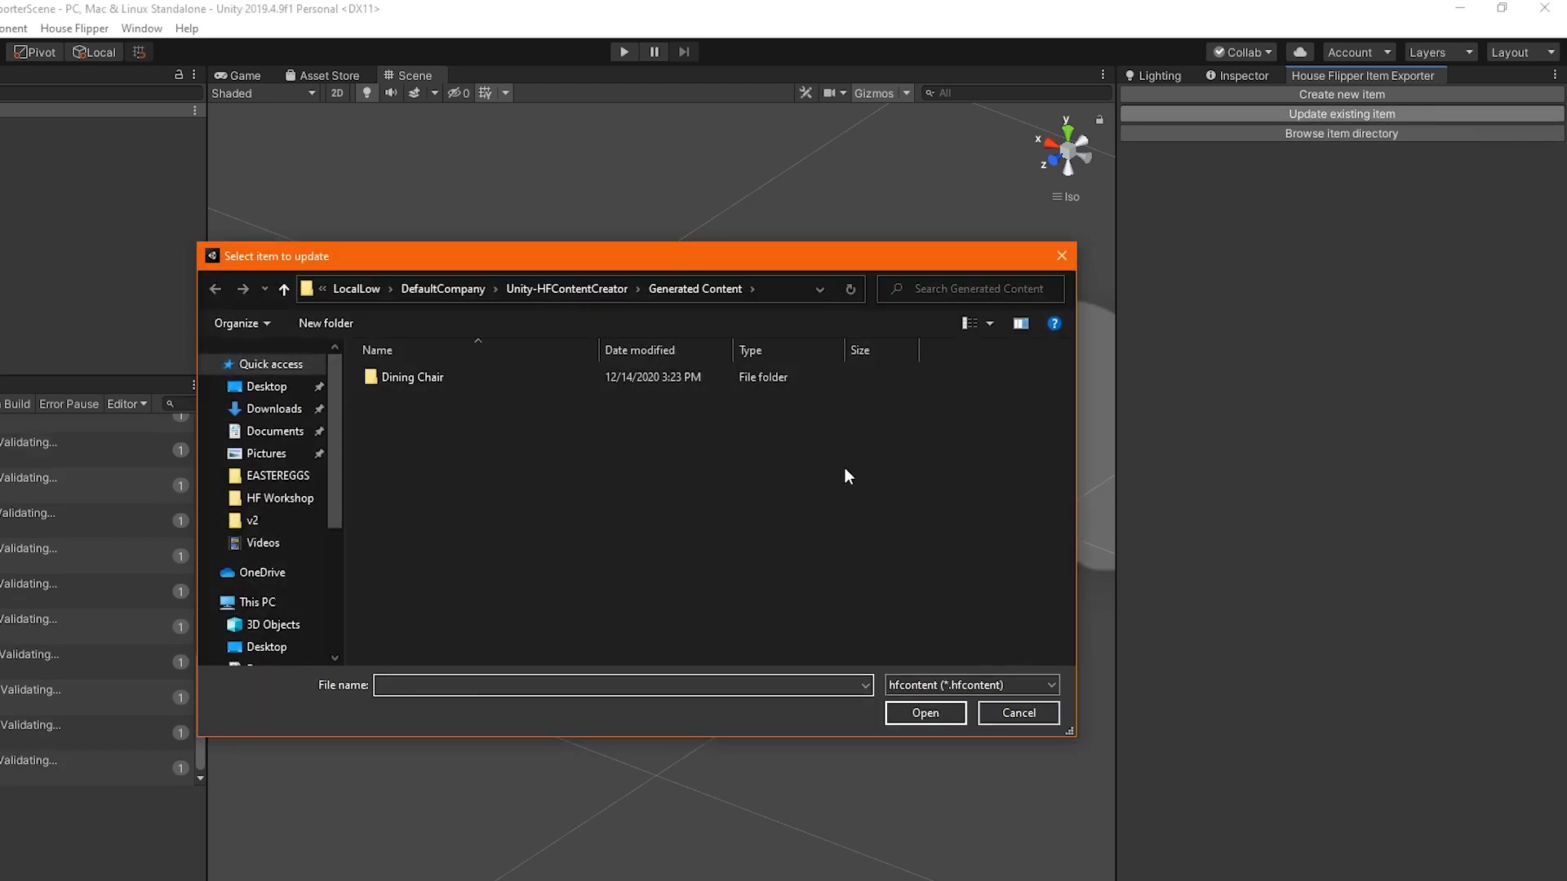
double_click(411, 377)
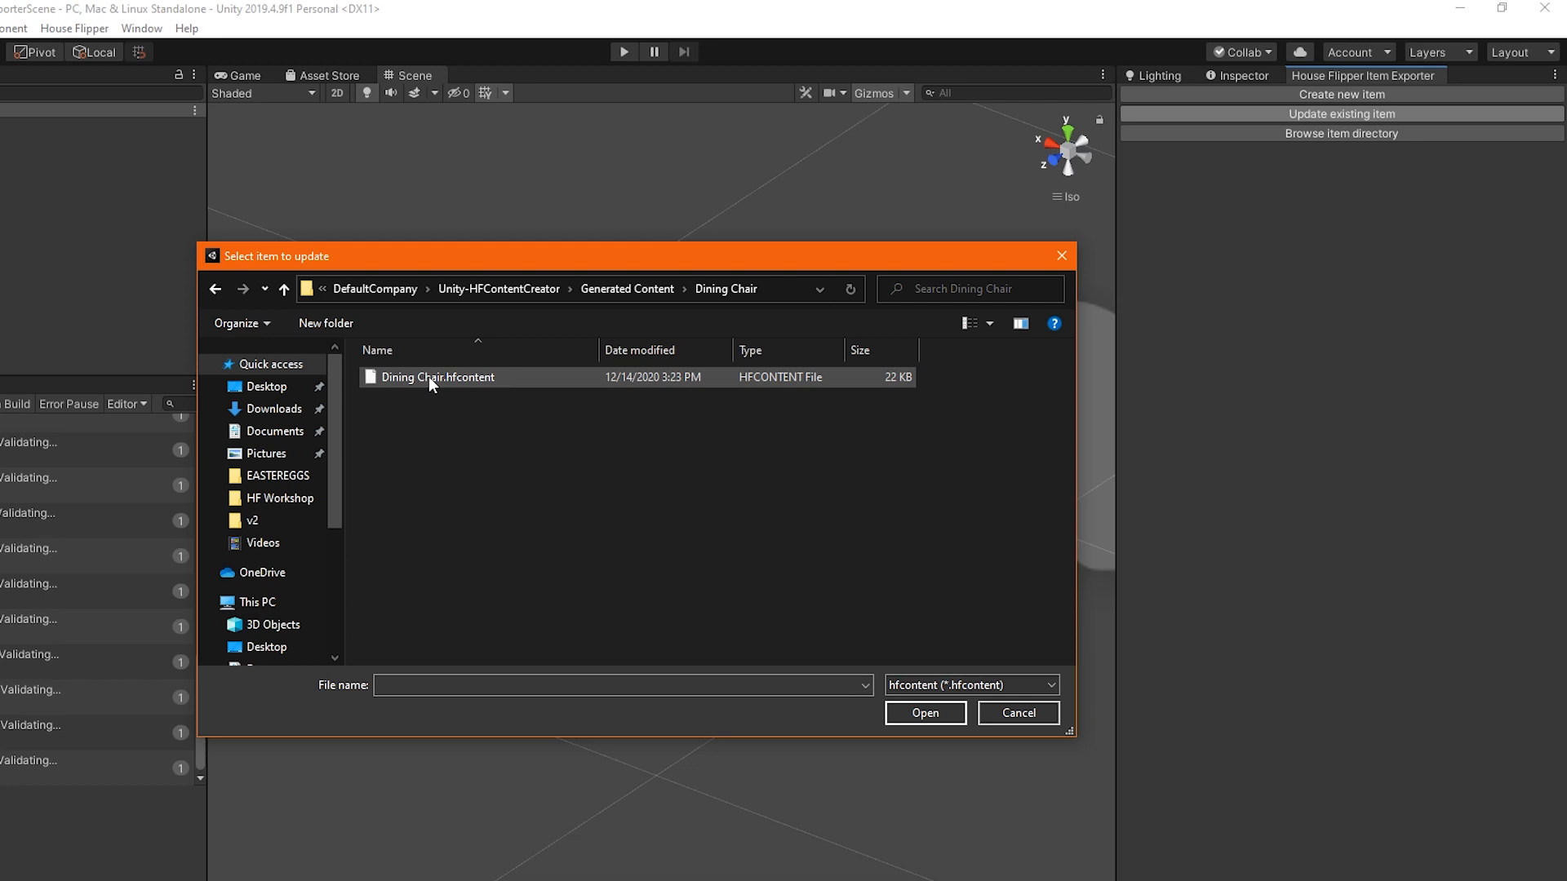
left_click(437, 377)
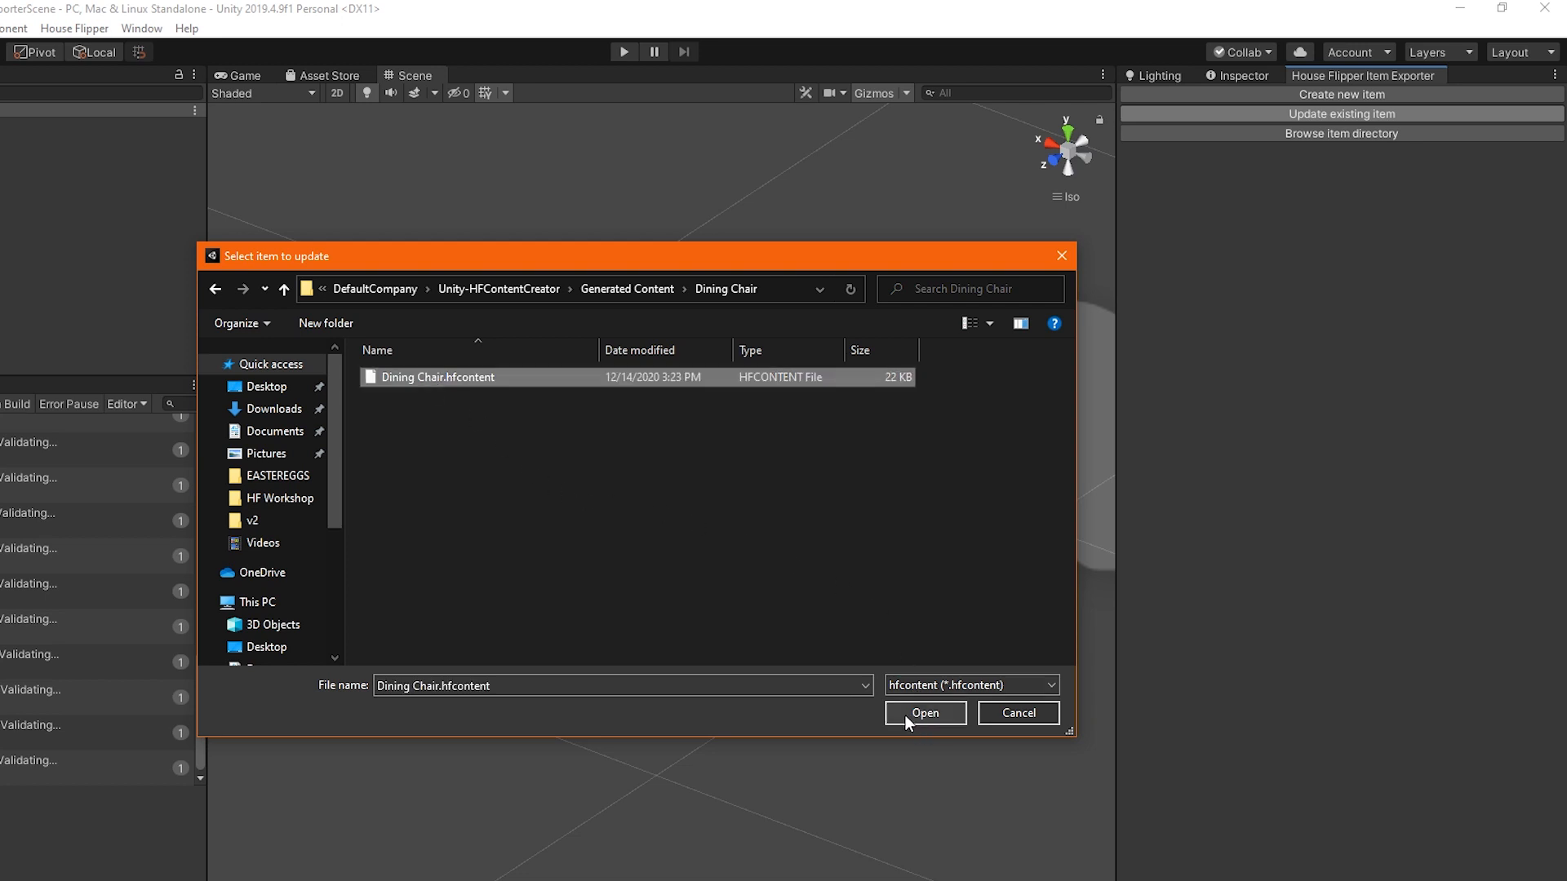
left_click(922, 713)
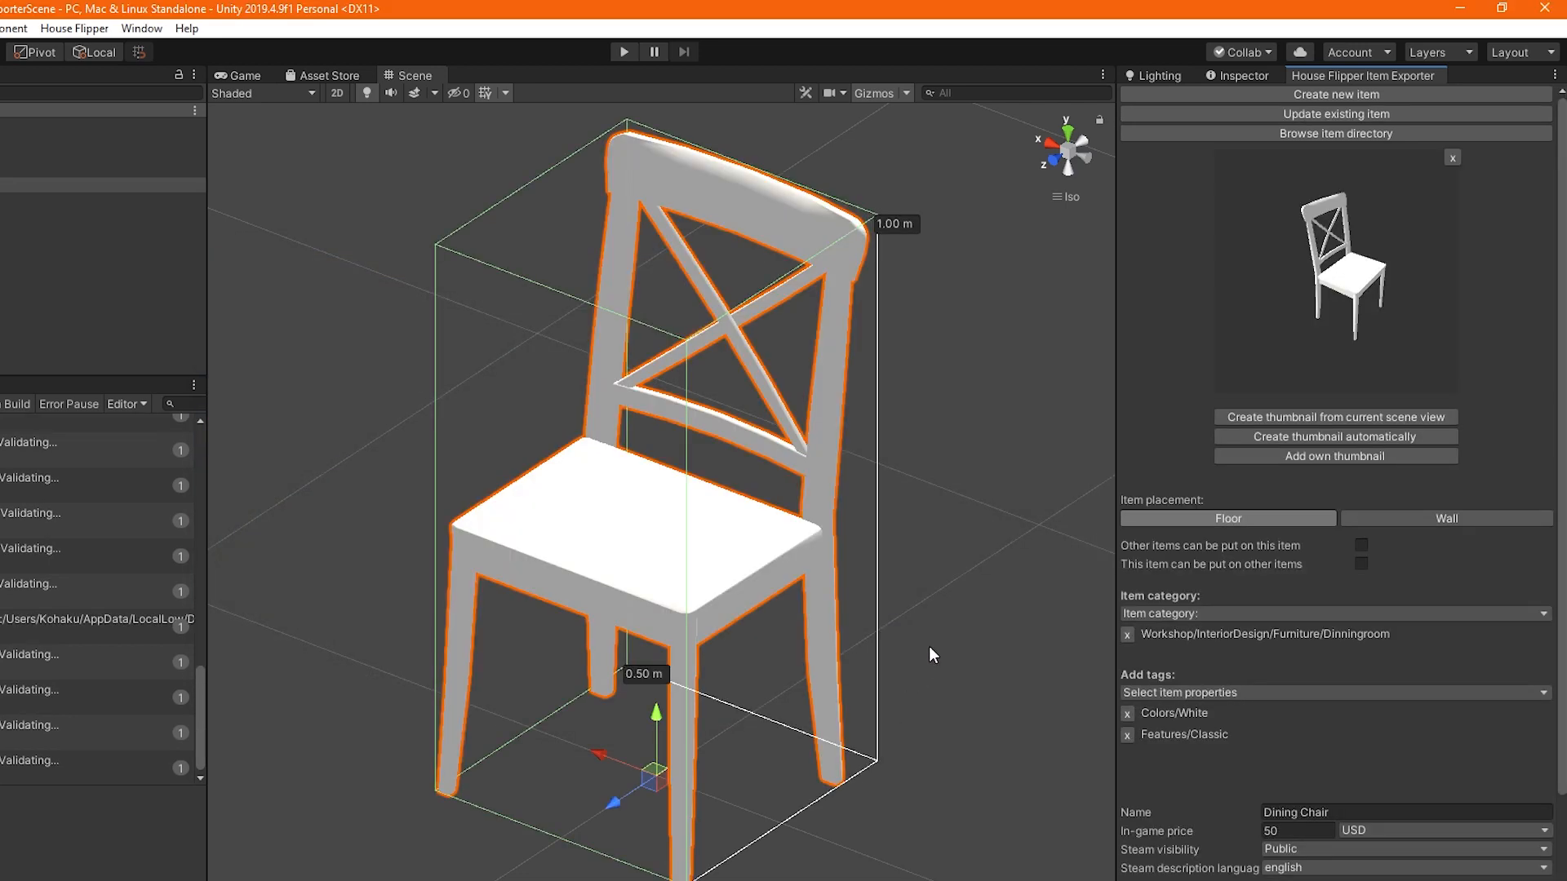
mouse_move(1397, 643)
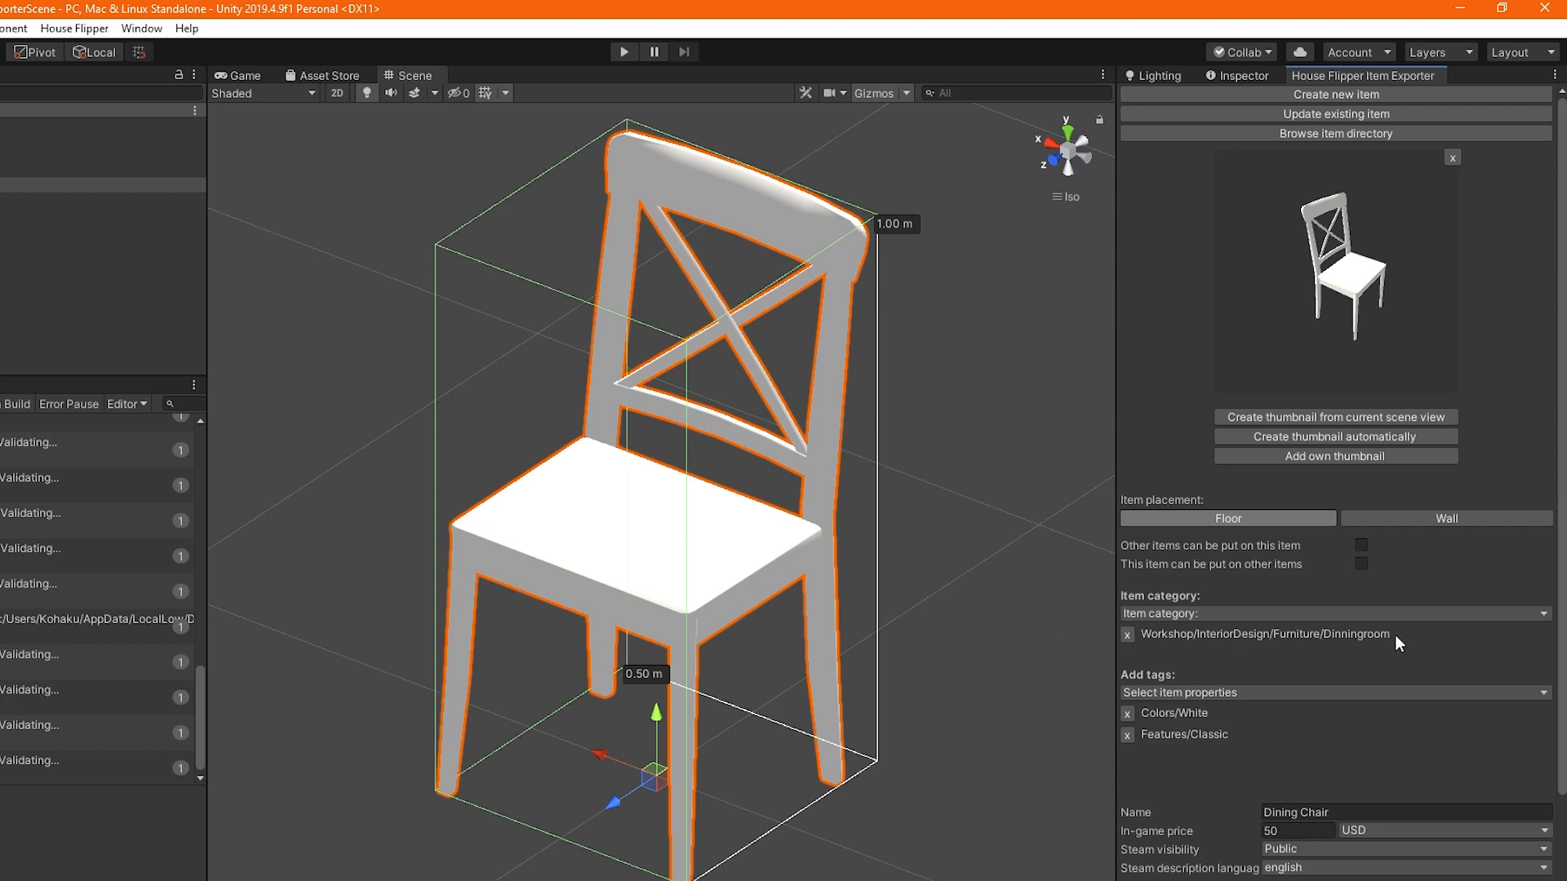
scroll("down", 3)
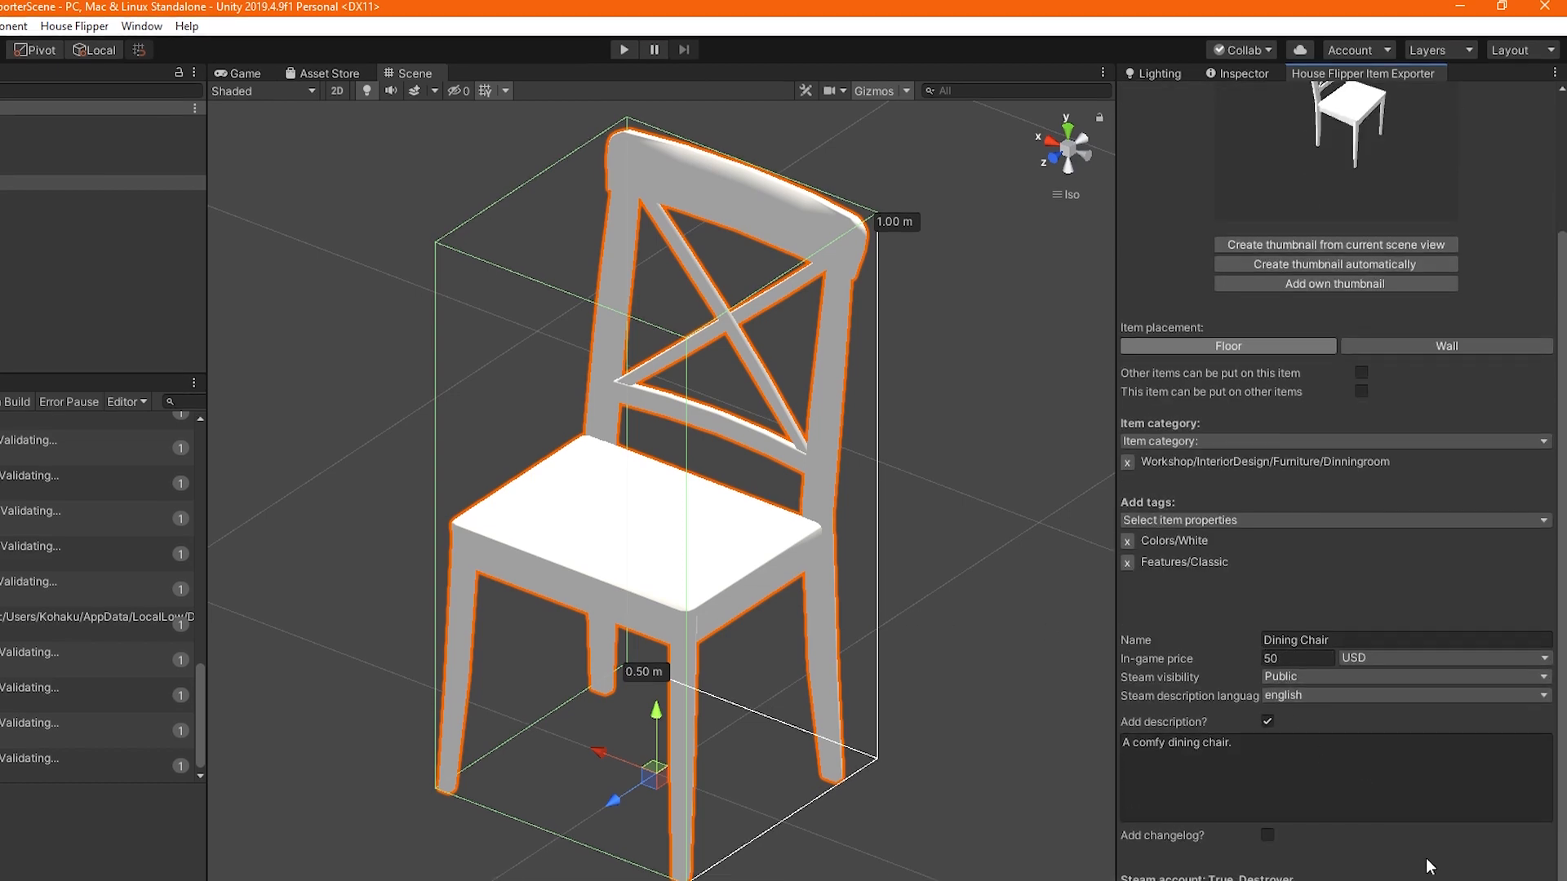